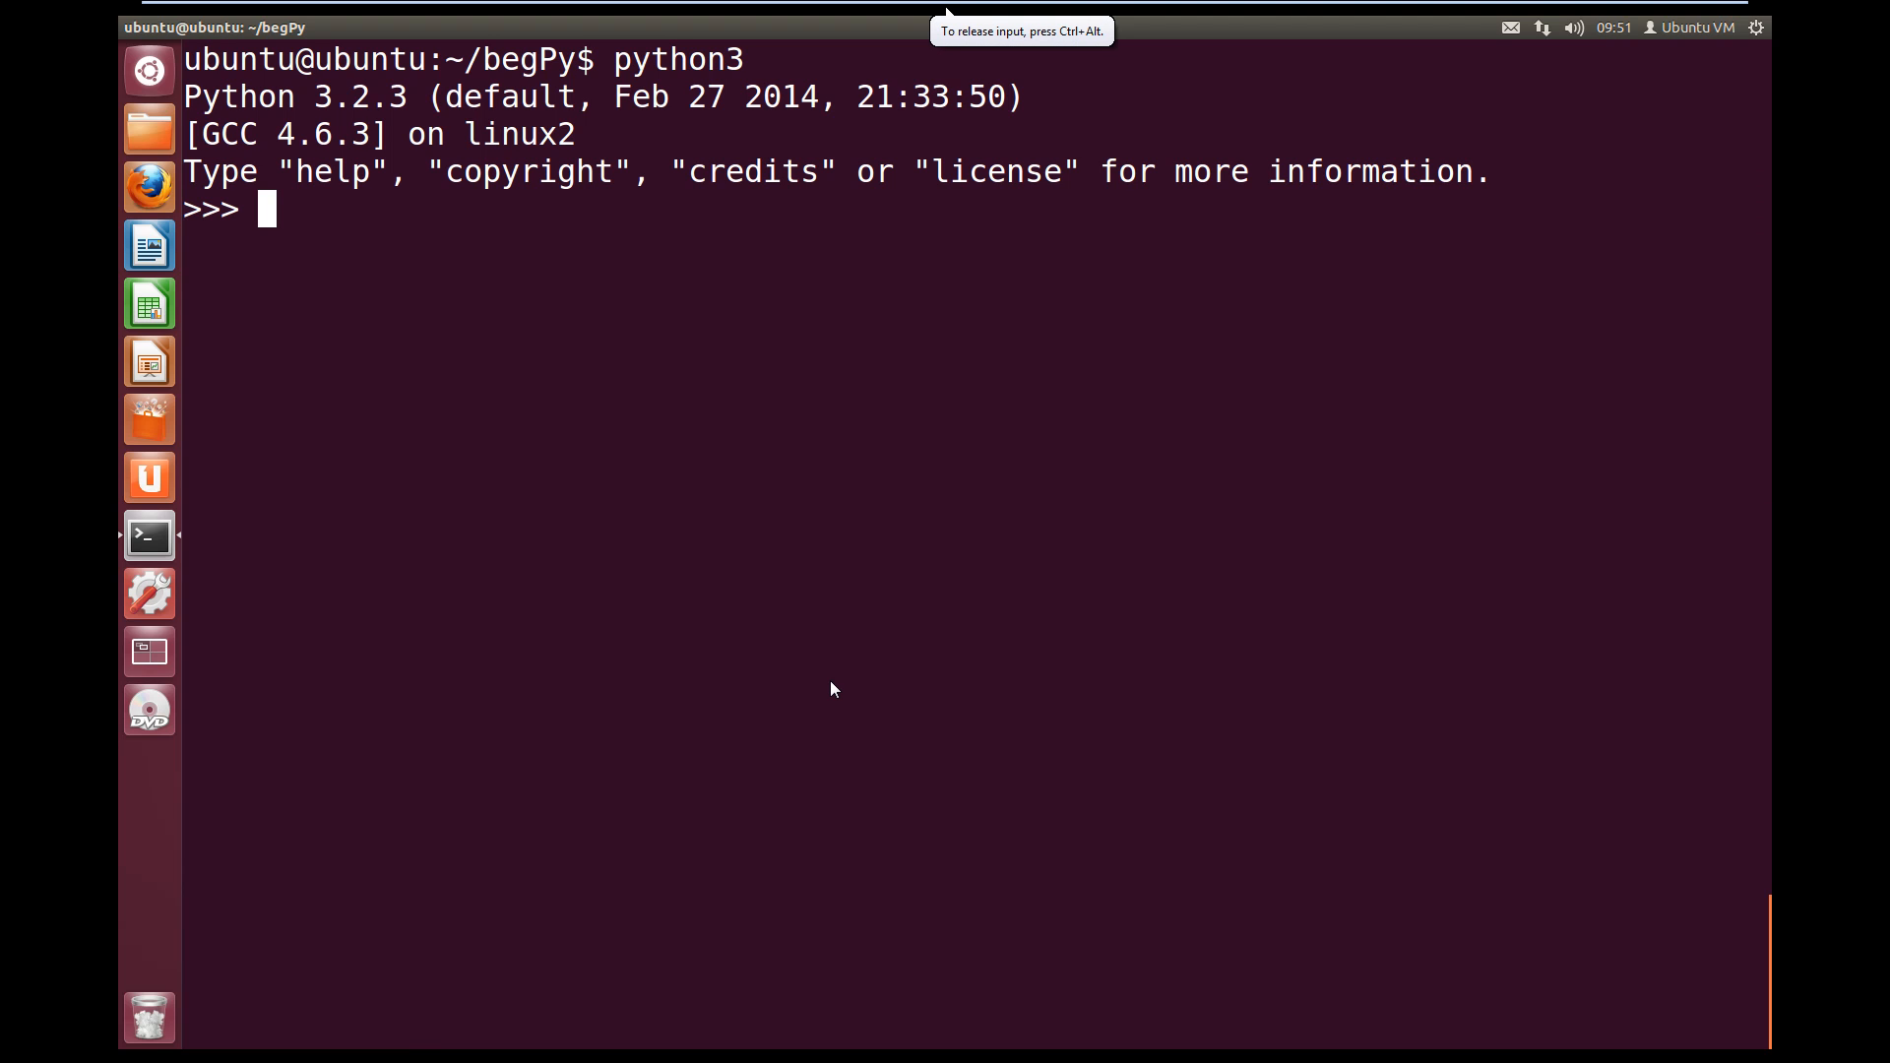
Assign name = "draps" at the >>> prompt
text(name)
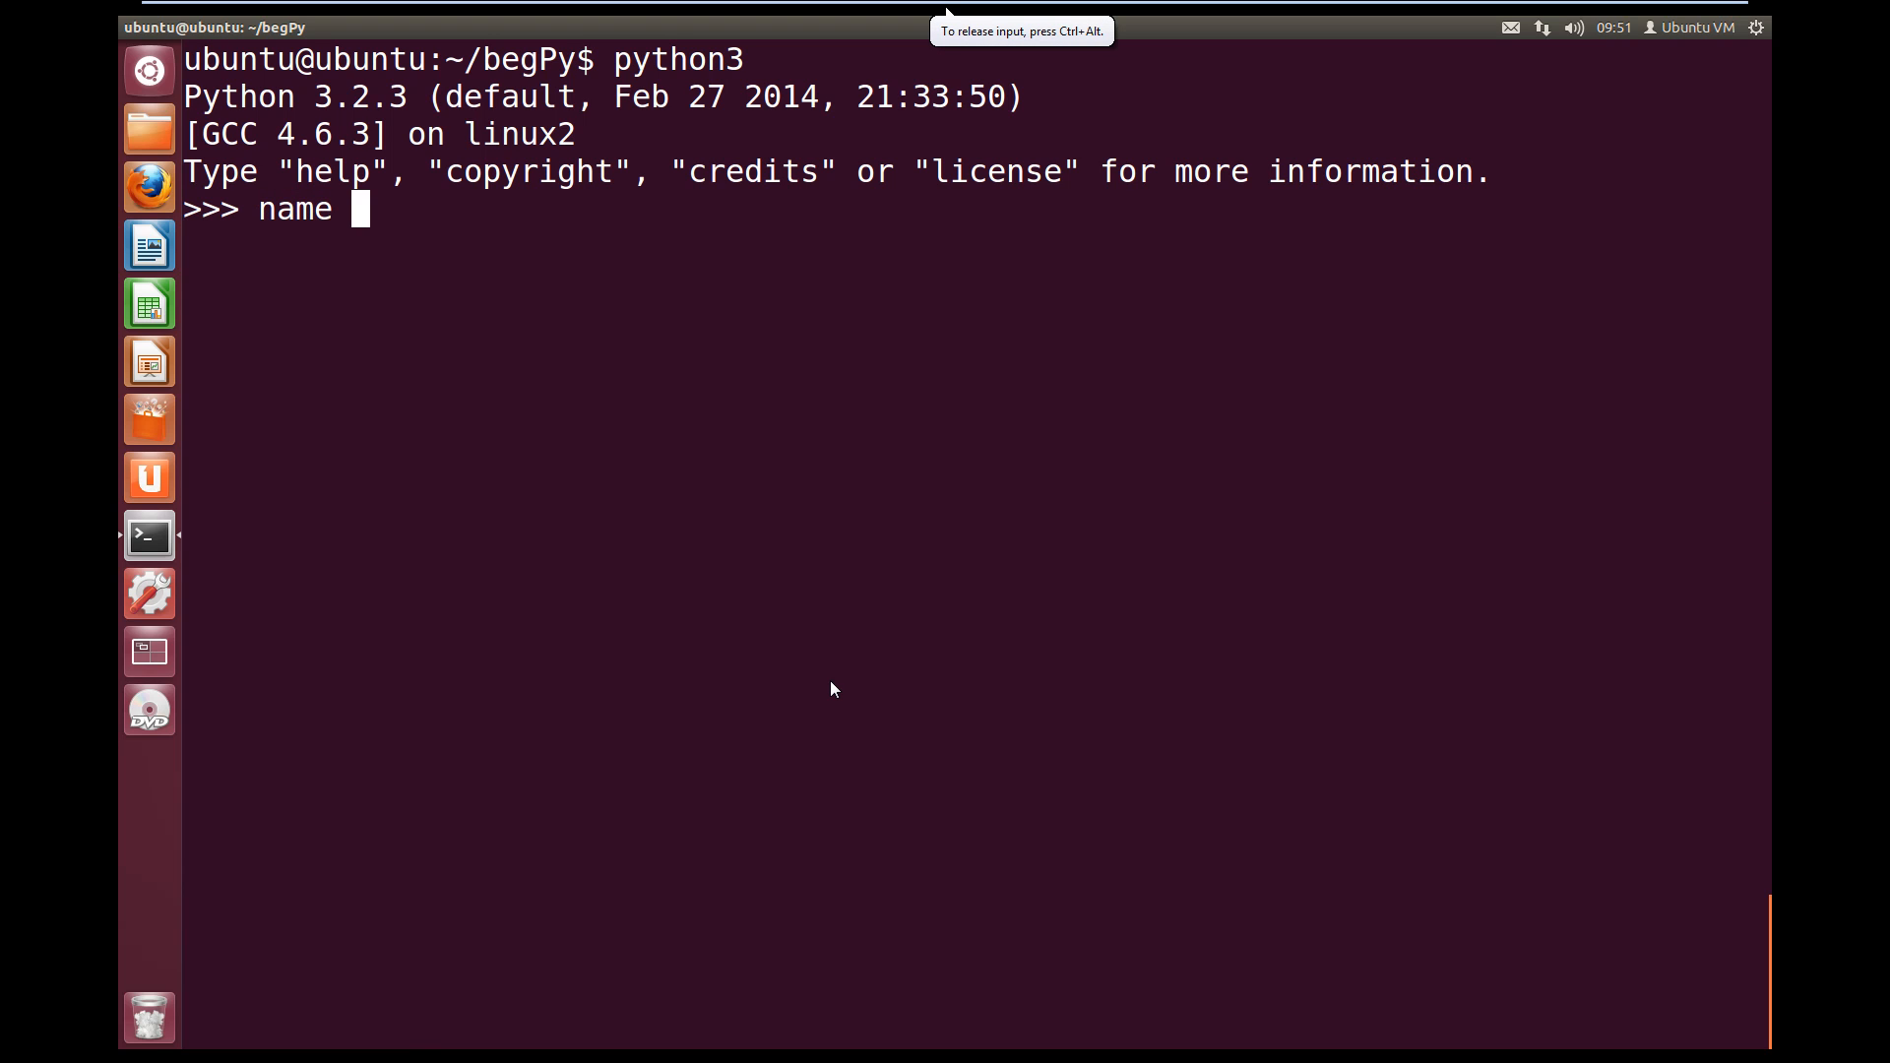
text(=)
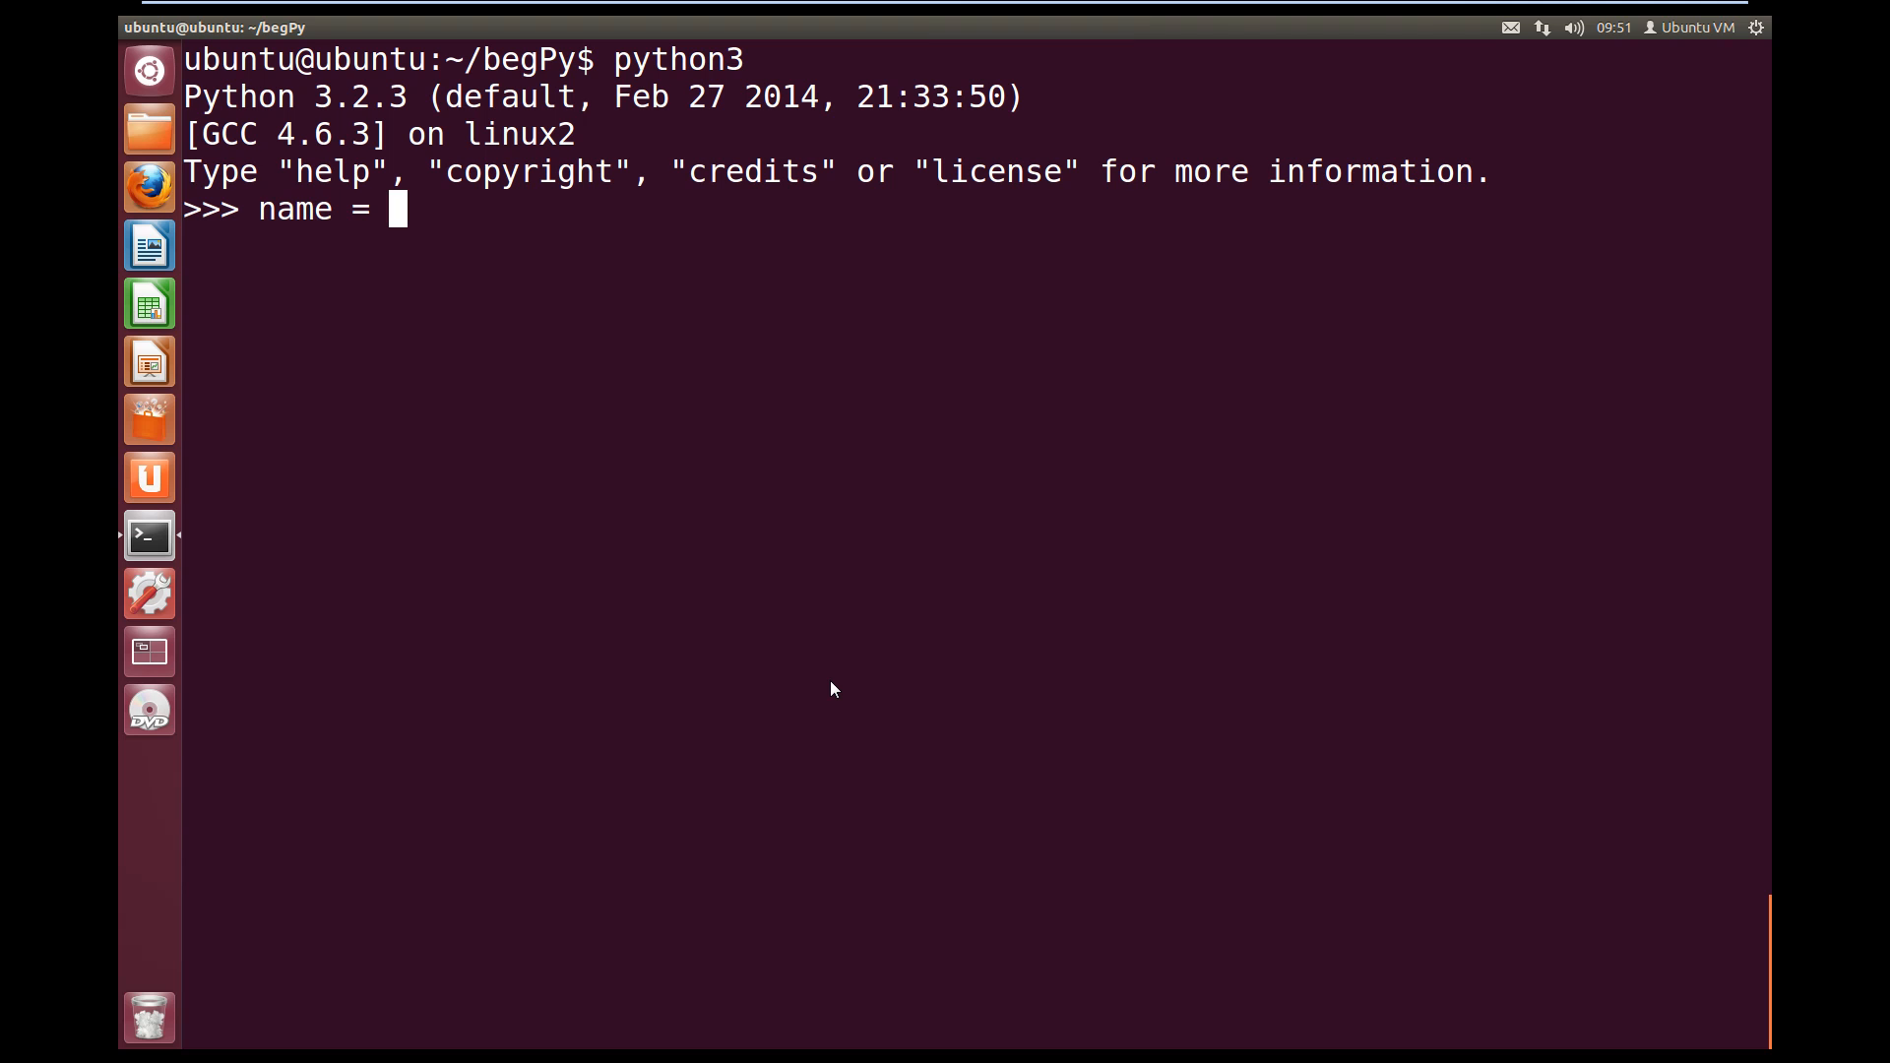
text(")
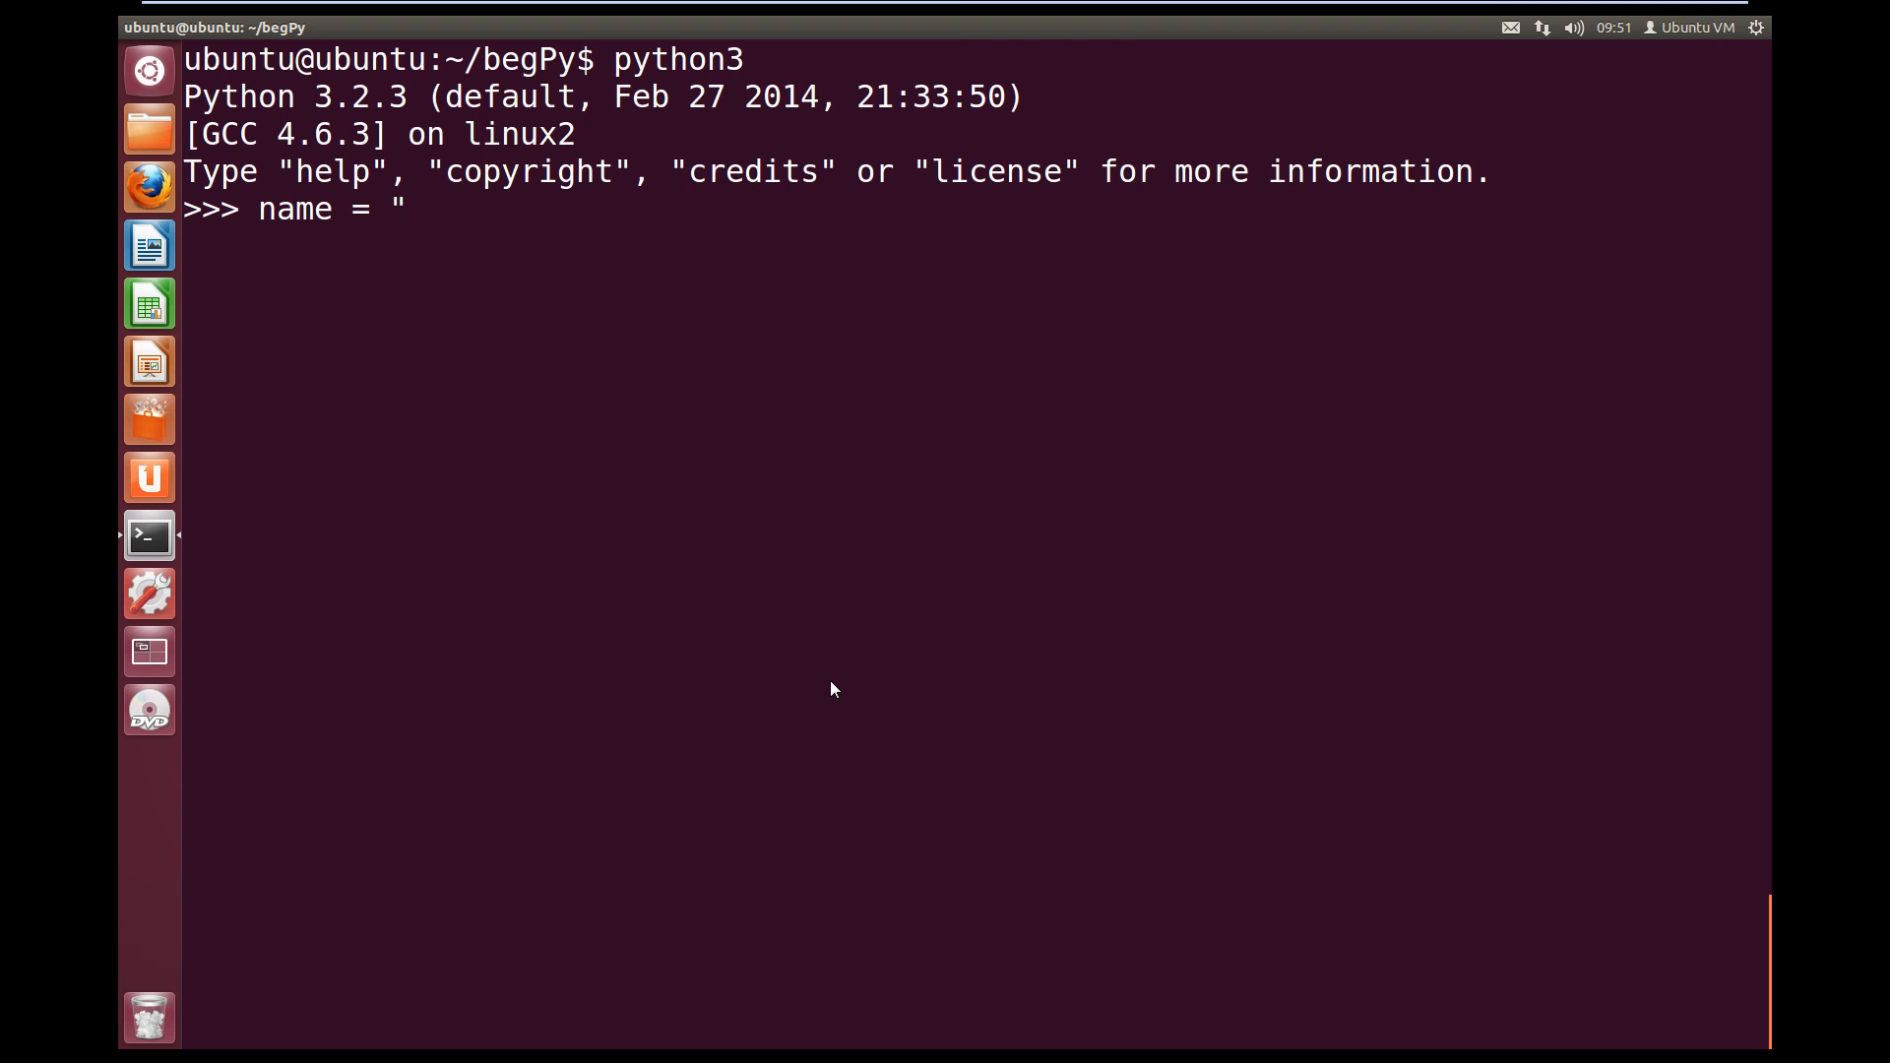
text(draps")
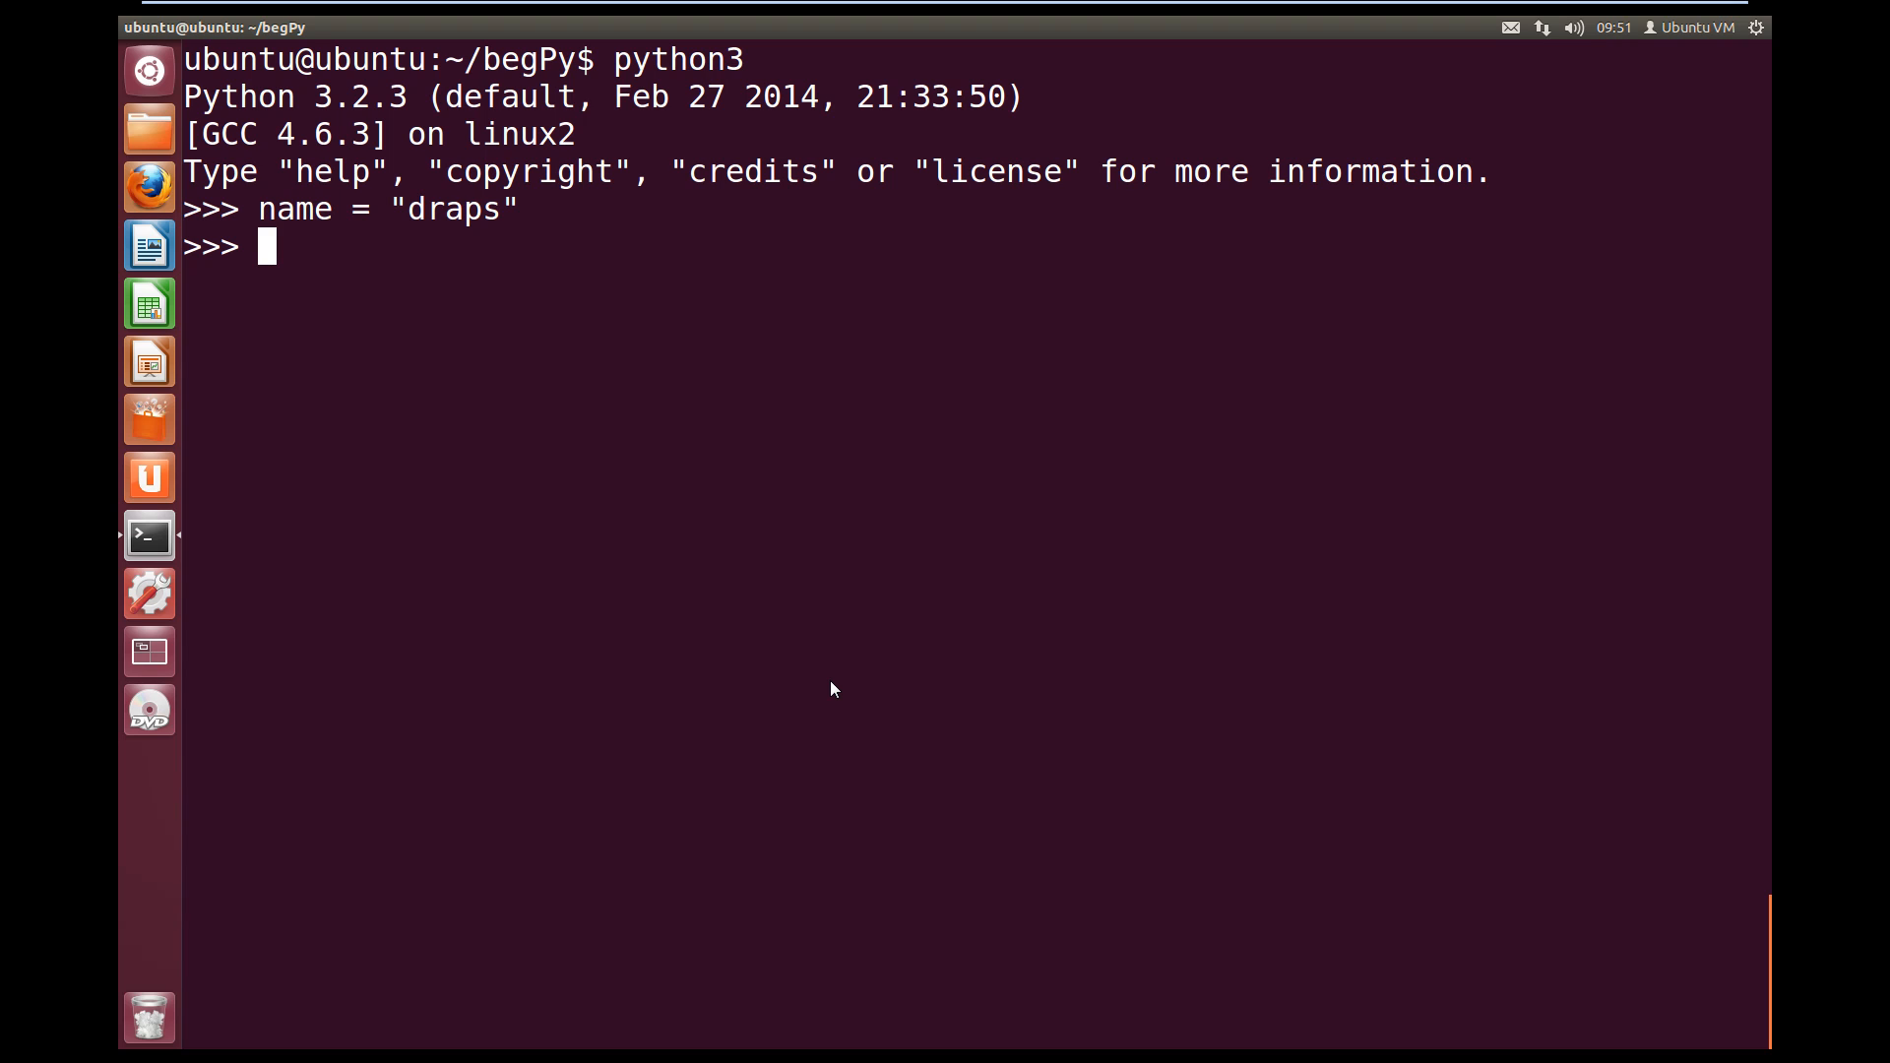
Print "Hello, my name is " + name, producing "Hello, my name is draps"
text(print)
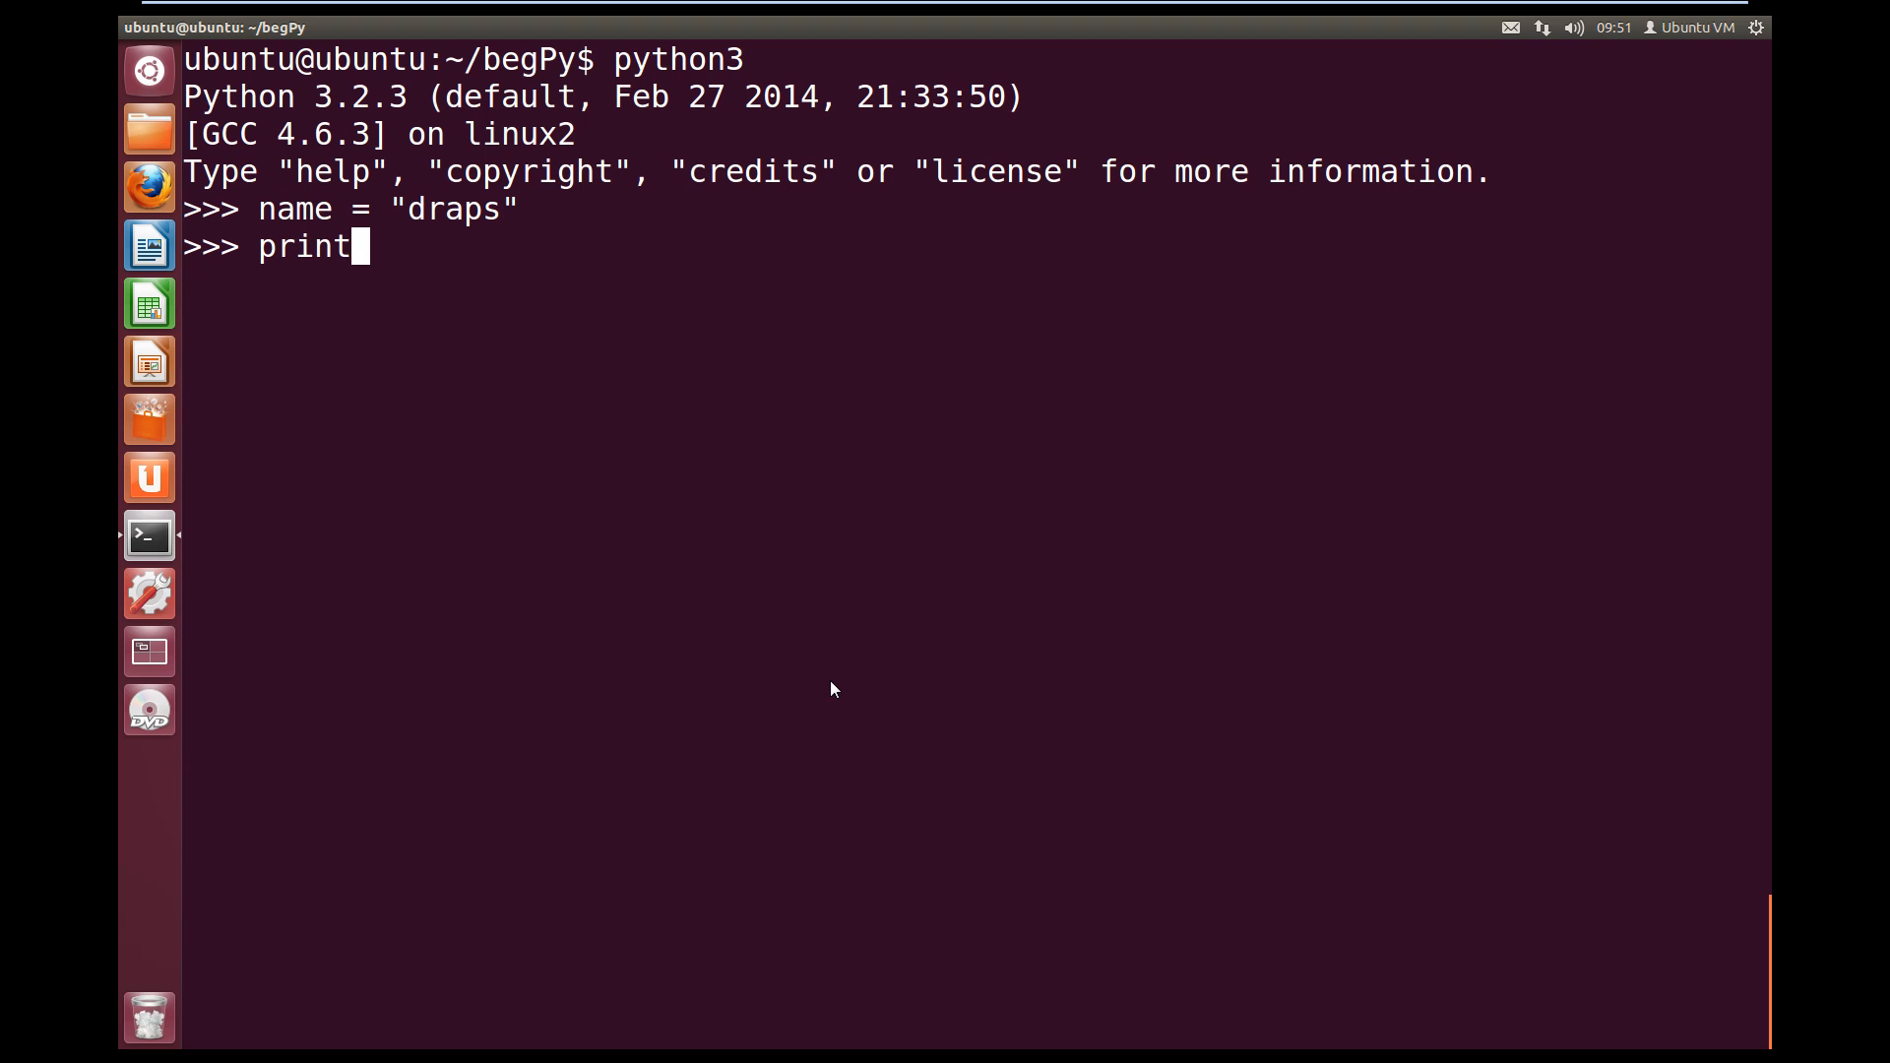
text(()
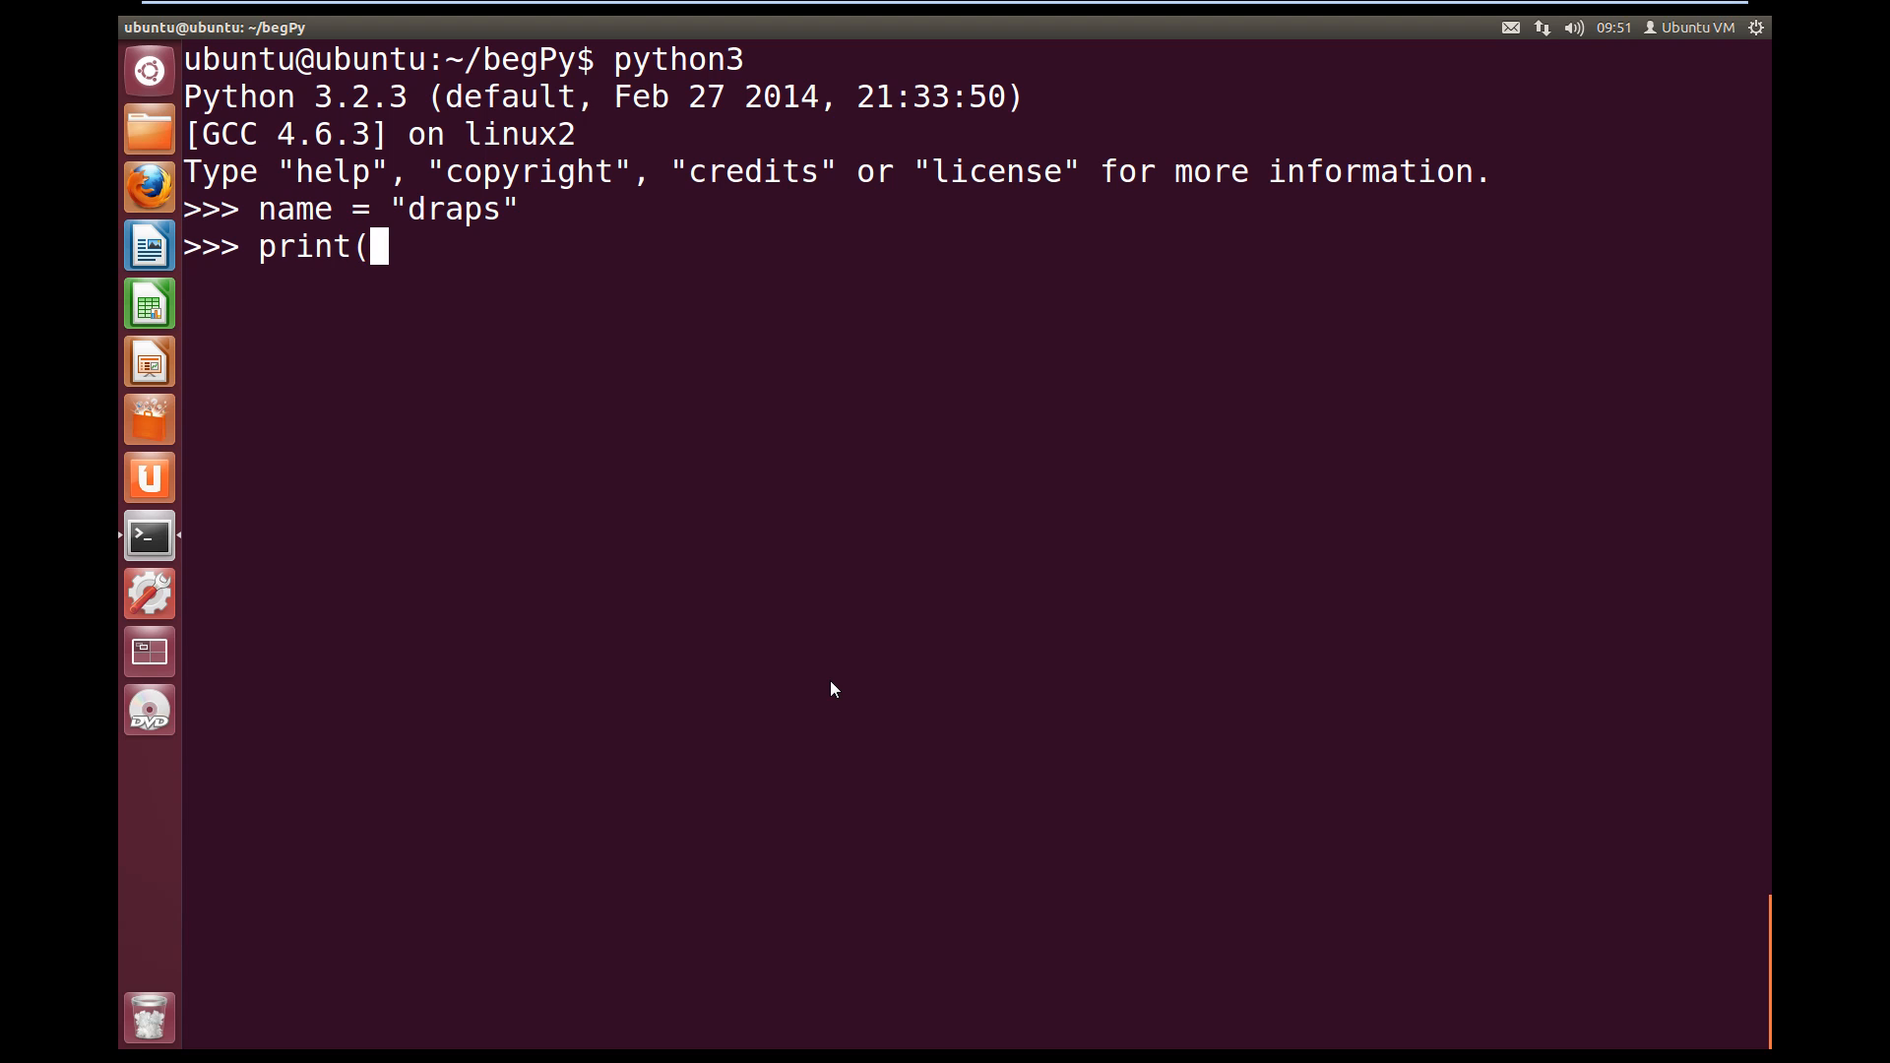
text(")
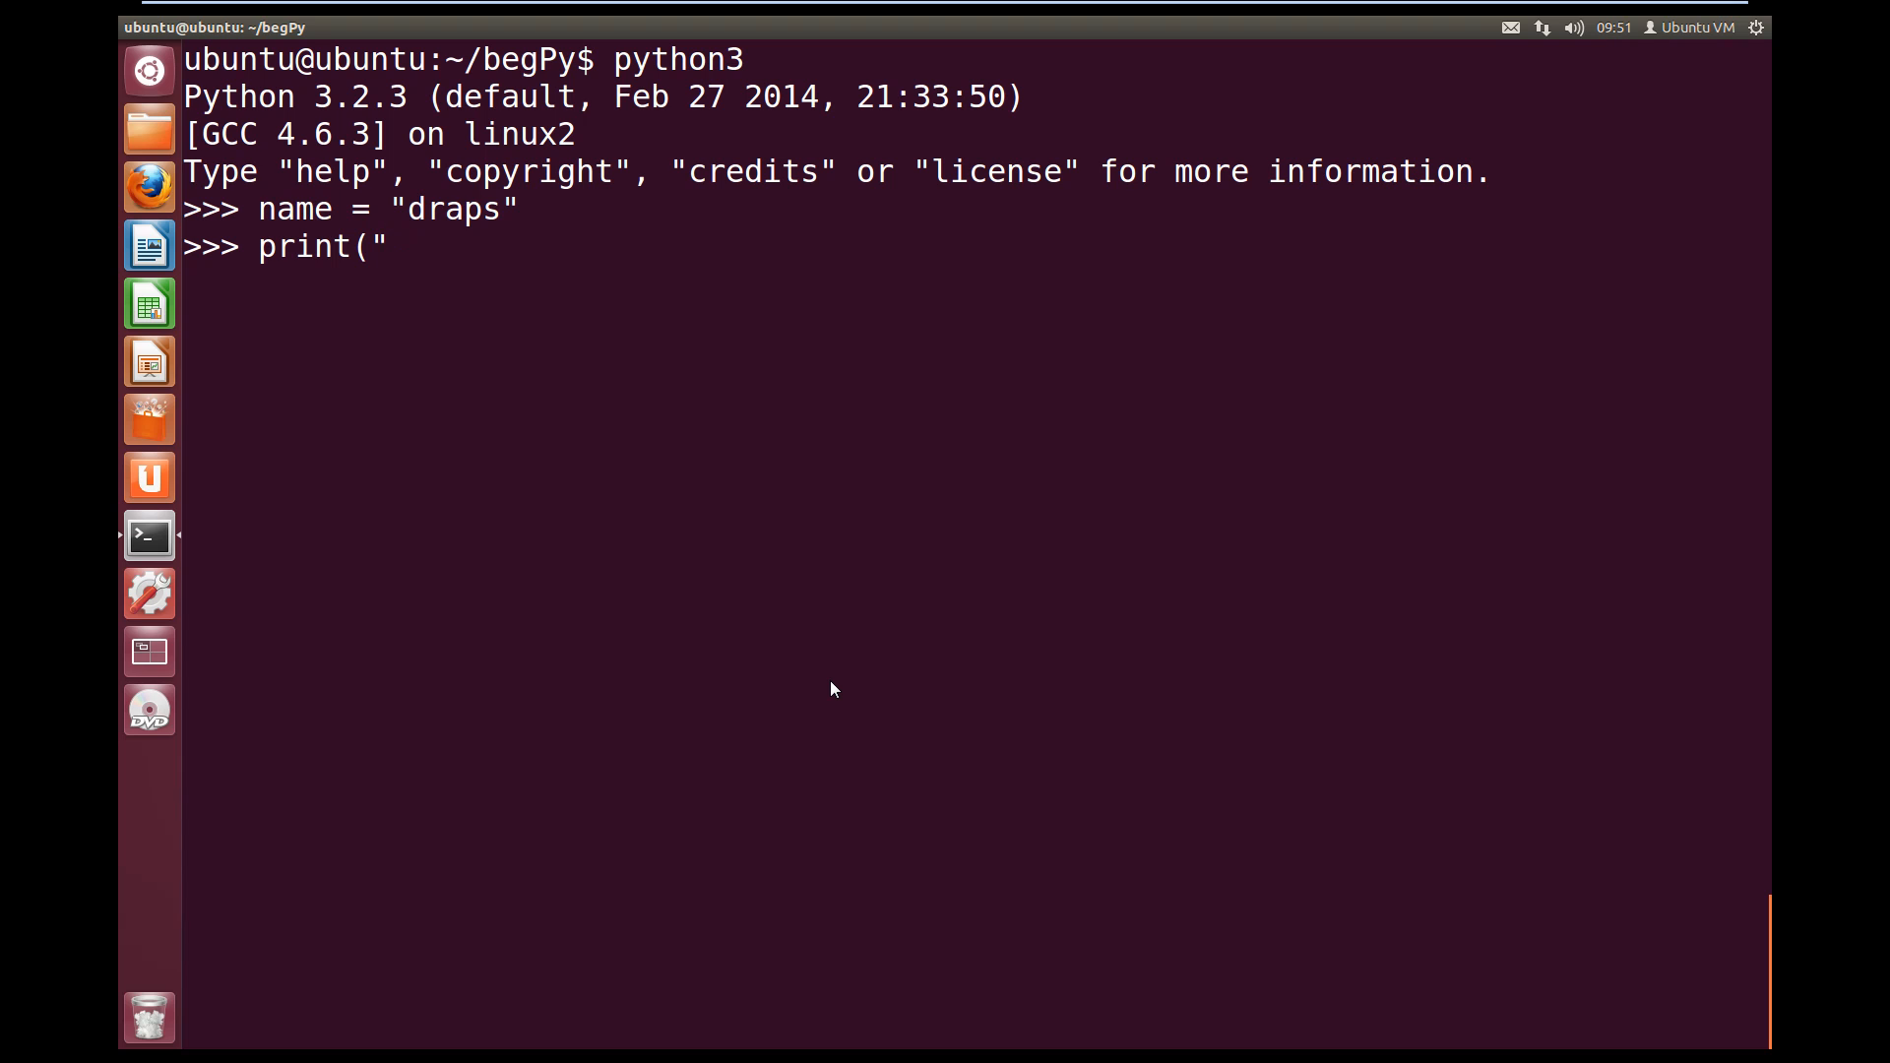
text(Hello)
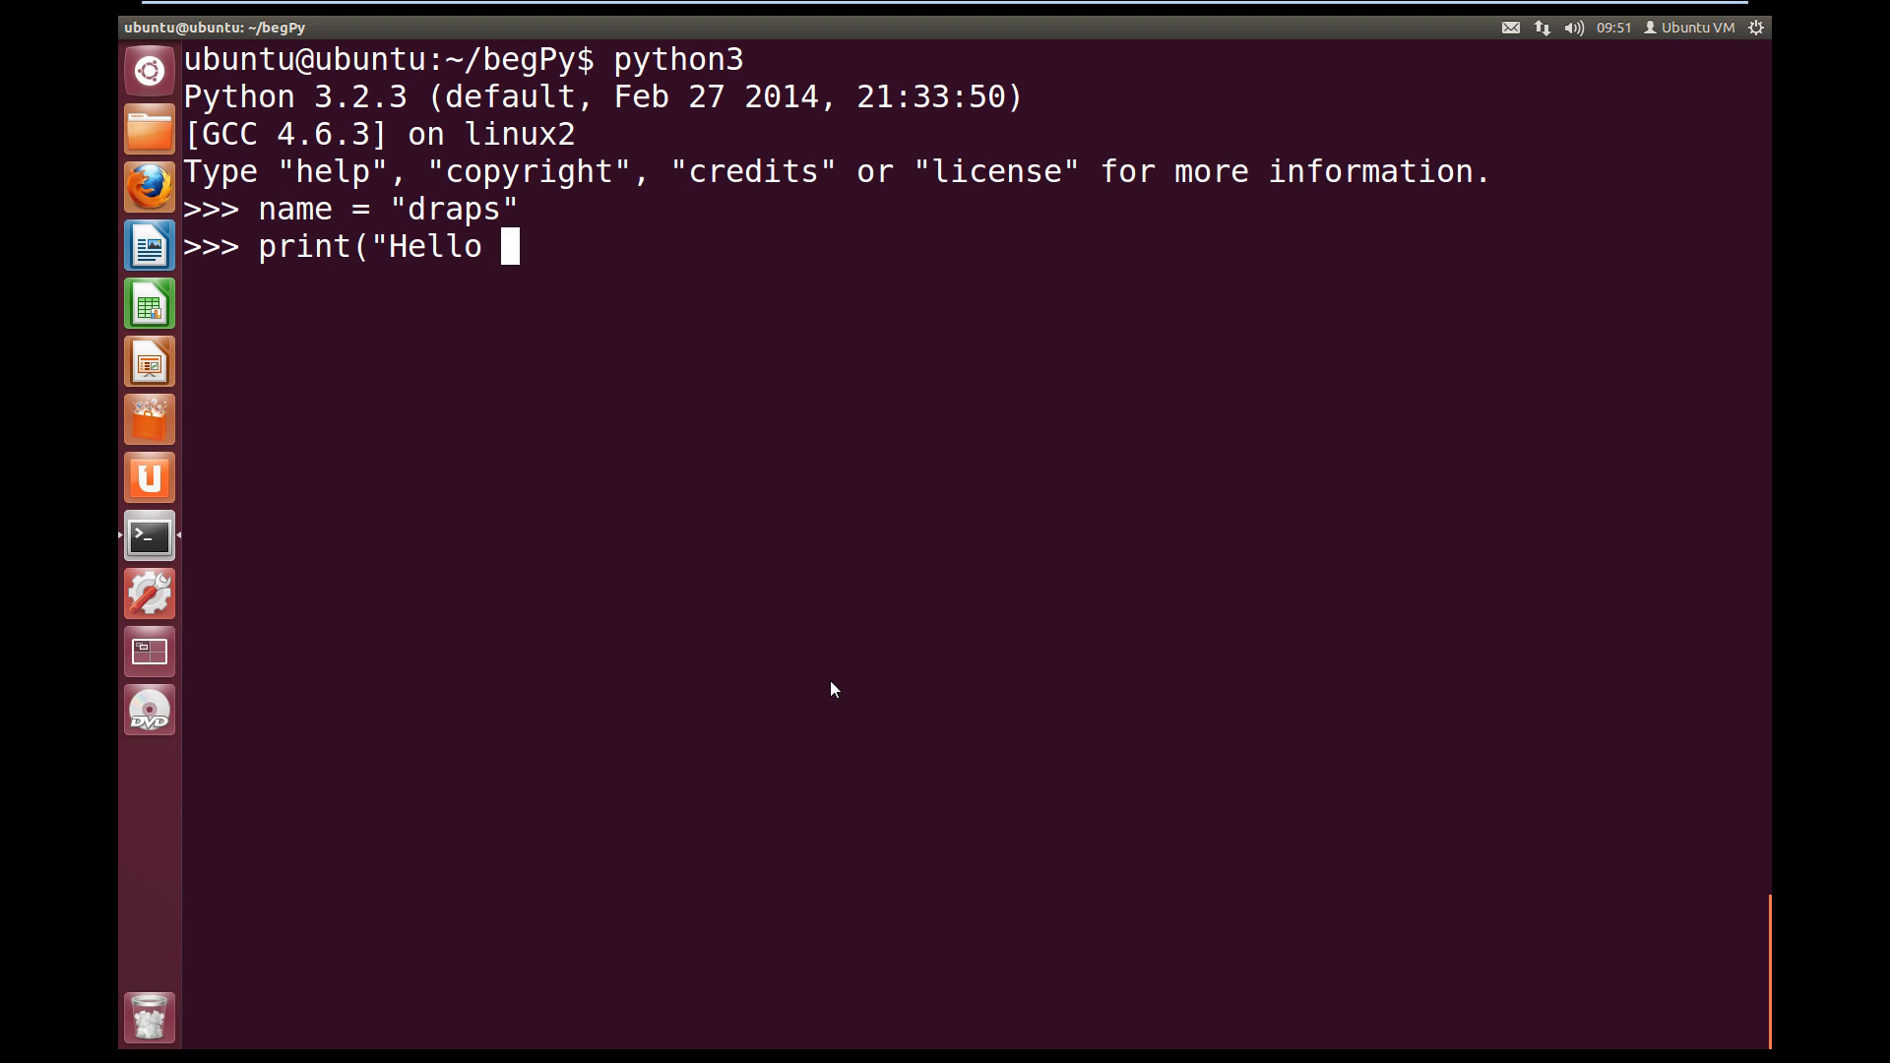
text(, my)
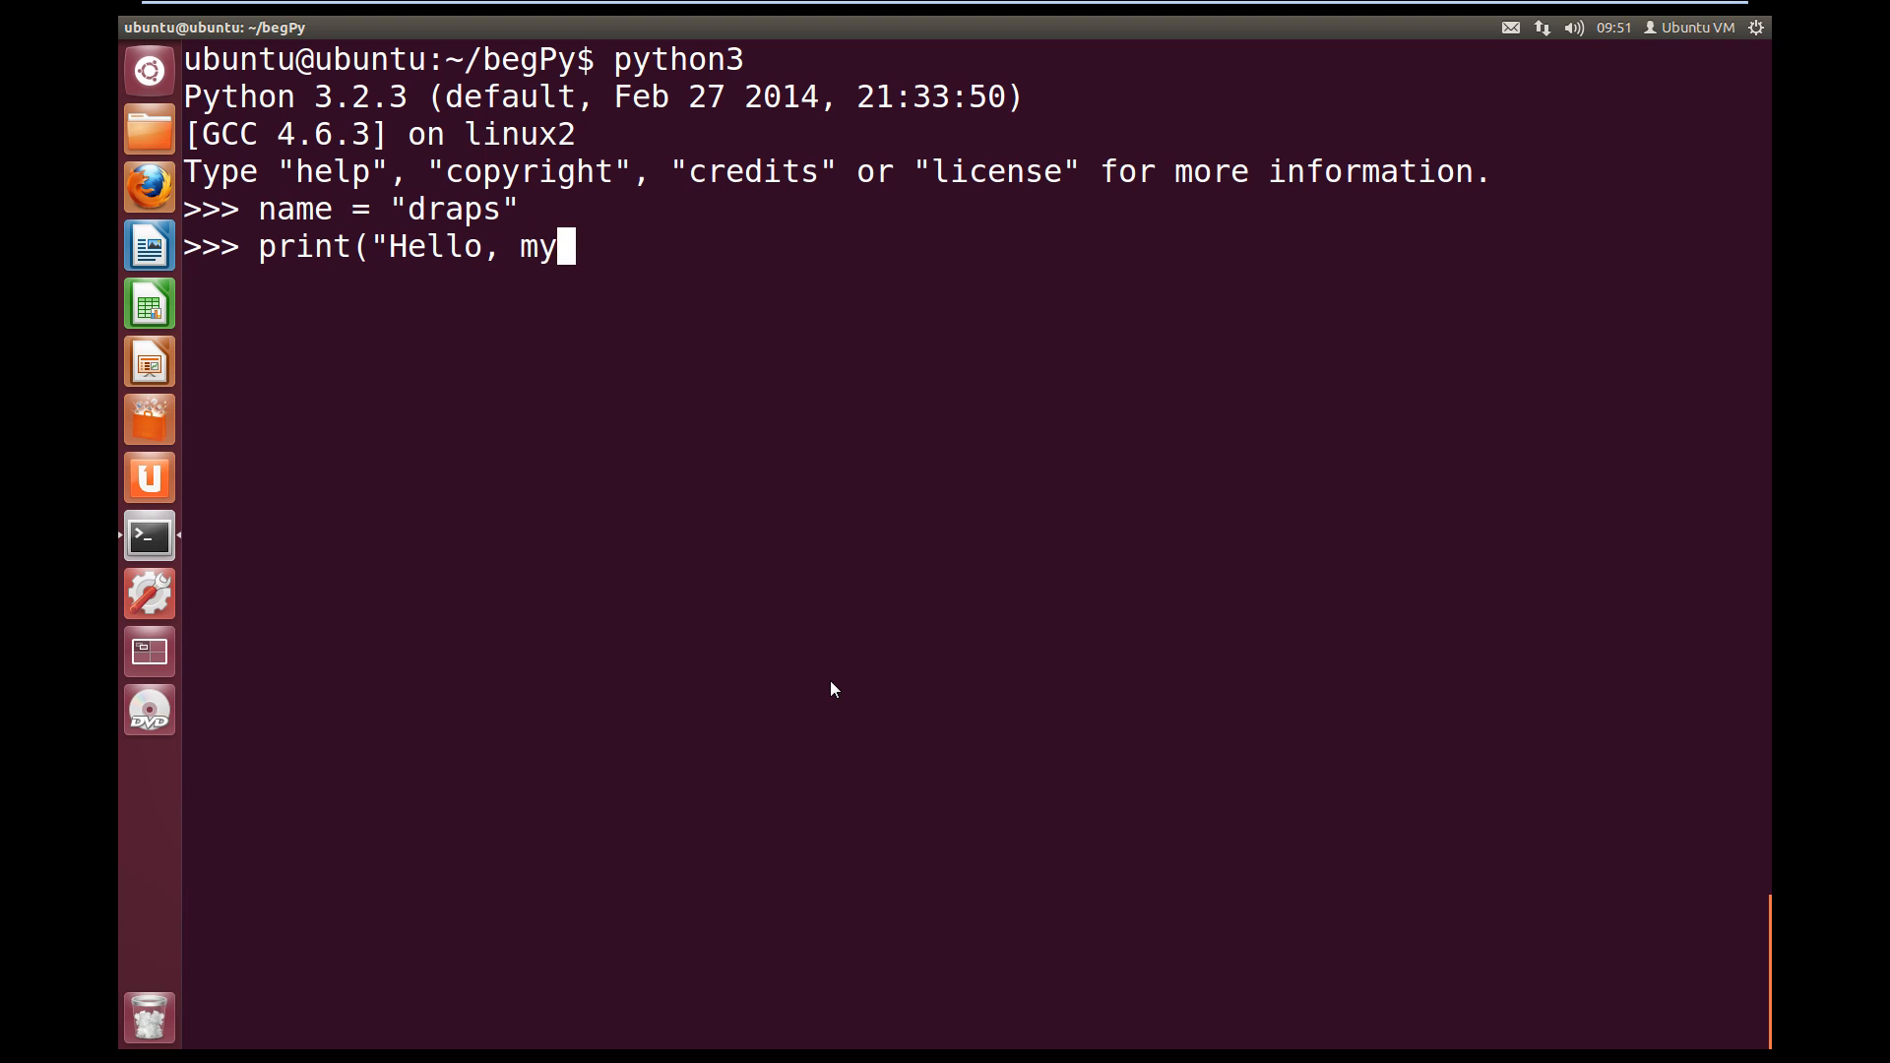
text(name is)
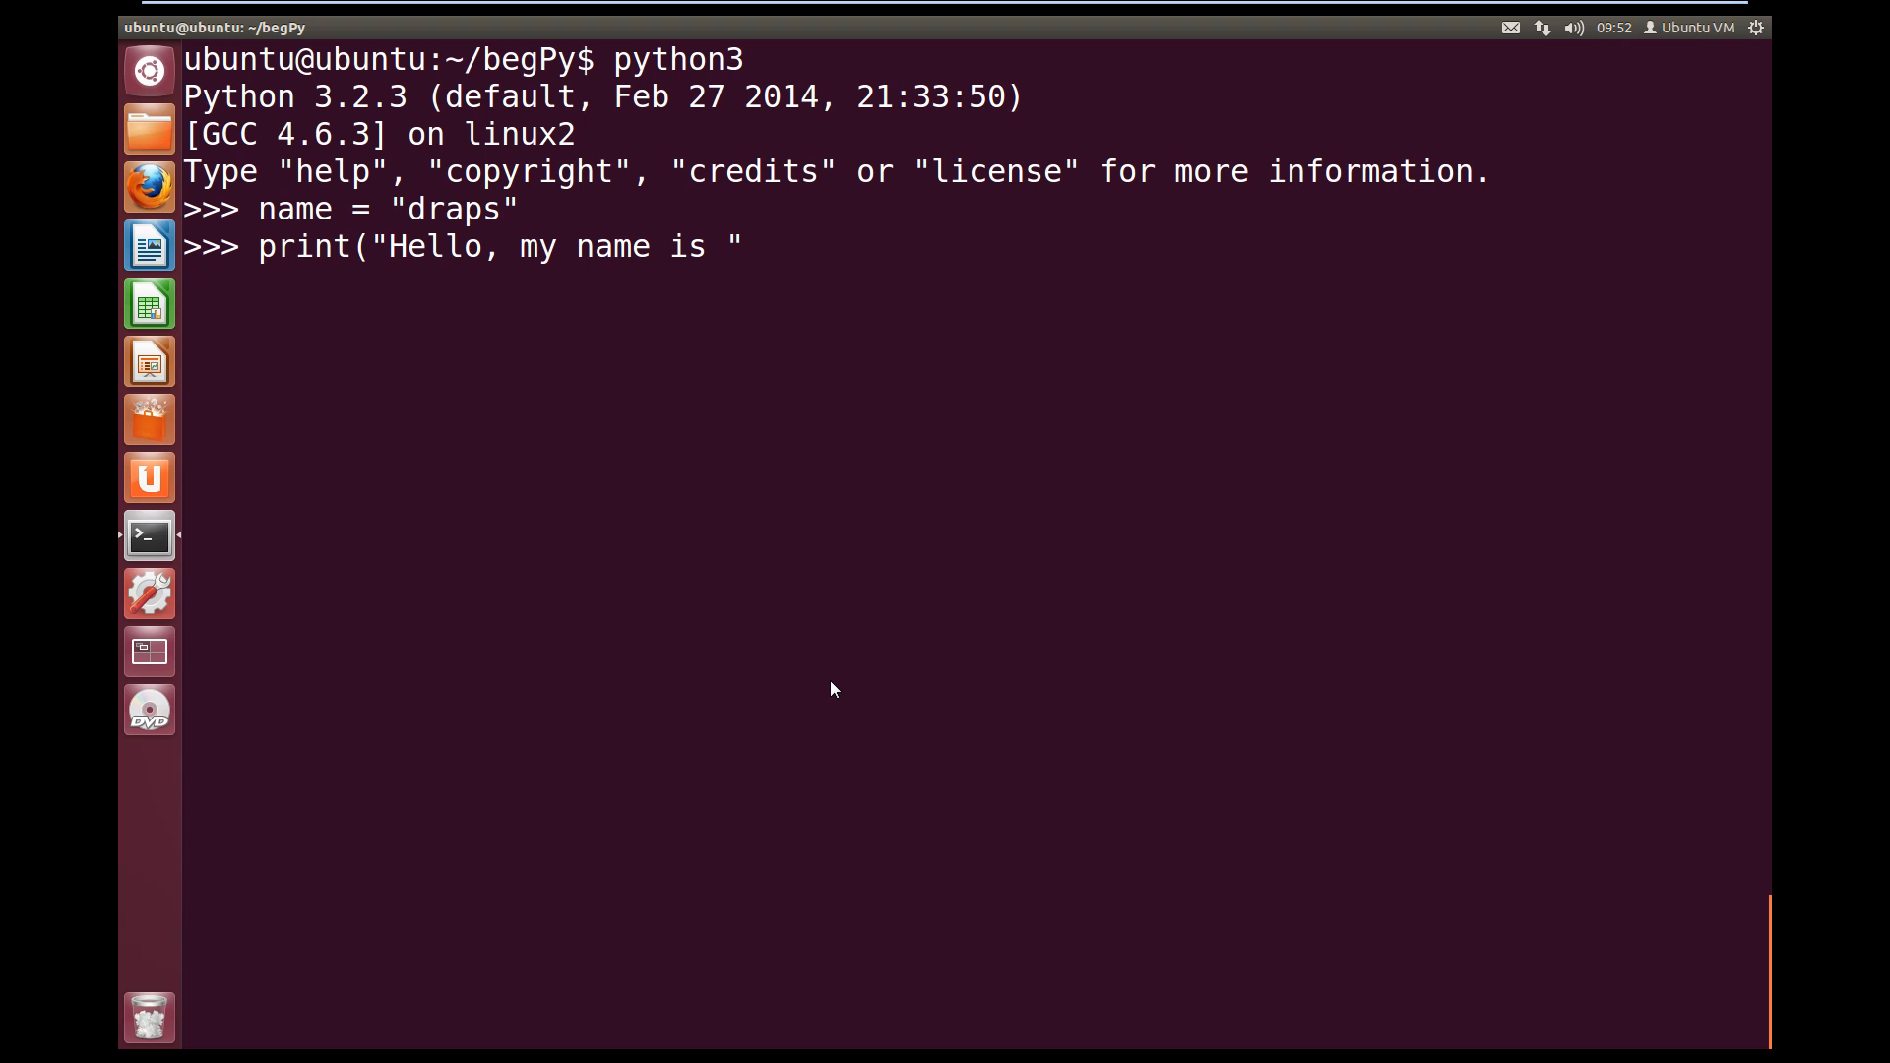
text(+)
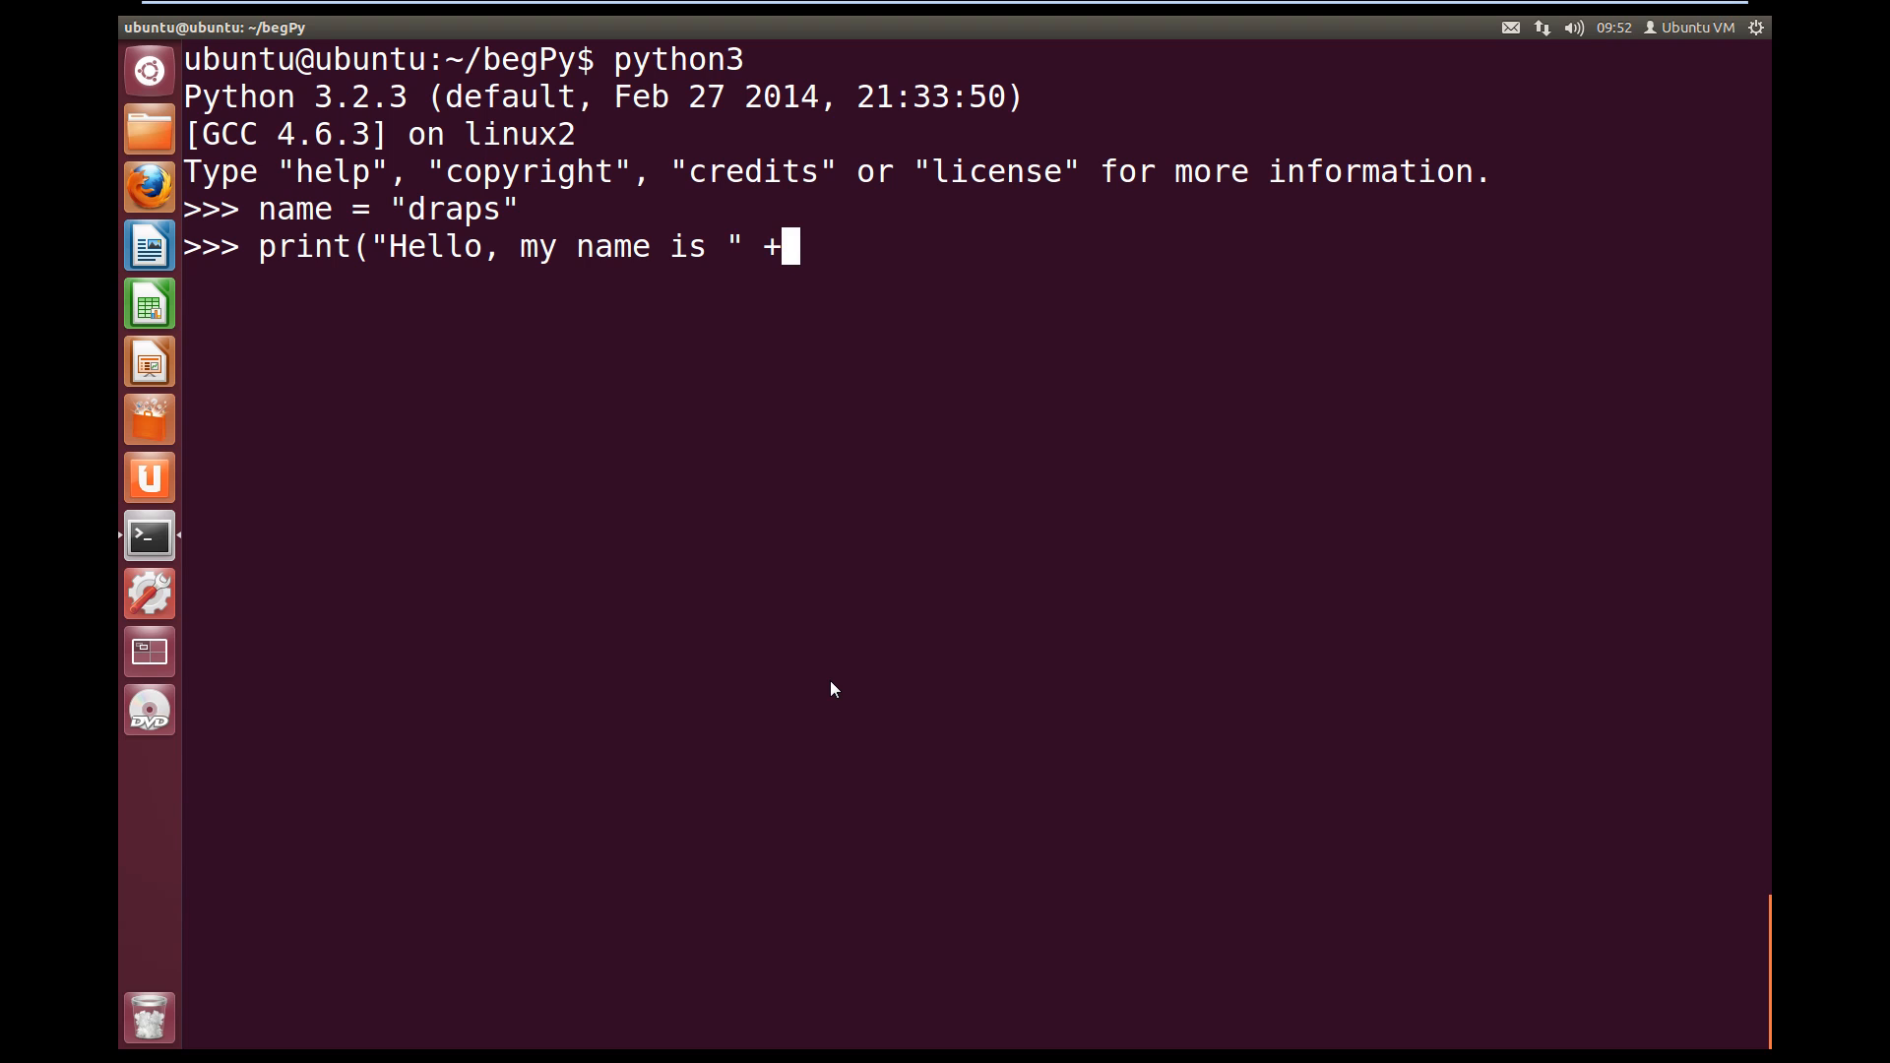
text(name)
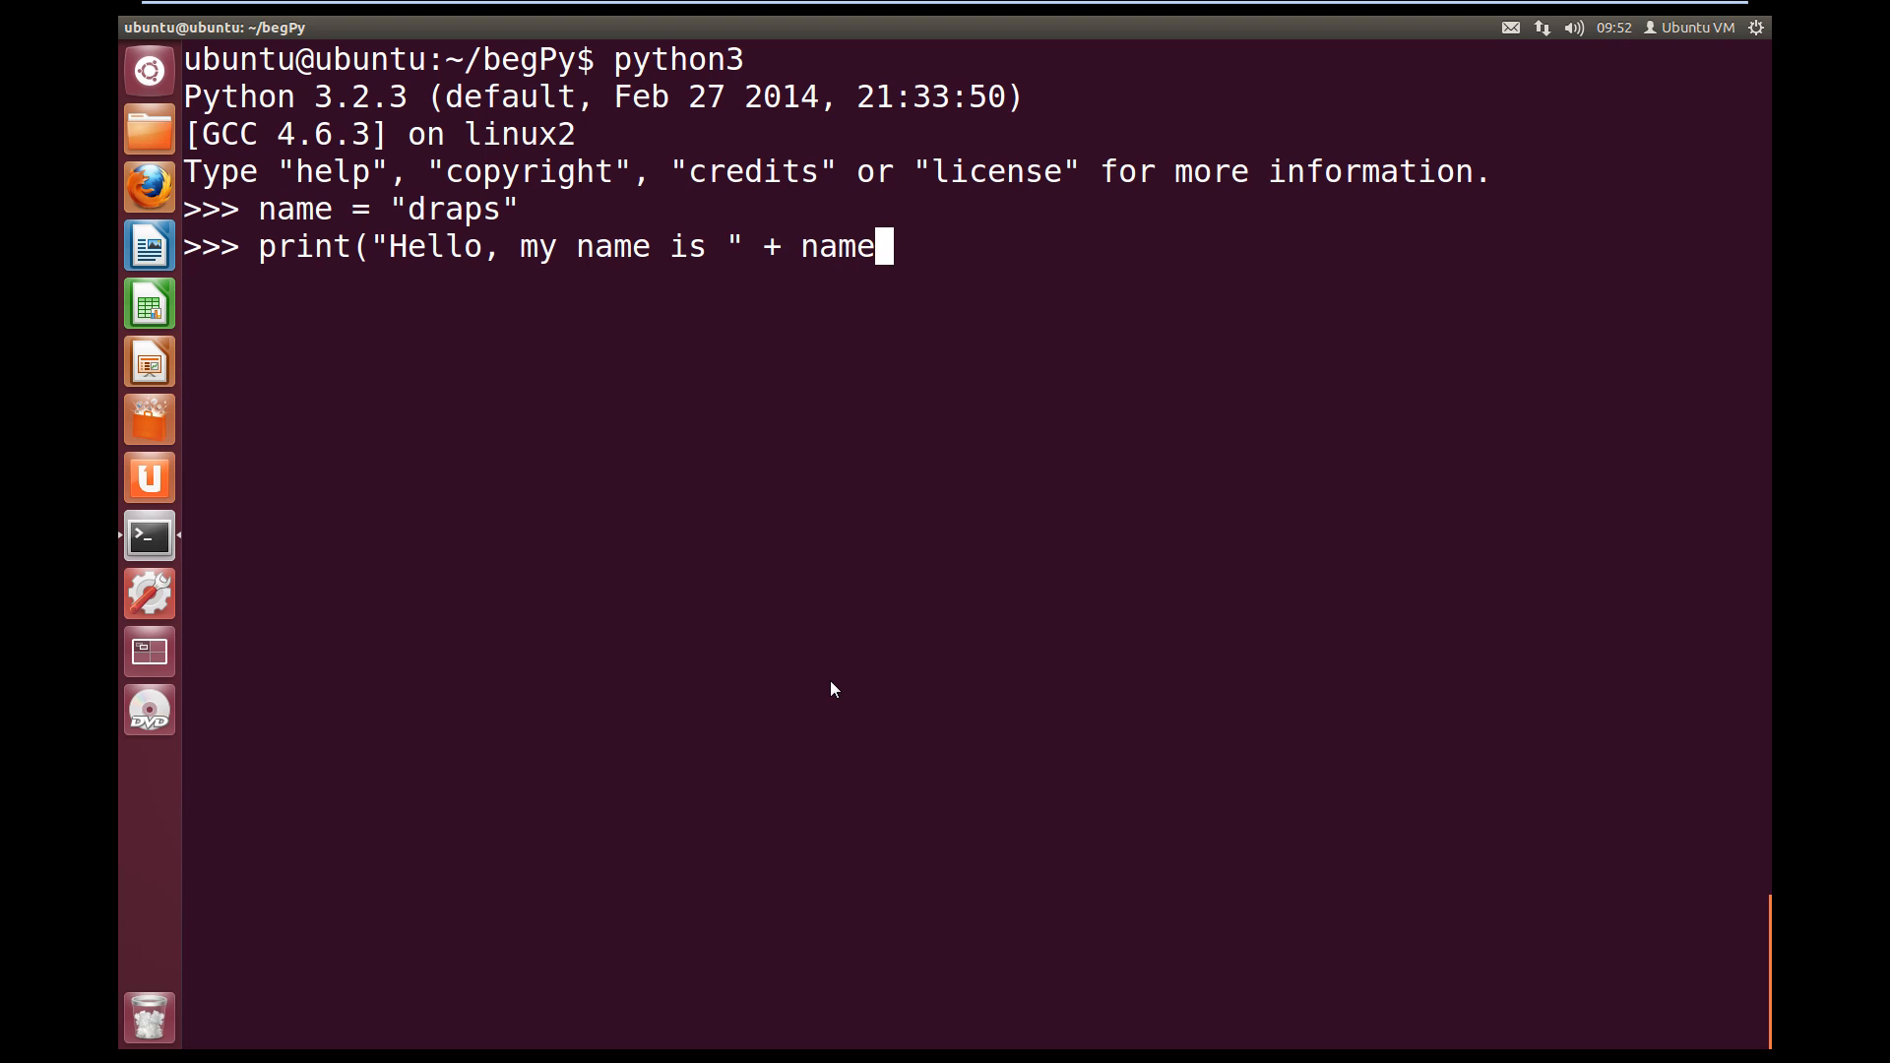
text())
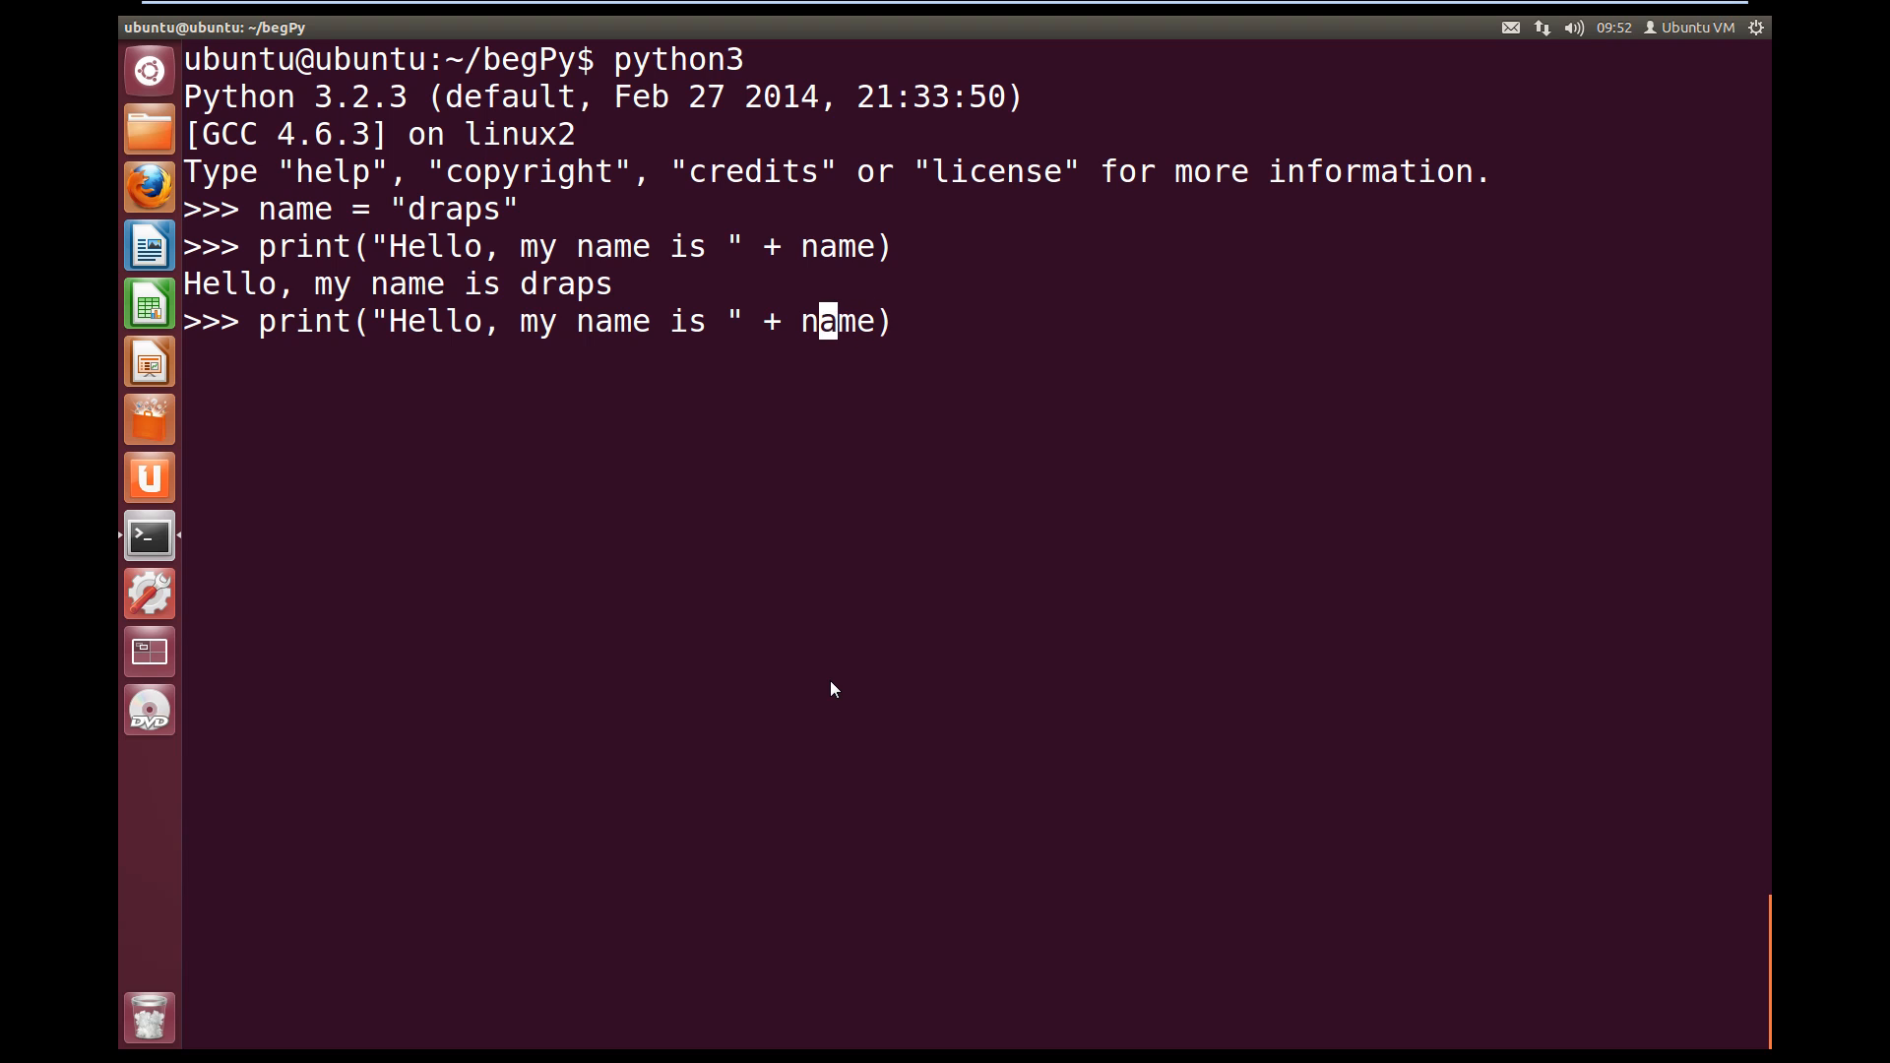
Edit the recalled print line with Backspace before leaving the VM window
key(BackSpace)
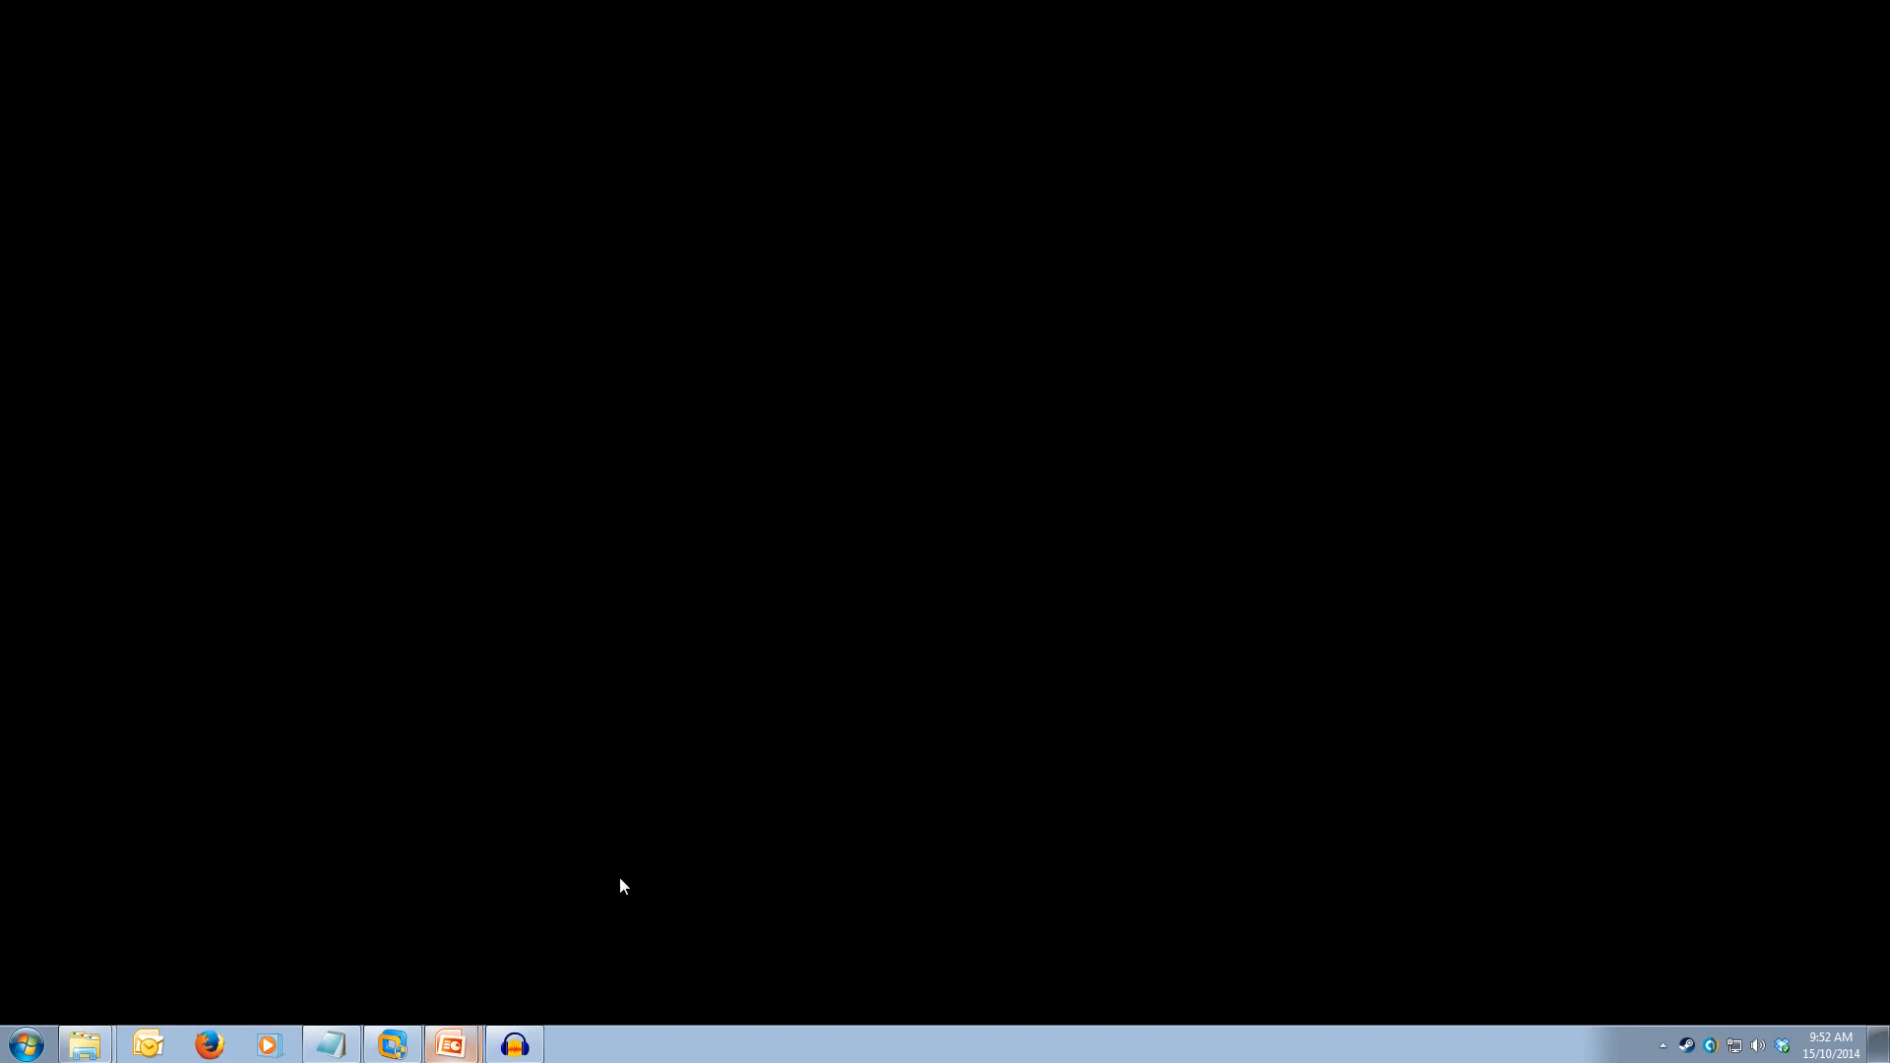
Return focus to the Ubuntu VM terminal session from the Windows desktop
click(390, 1044)
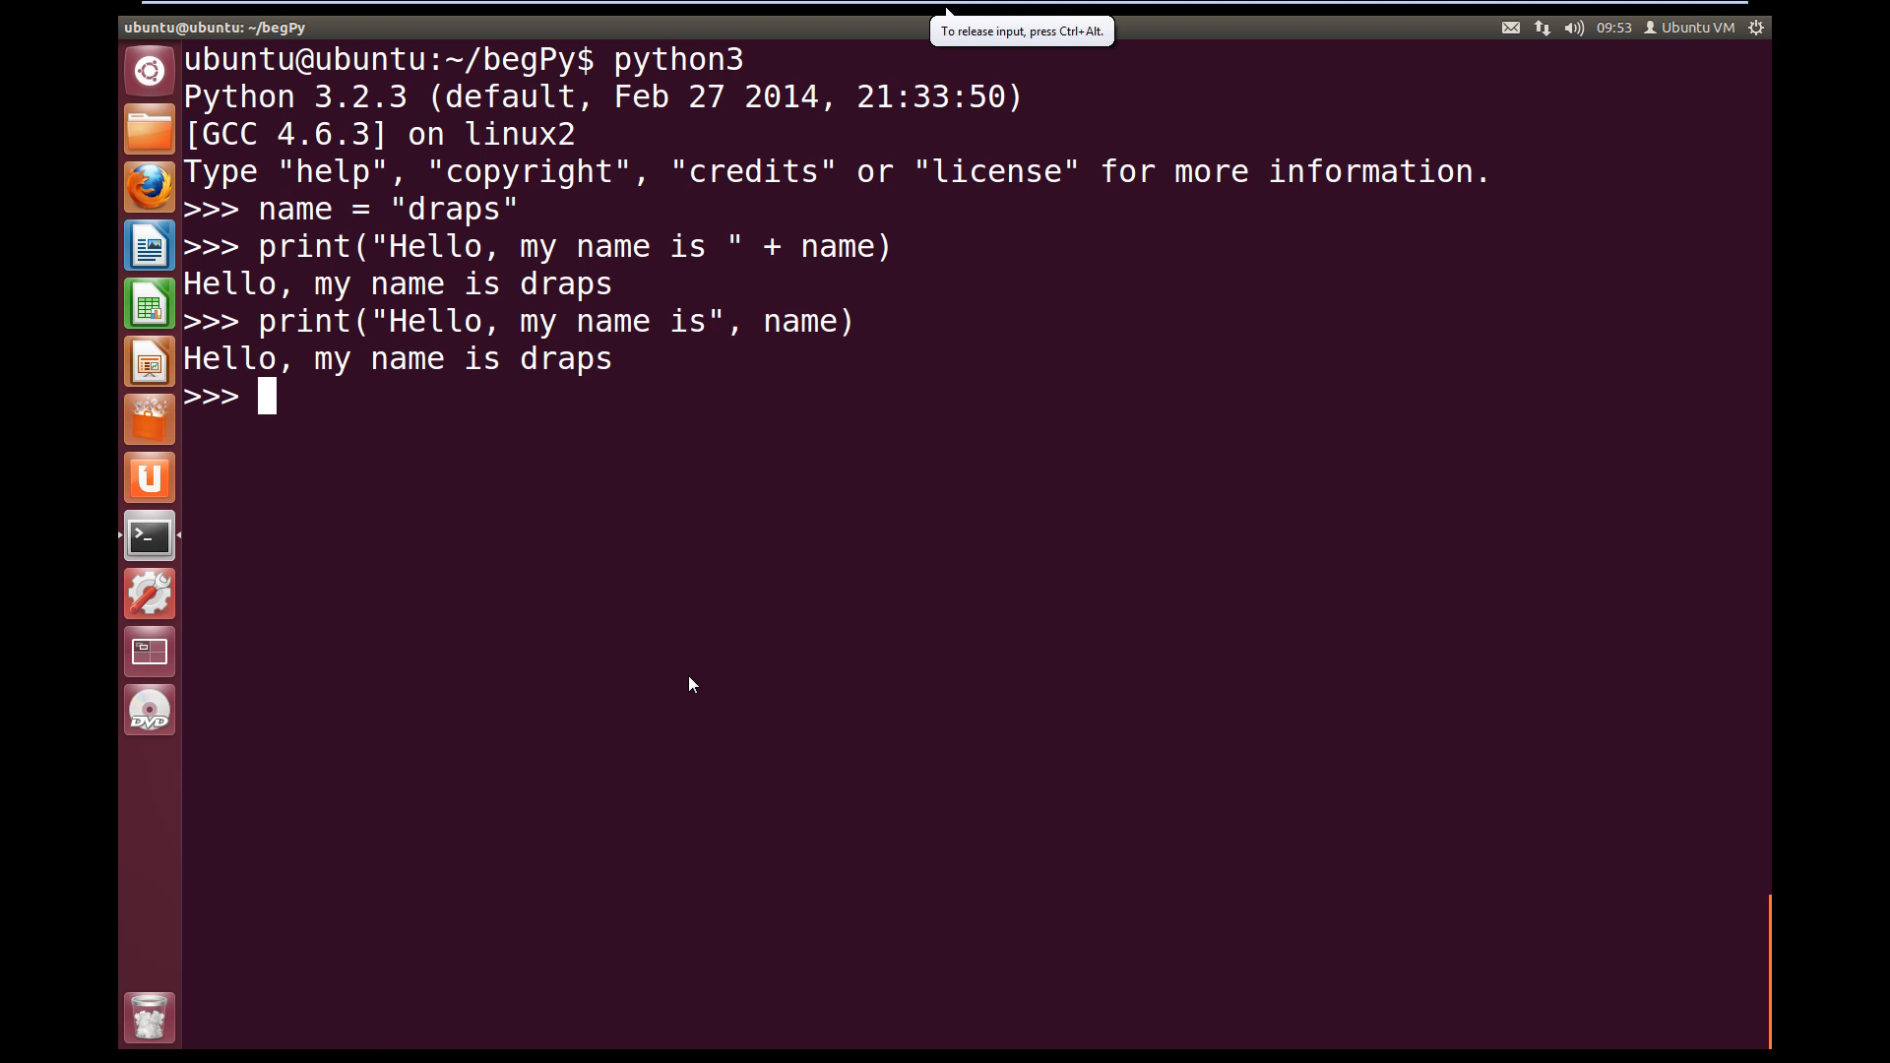
Run name = input("Please enter you name: ") in the interpreter
text(name = i)
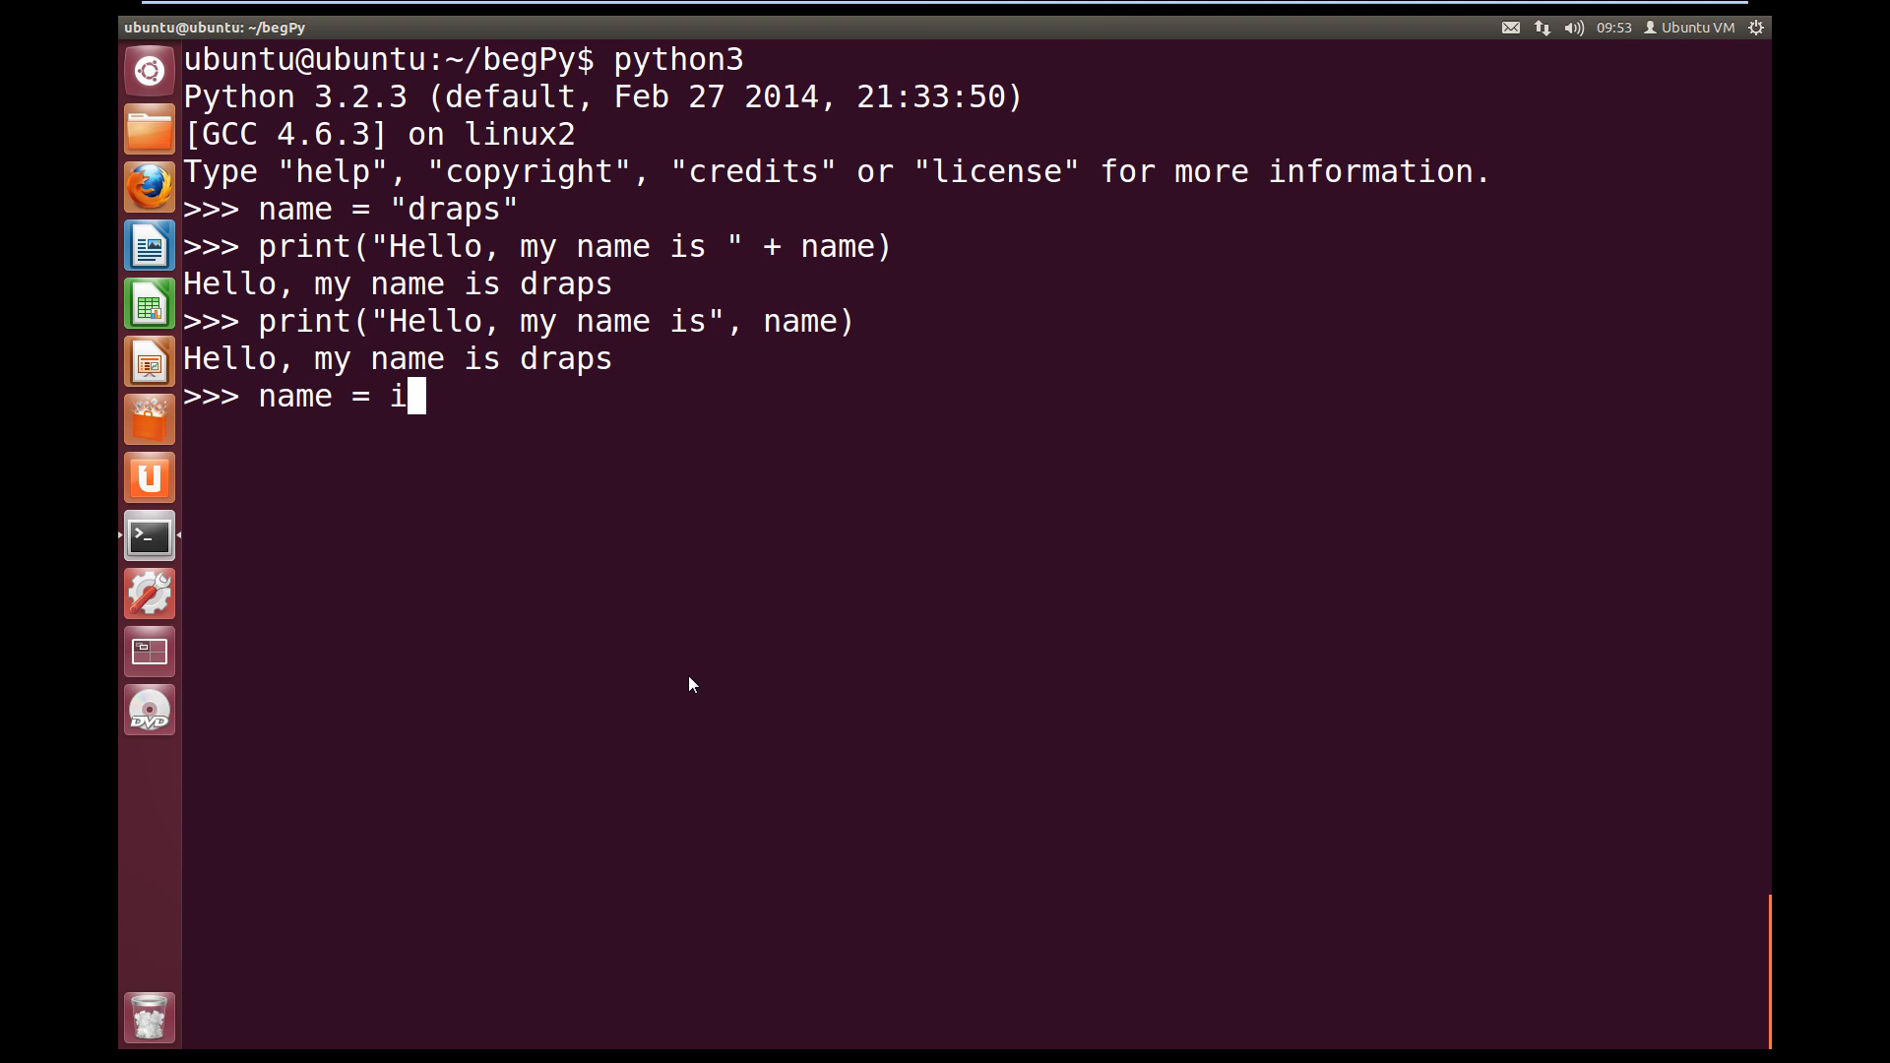
text(npp)
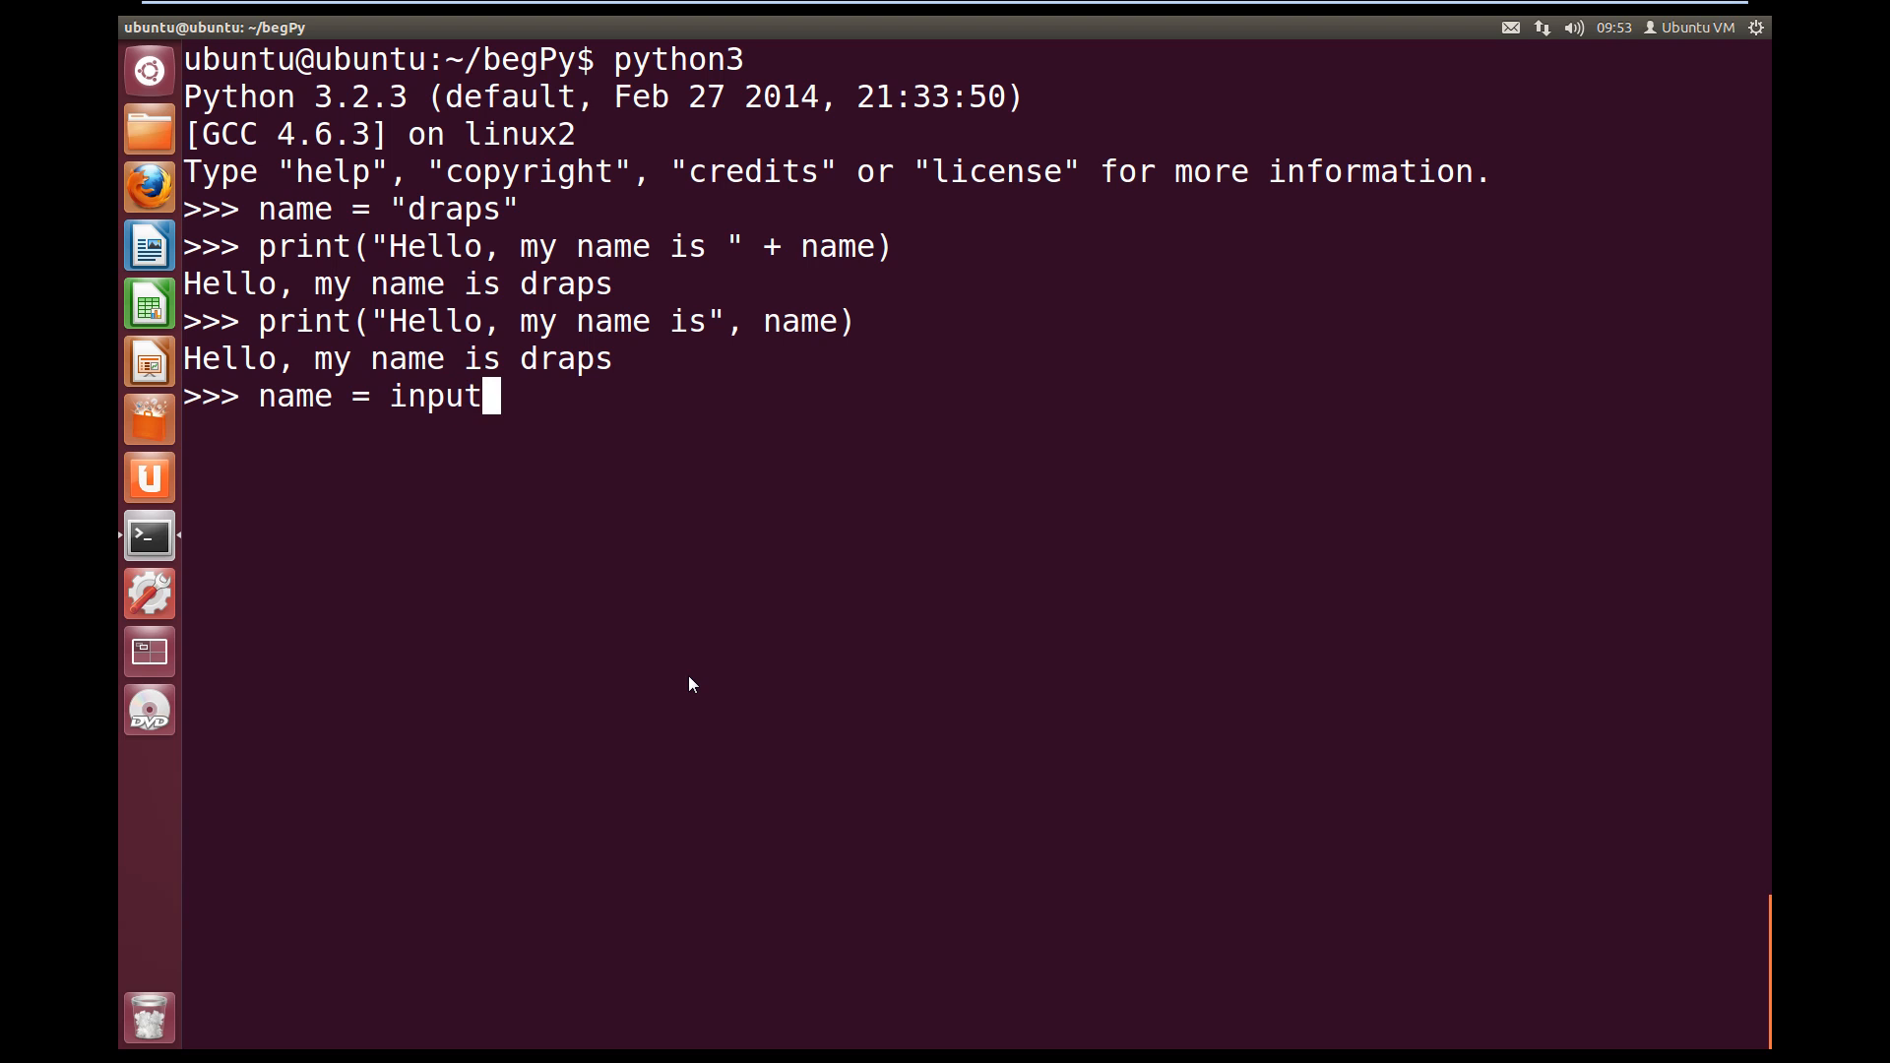
text(()
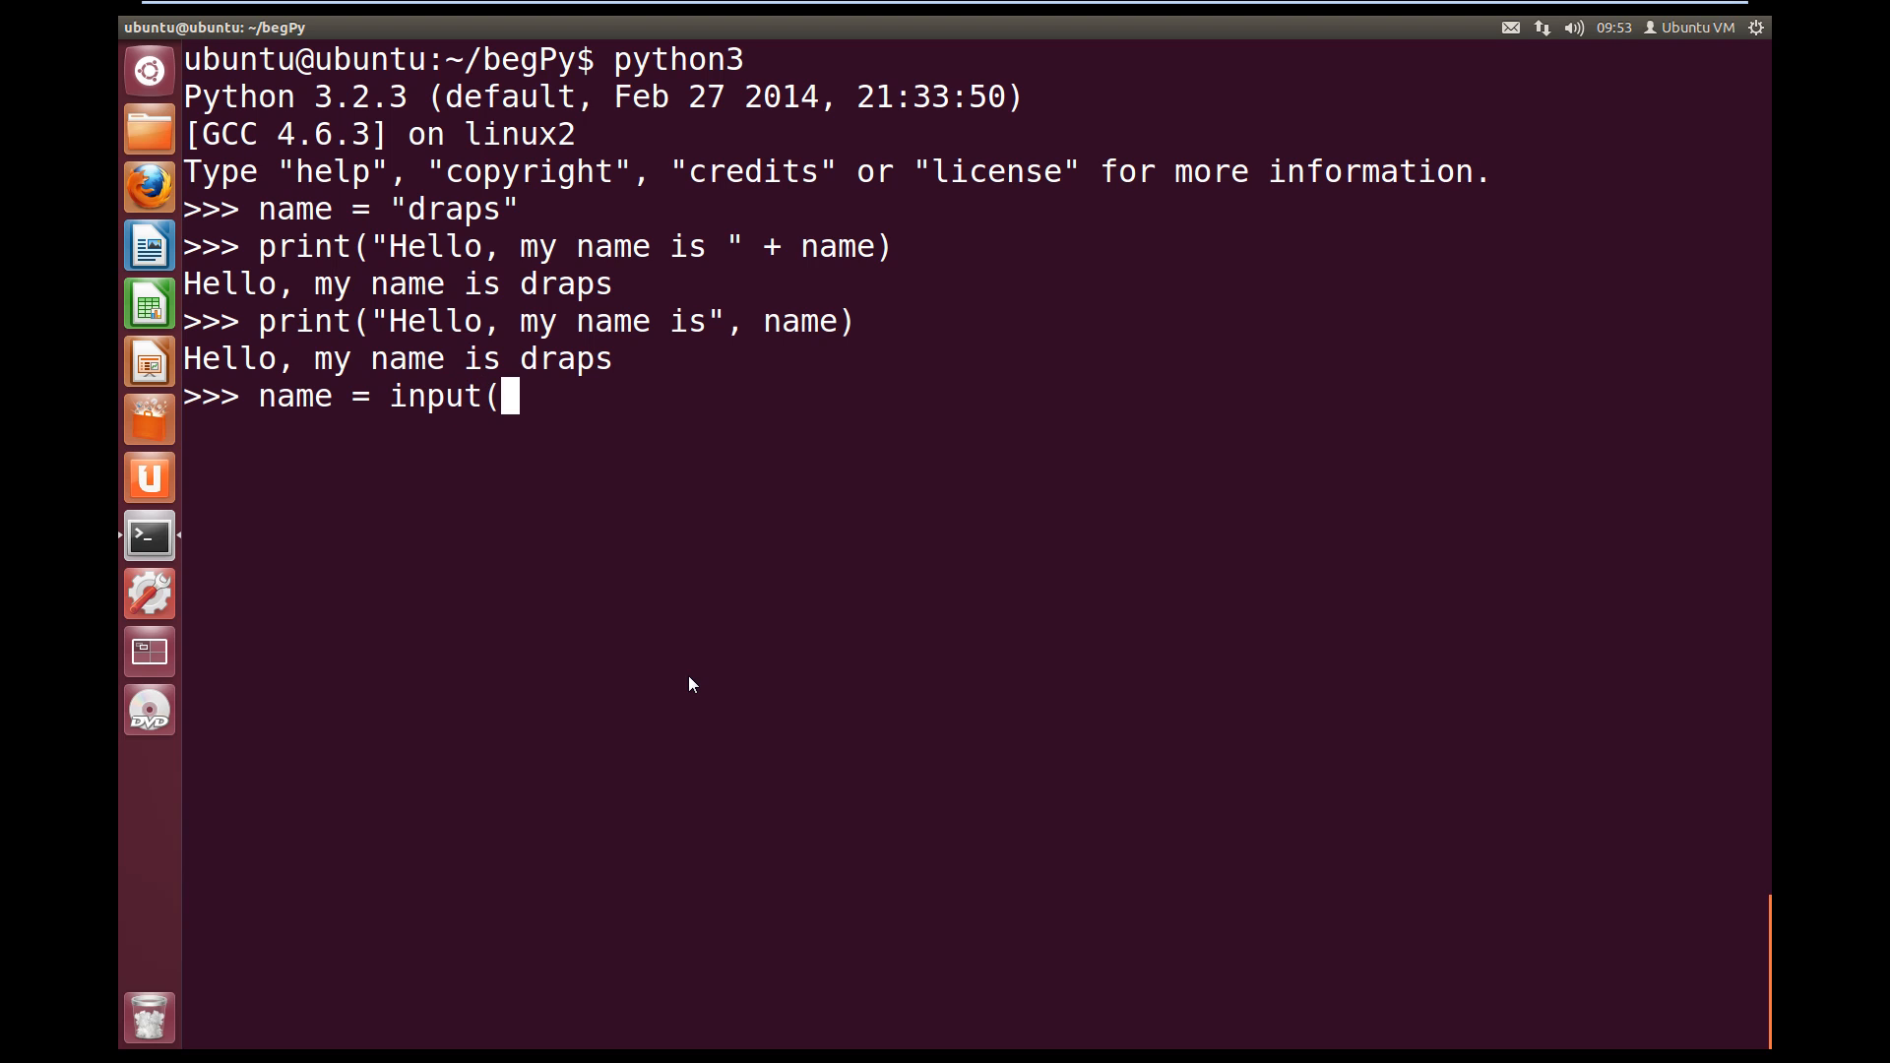
text(")
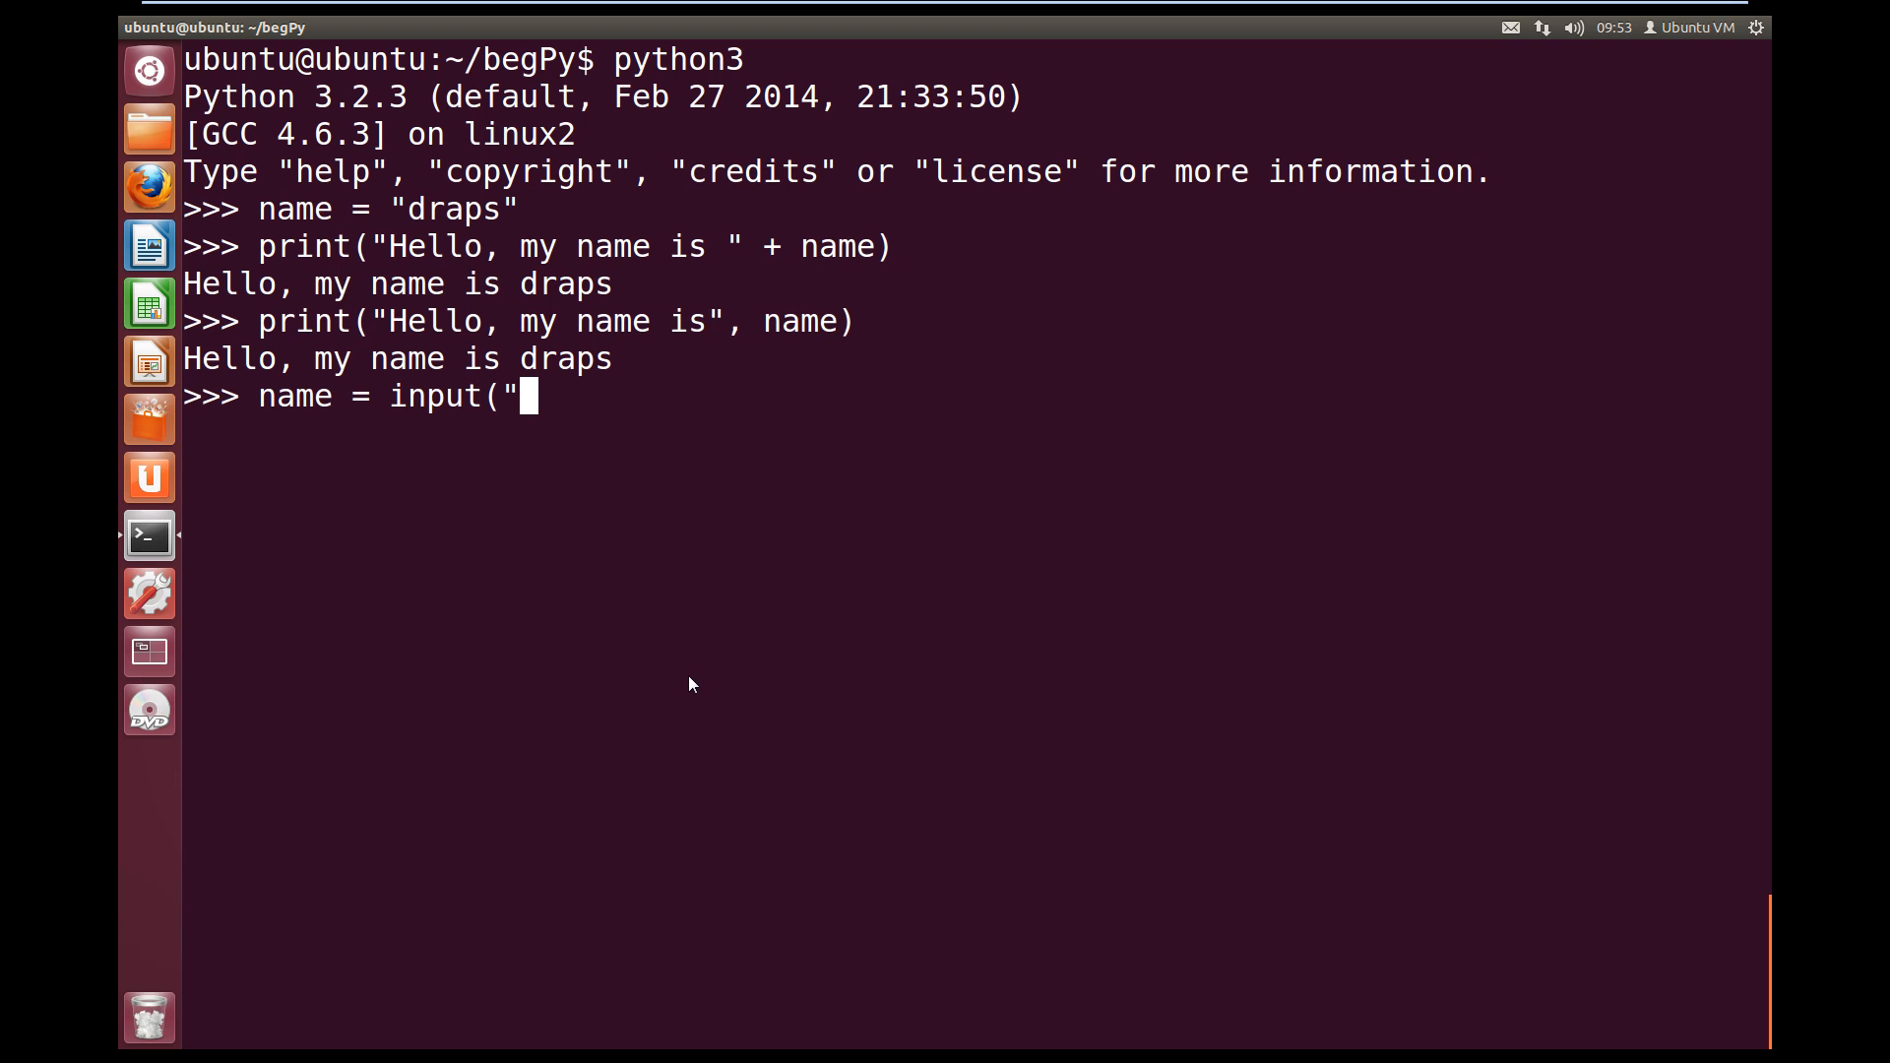
text(Please)
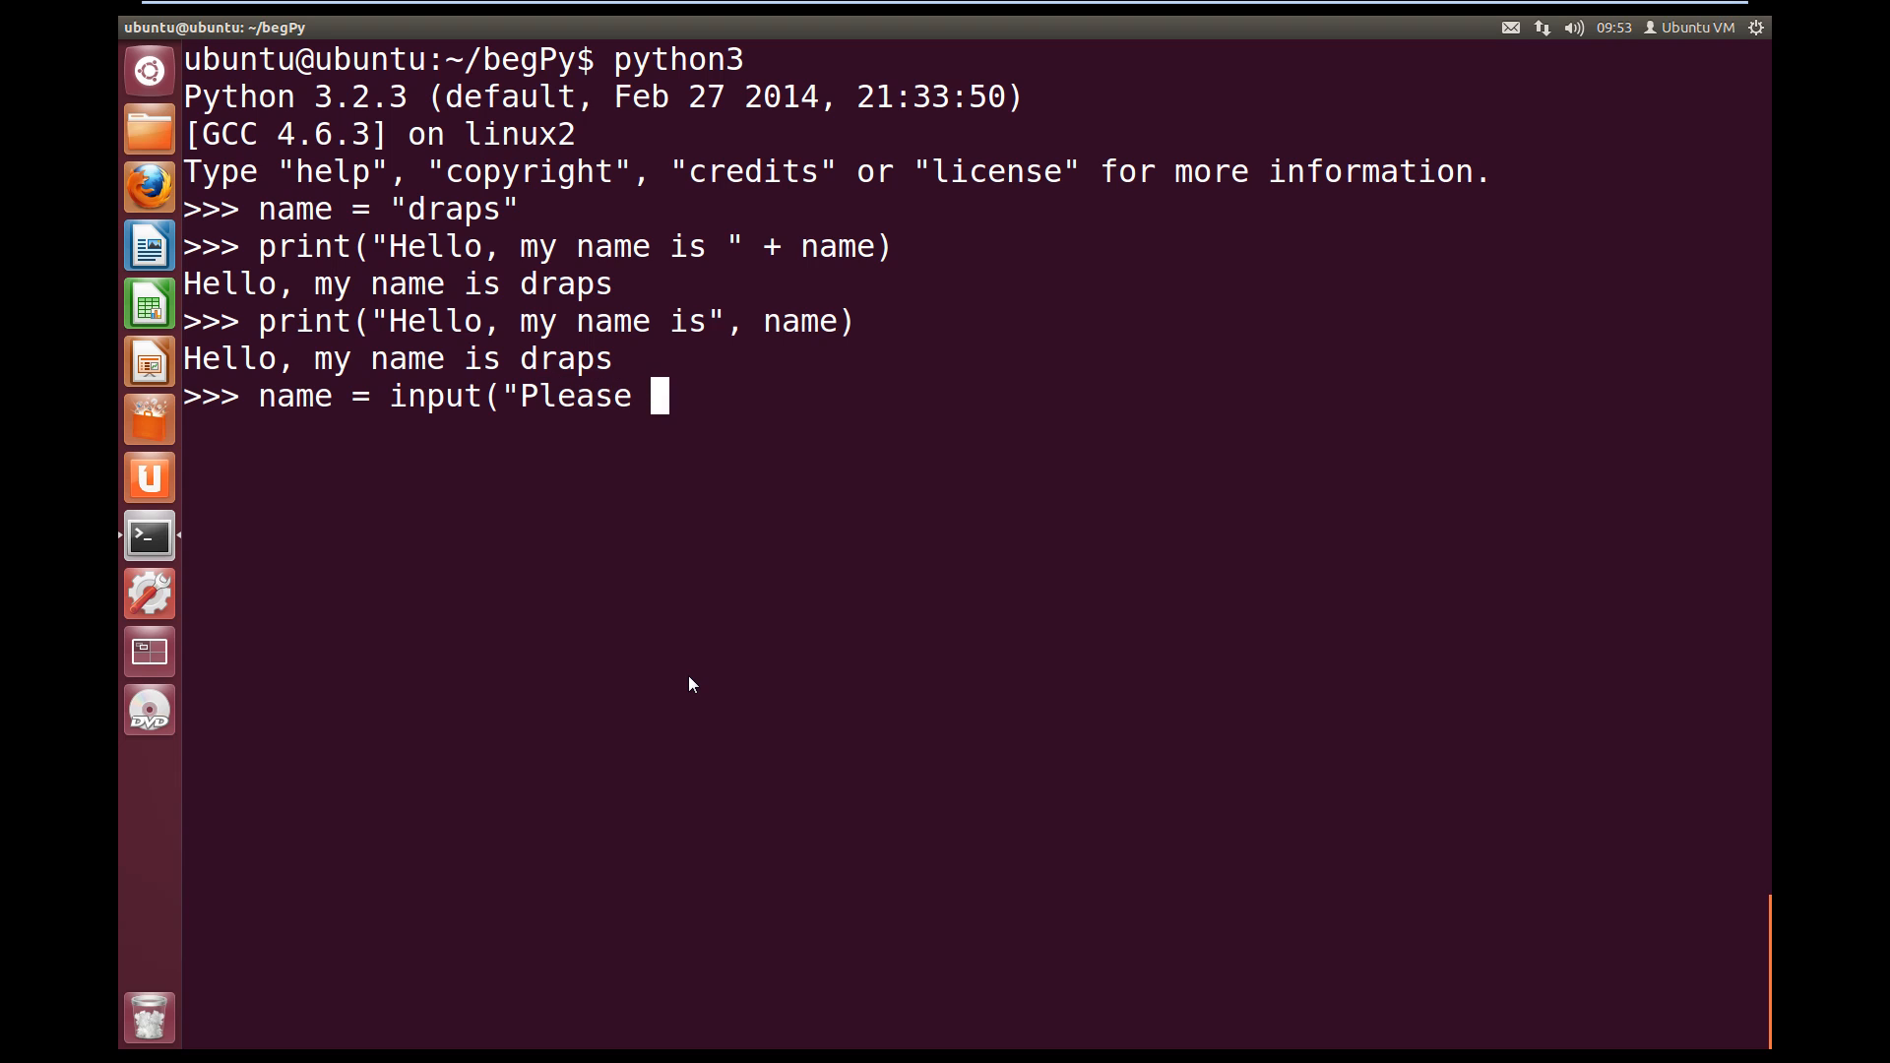
text(enter you)
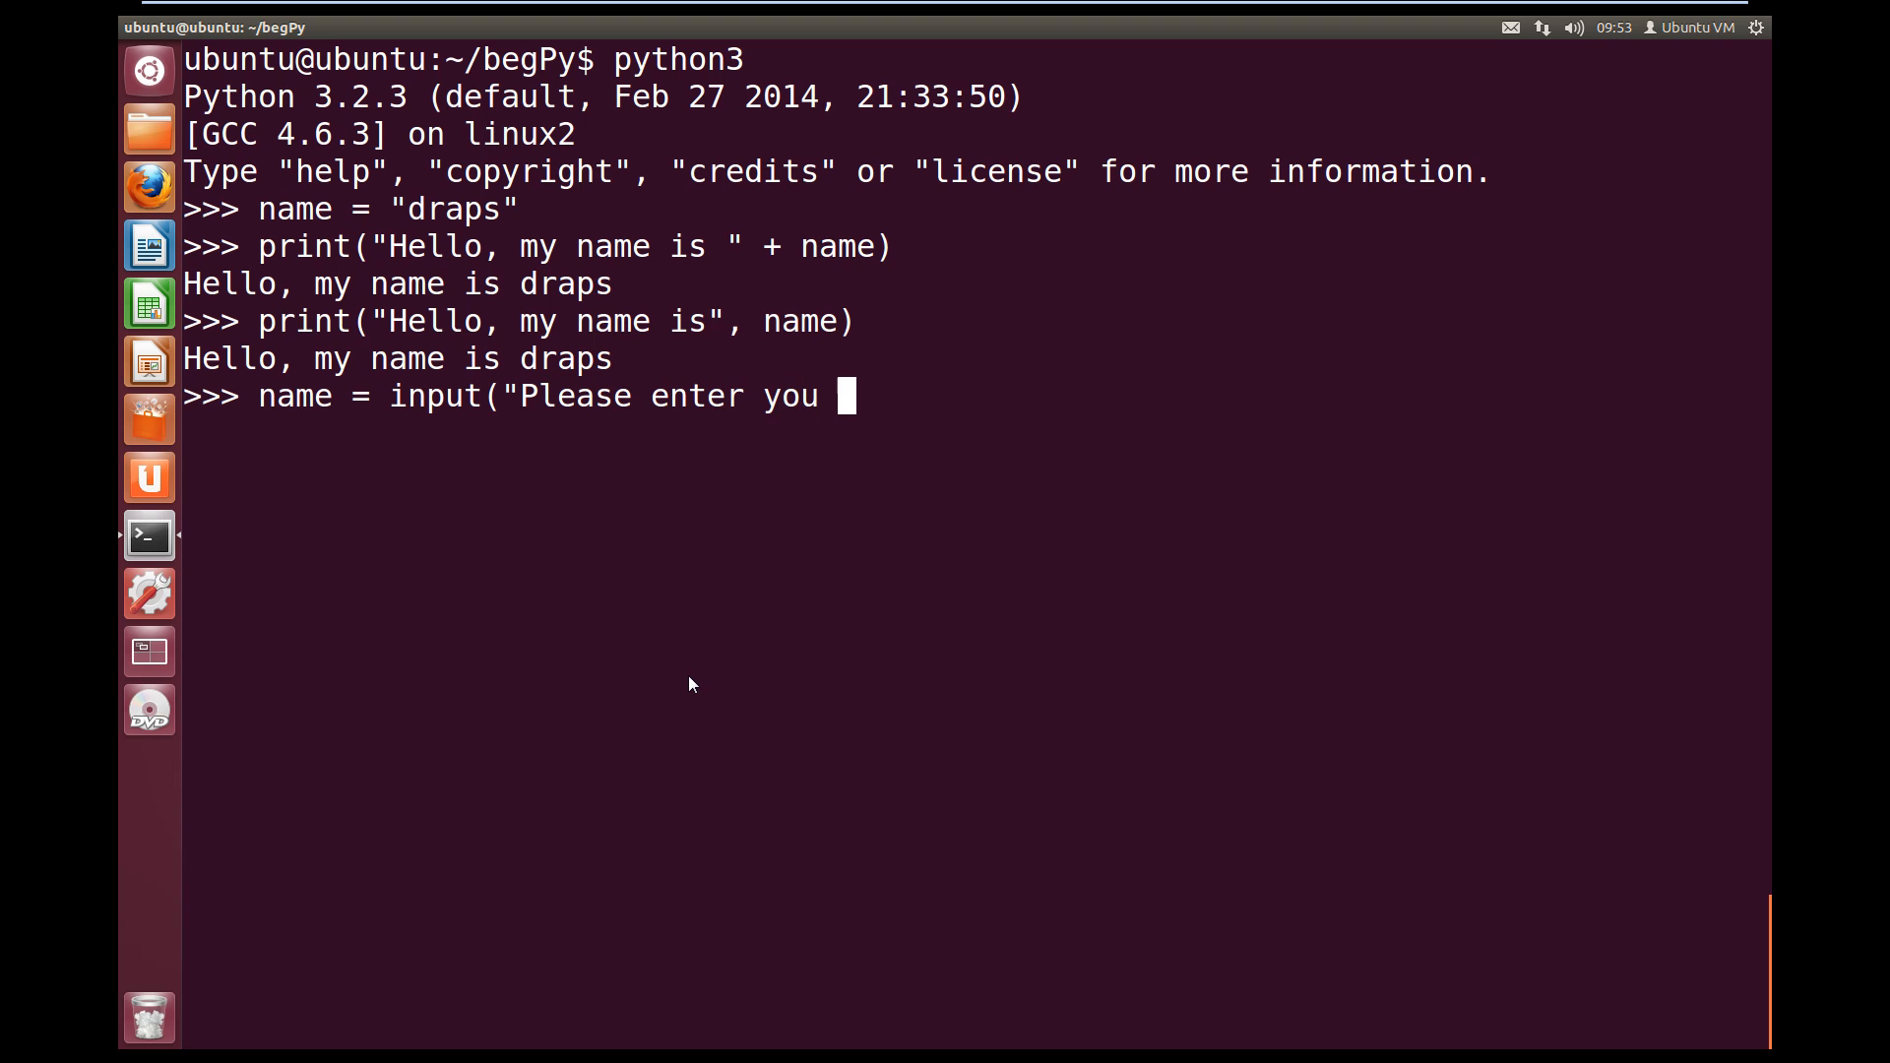
text(name:)
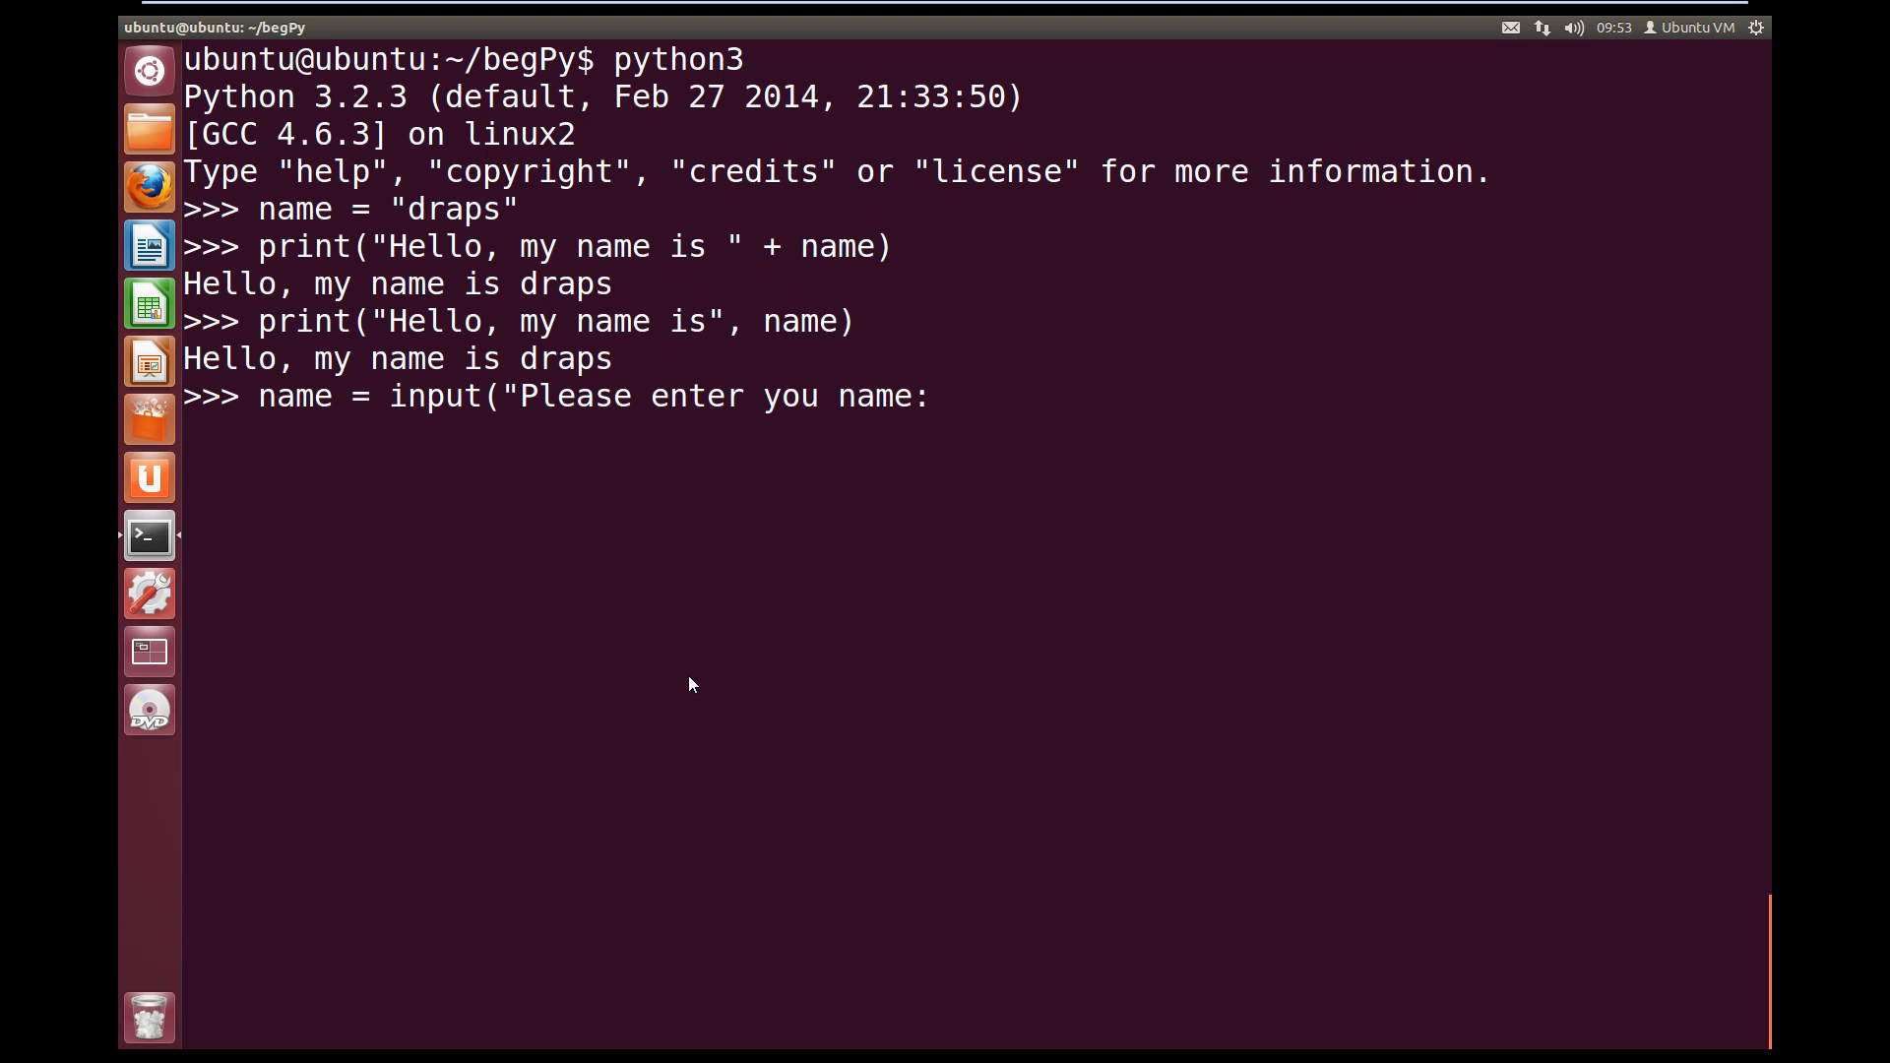
text("))
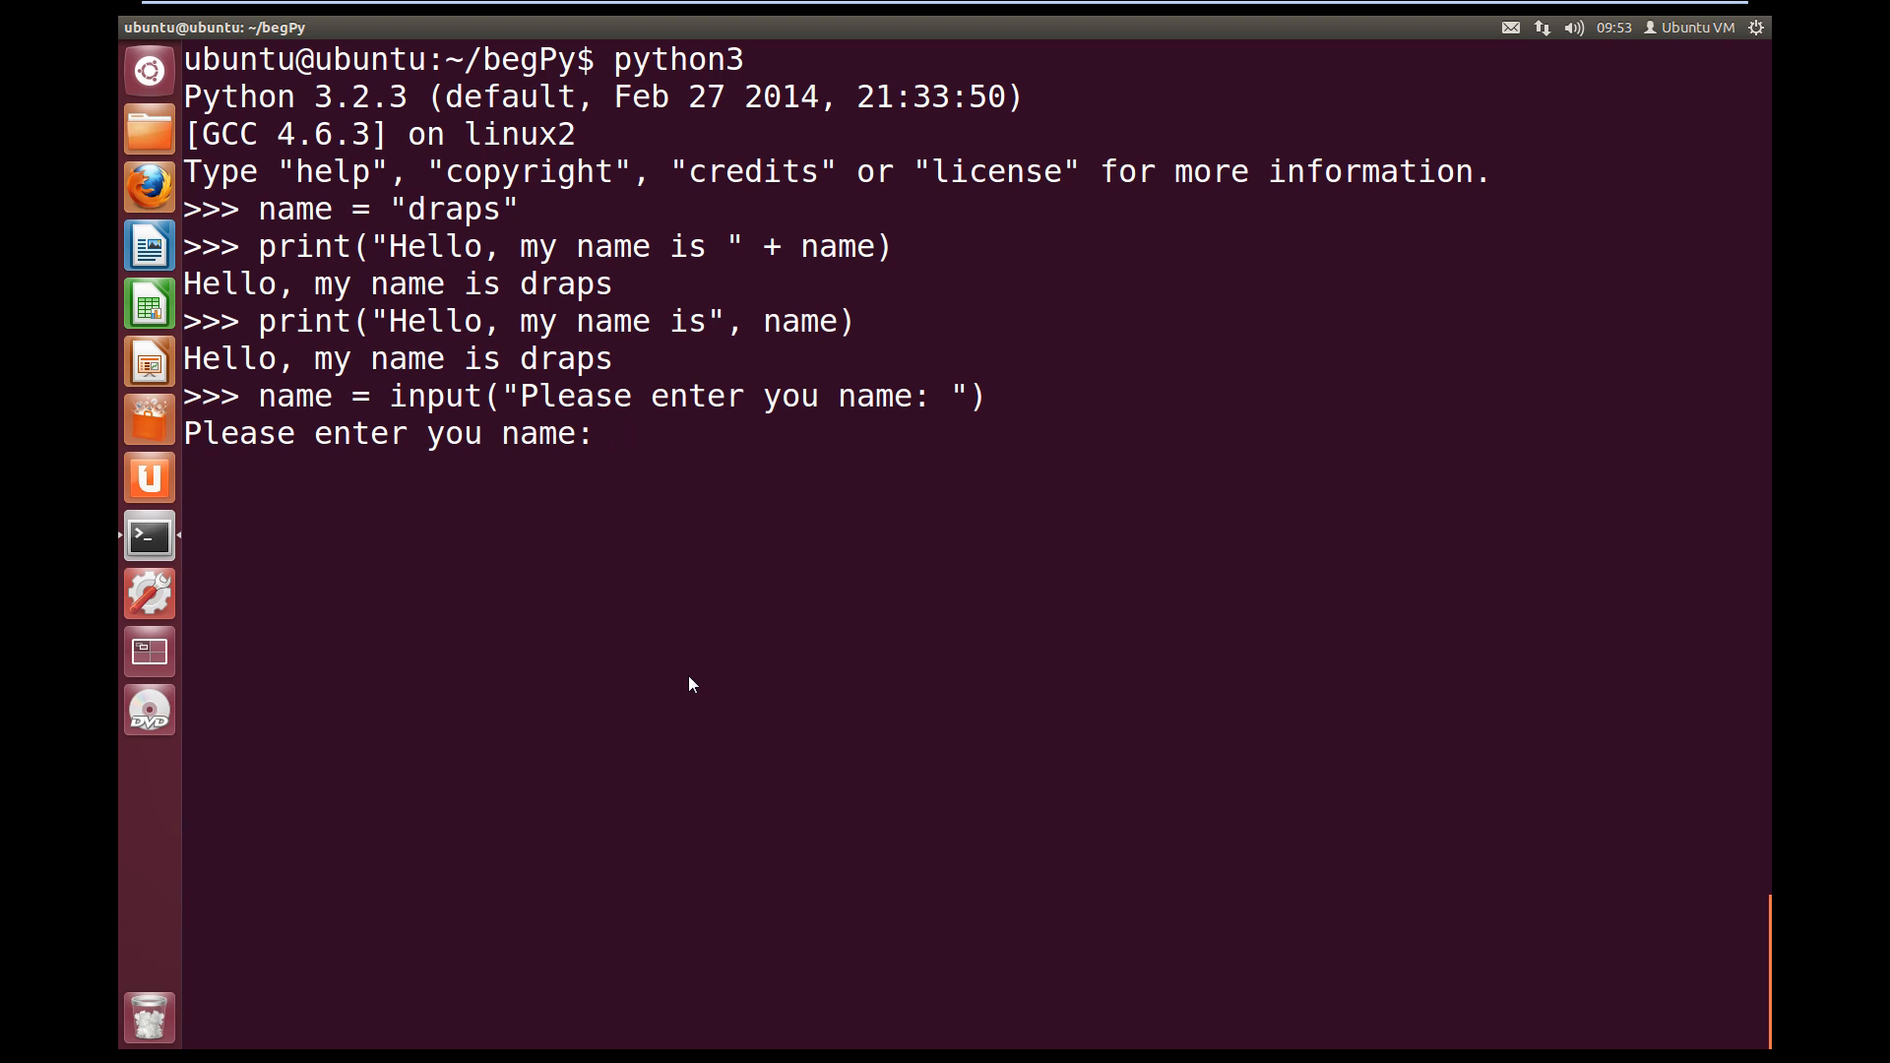
Answer the name prompt with fred
text(fred)
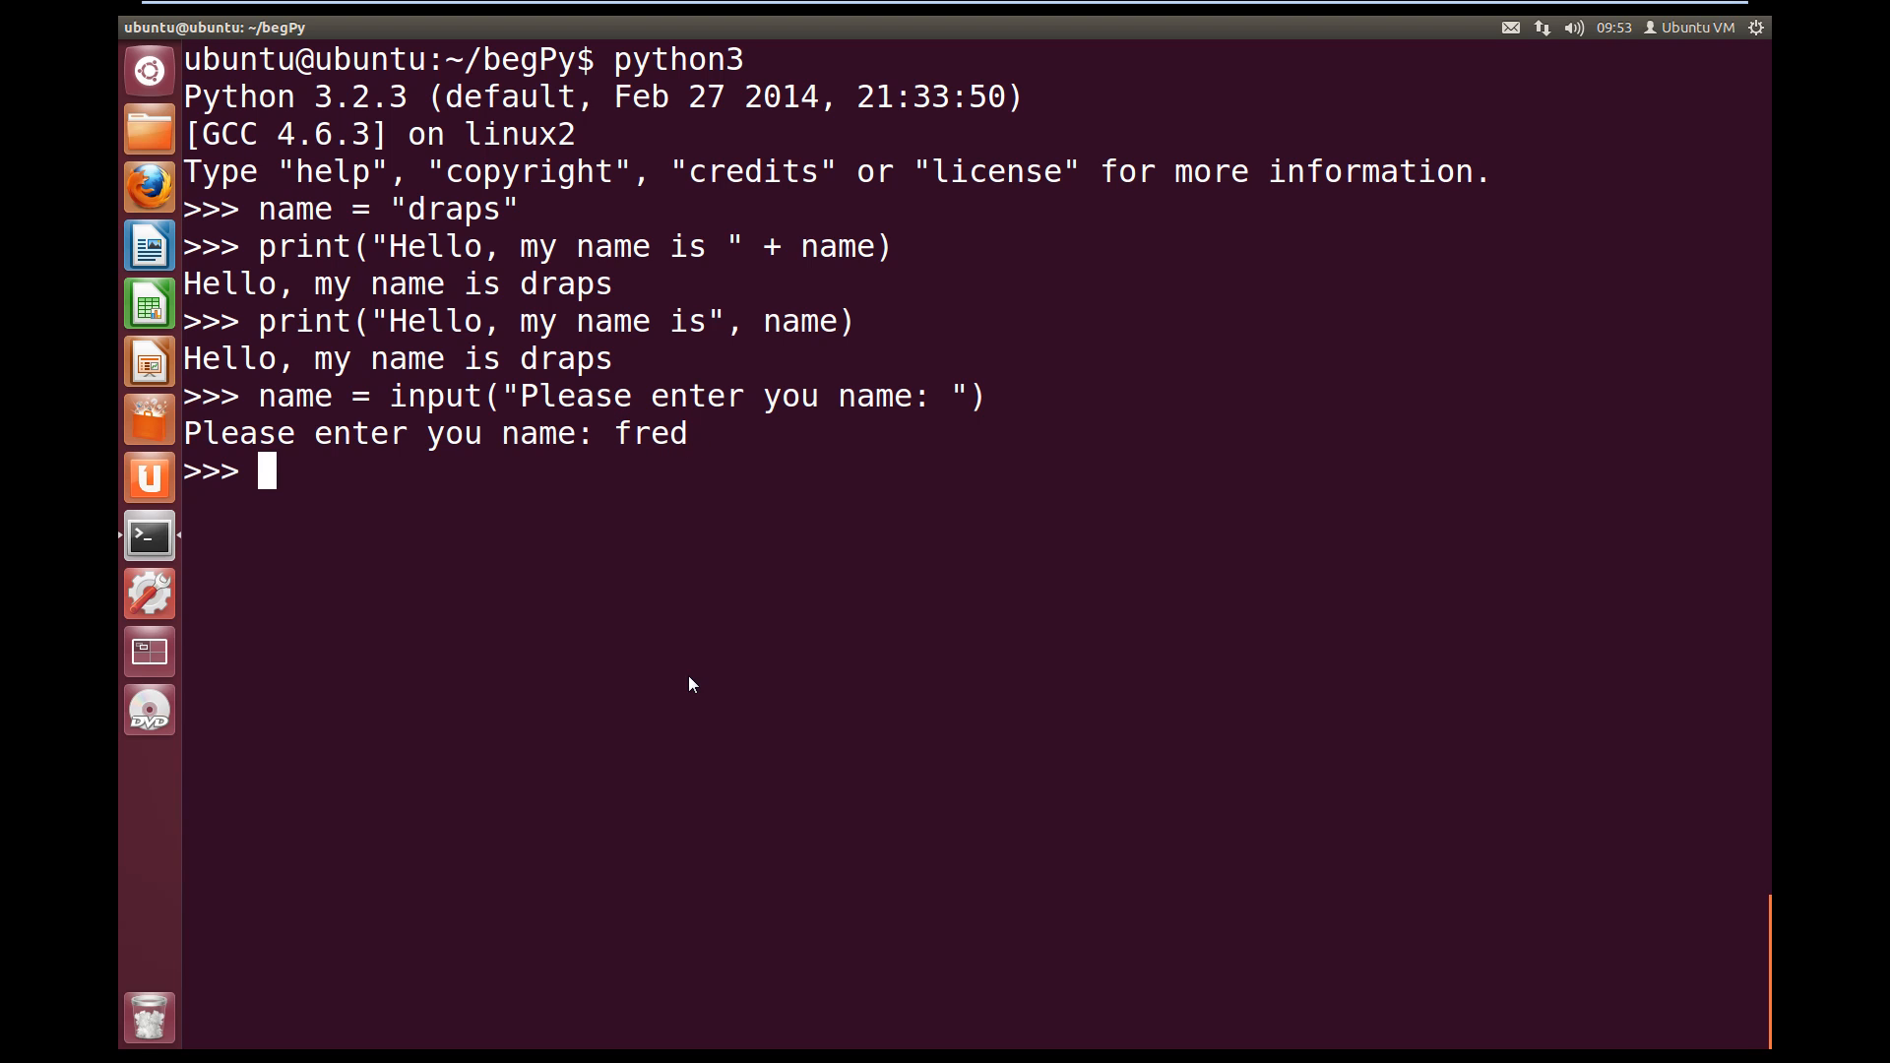
Print "Hello, my name is", name showing fred, exit() the interpreter, and start vim
text(print("Hello, my name is", name))
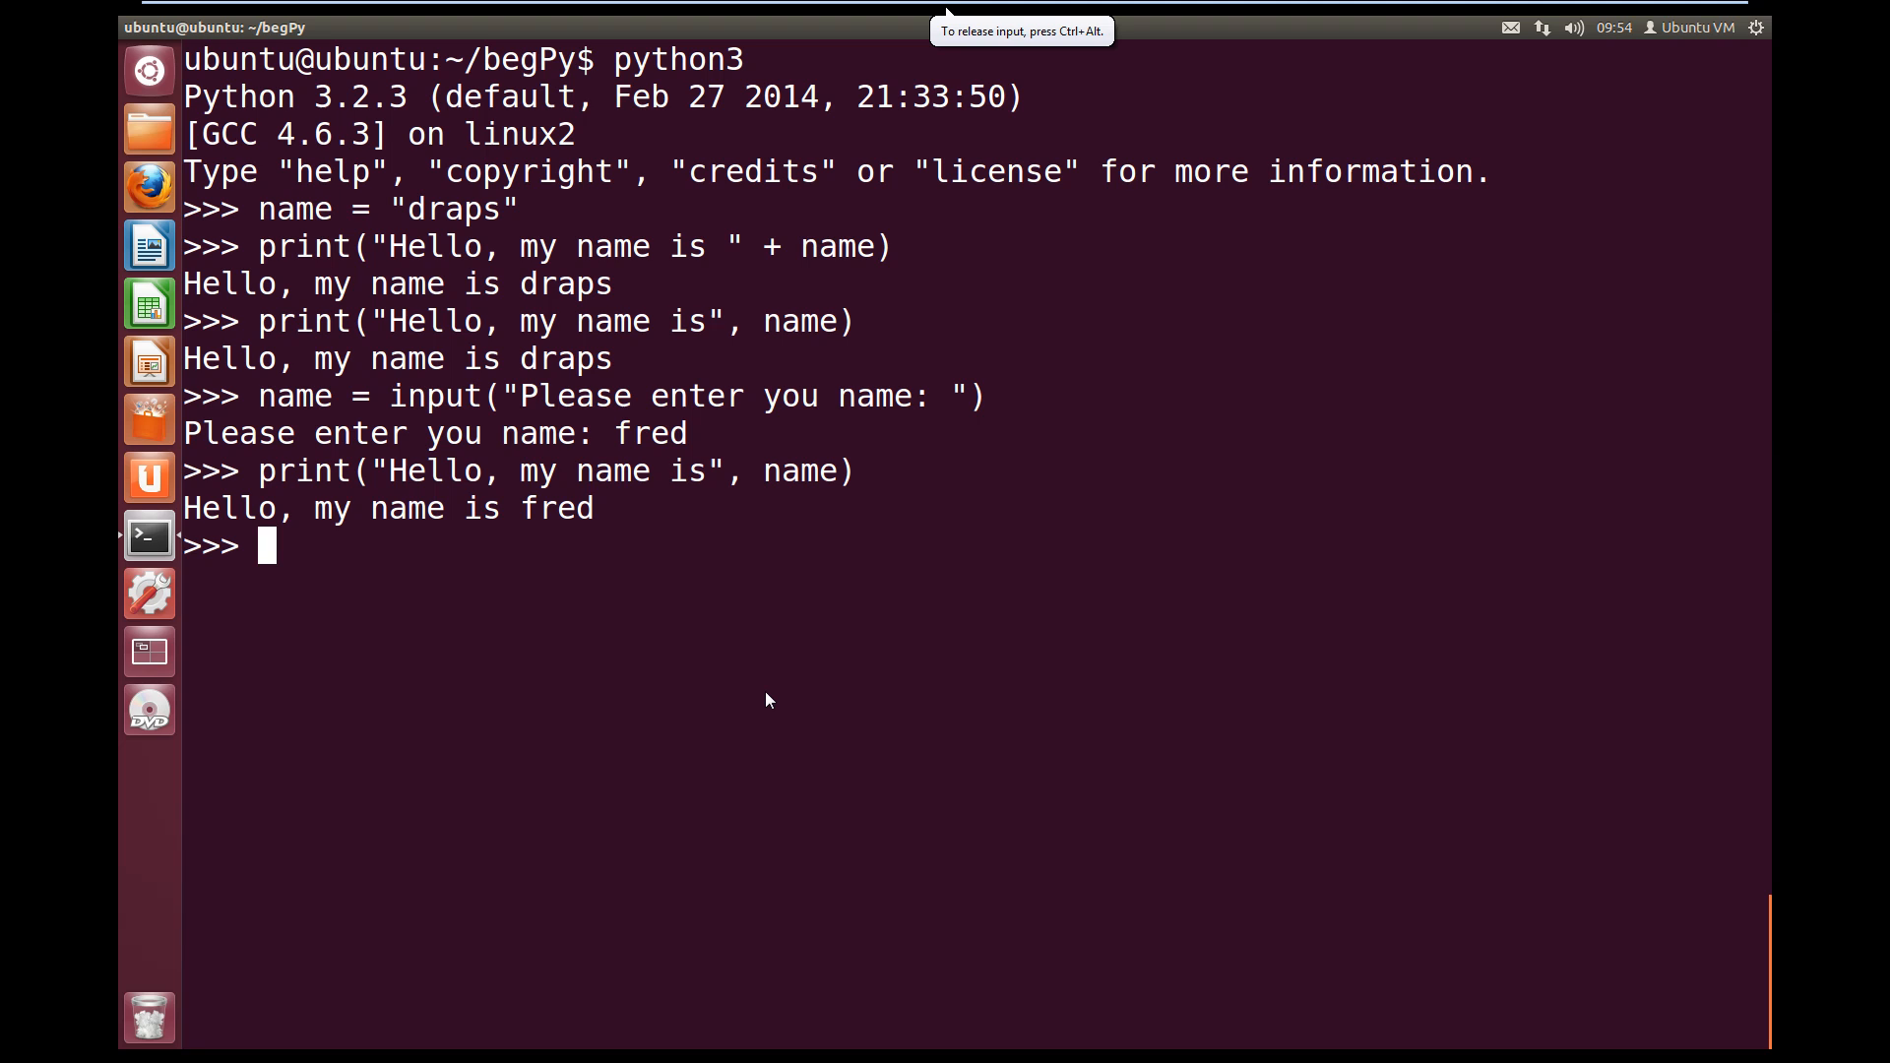
text(e)
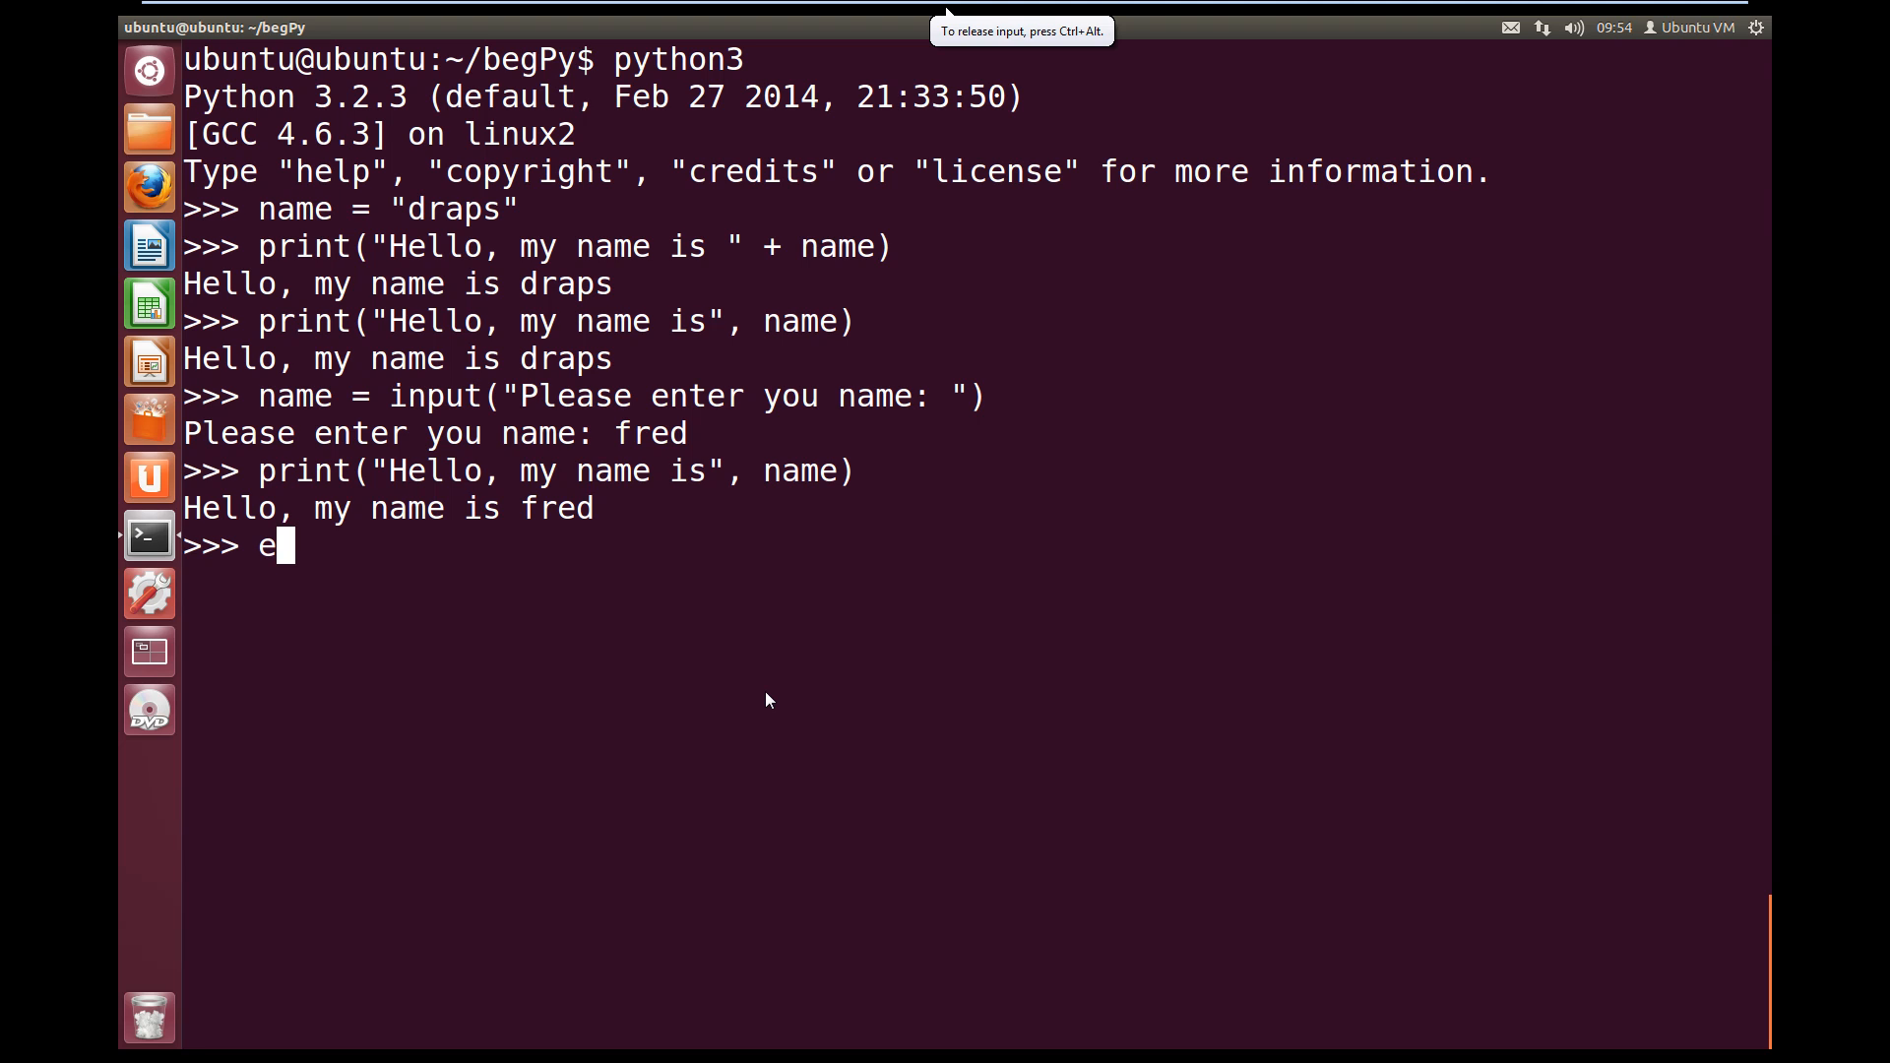
text(xit()
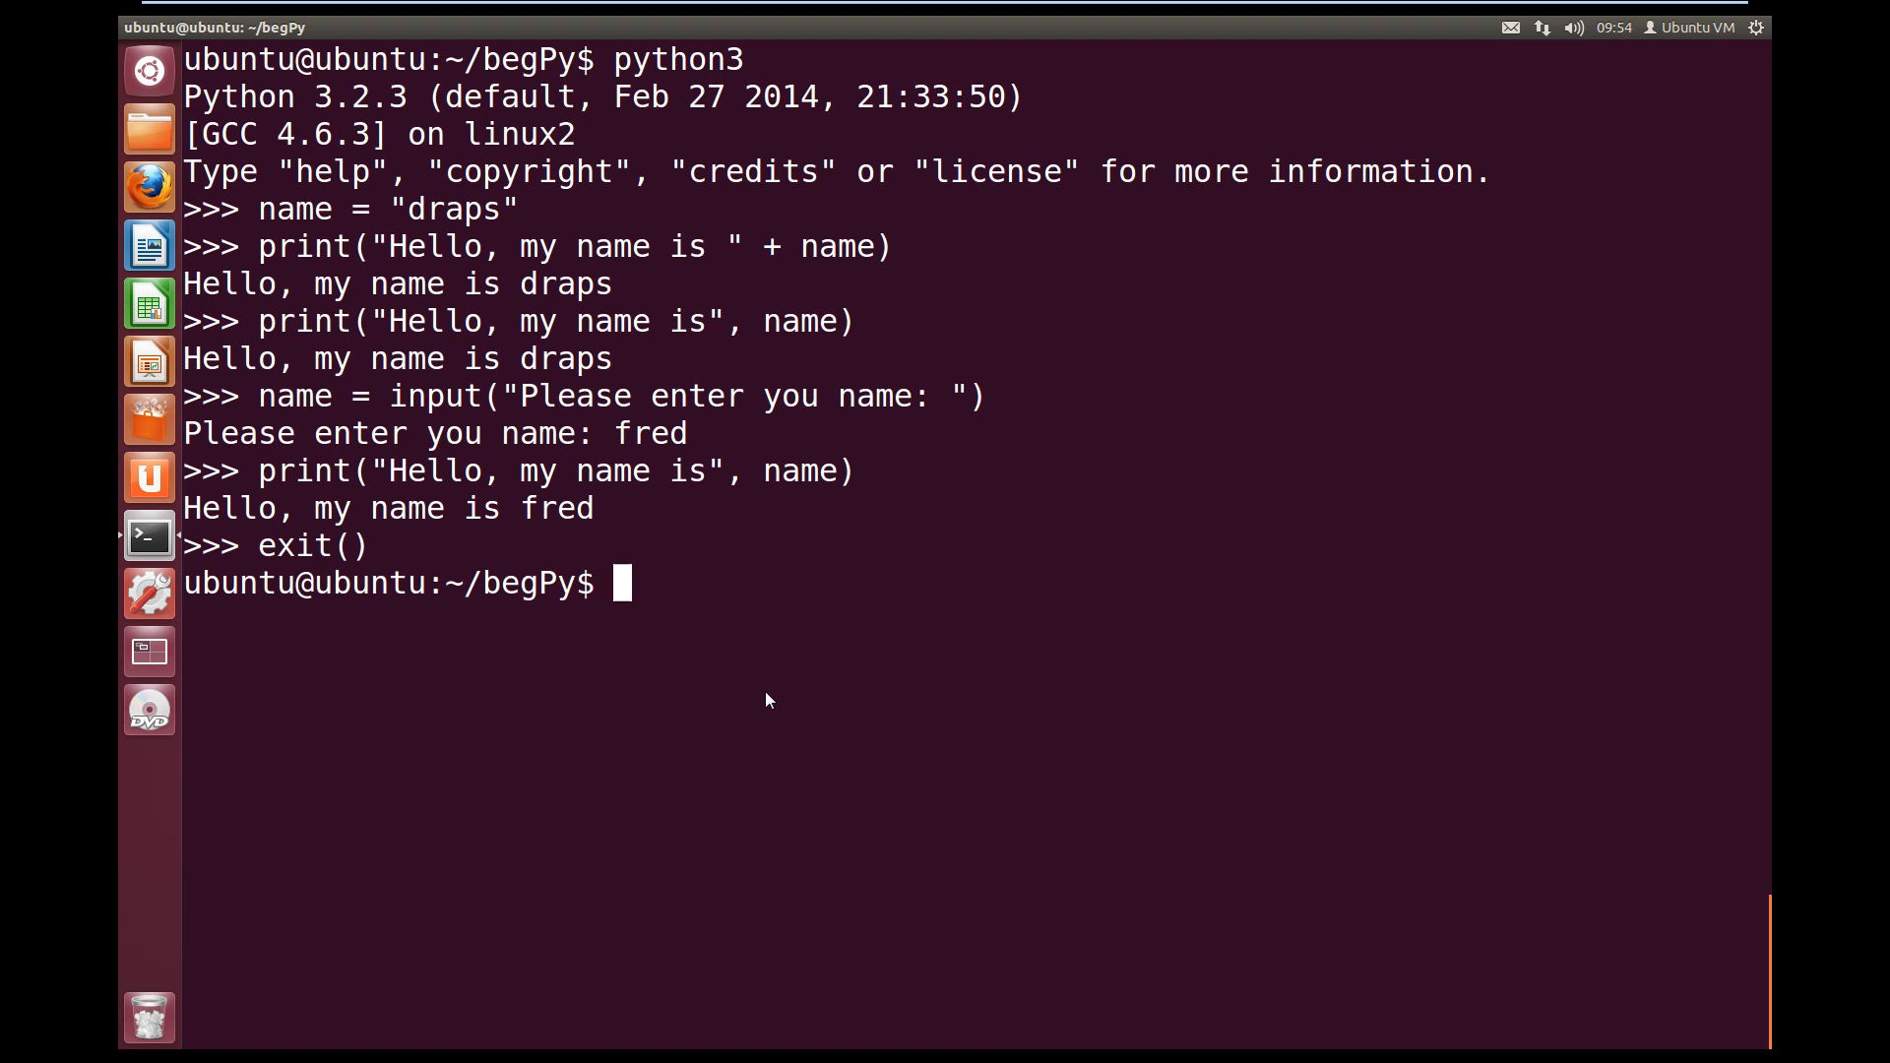
text(vim)
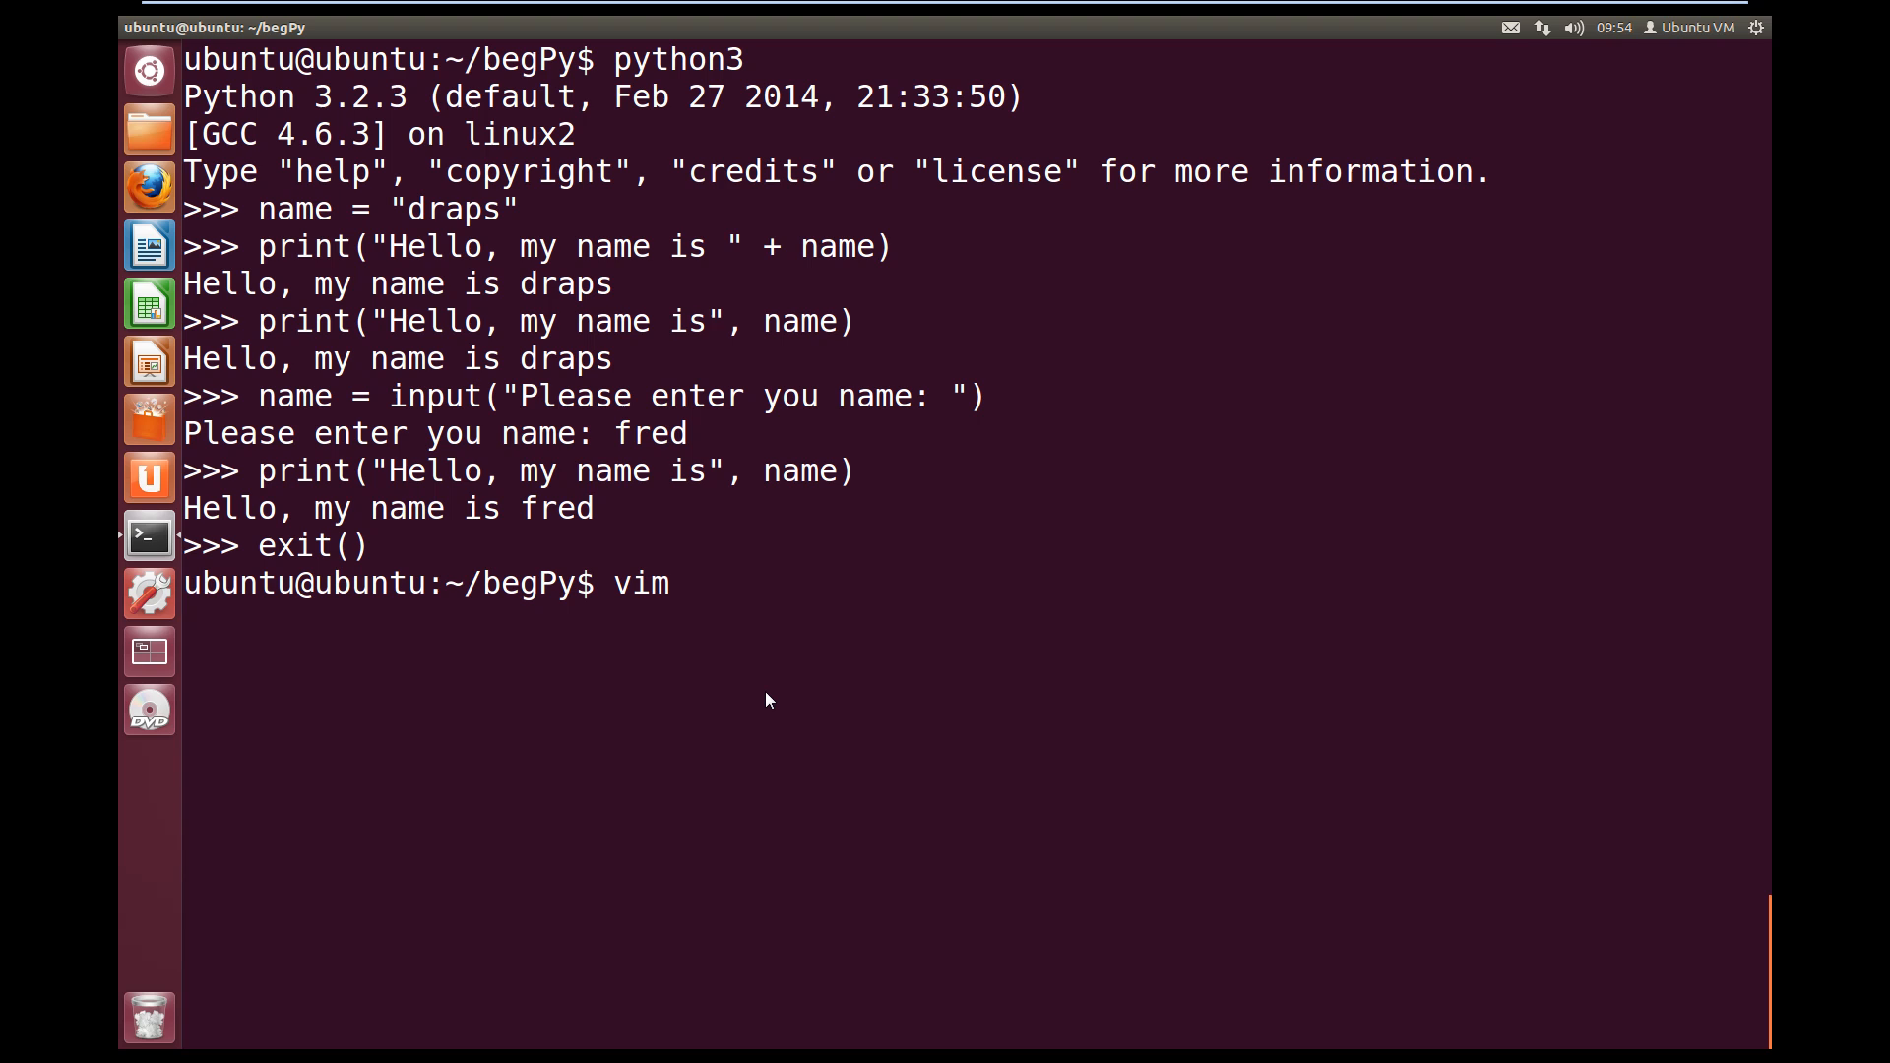
Create tut3.py in vim with a name = input("Ple...") prompt line
text(tut3.py)
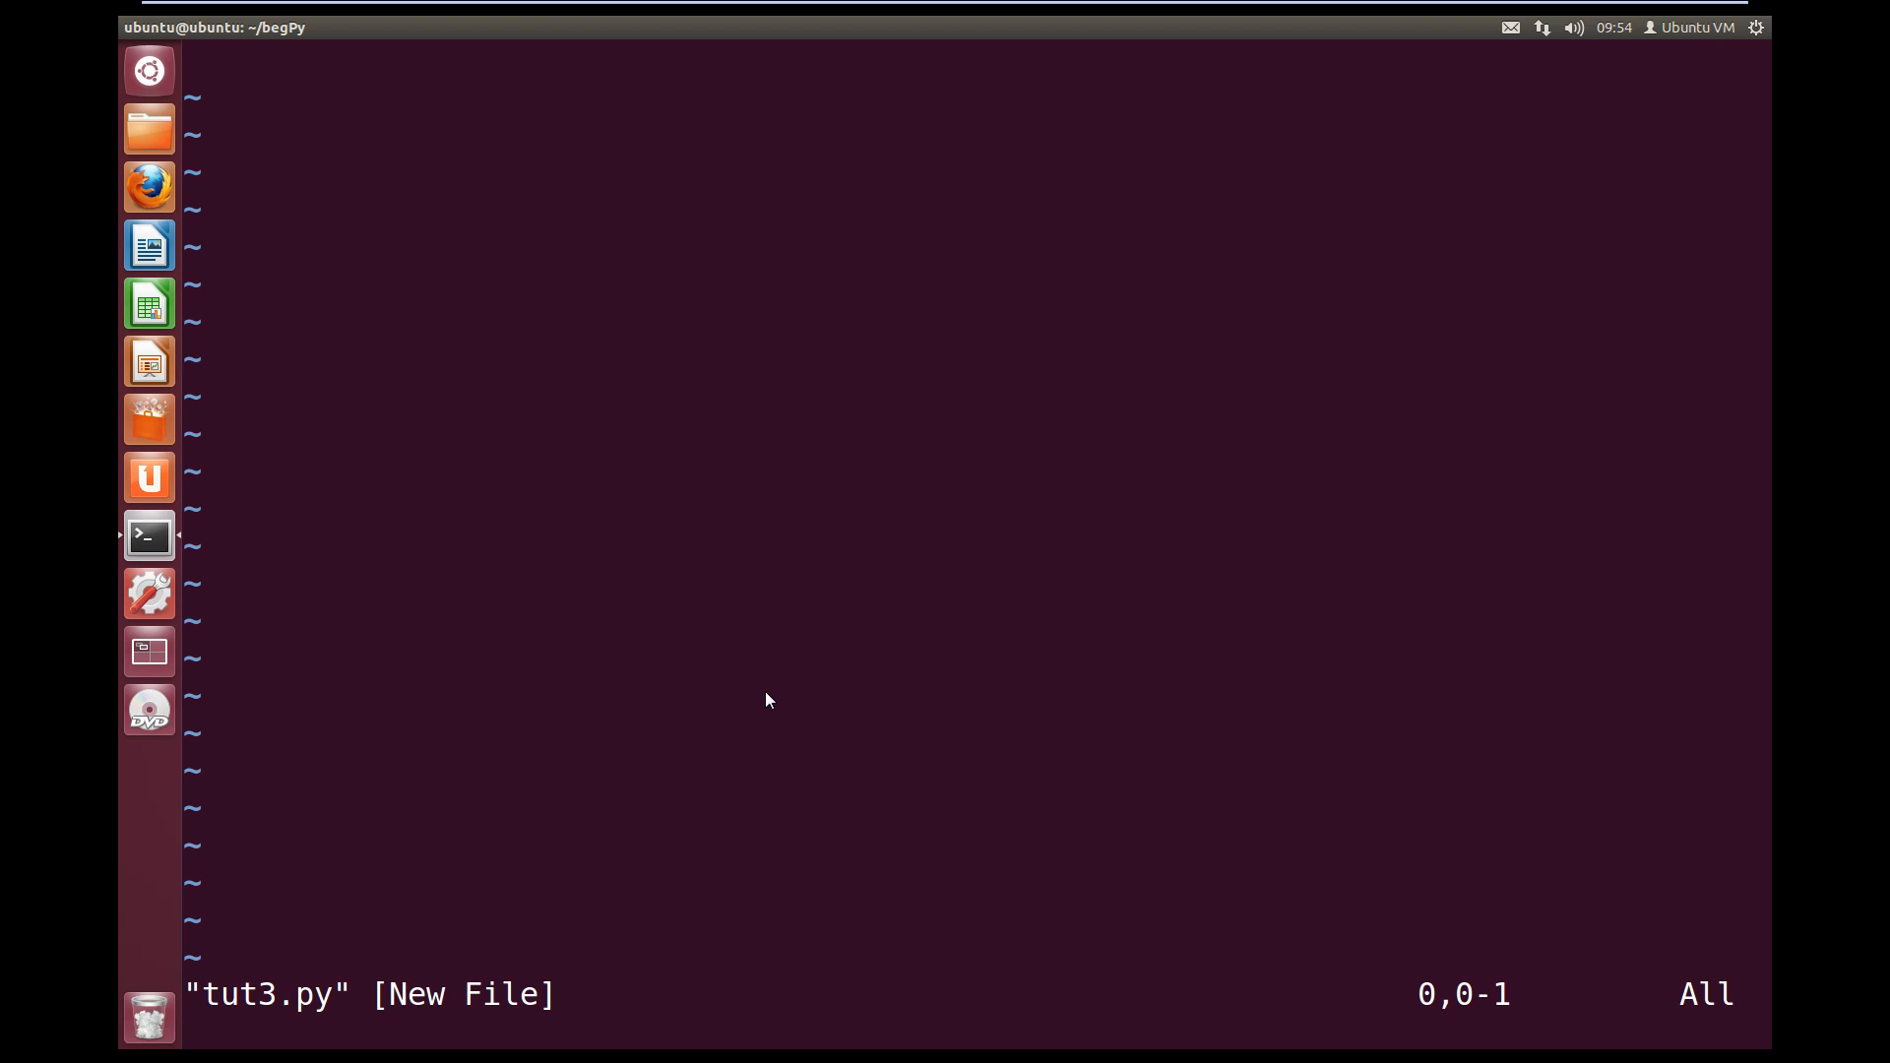
key(i)
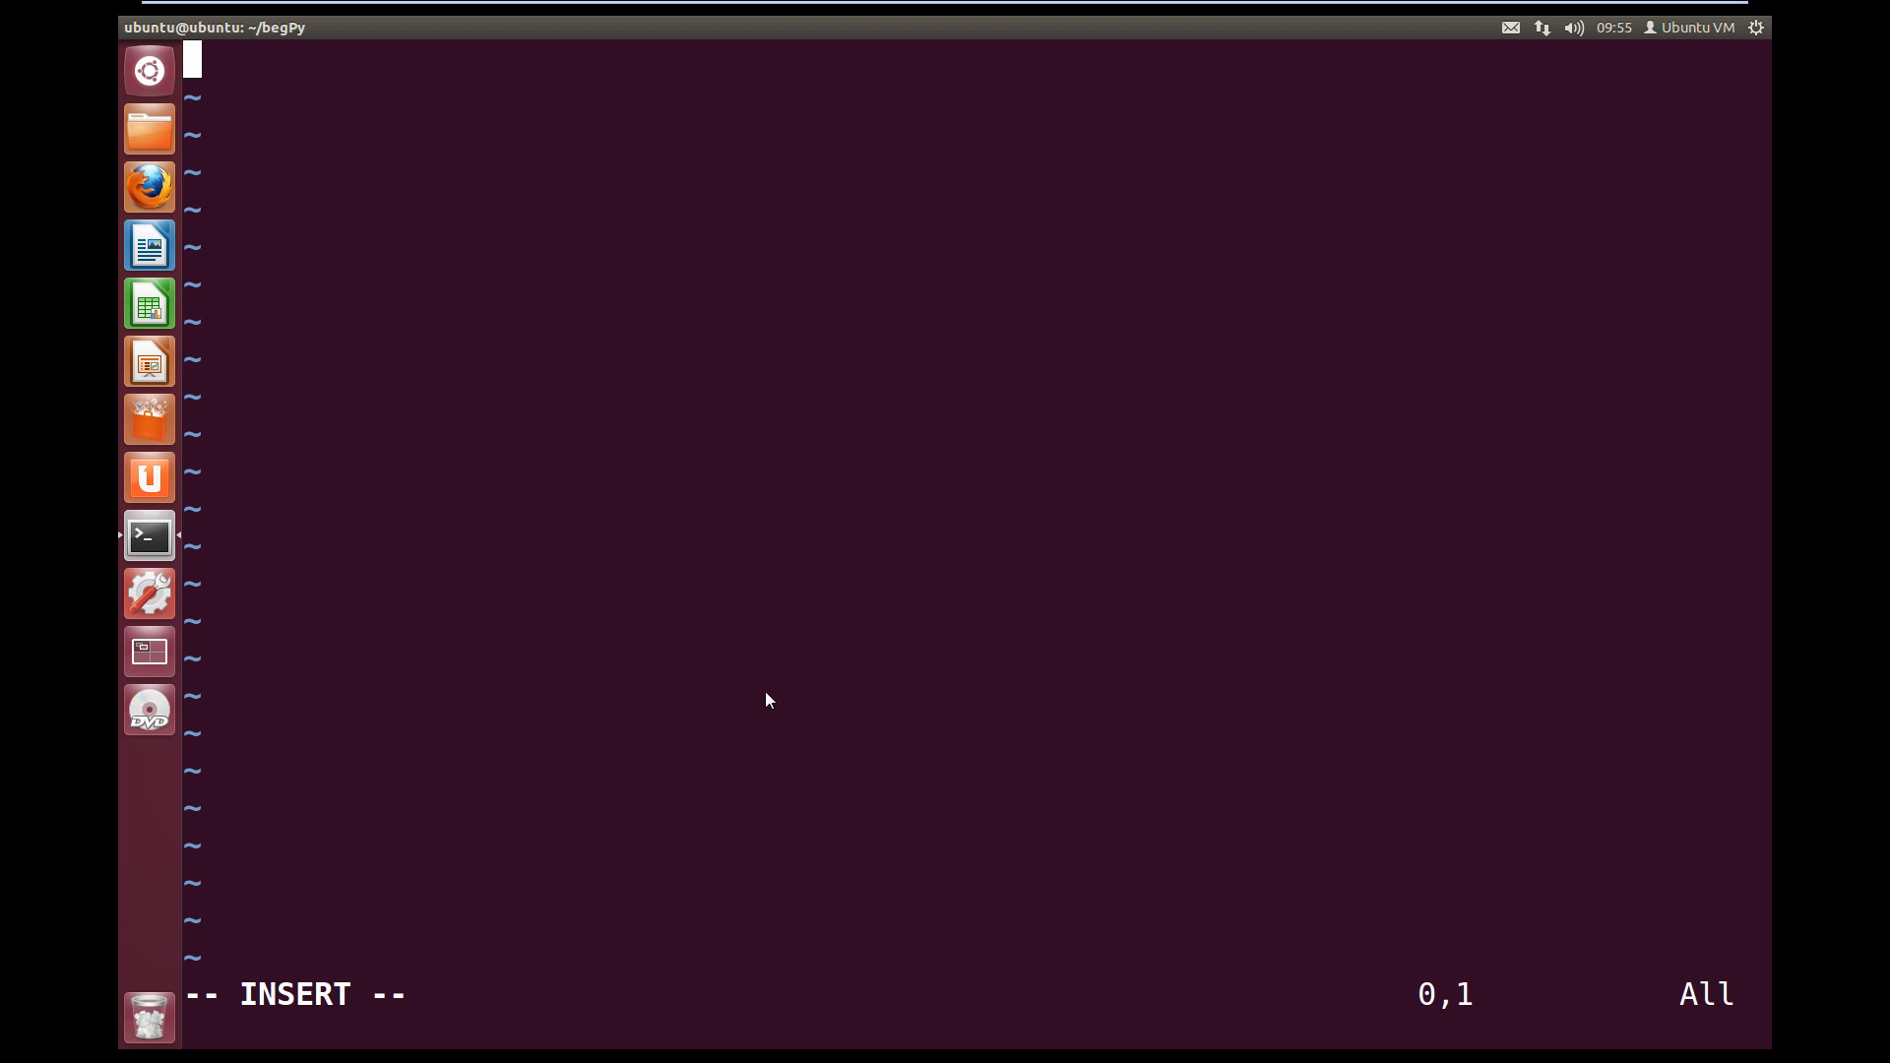
text(name)
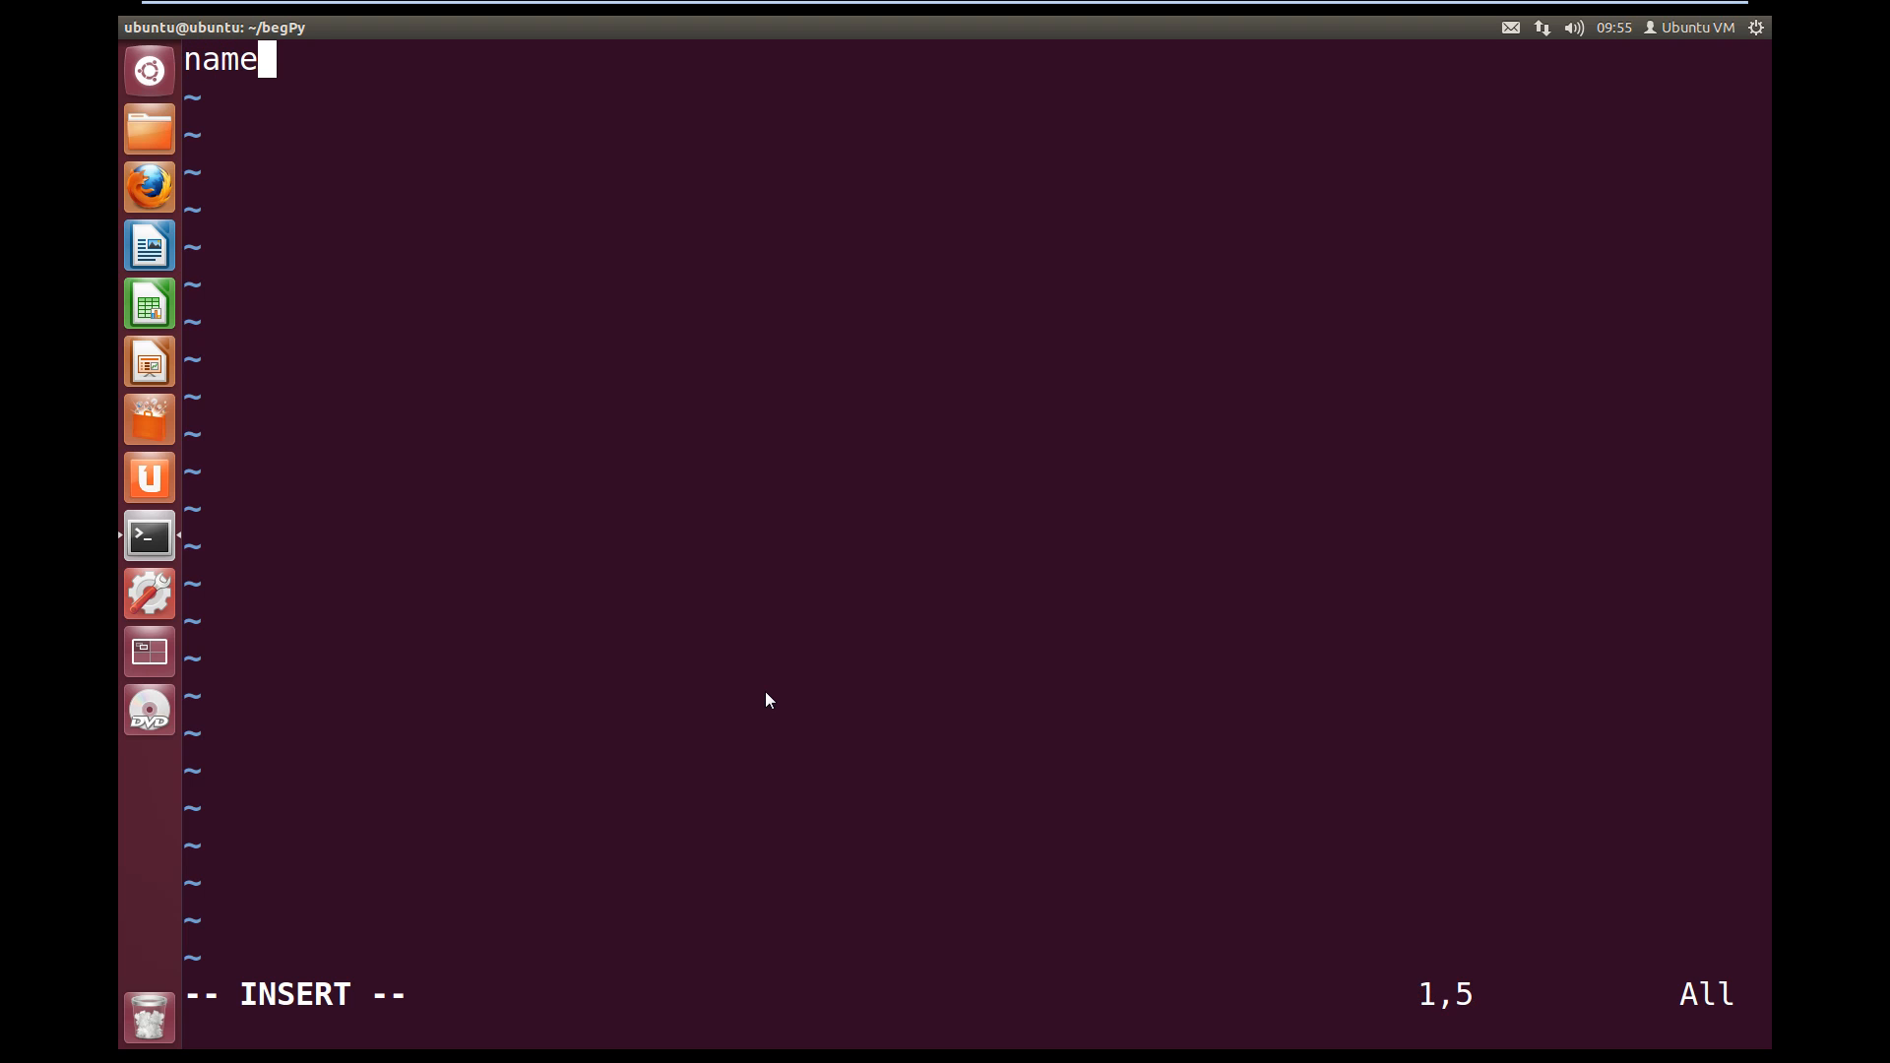
text(=)
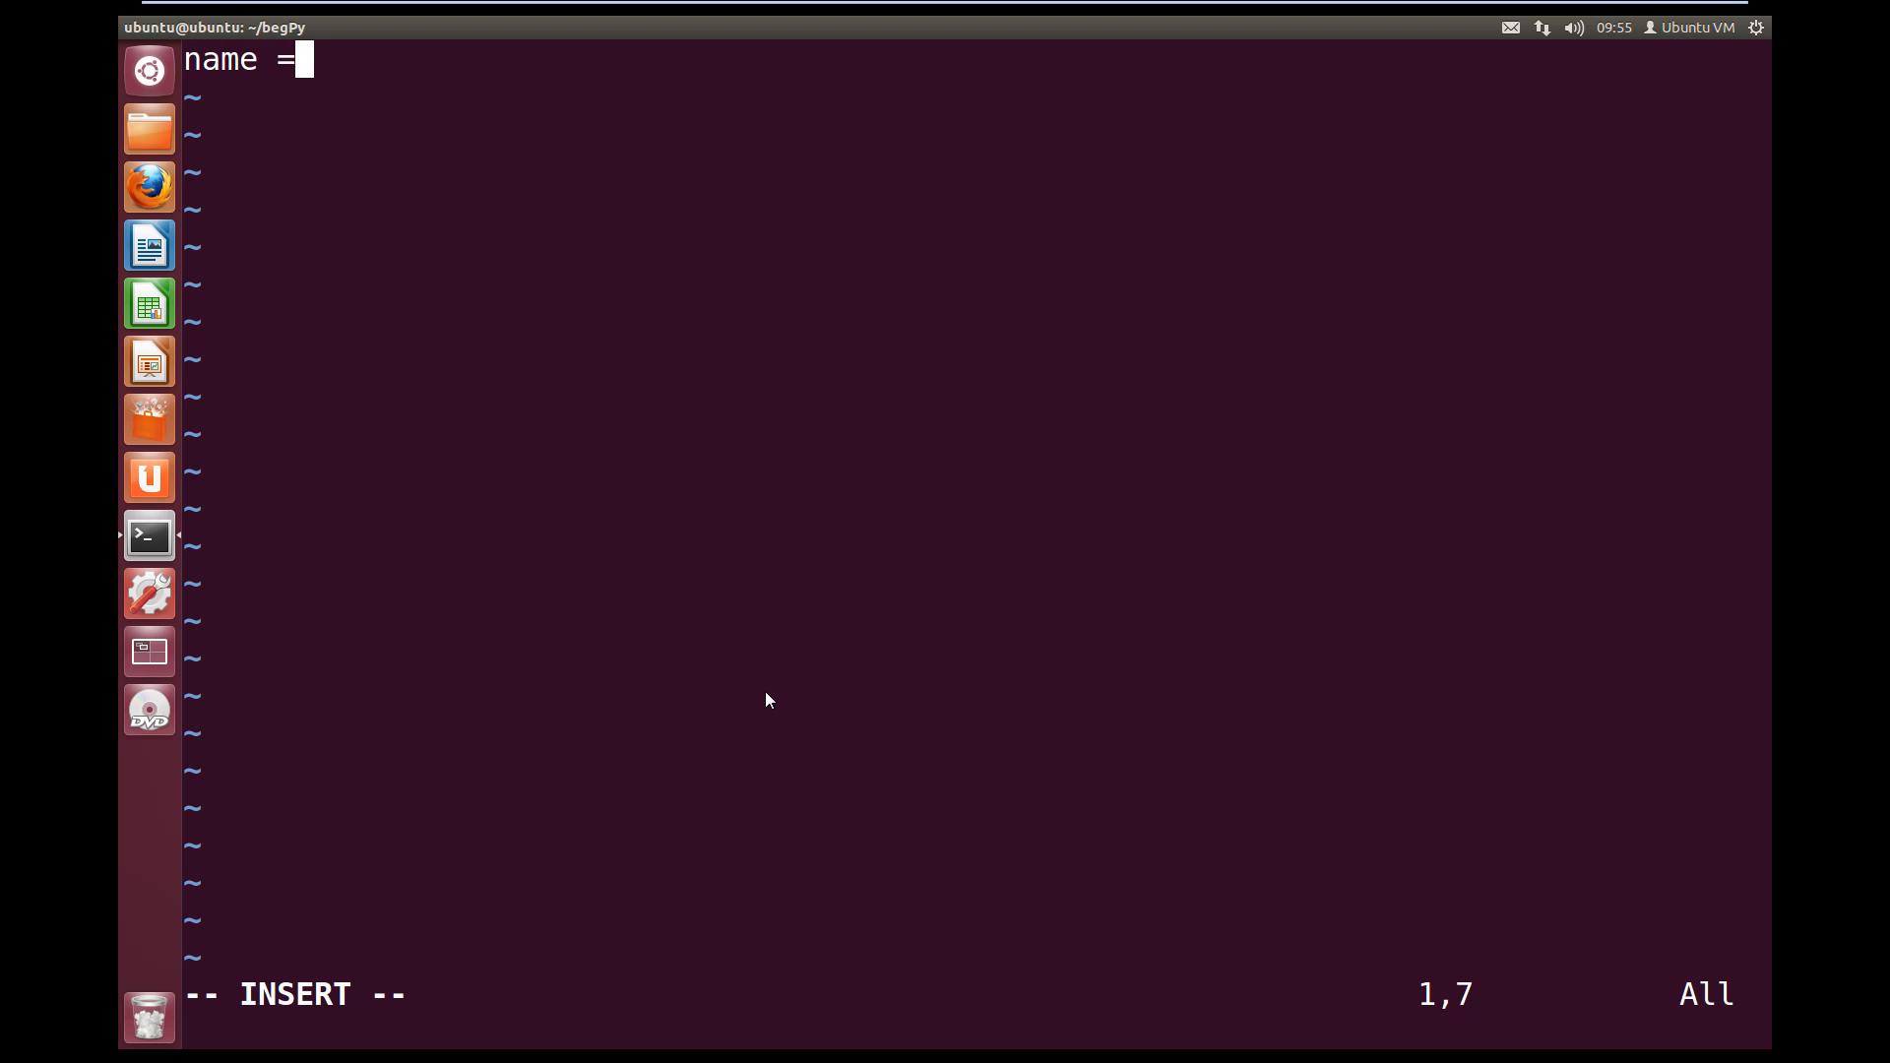
text(inp)
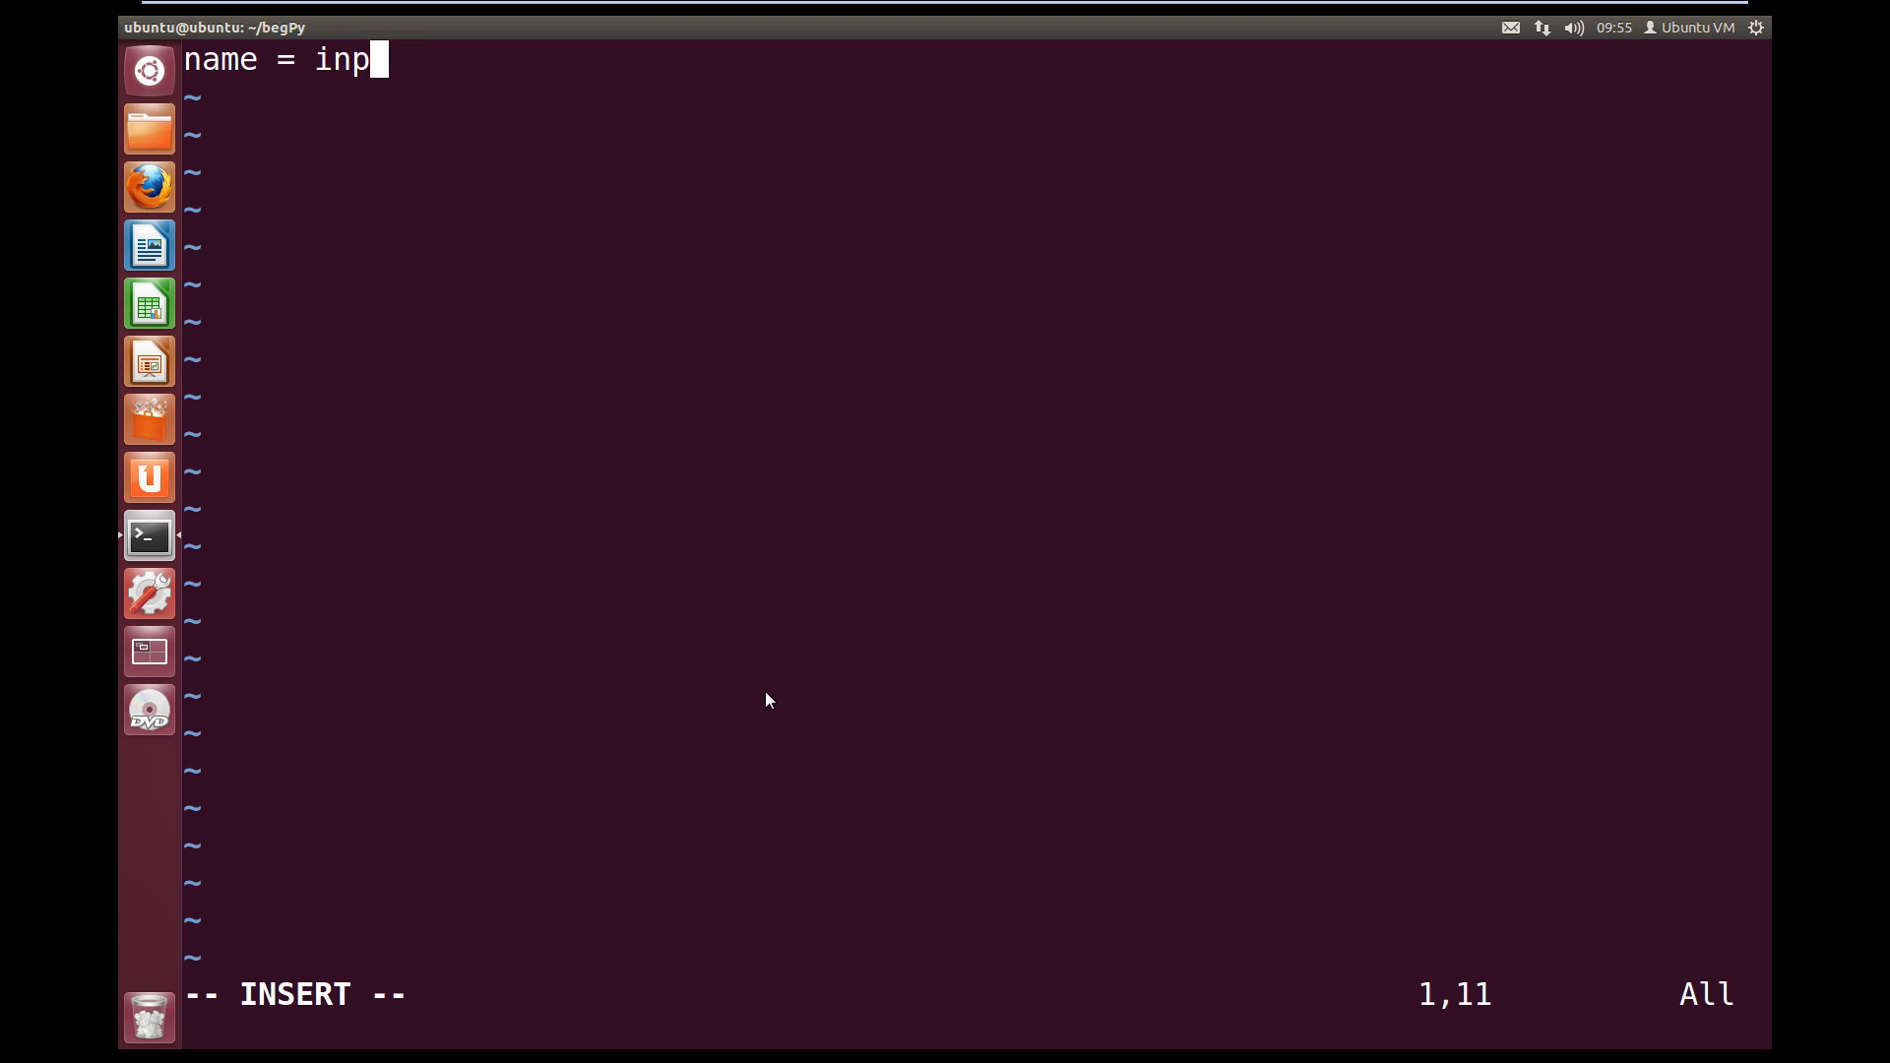
text(ut()
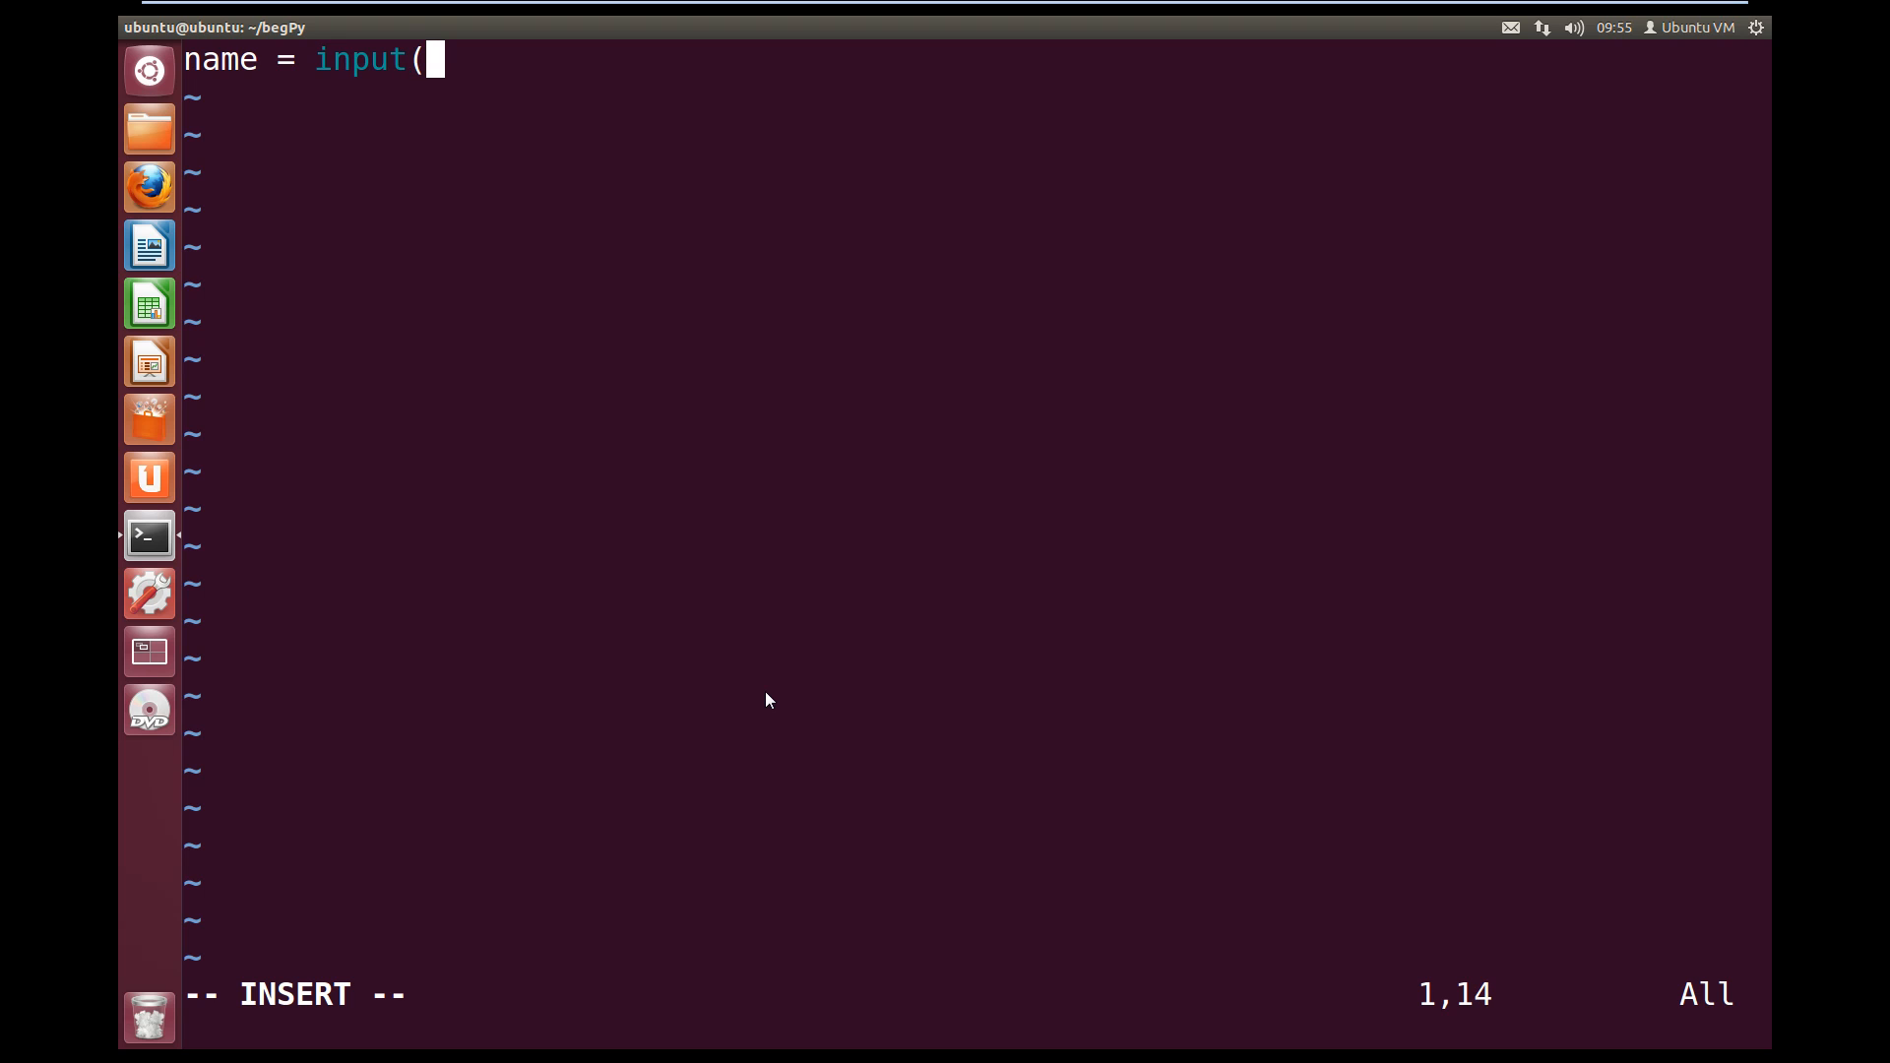
text("Please enter you name:)
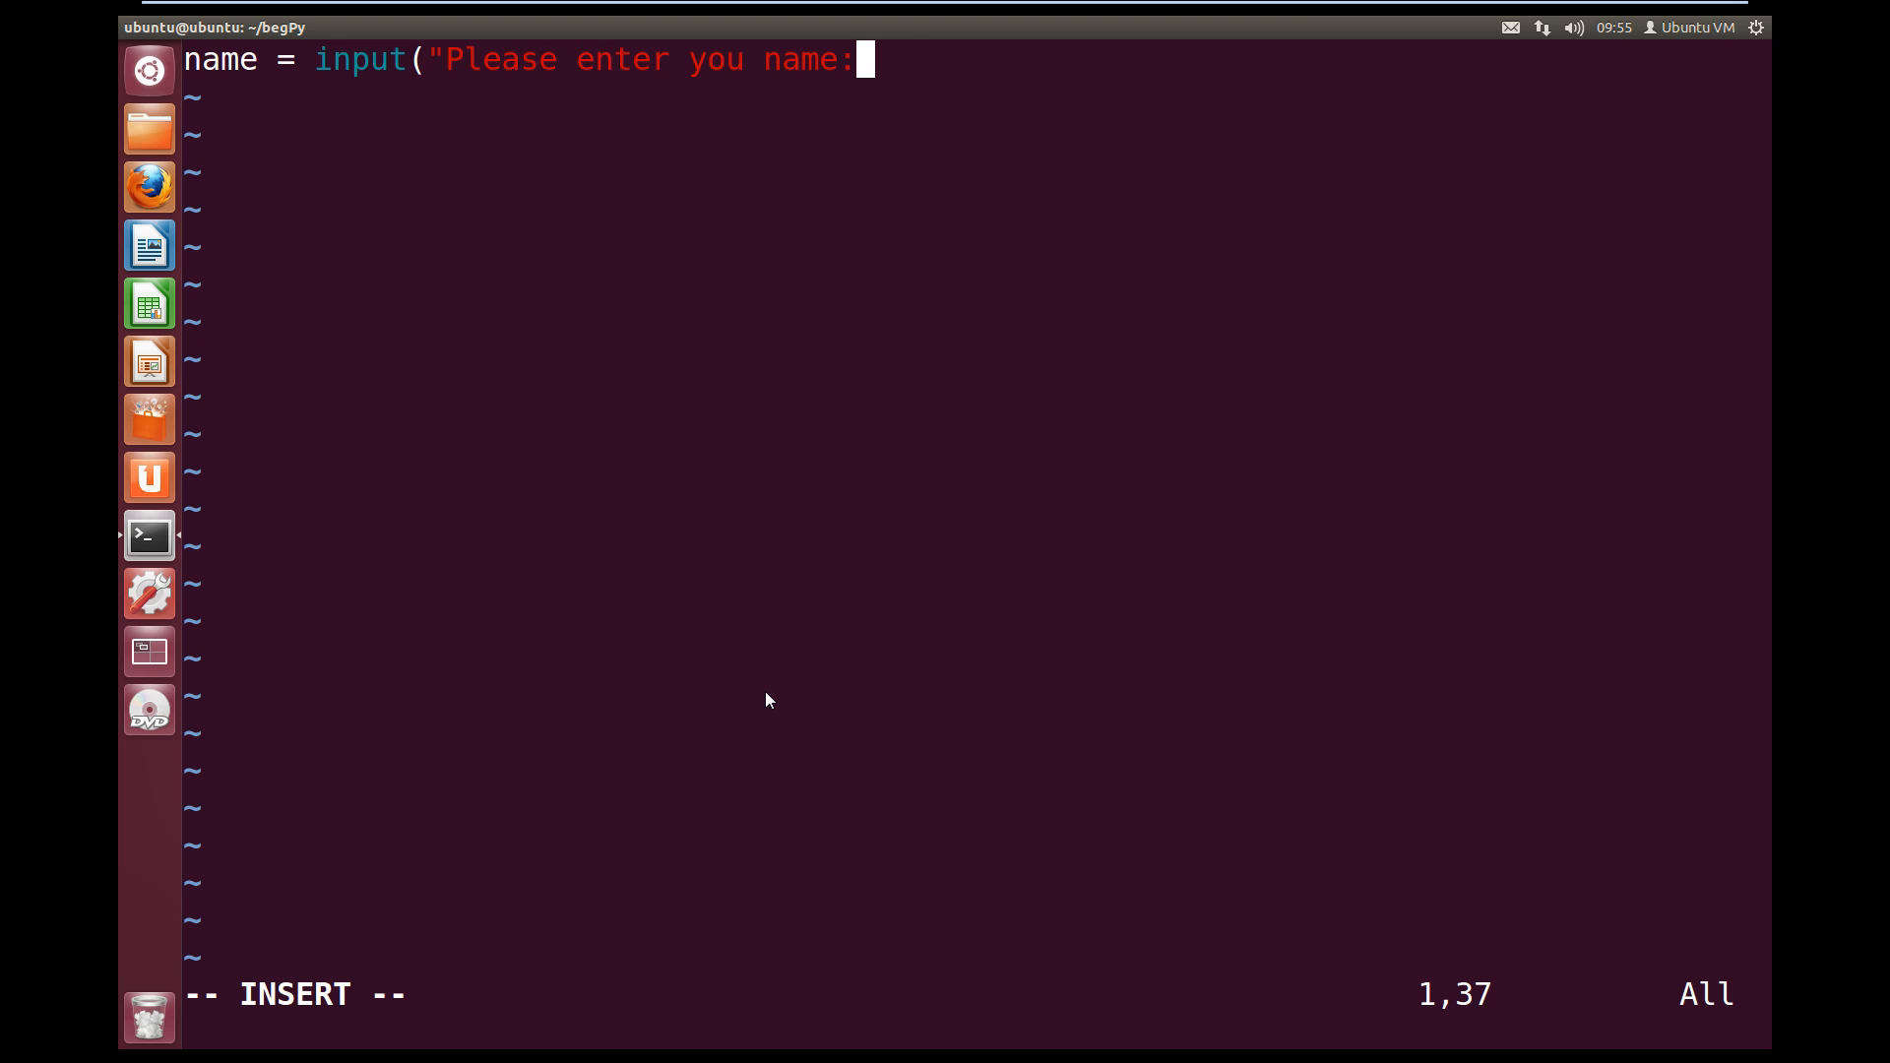
text("))
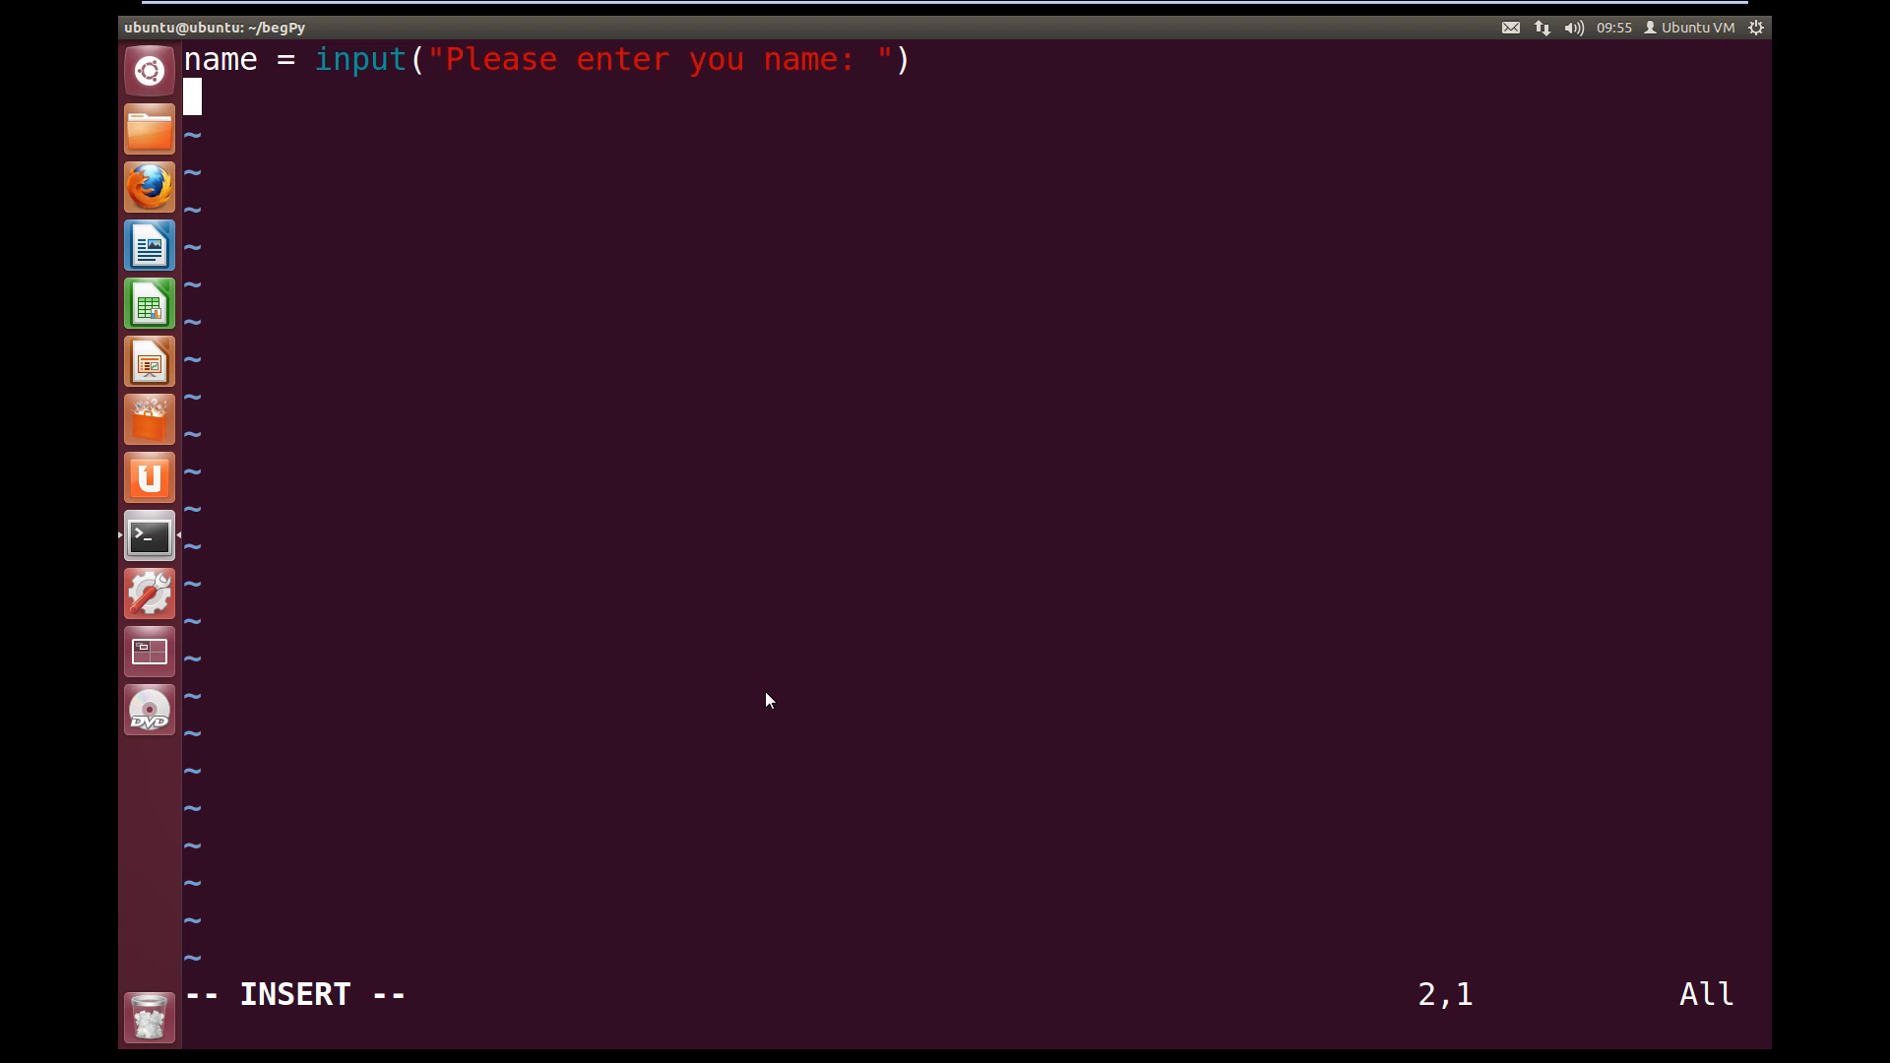
Add print("Hello" + name + " Thank you for using my first program!")
text(print)
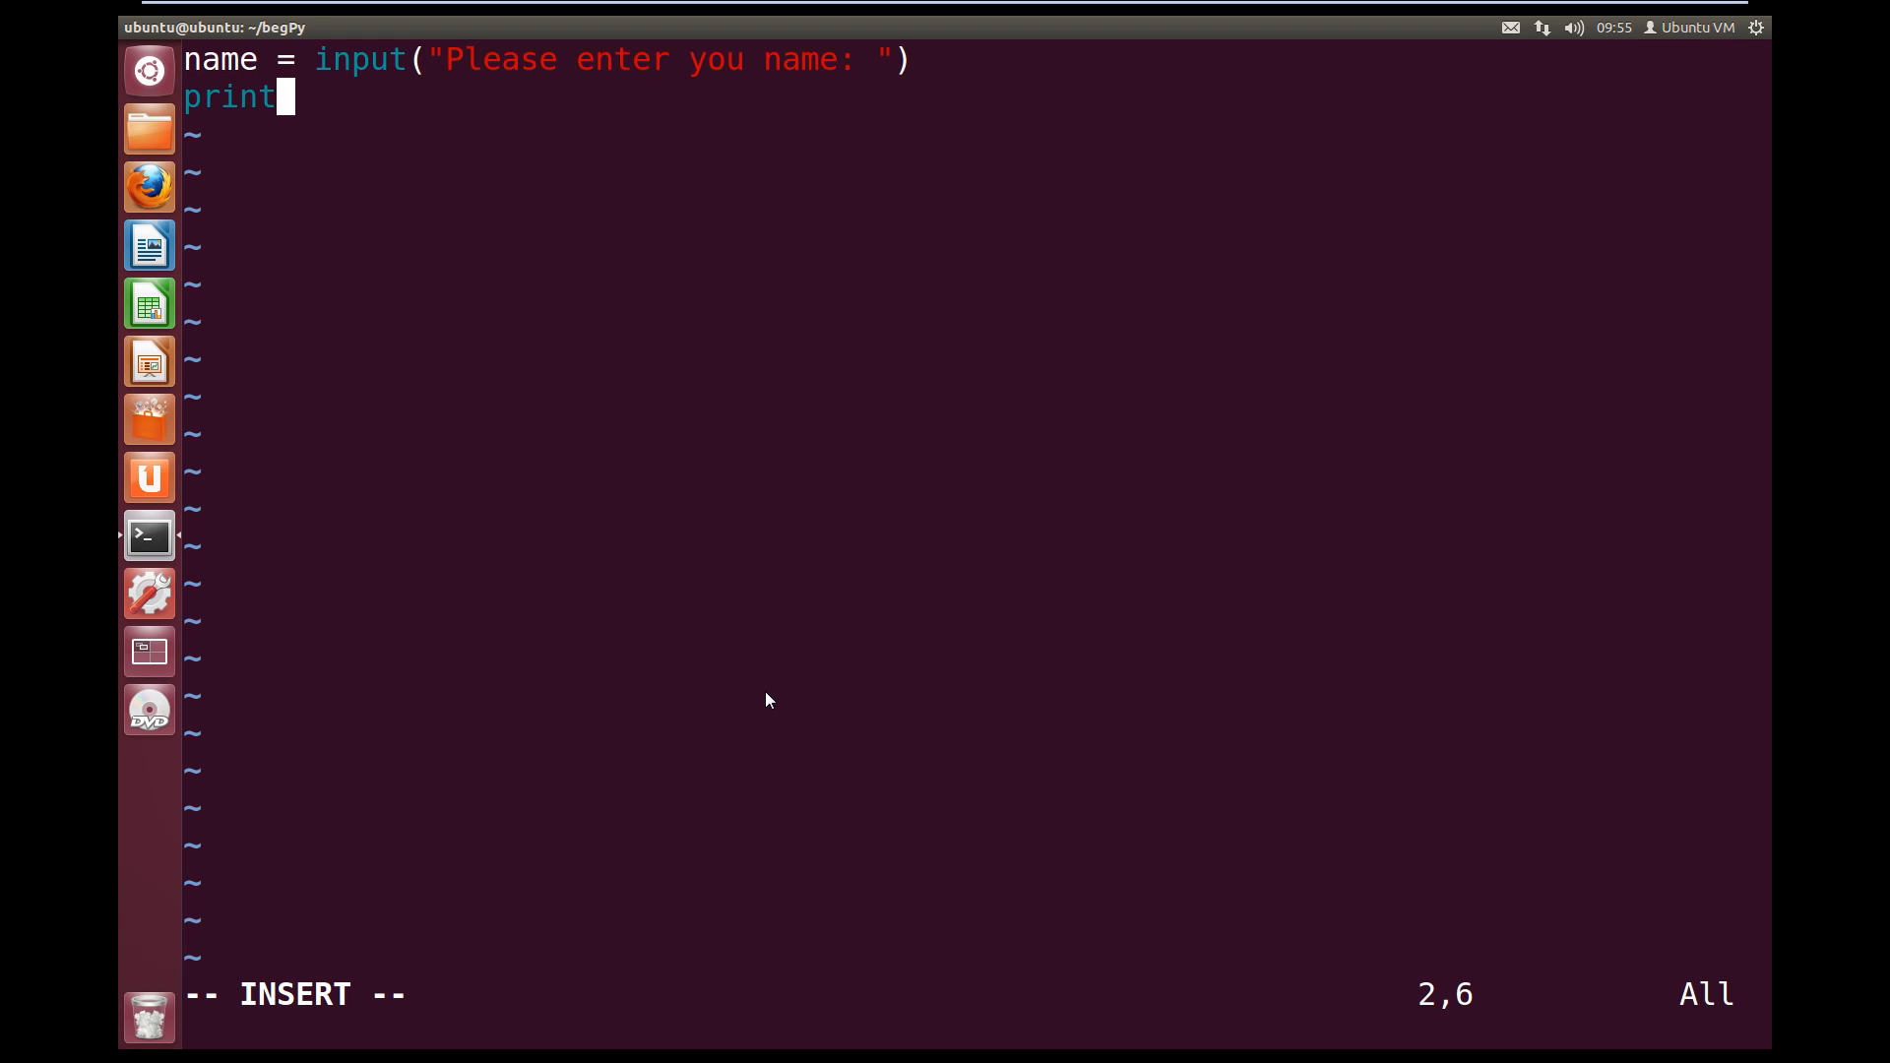
text(()
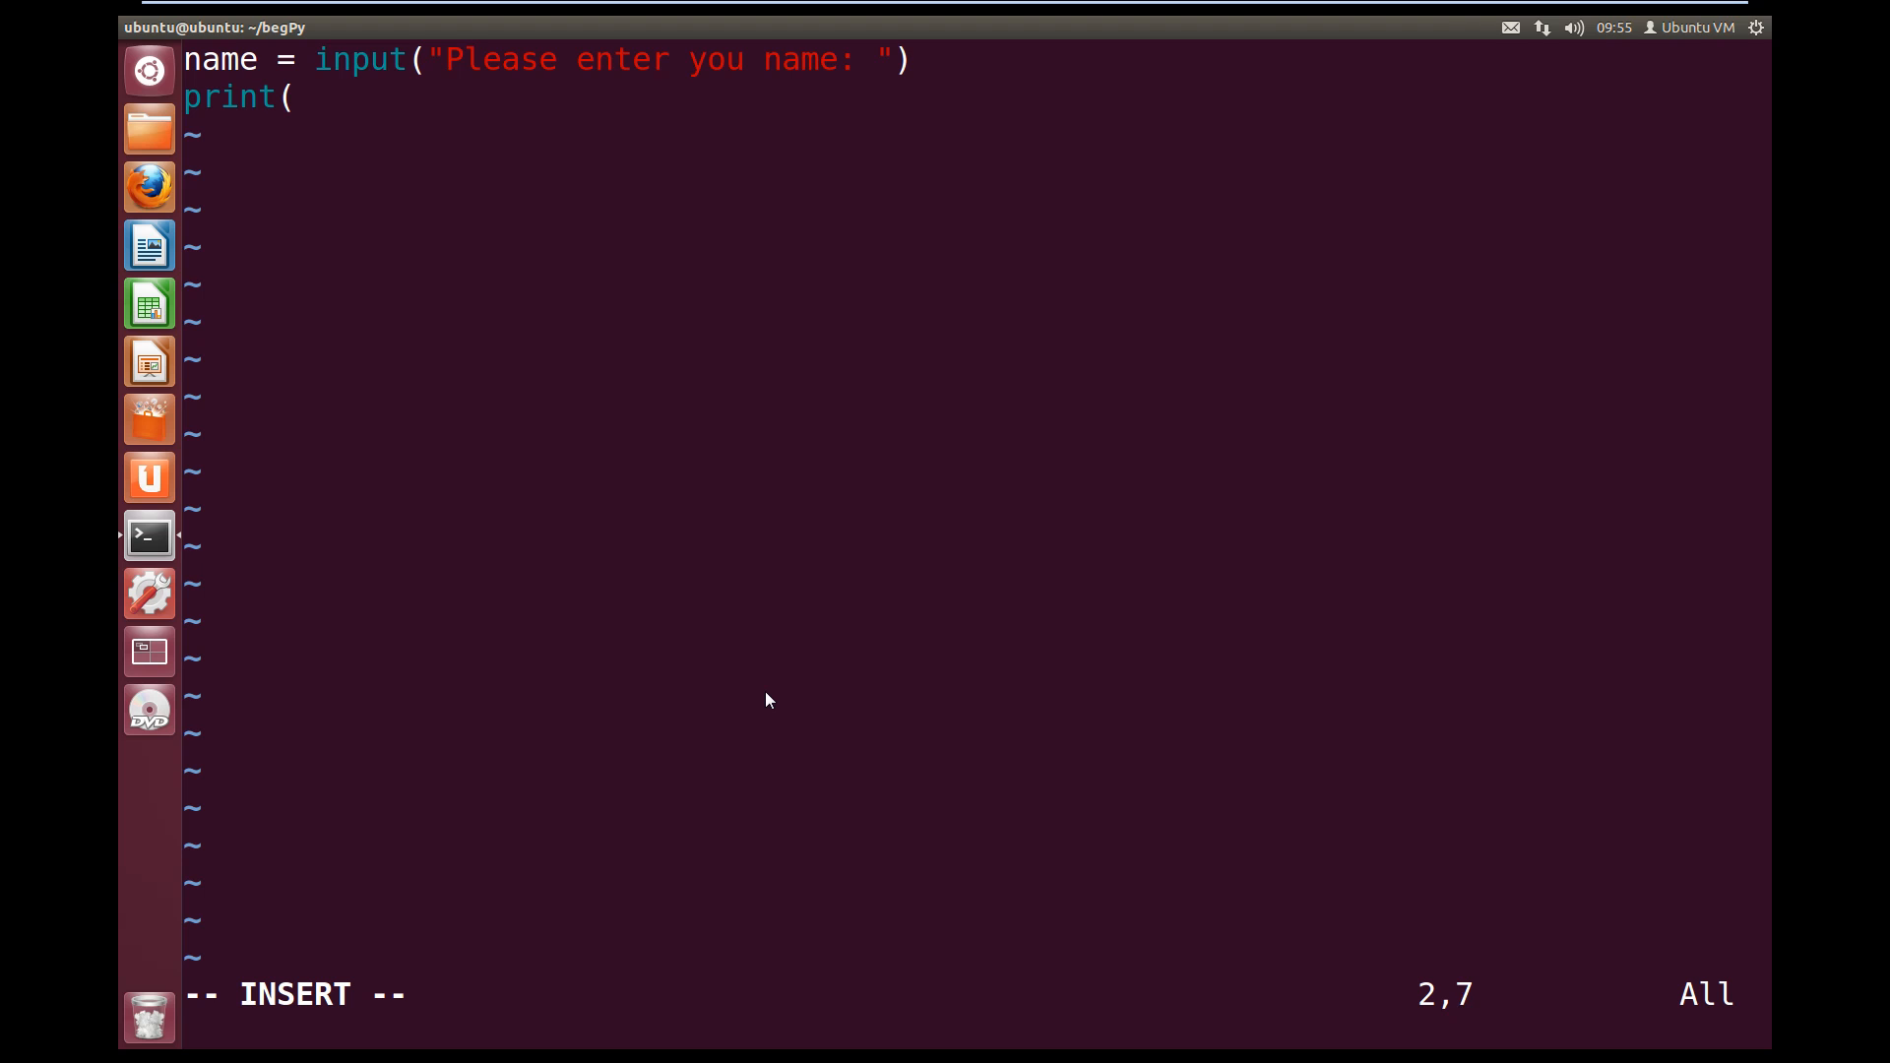
text("Hell)
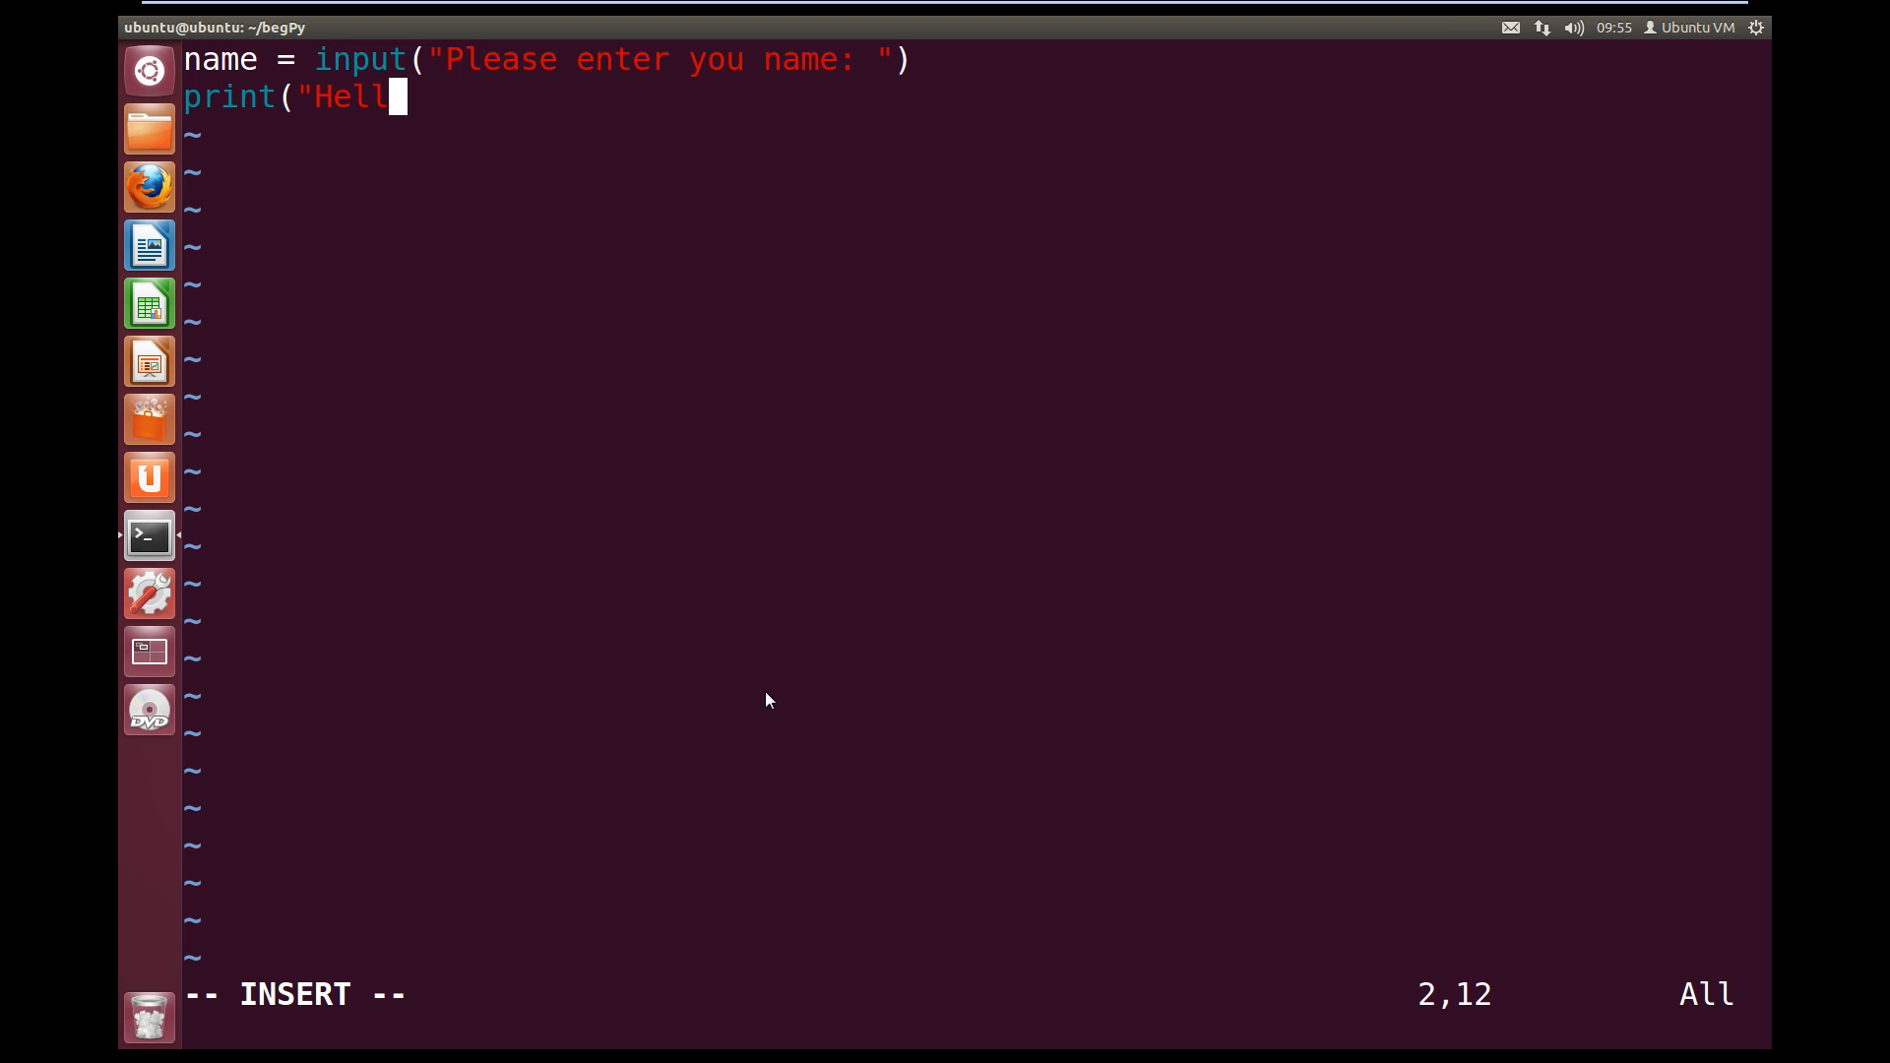
text(o)
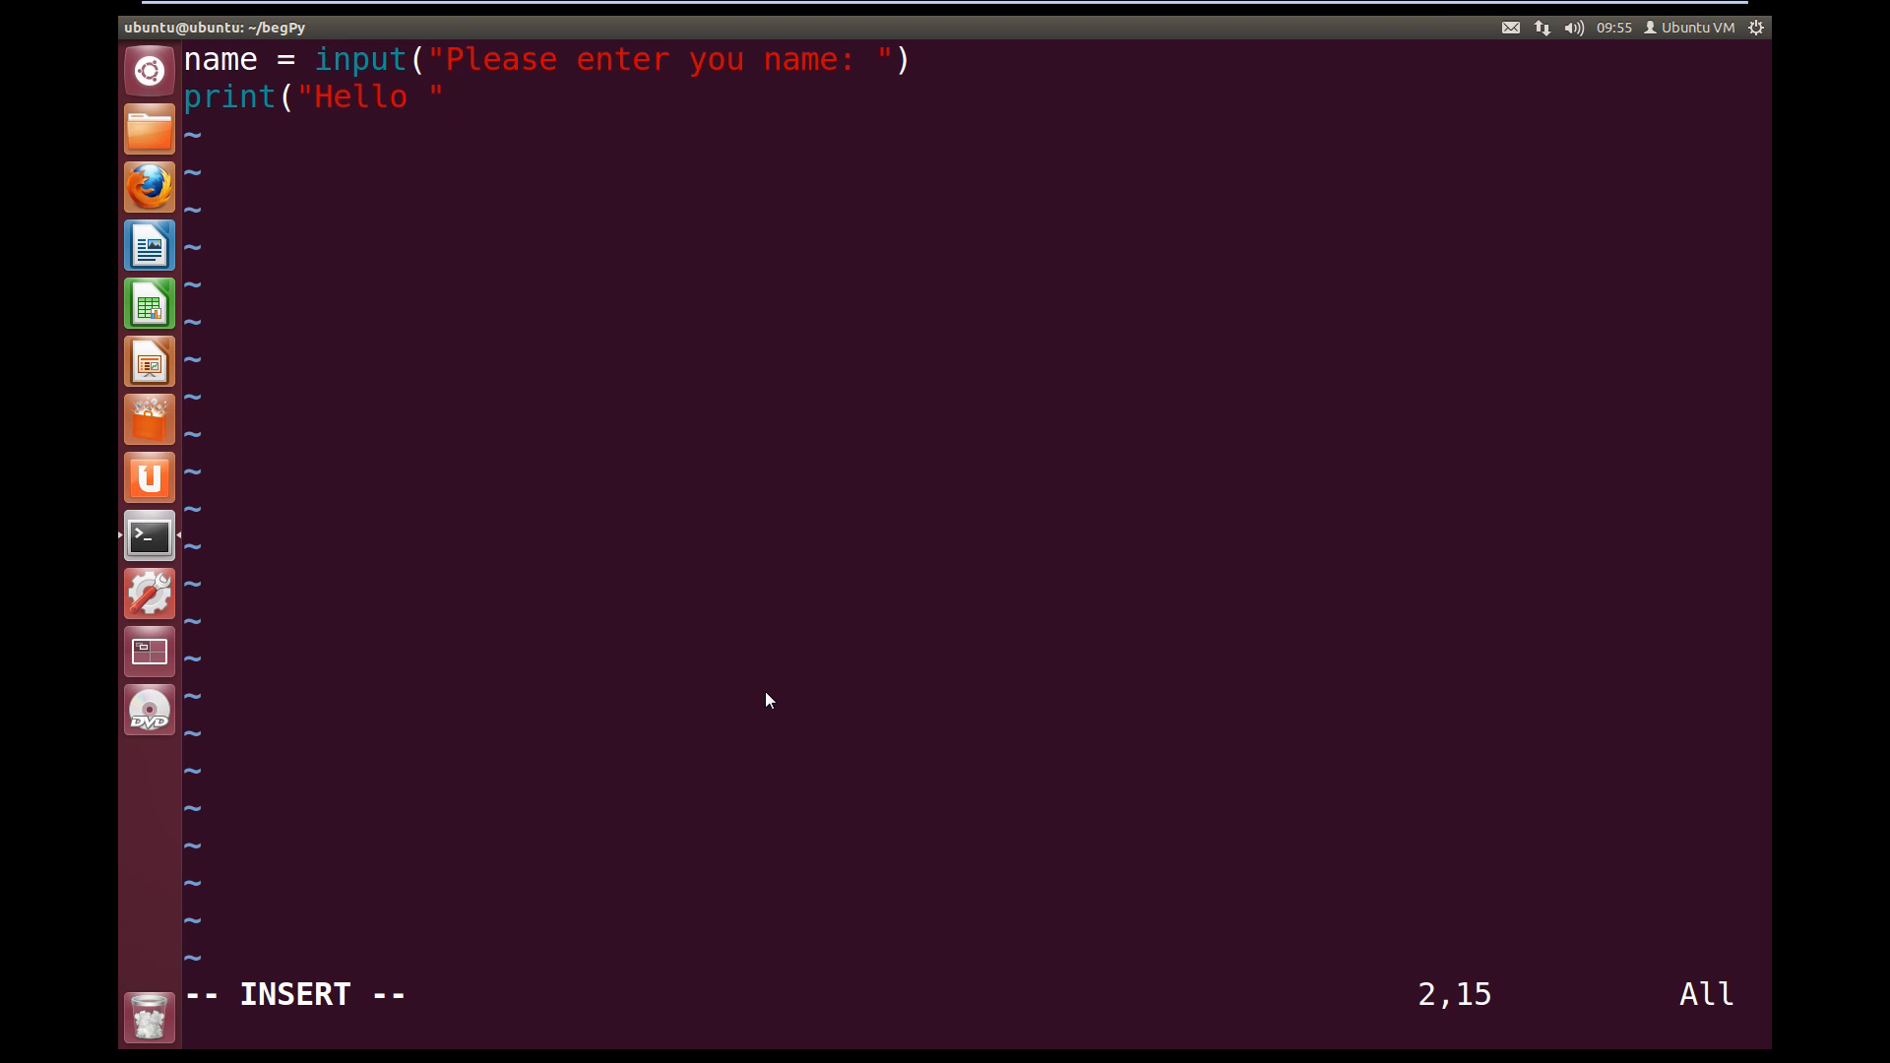
text(+)
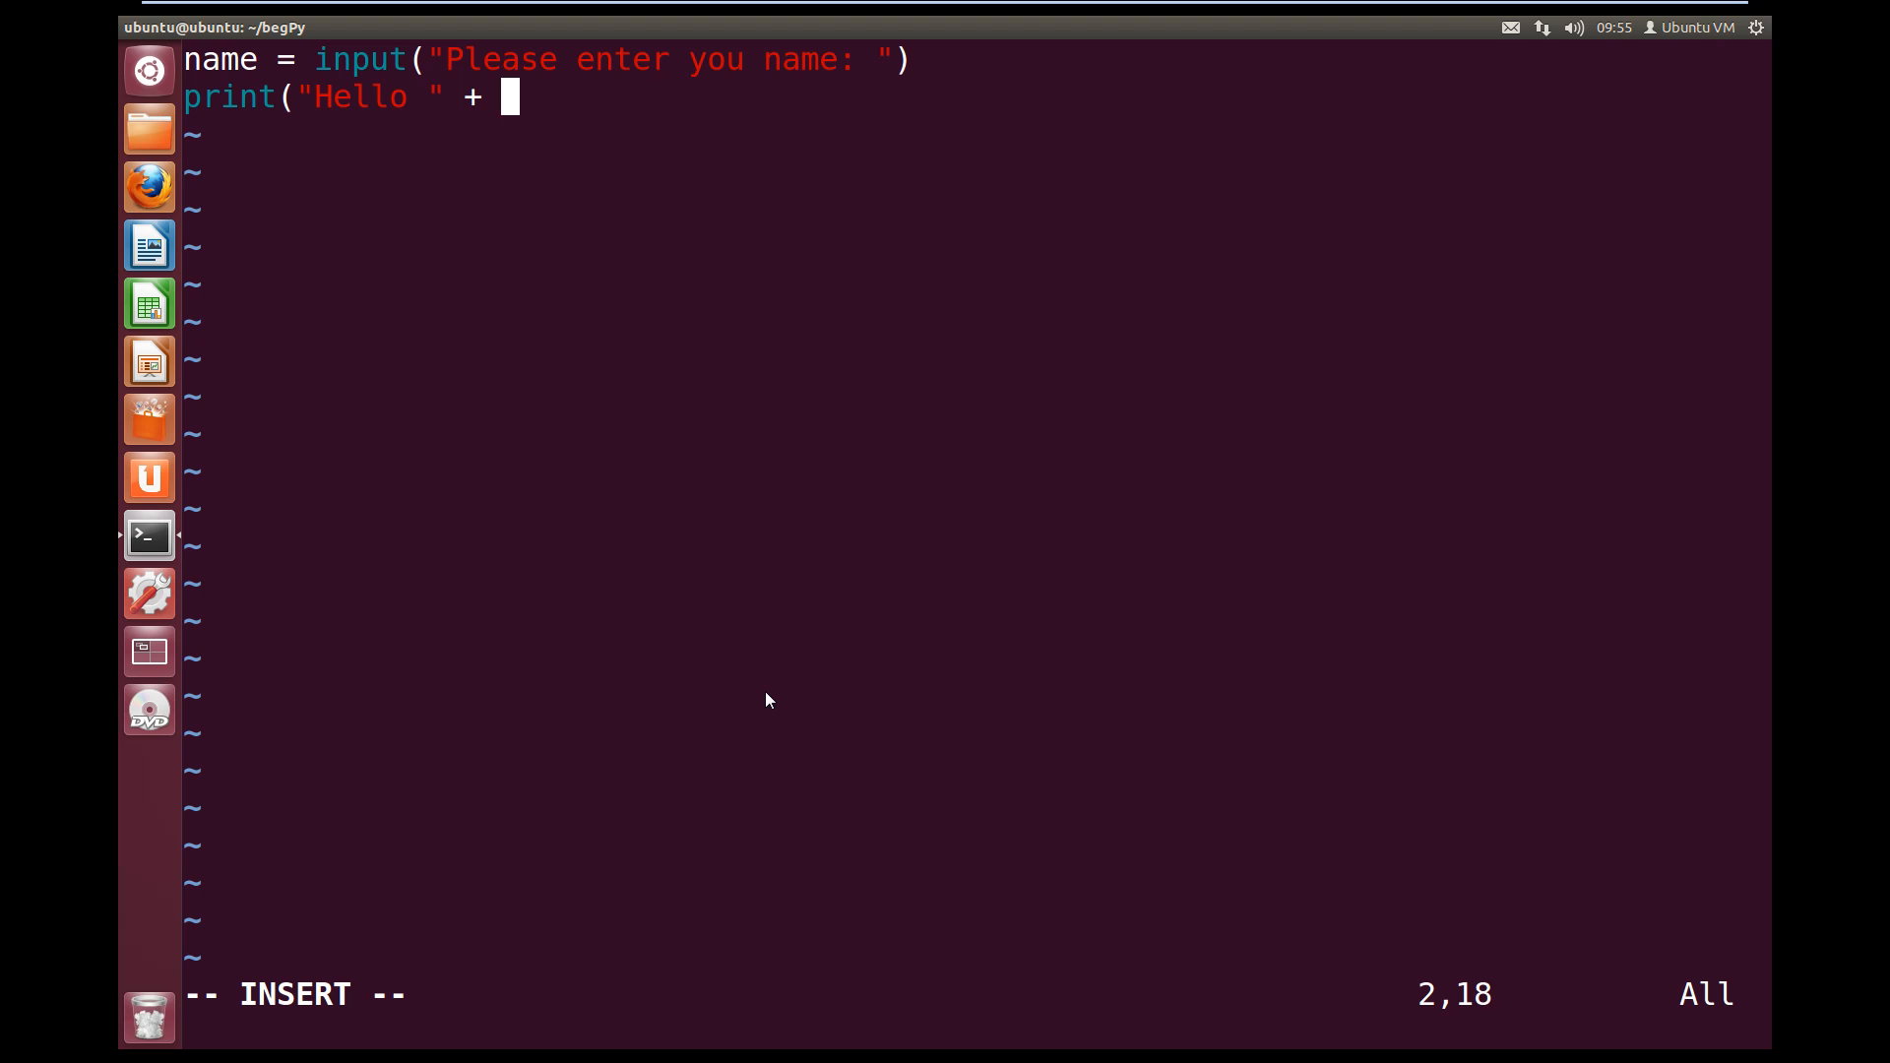
text(name)
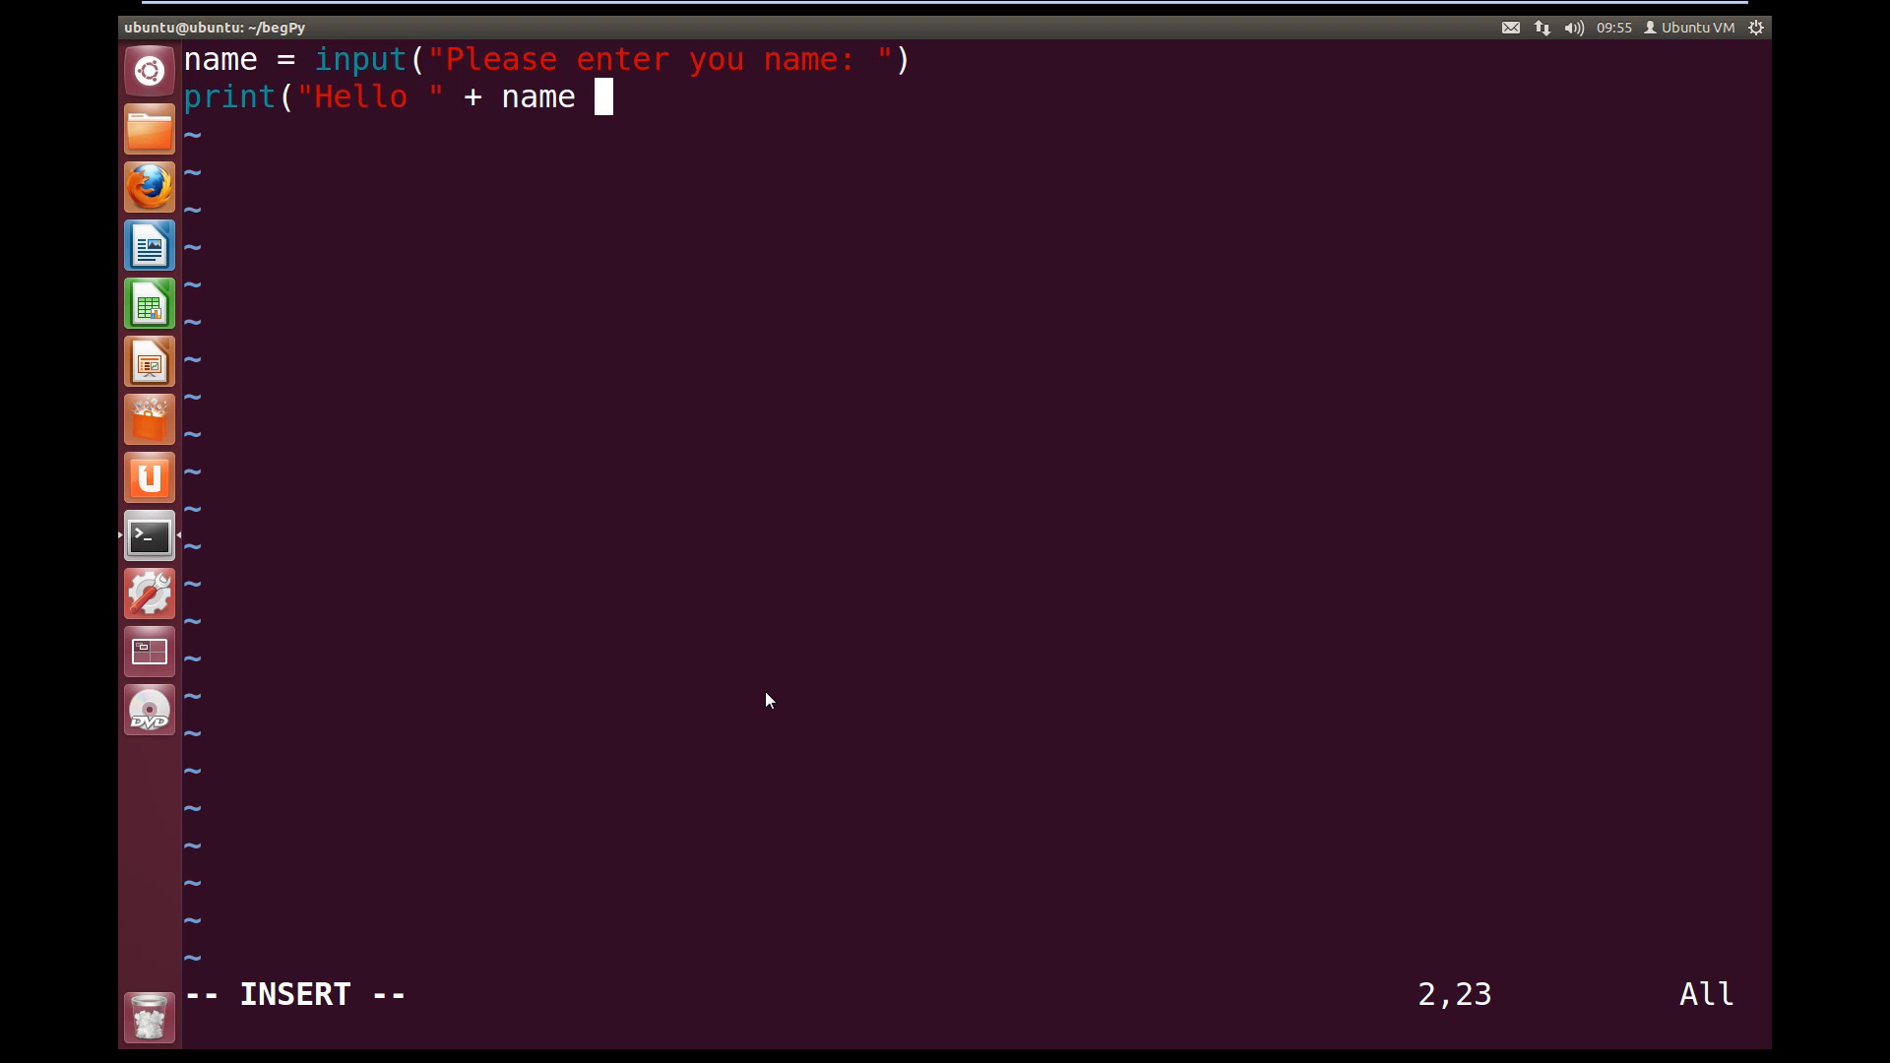
text(+ ",)
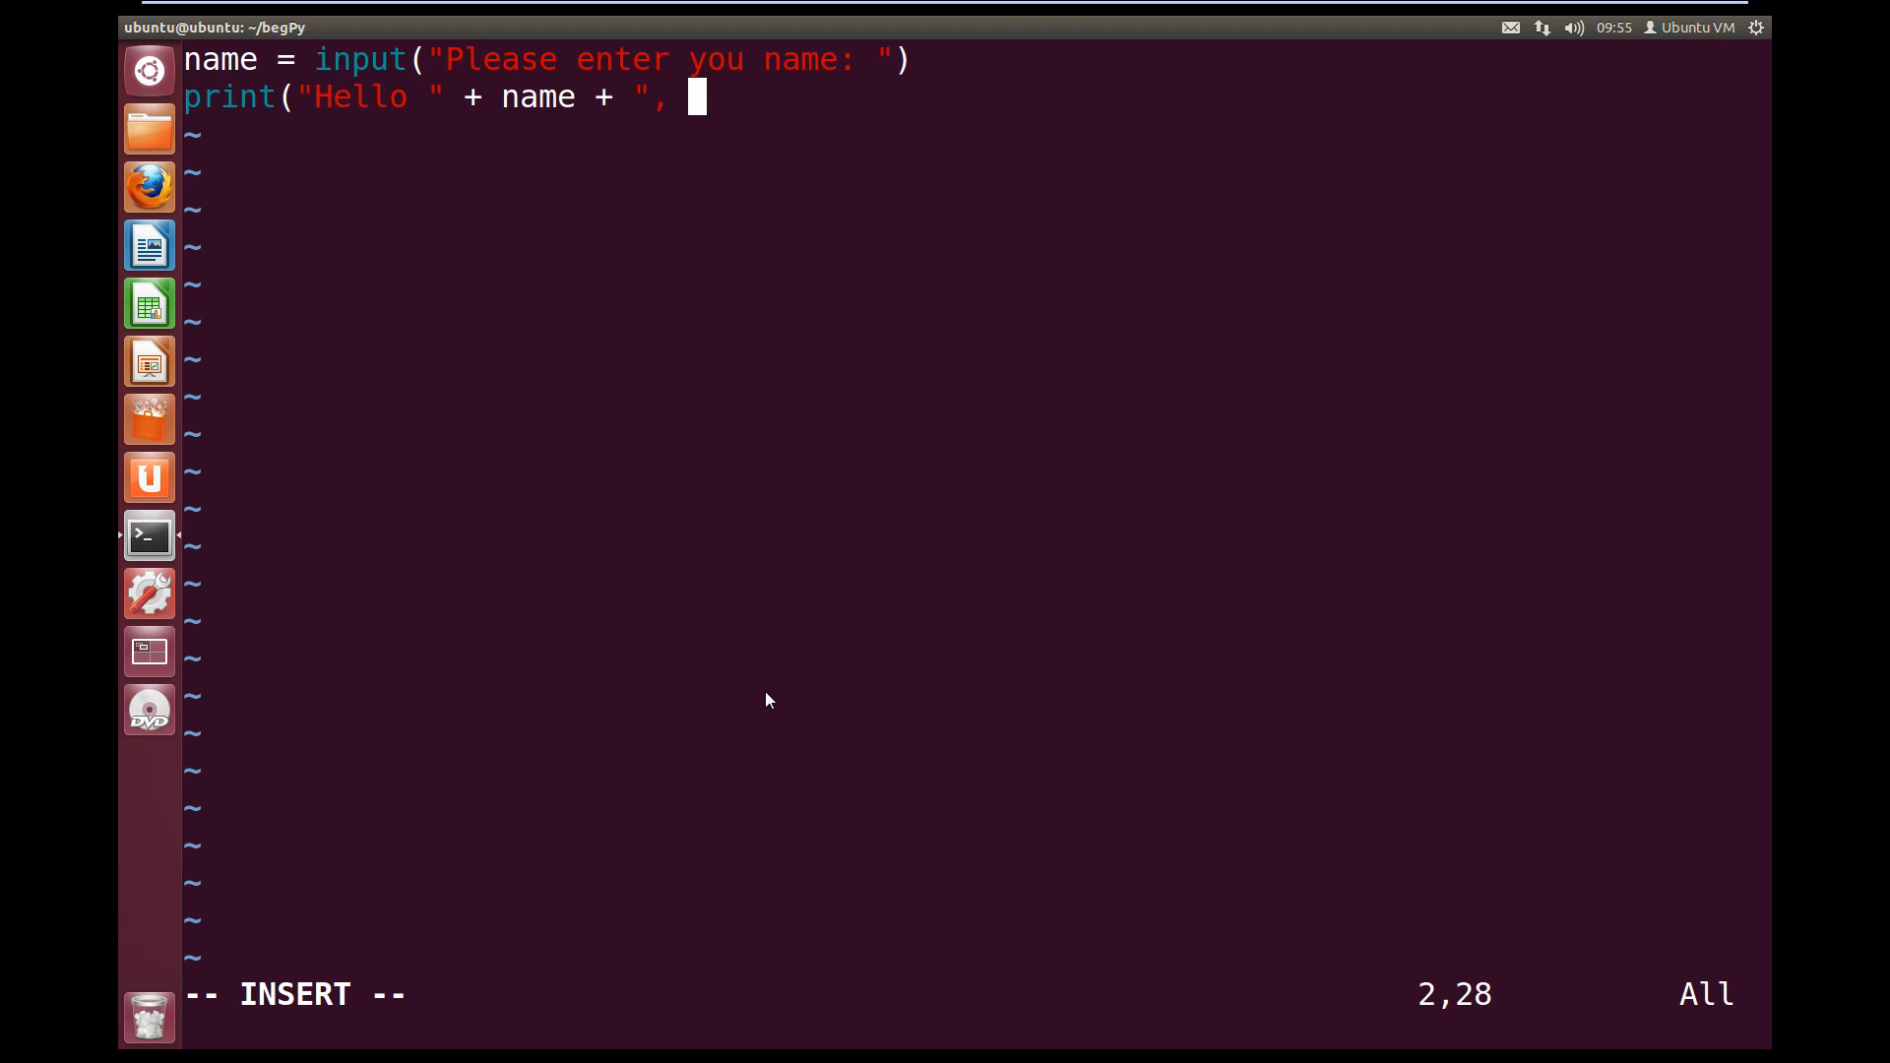
text(Thank you for using my)
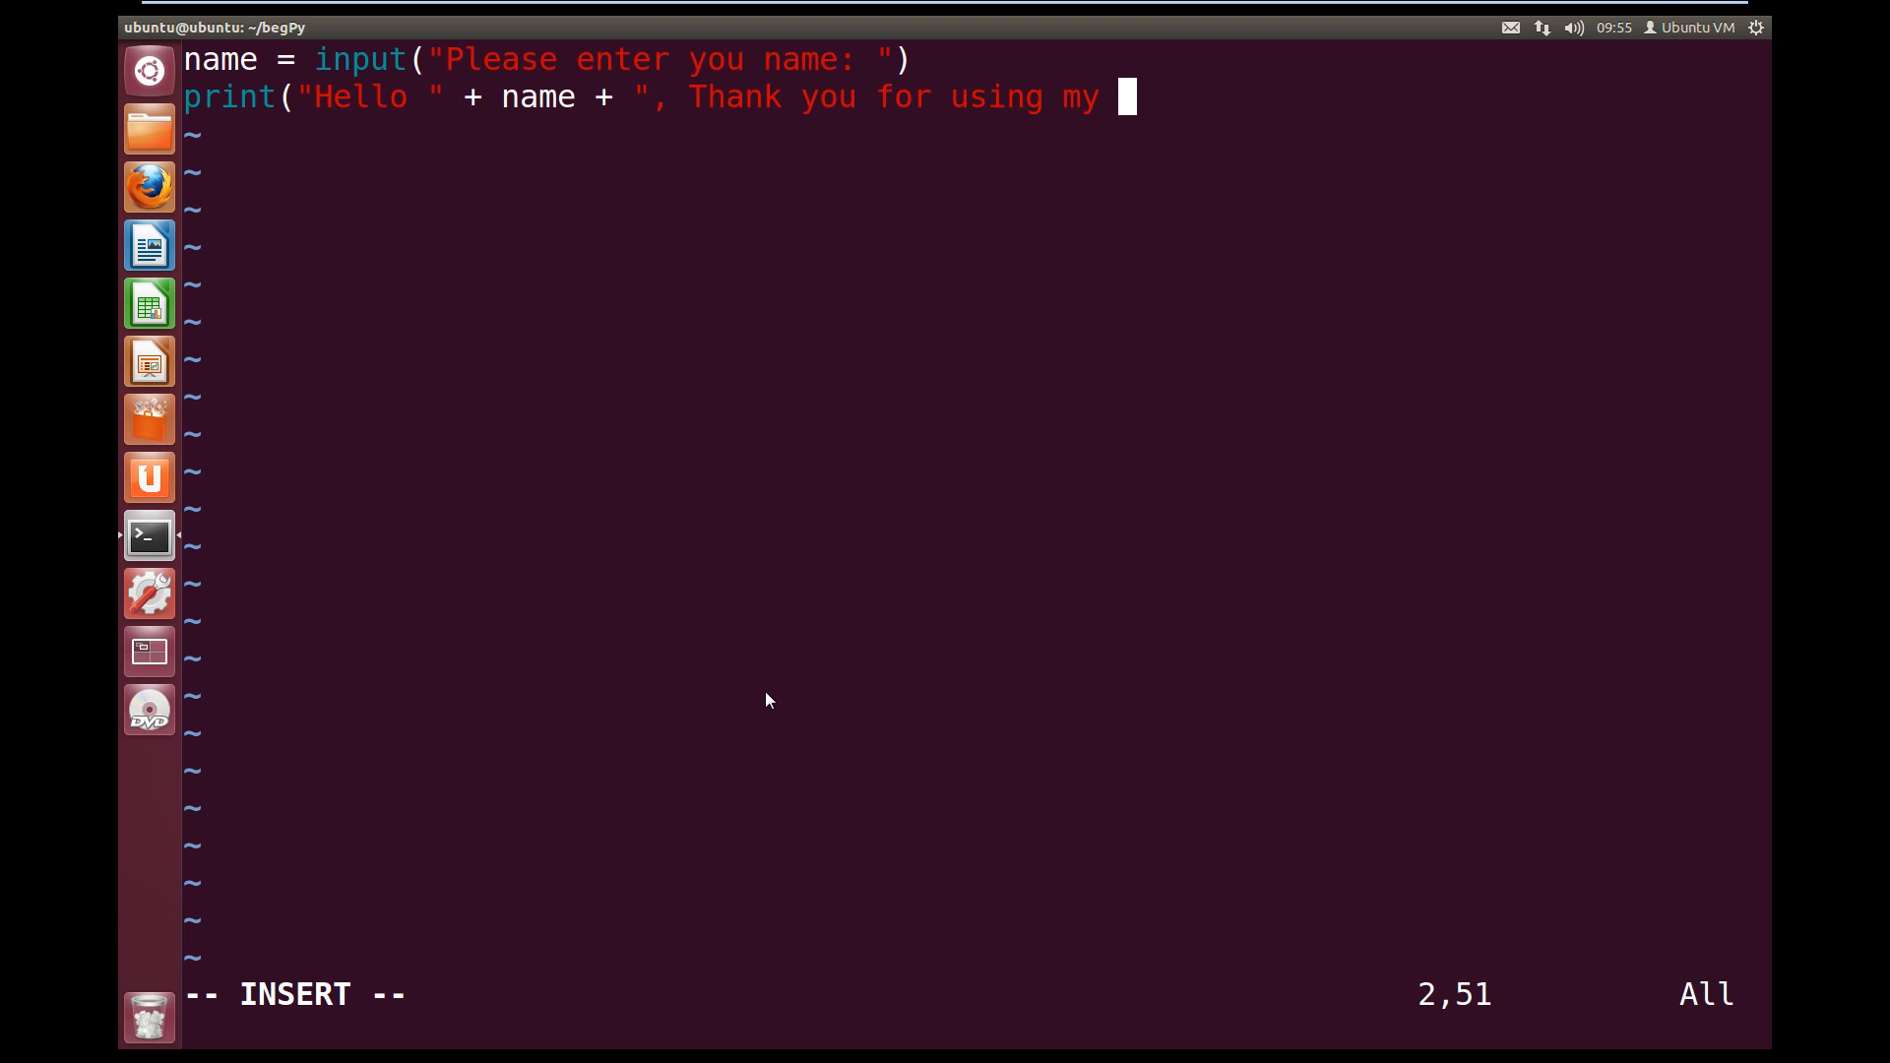
text(first progra)
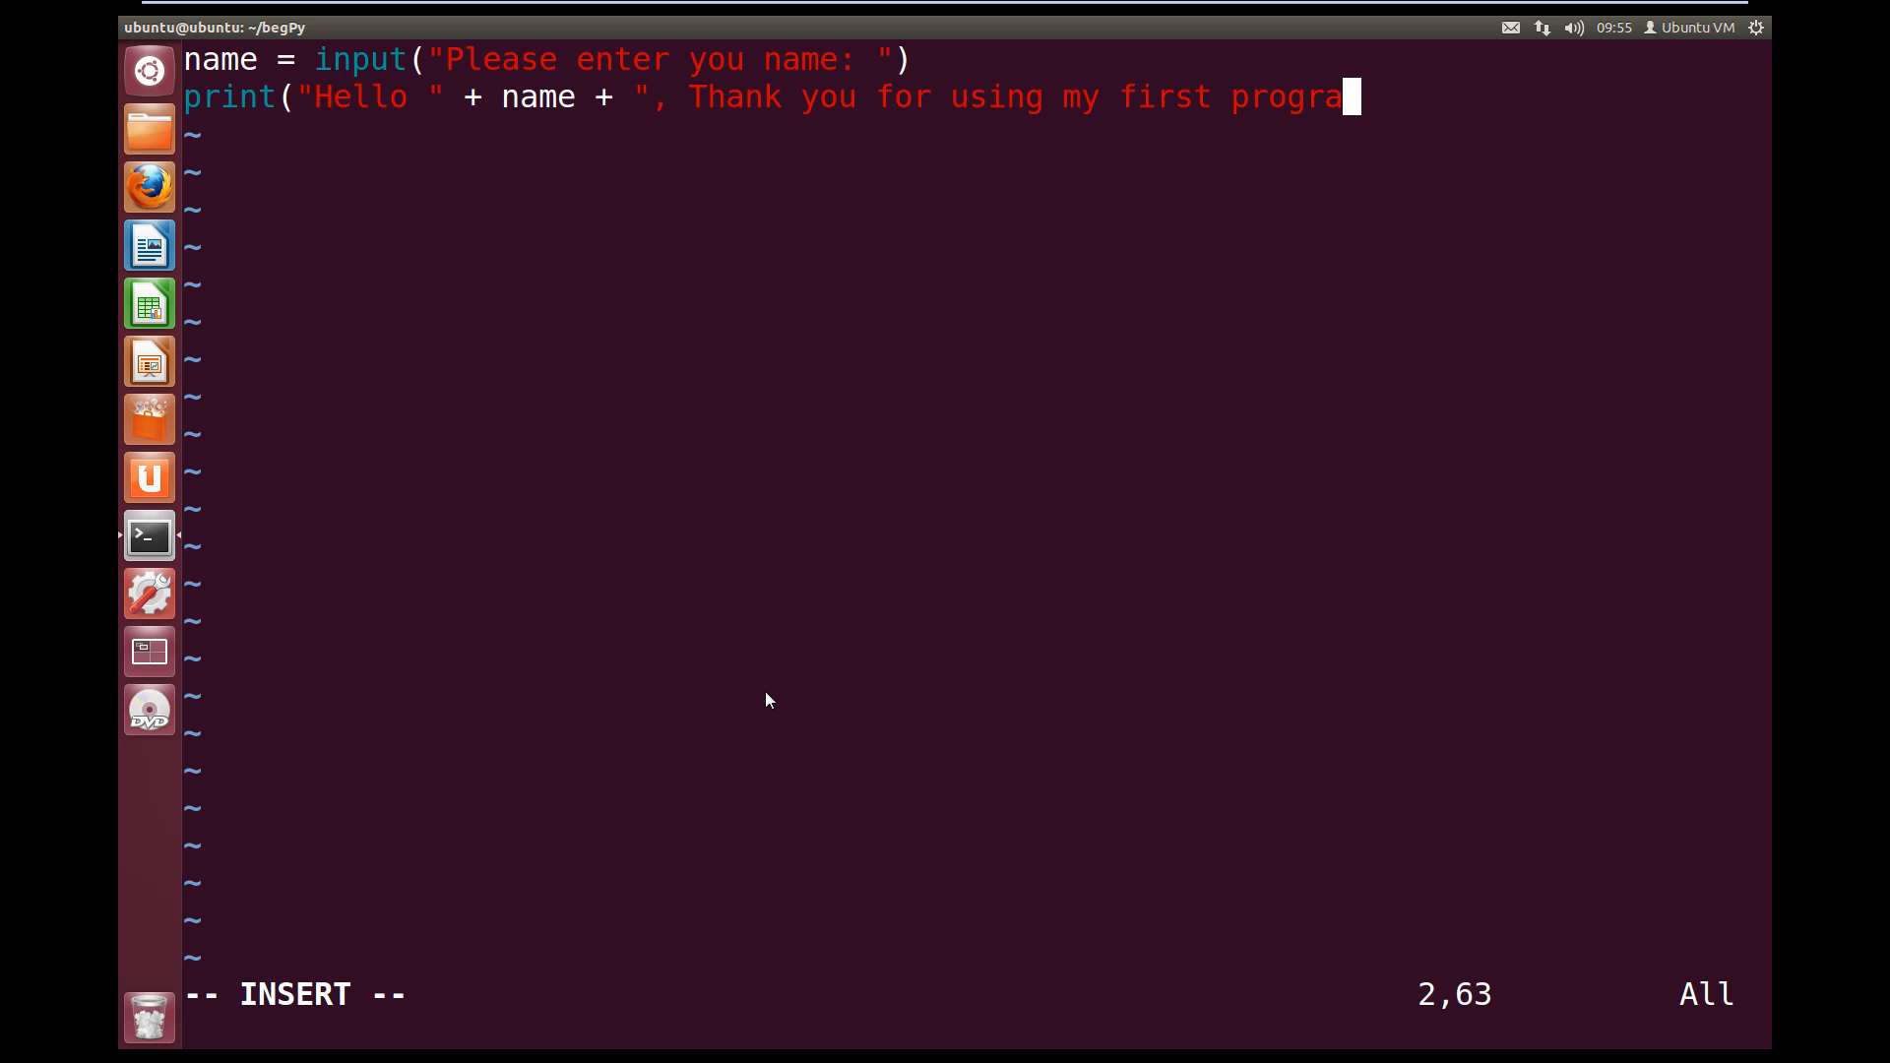
text(m!)
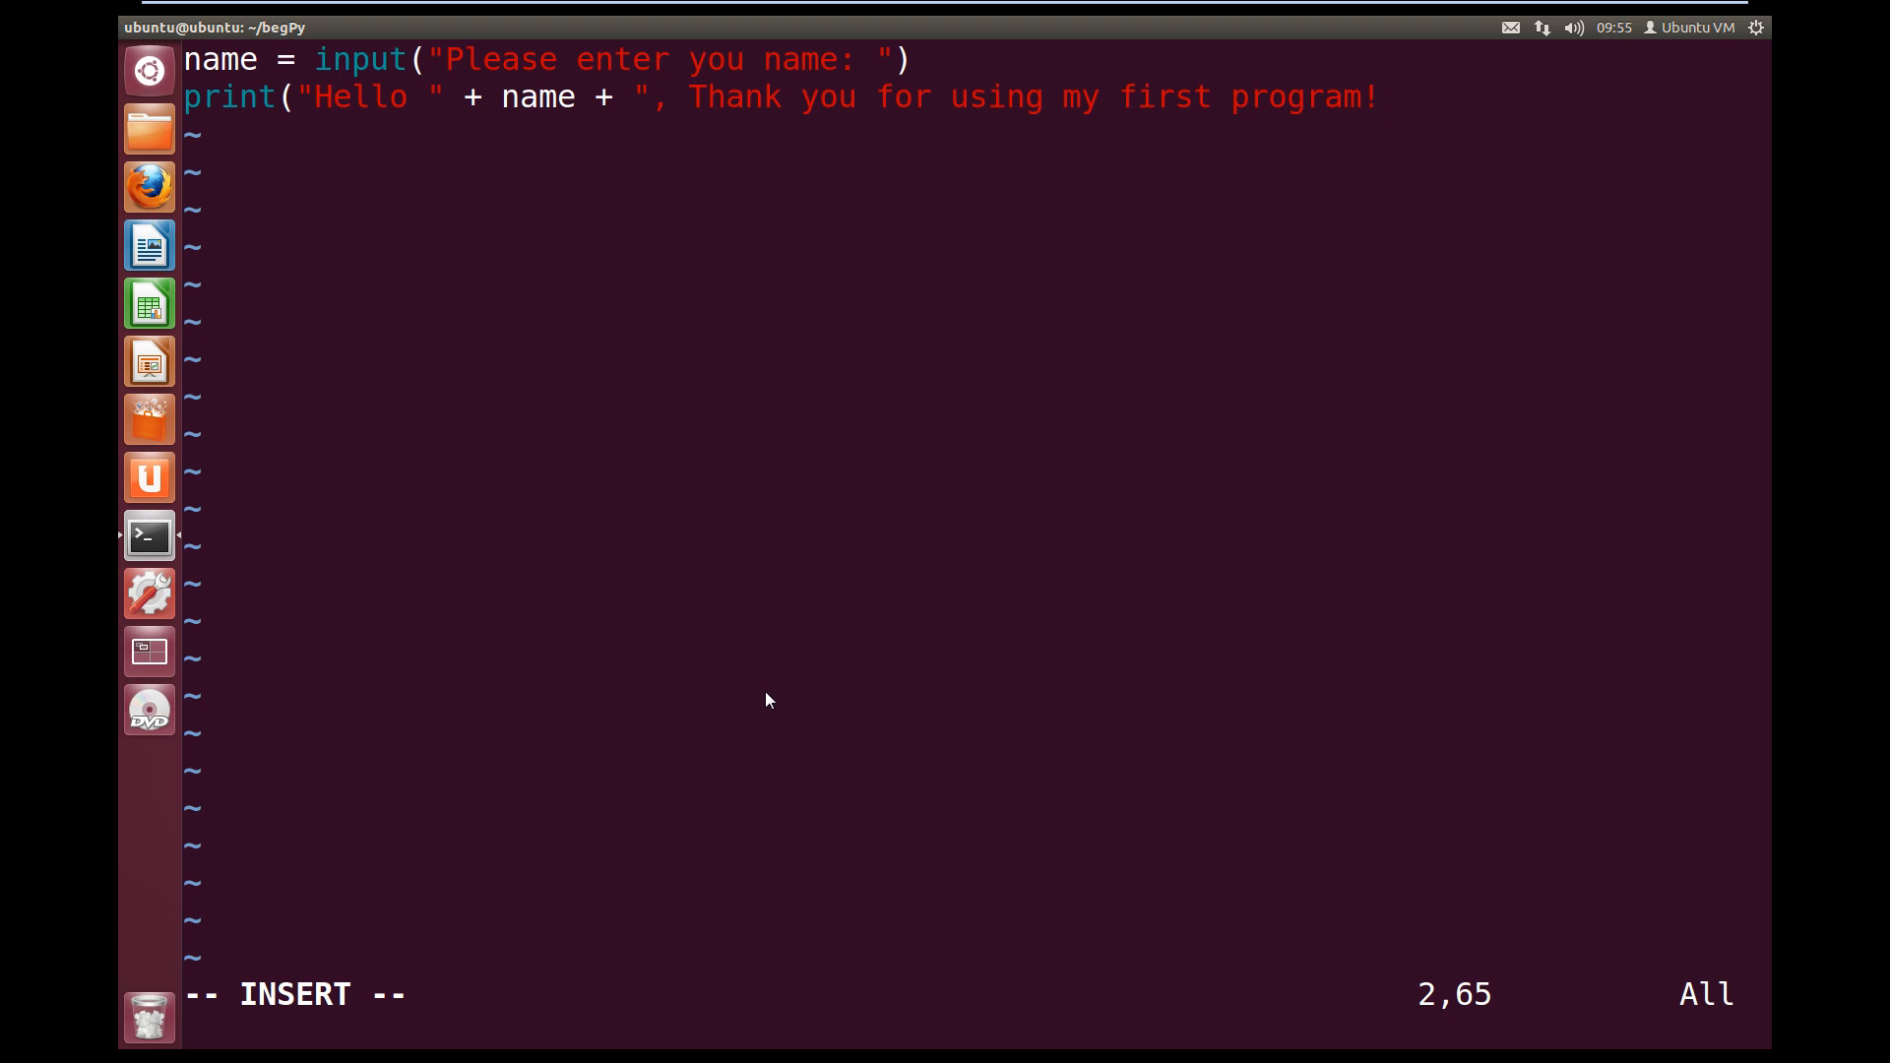
text())
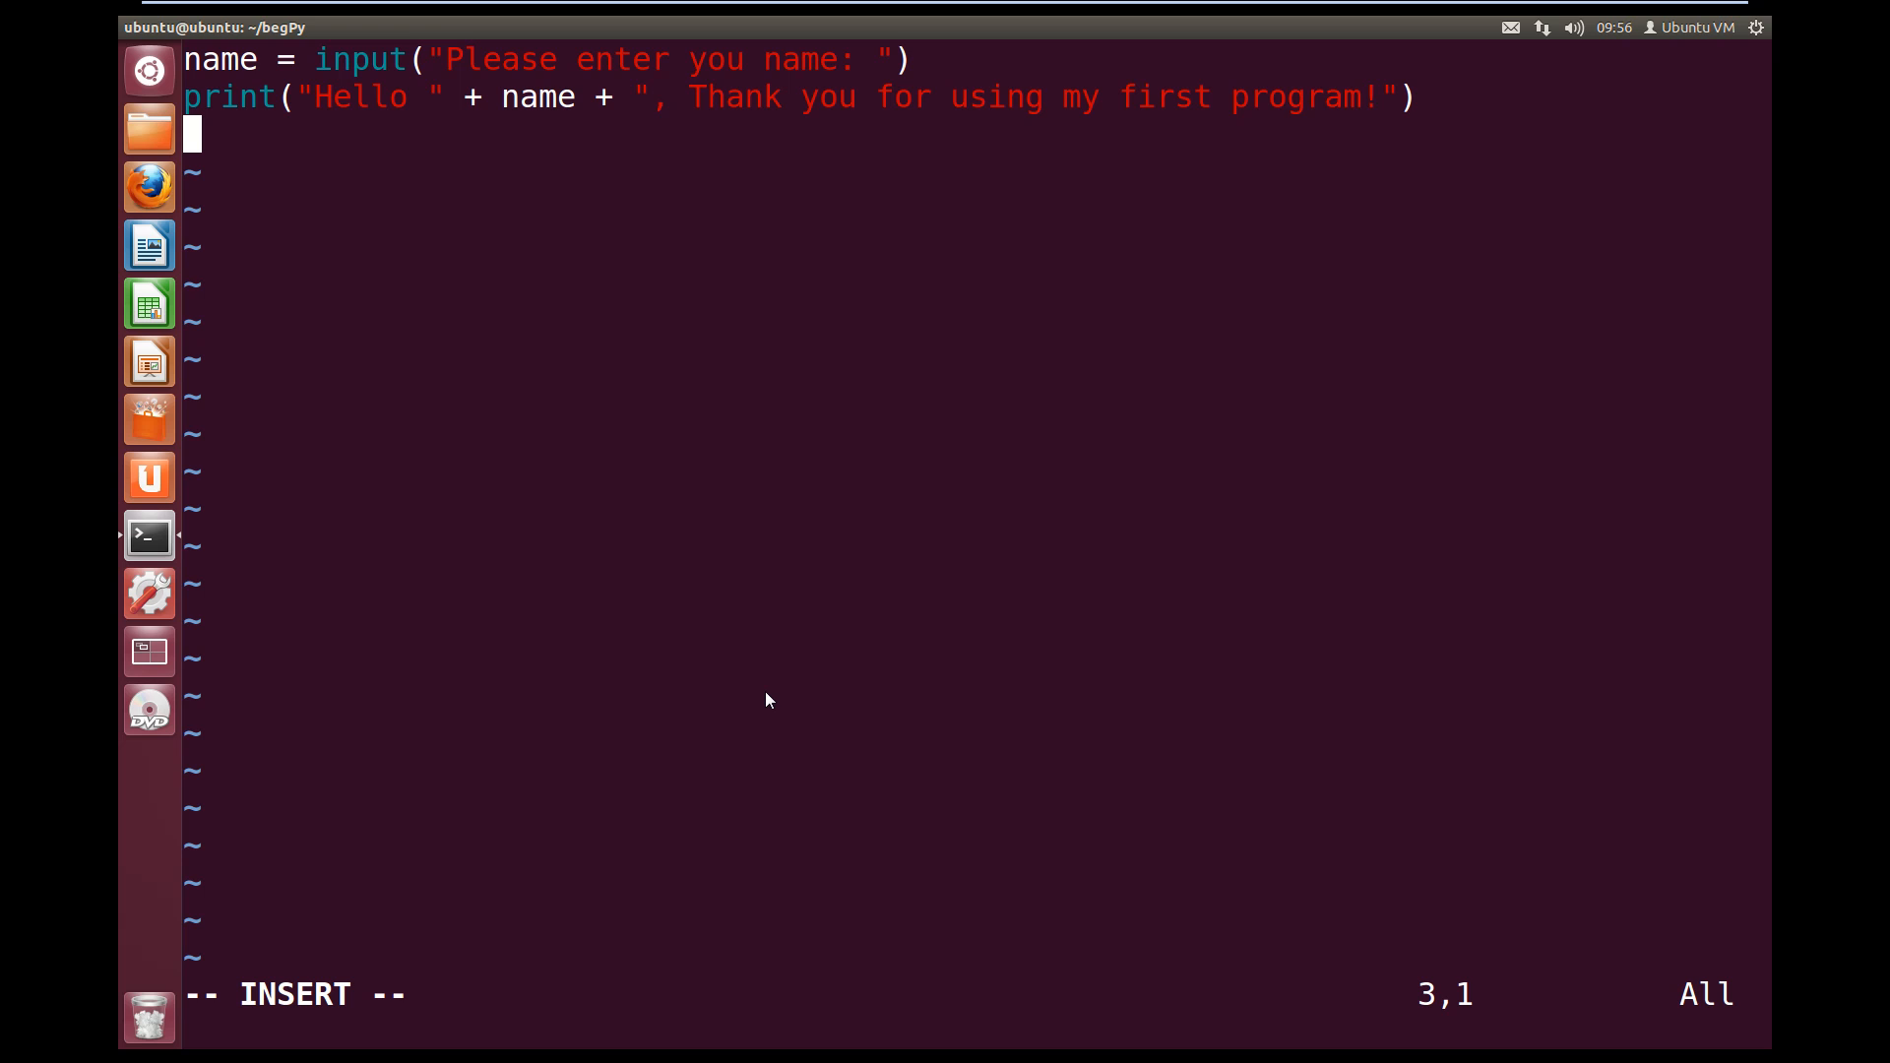
Save tut3.py and quit vim with :wq
key(Escape)
text(:)
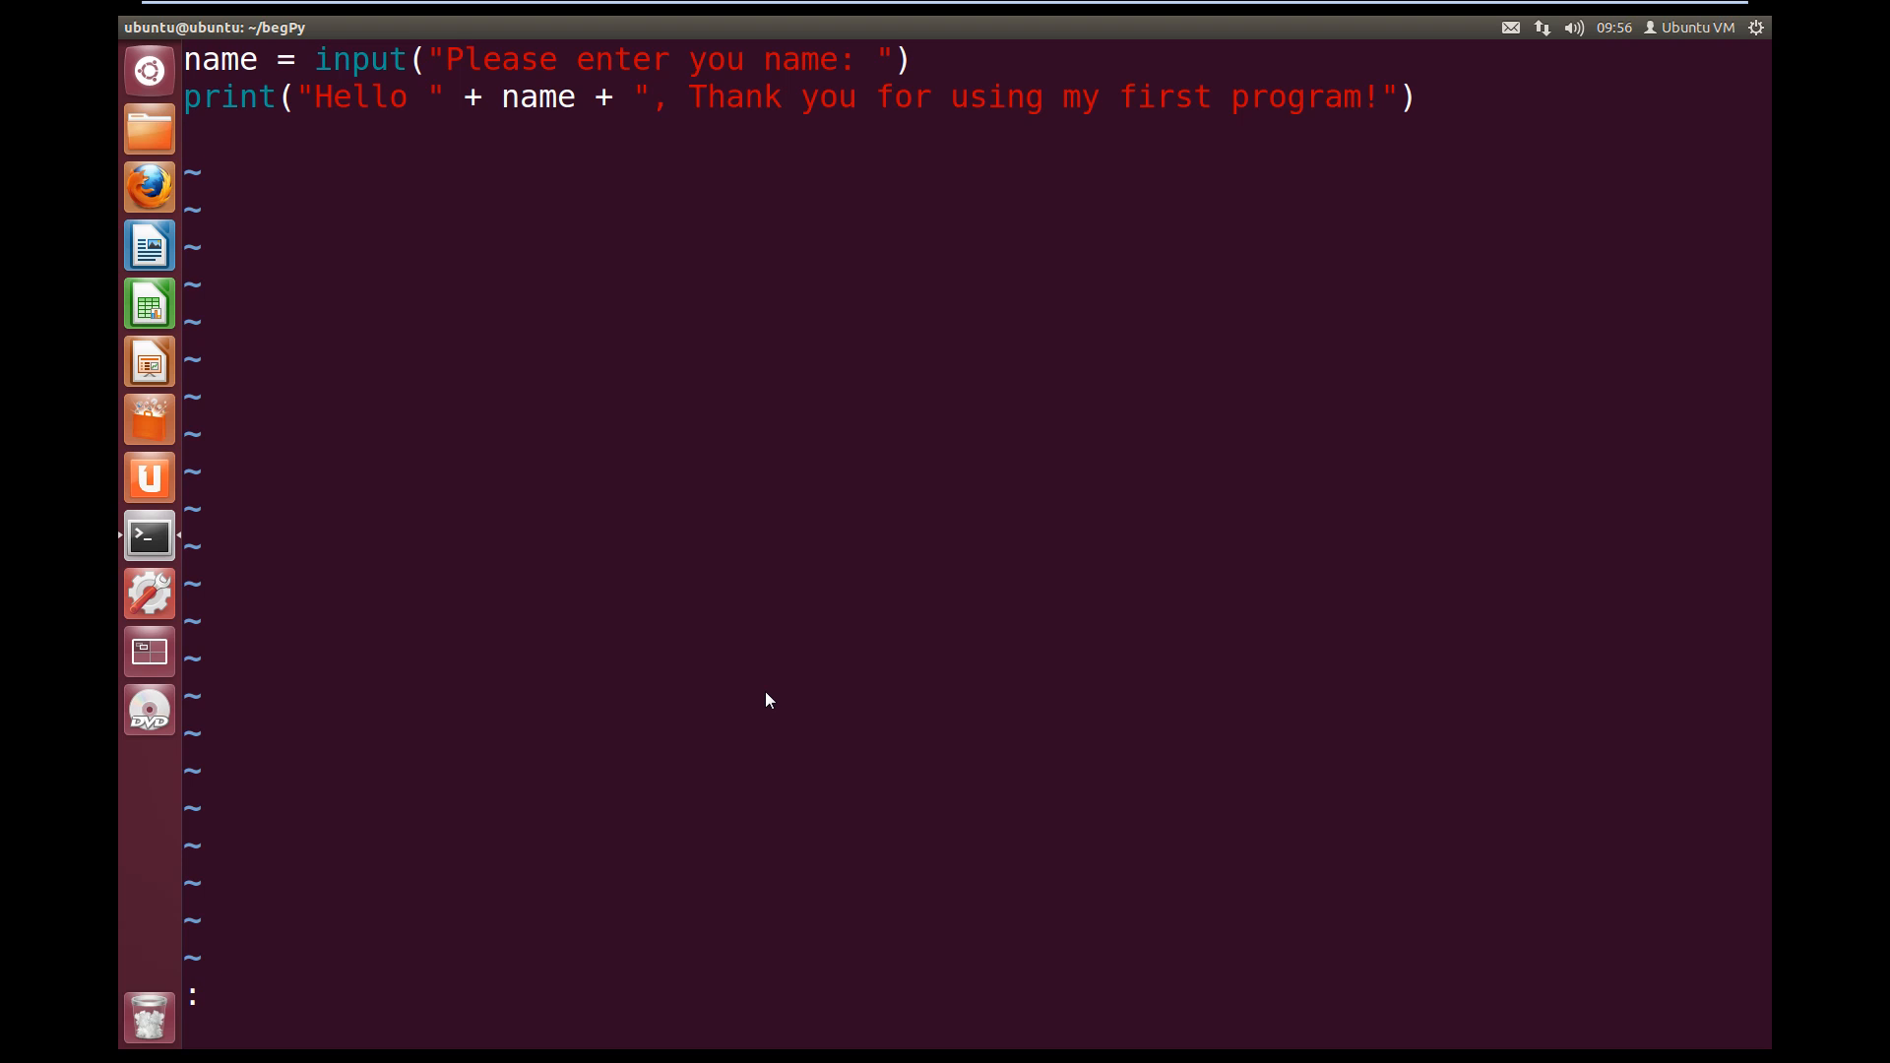
text(wq)
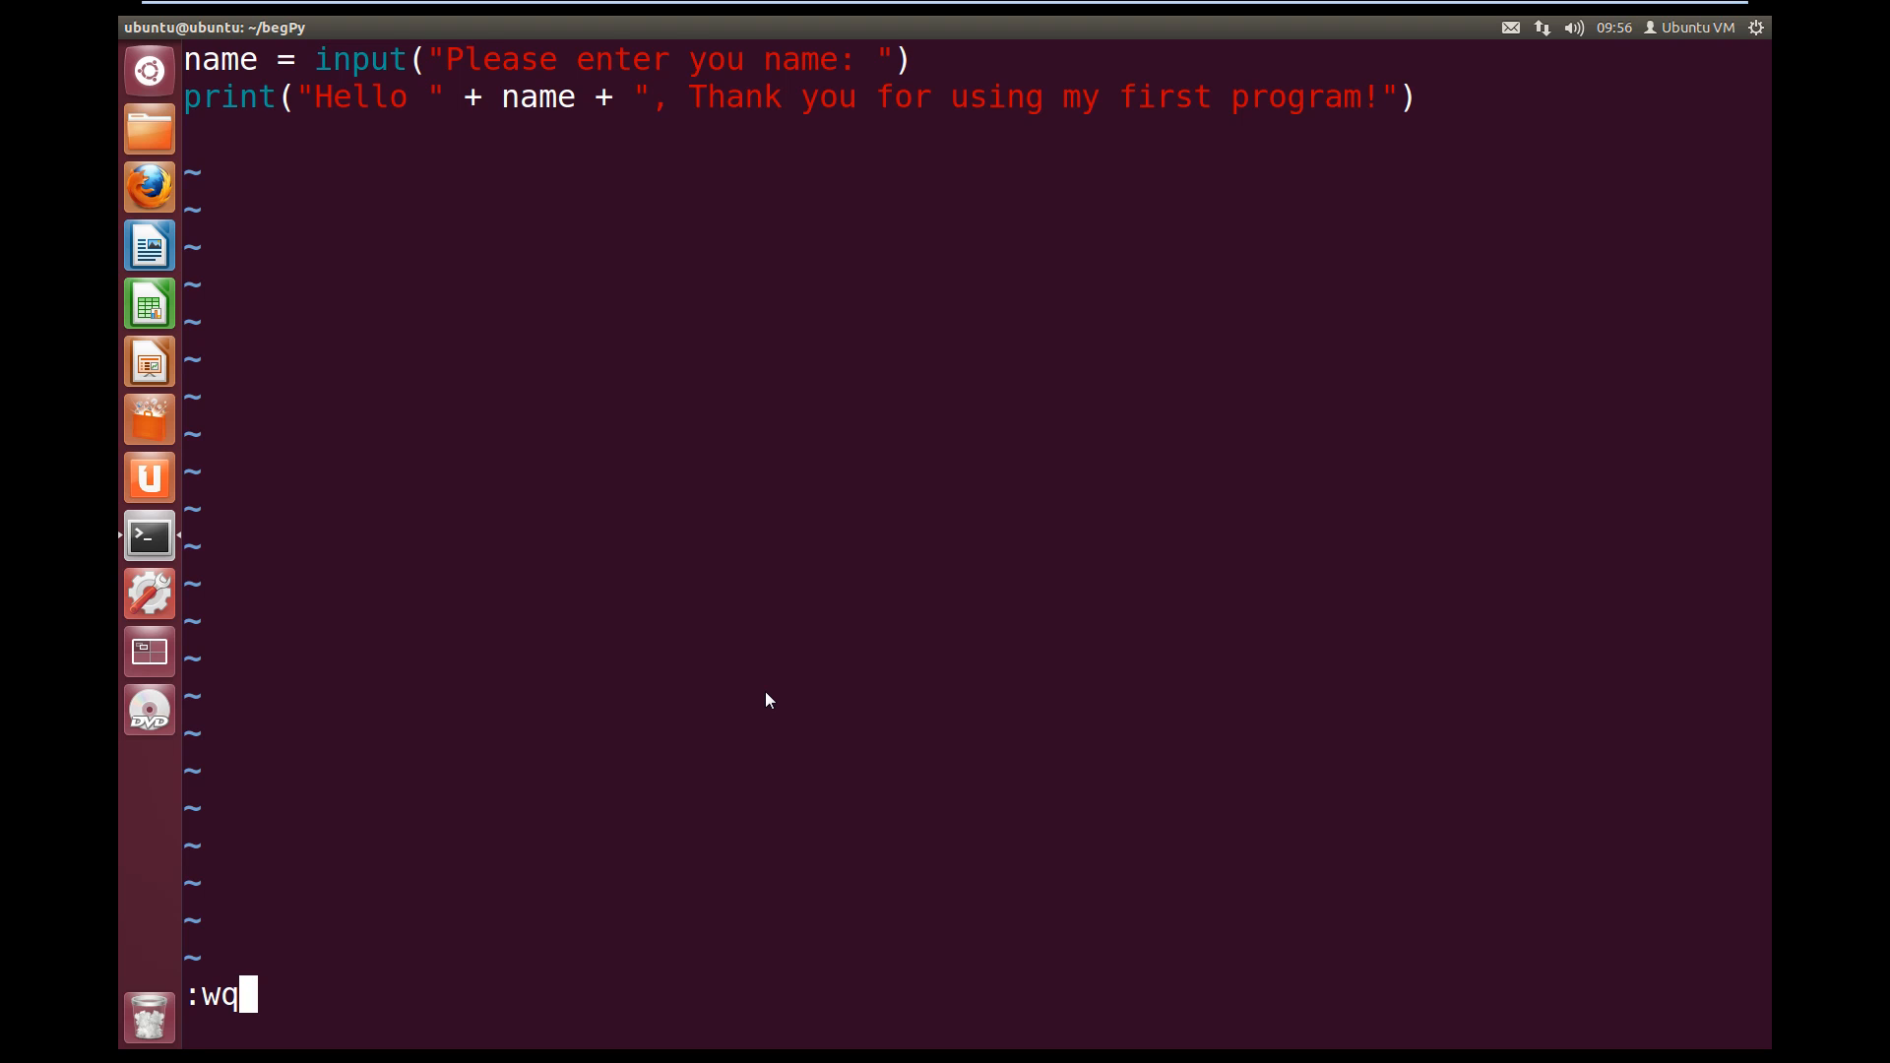
key(Return)
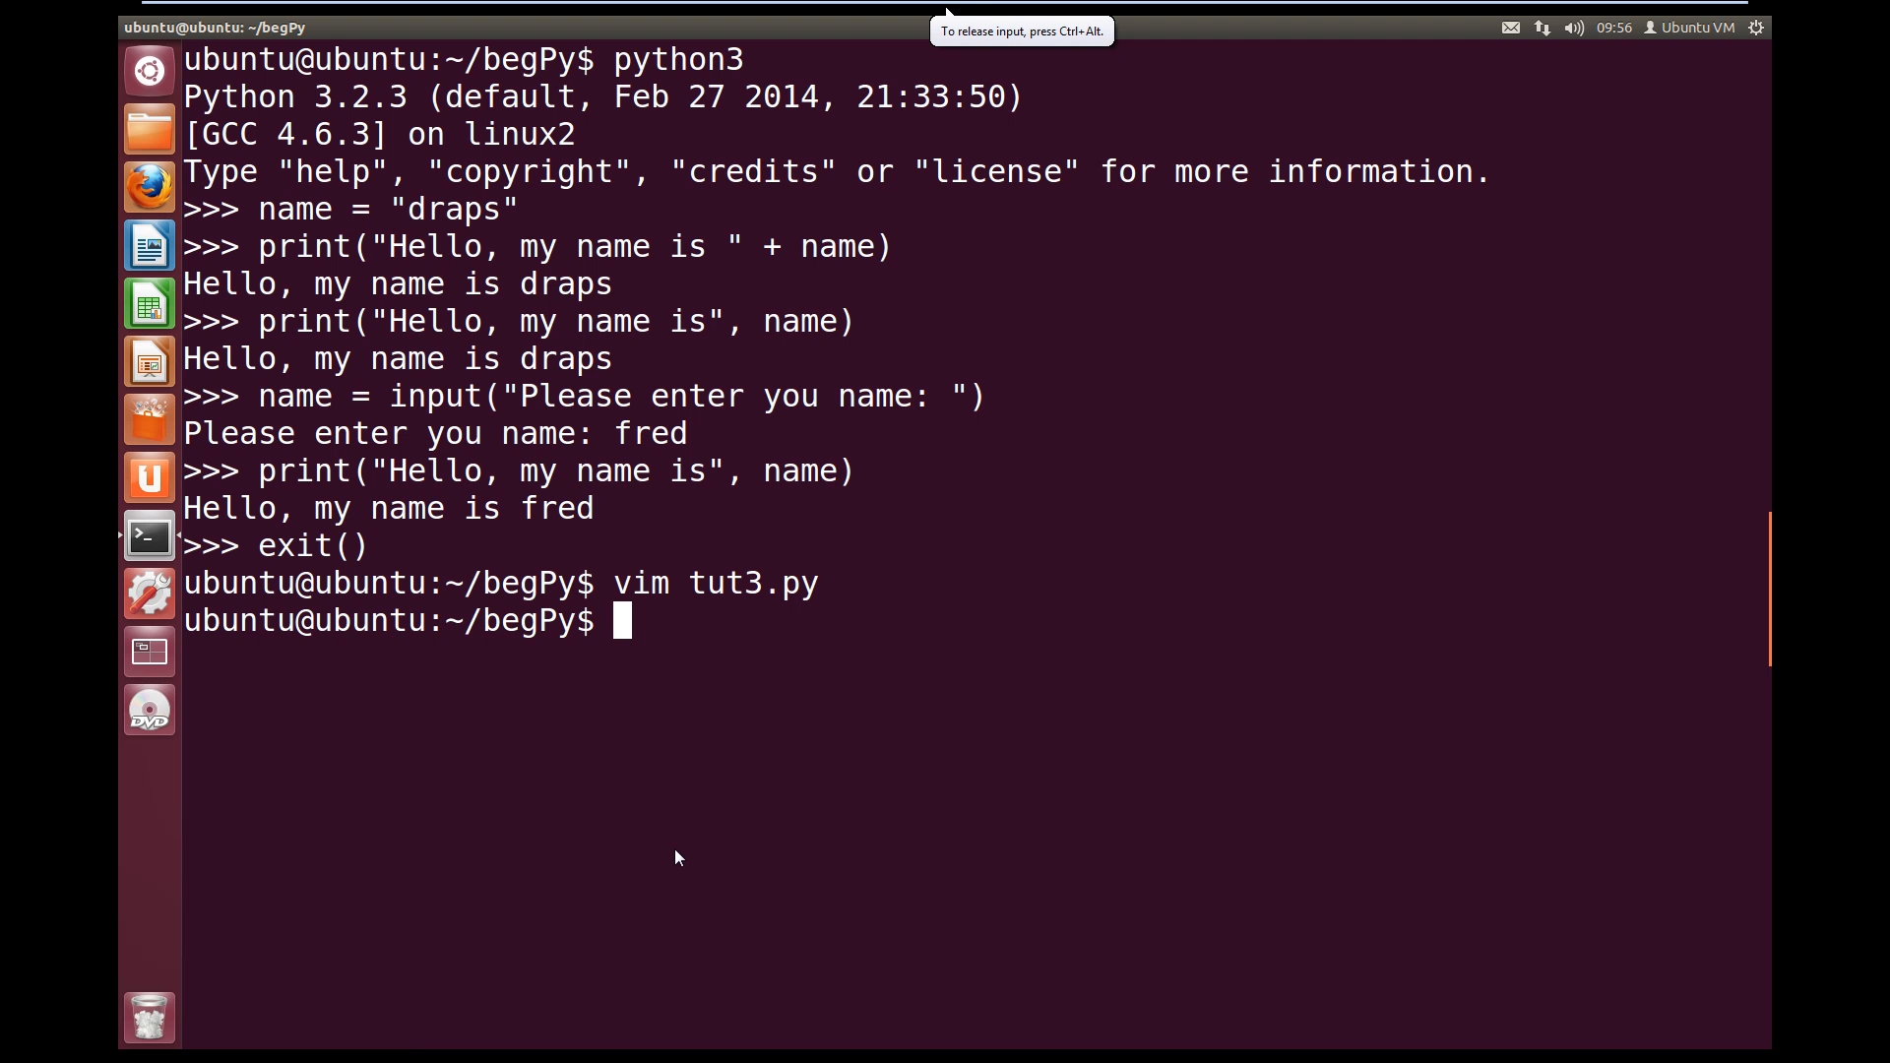
Run python3 tut3.py and answer the name prompt with Draps
text(python3)
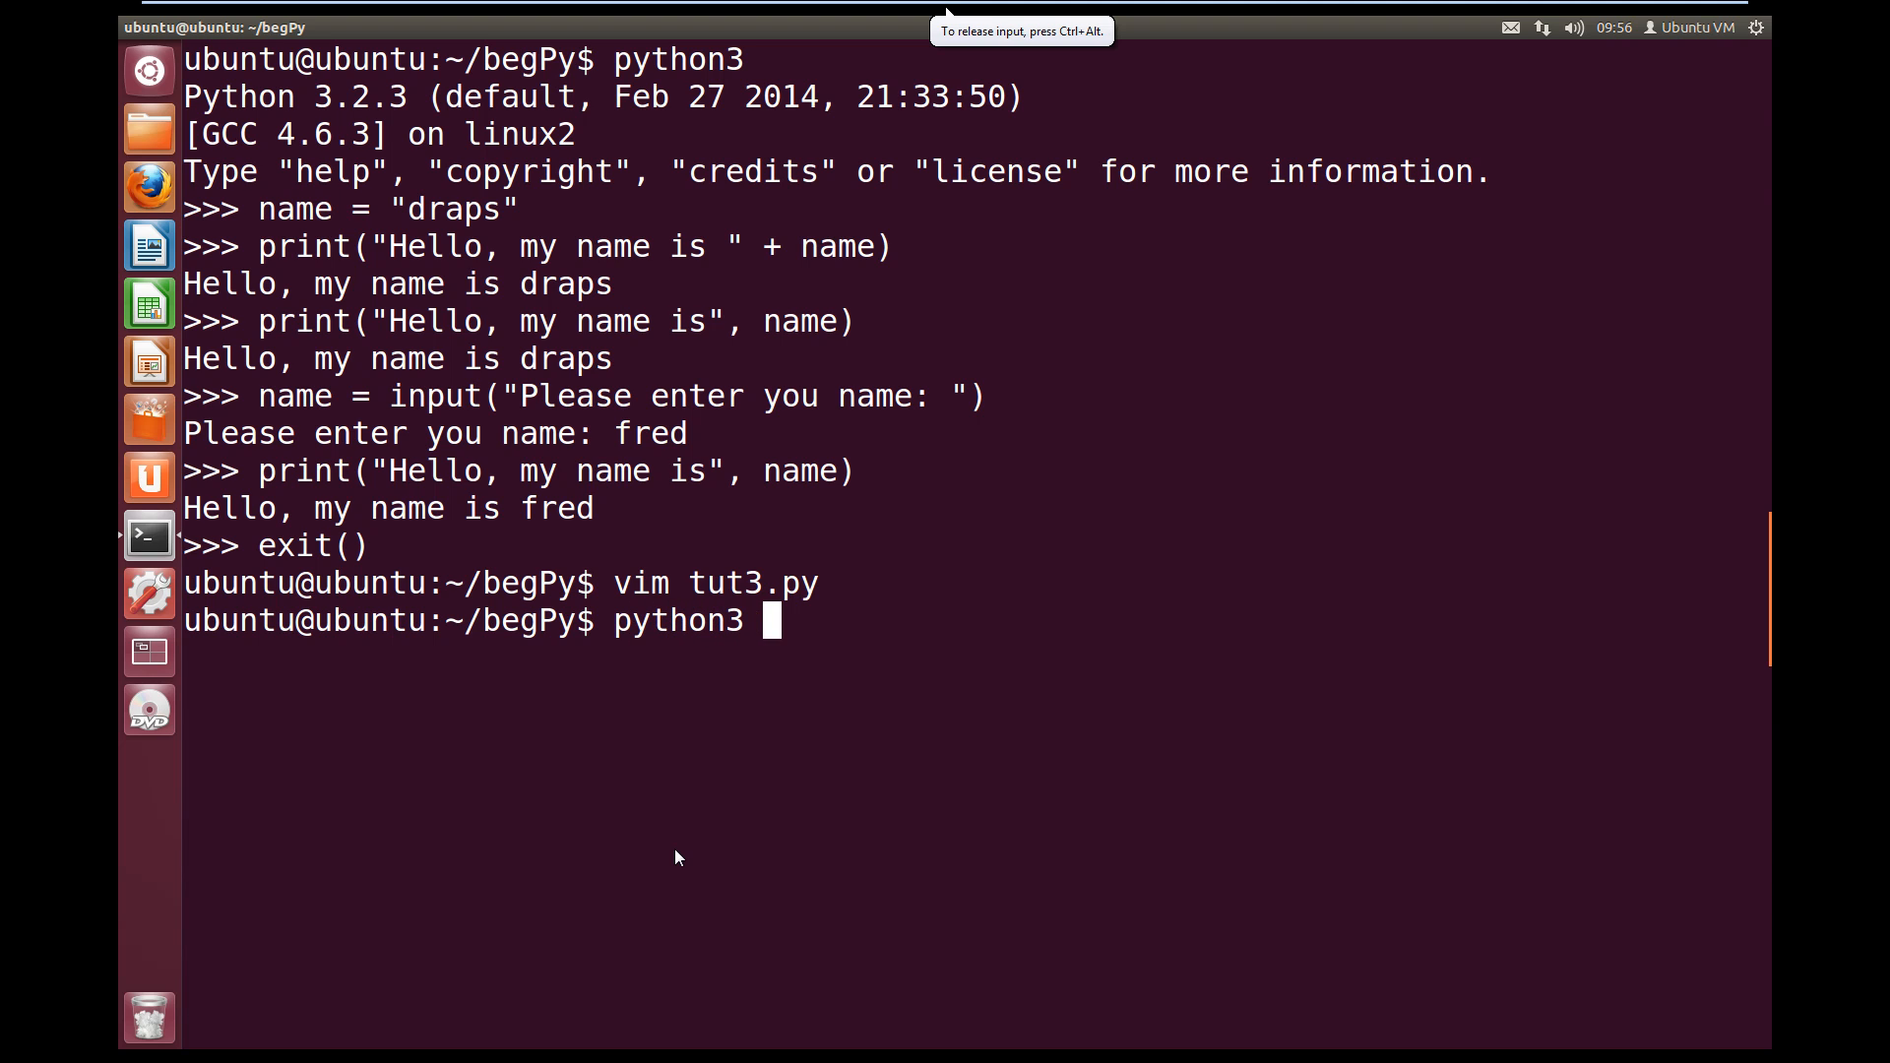
text(tut3.py)
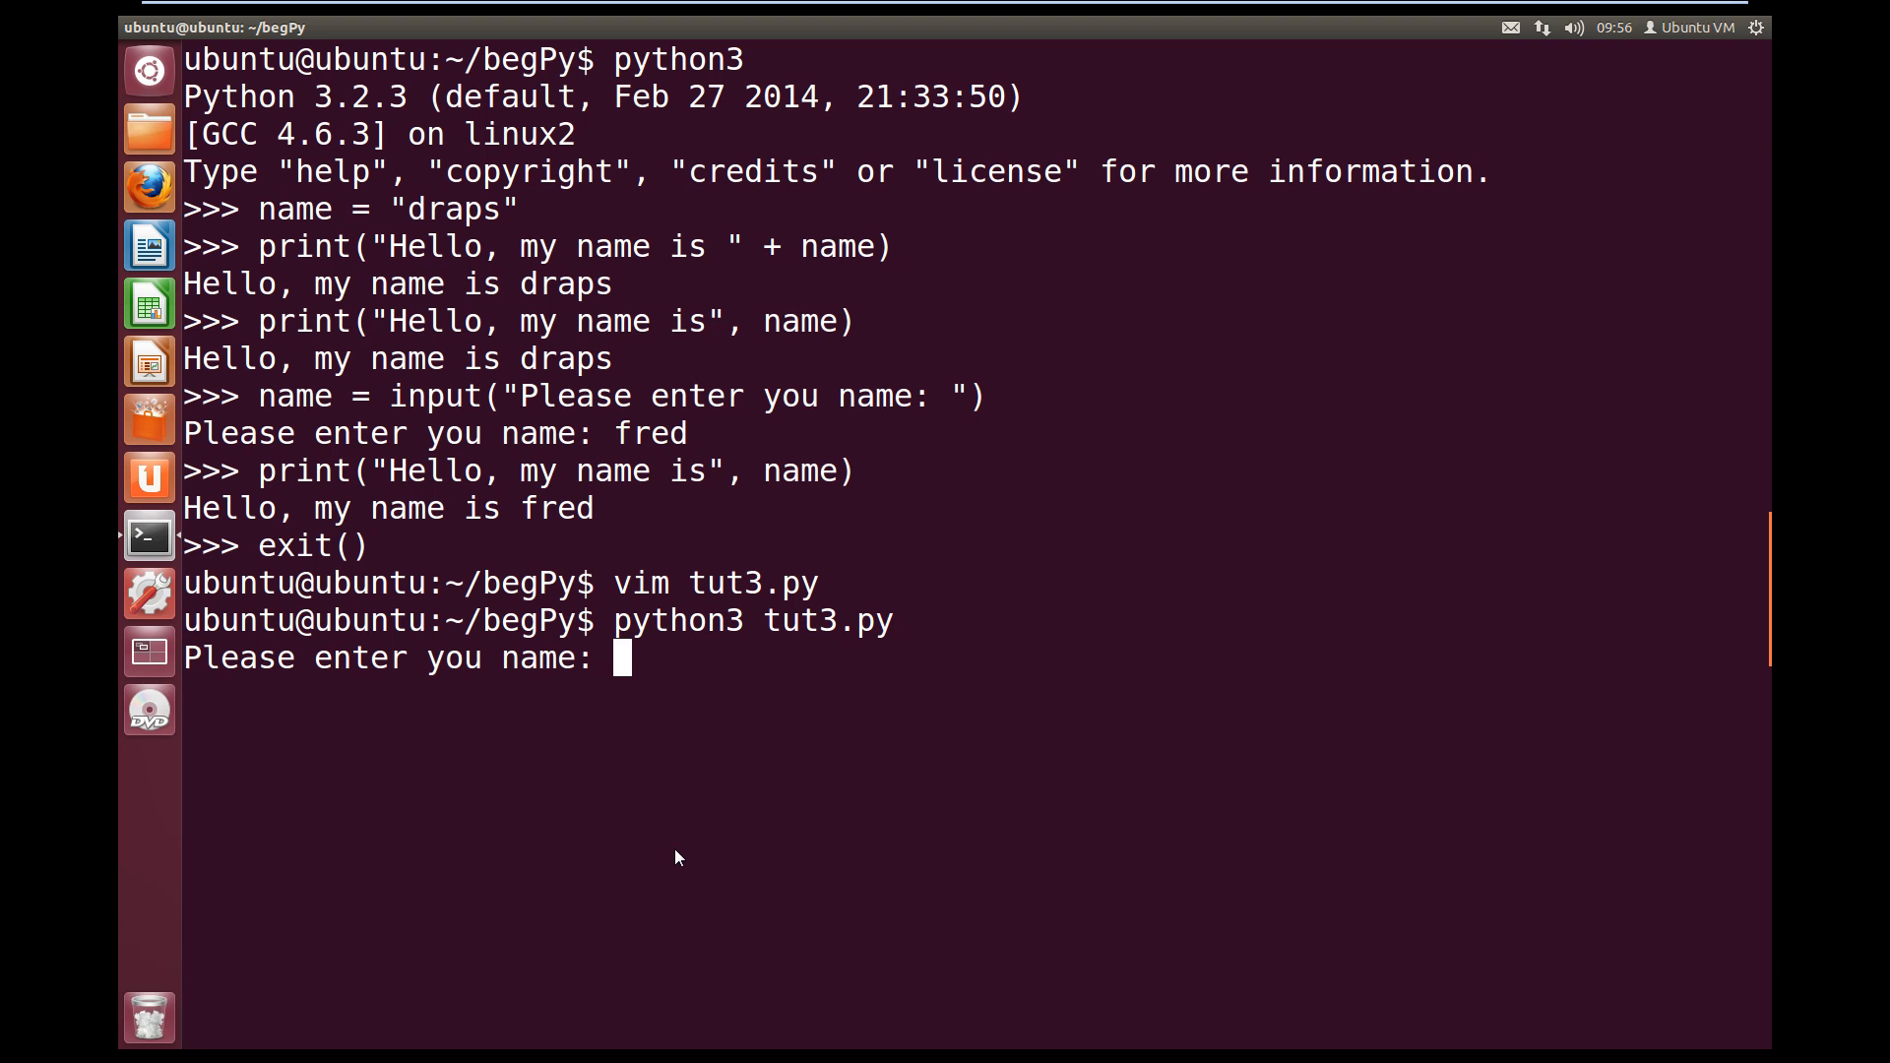
text(Draps)
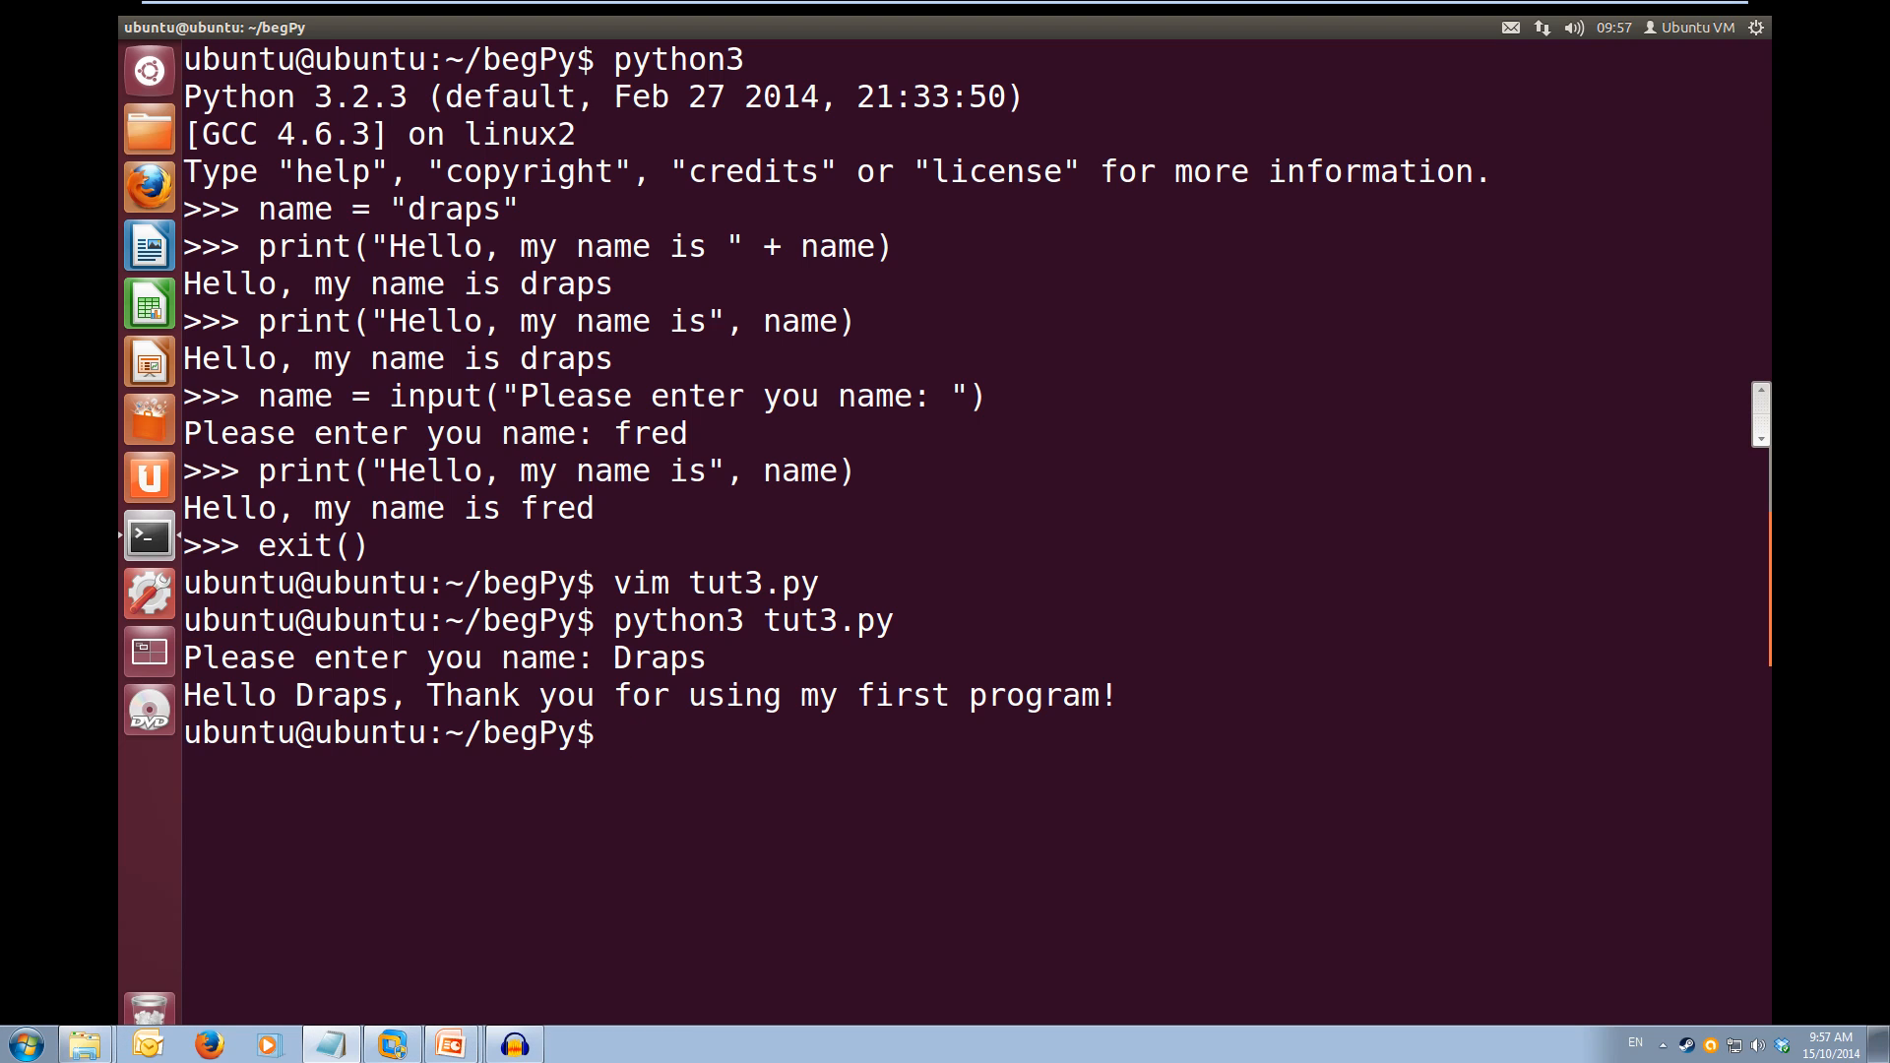
mouse_move(489, 987)
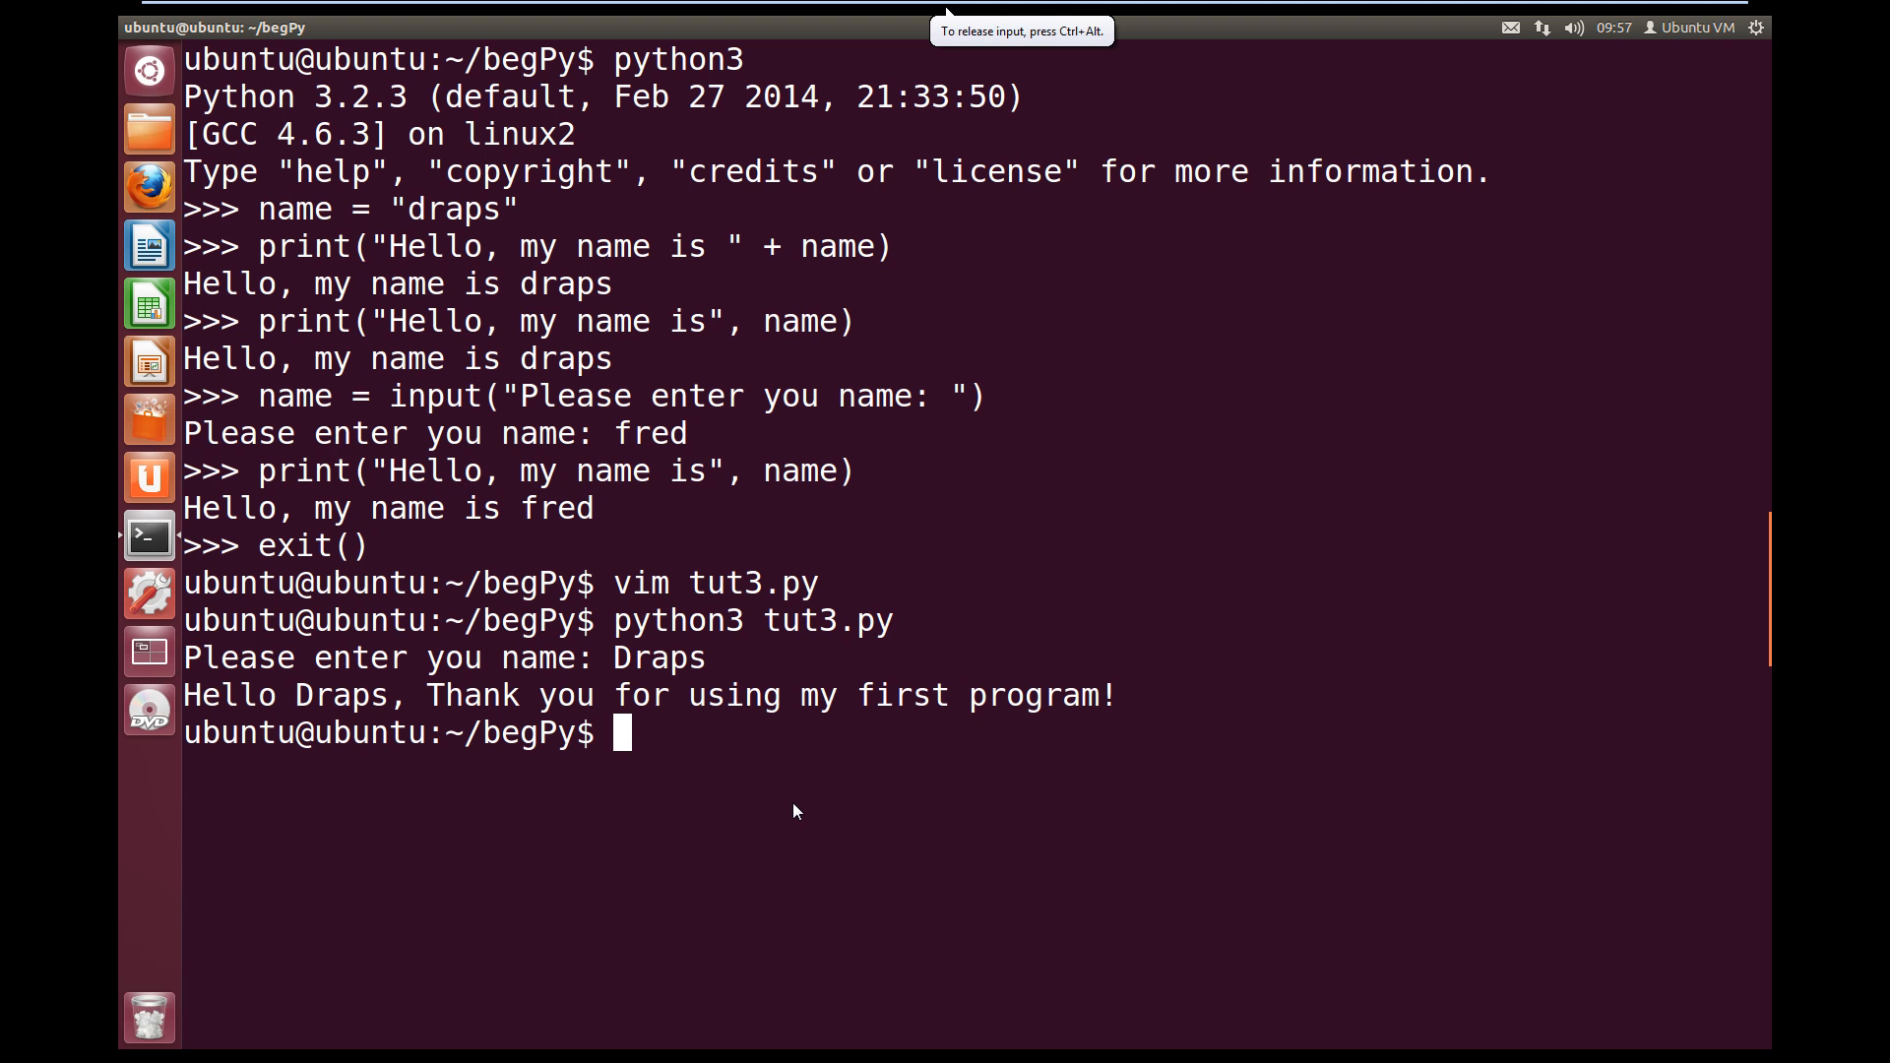
Reopen tut3.py in vim and start a new line above the code
text(vim tut)
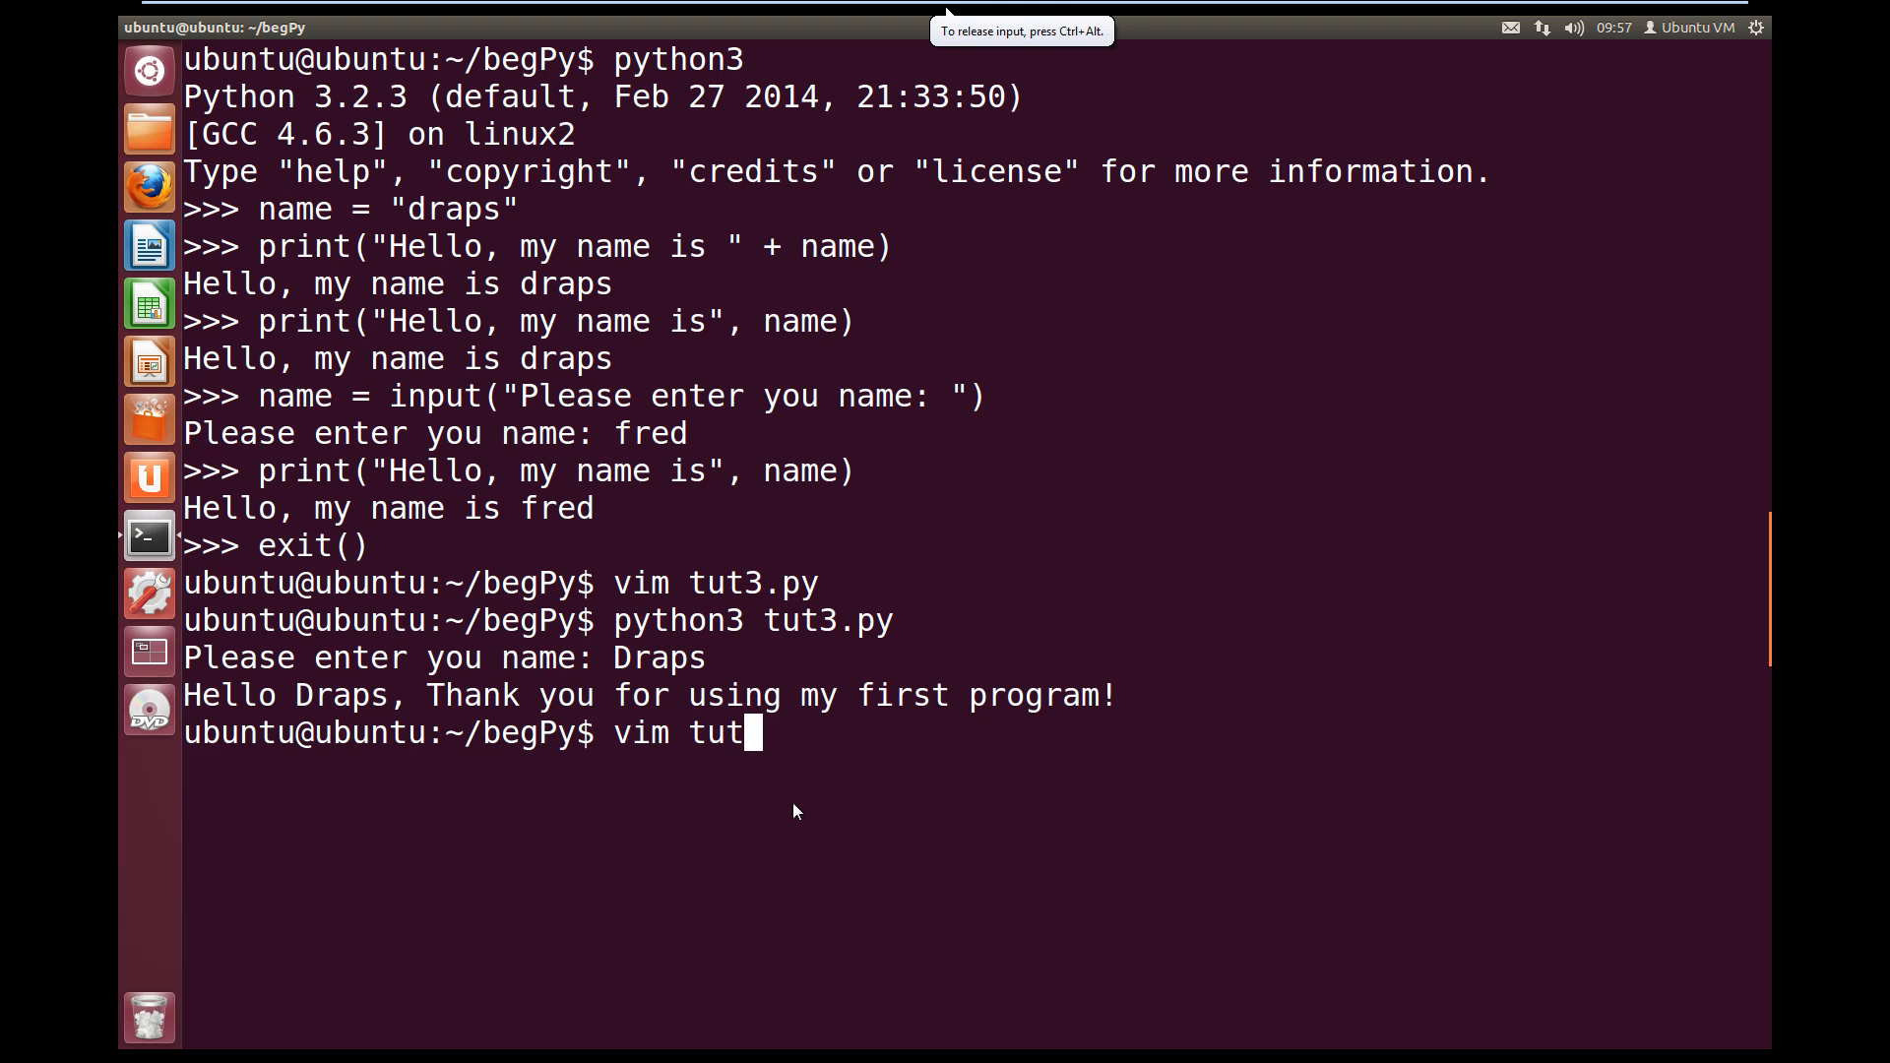
key(Return)
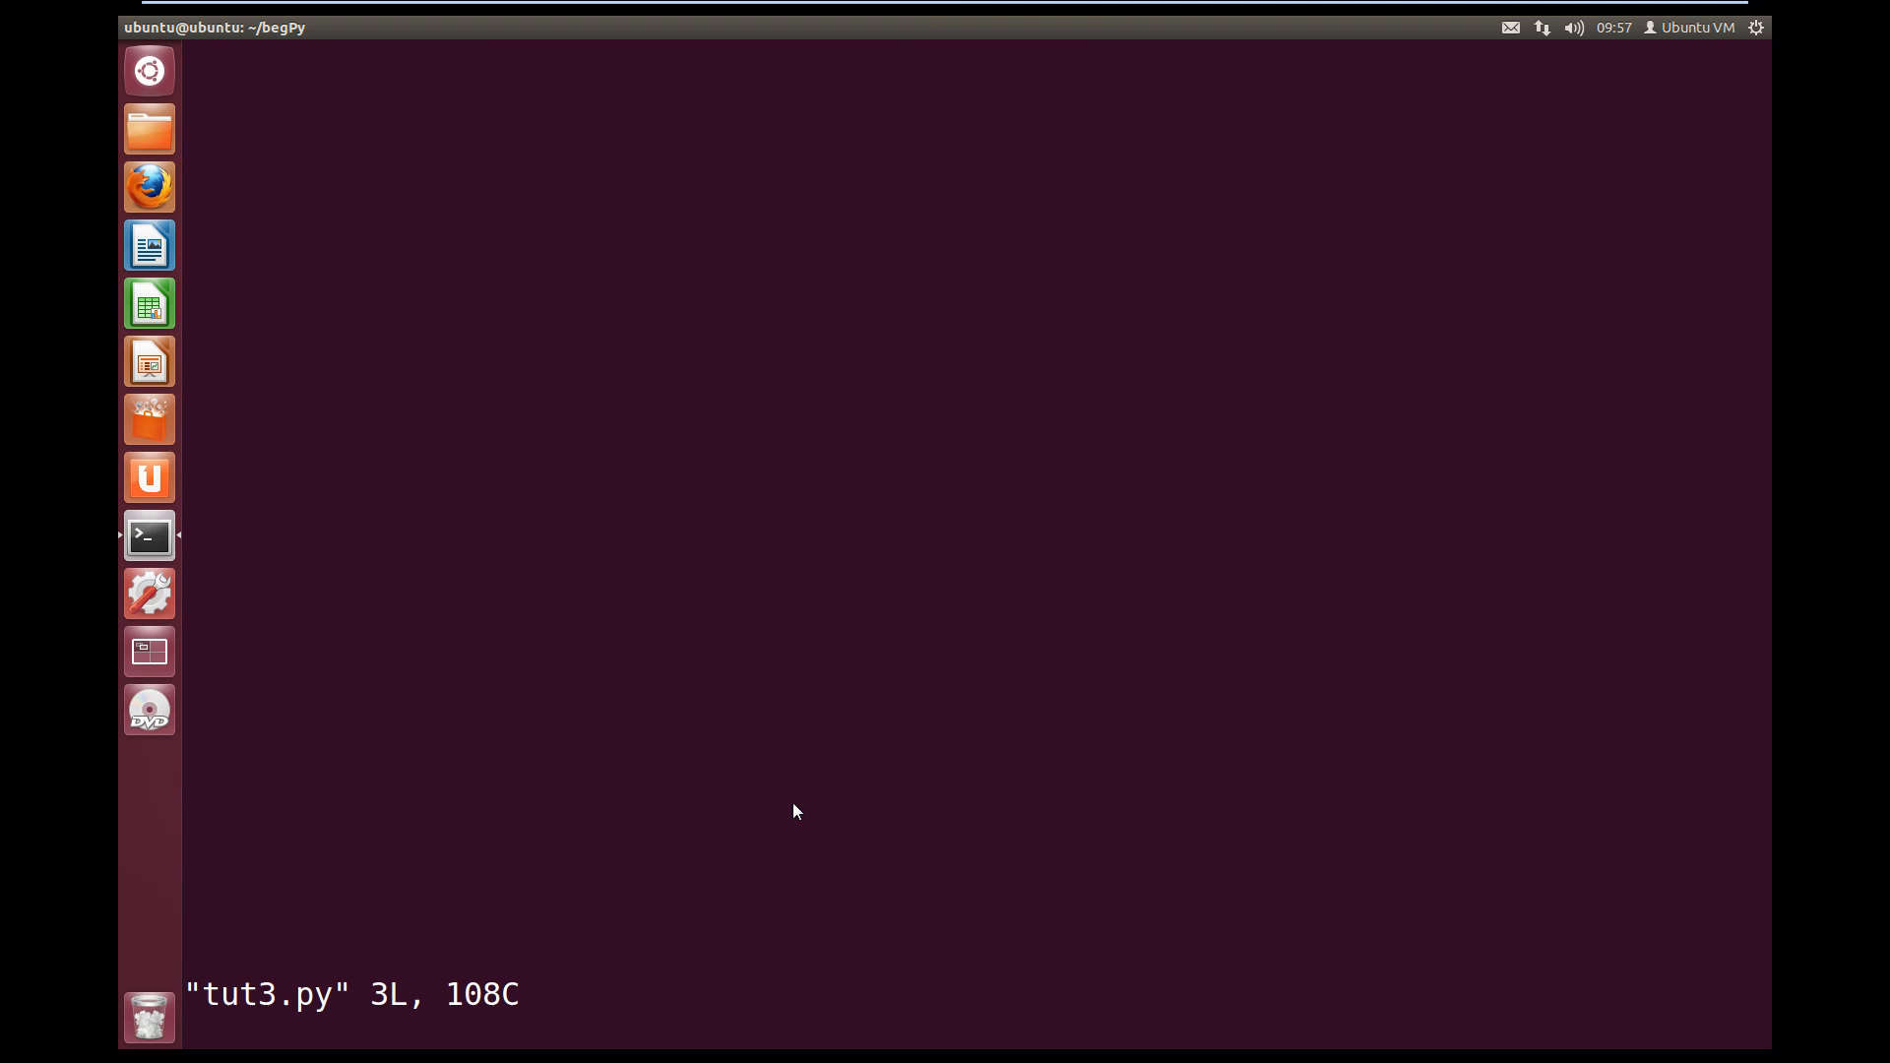
key(i)
text(pr)
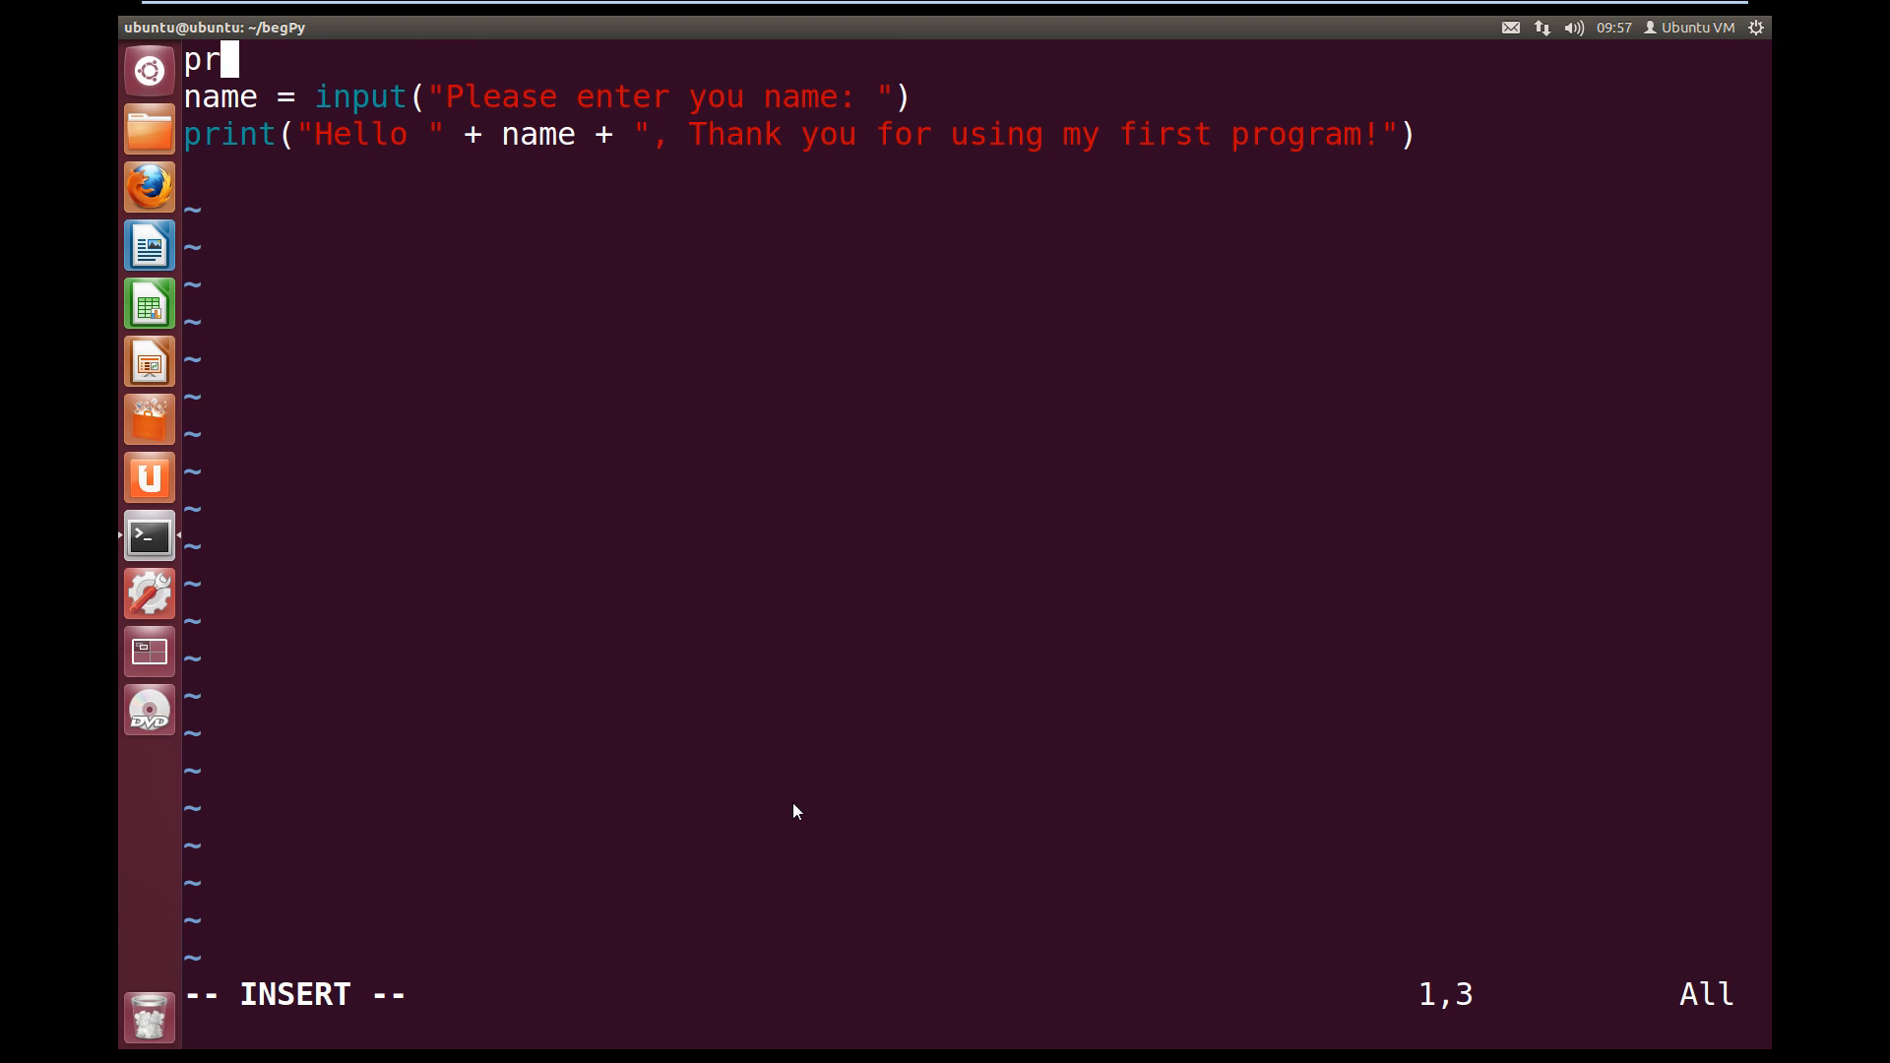
Write print("Welcome to Multiply!") as the script's first line
text(int)
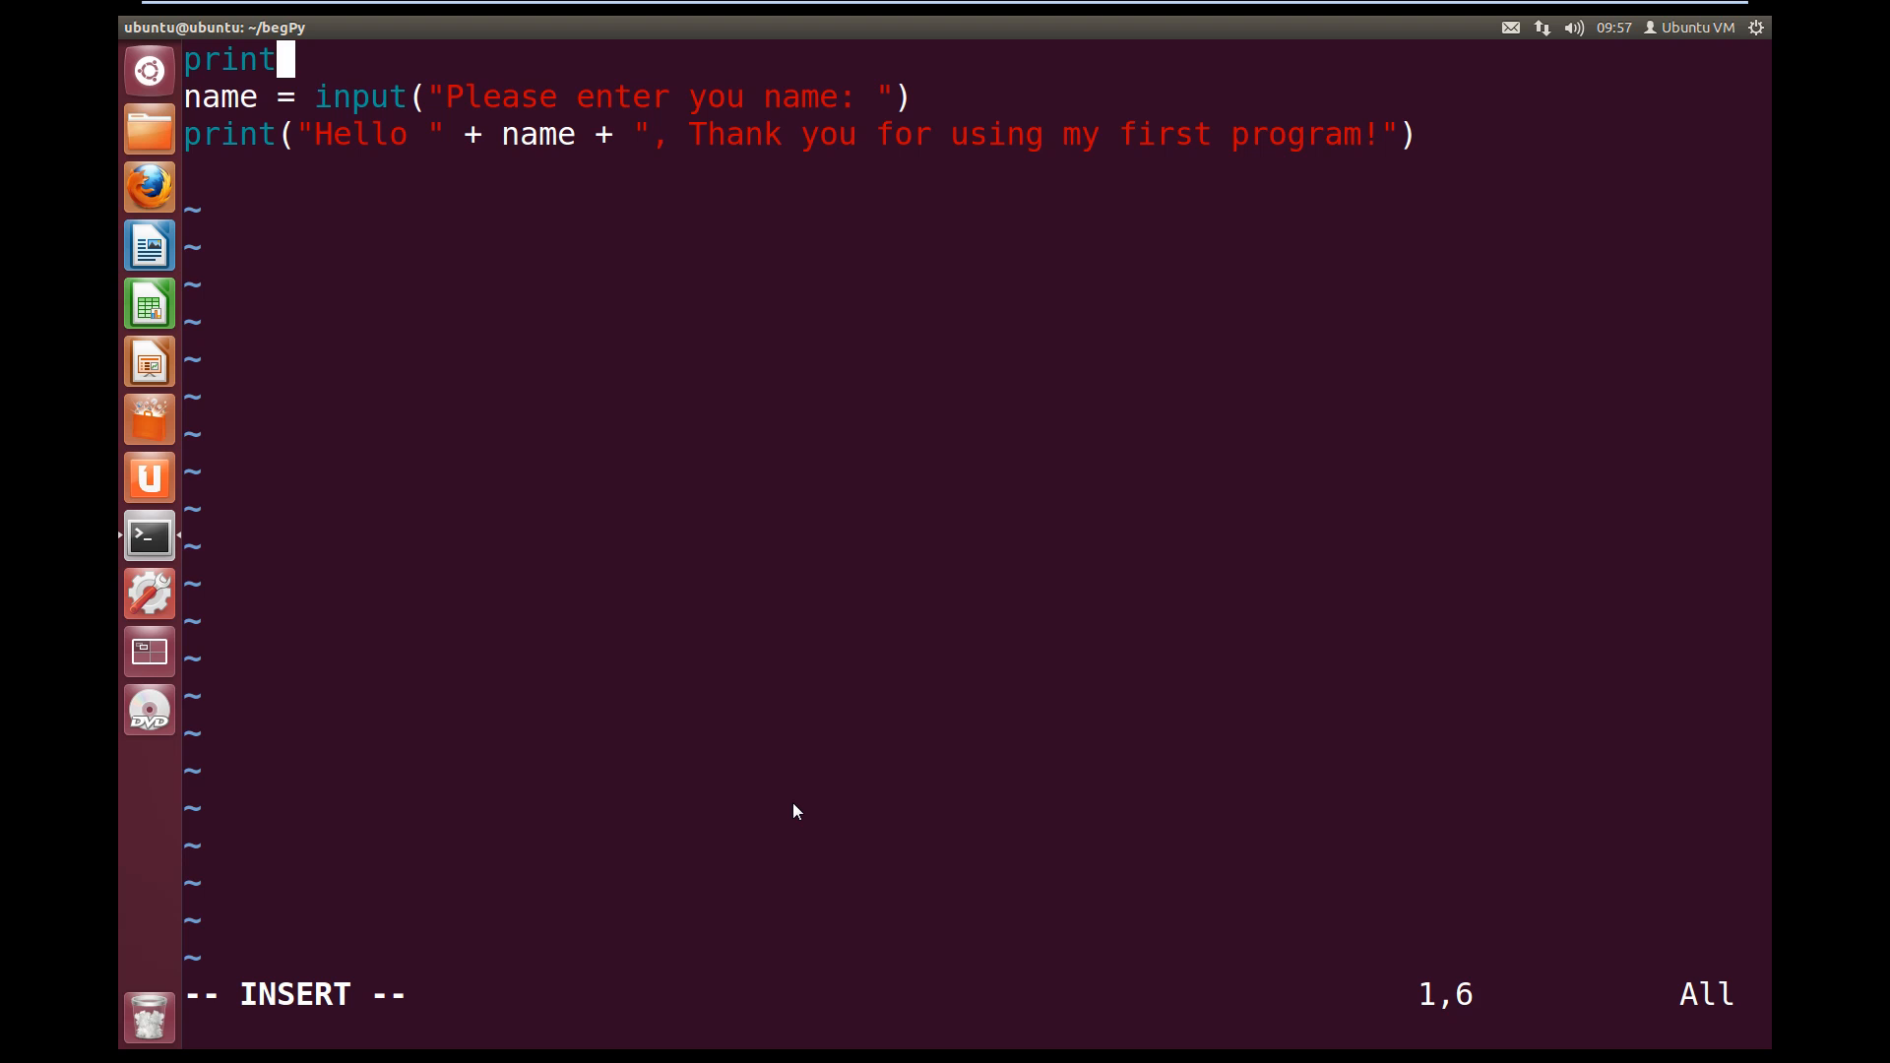
text(()
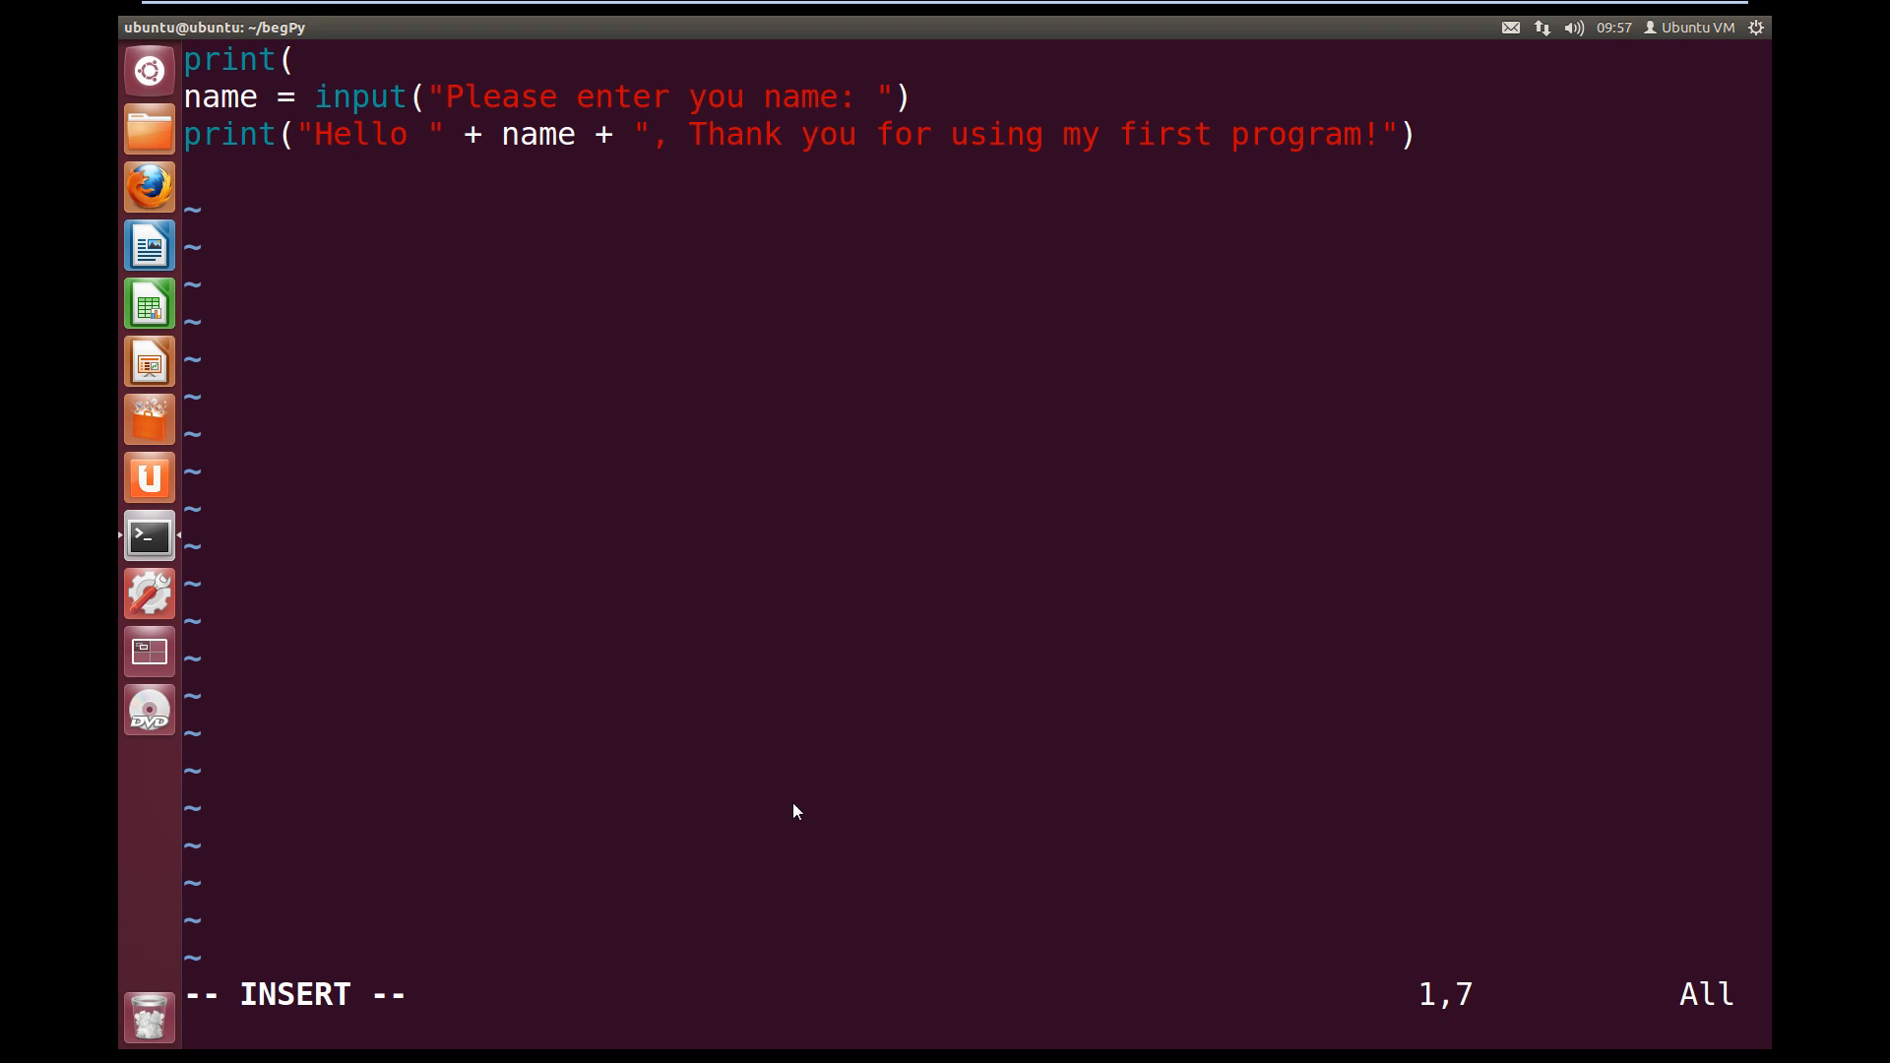
text("H)
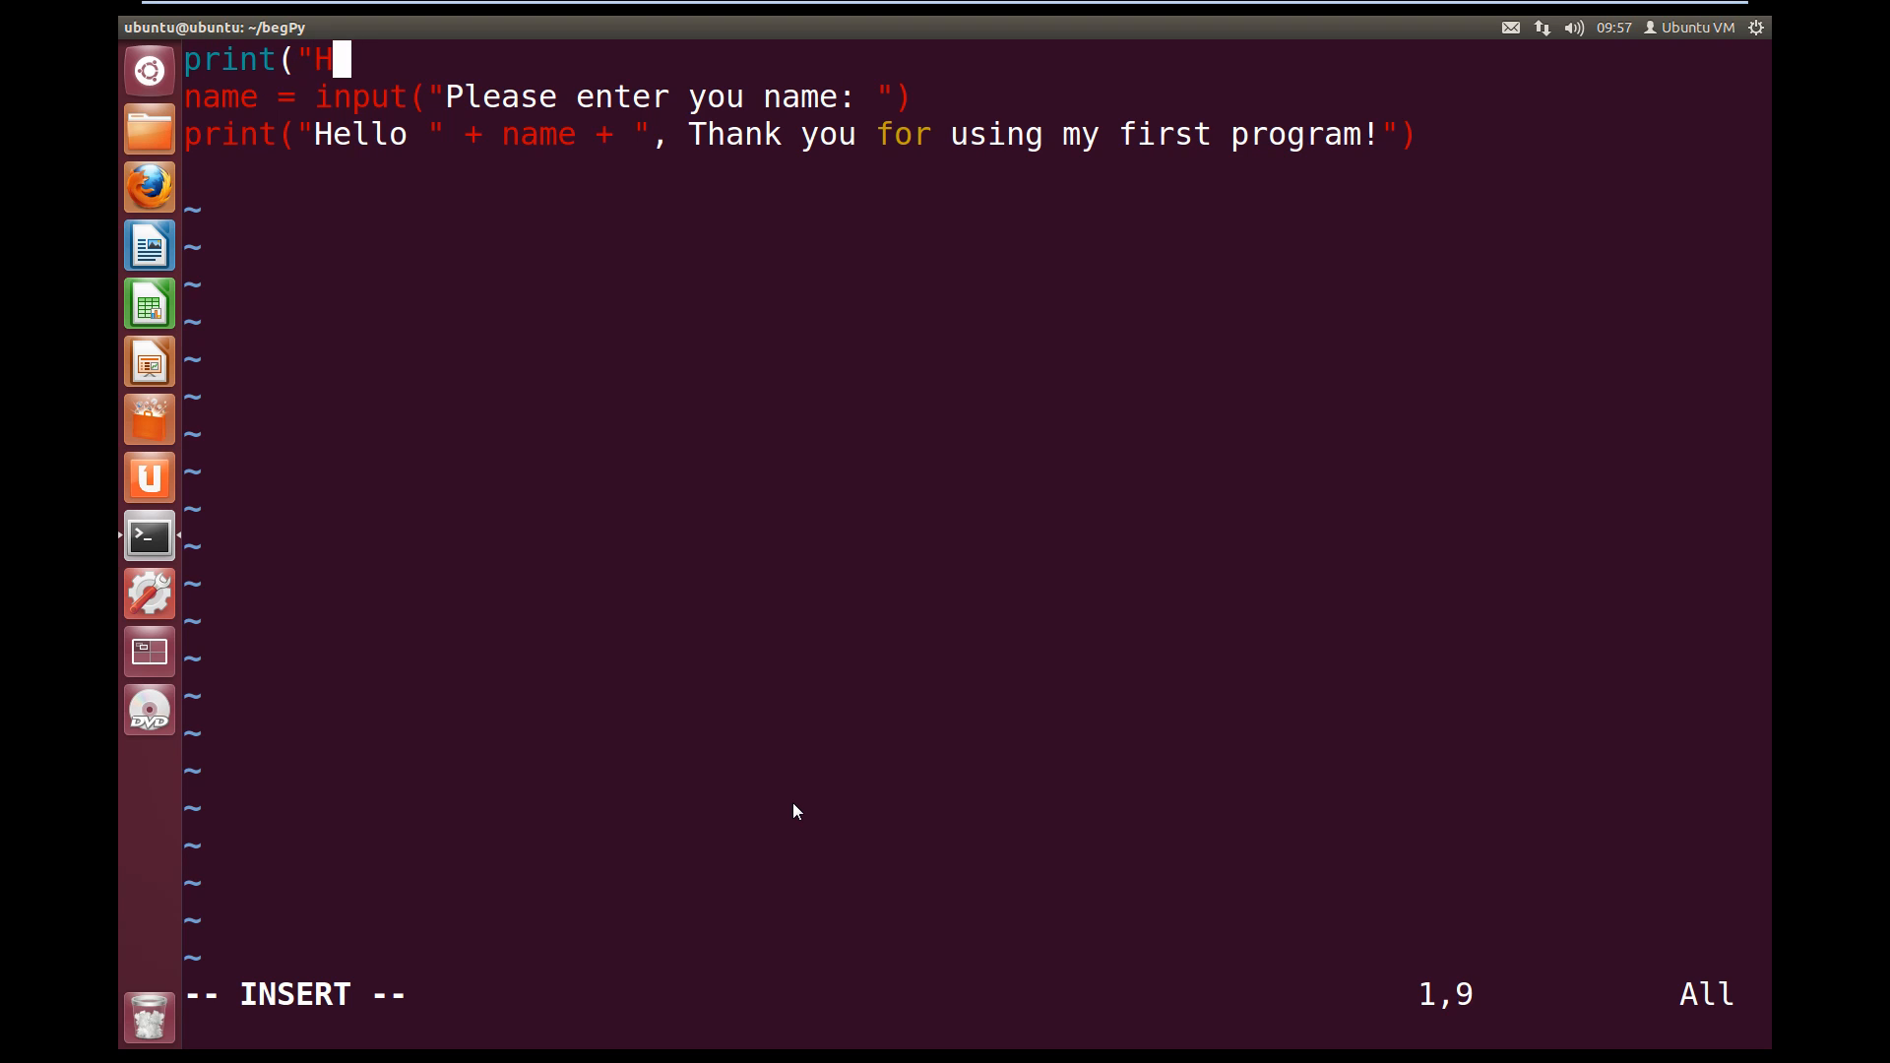
text(elcome)
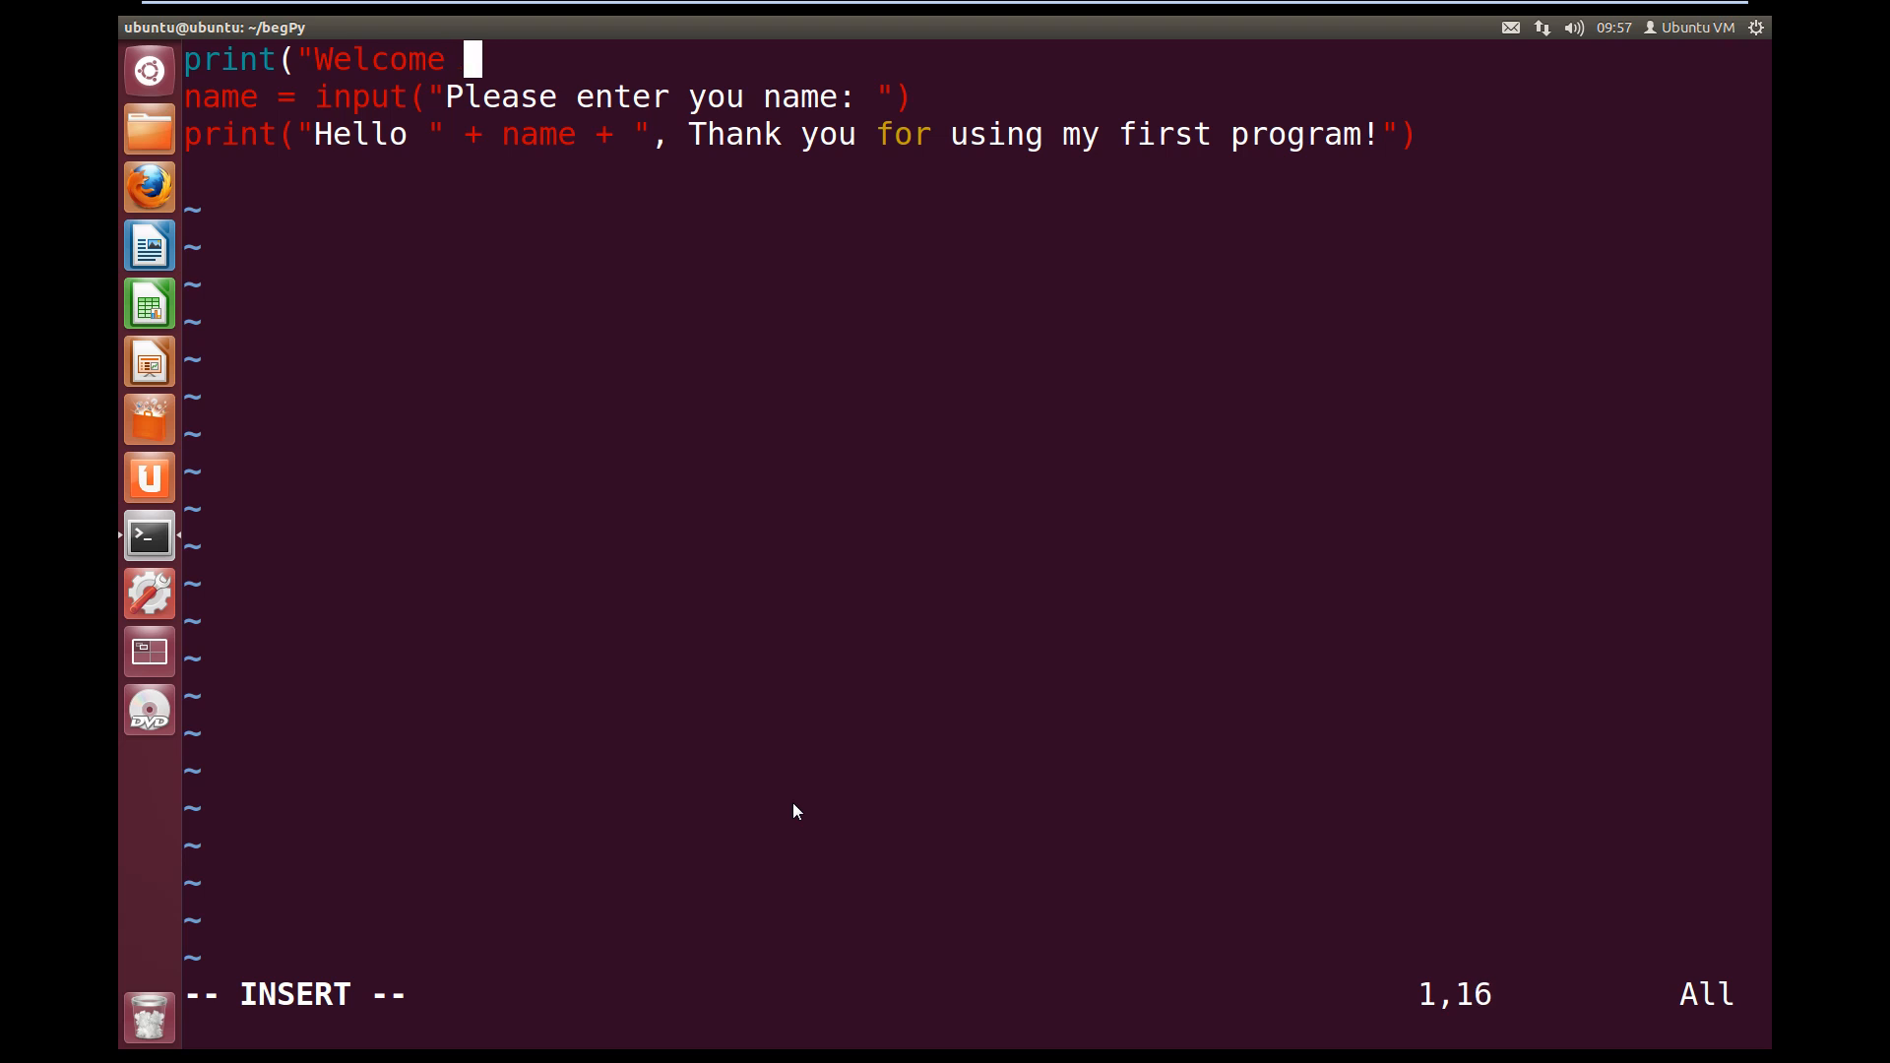
text(to M)
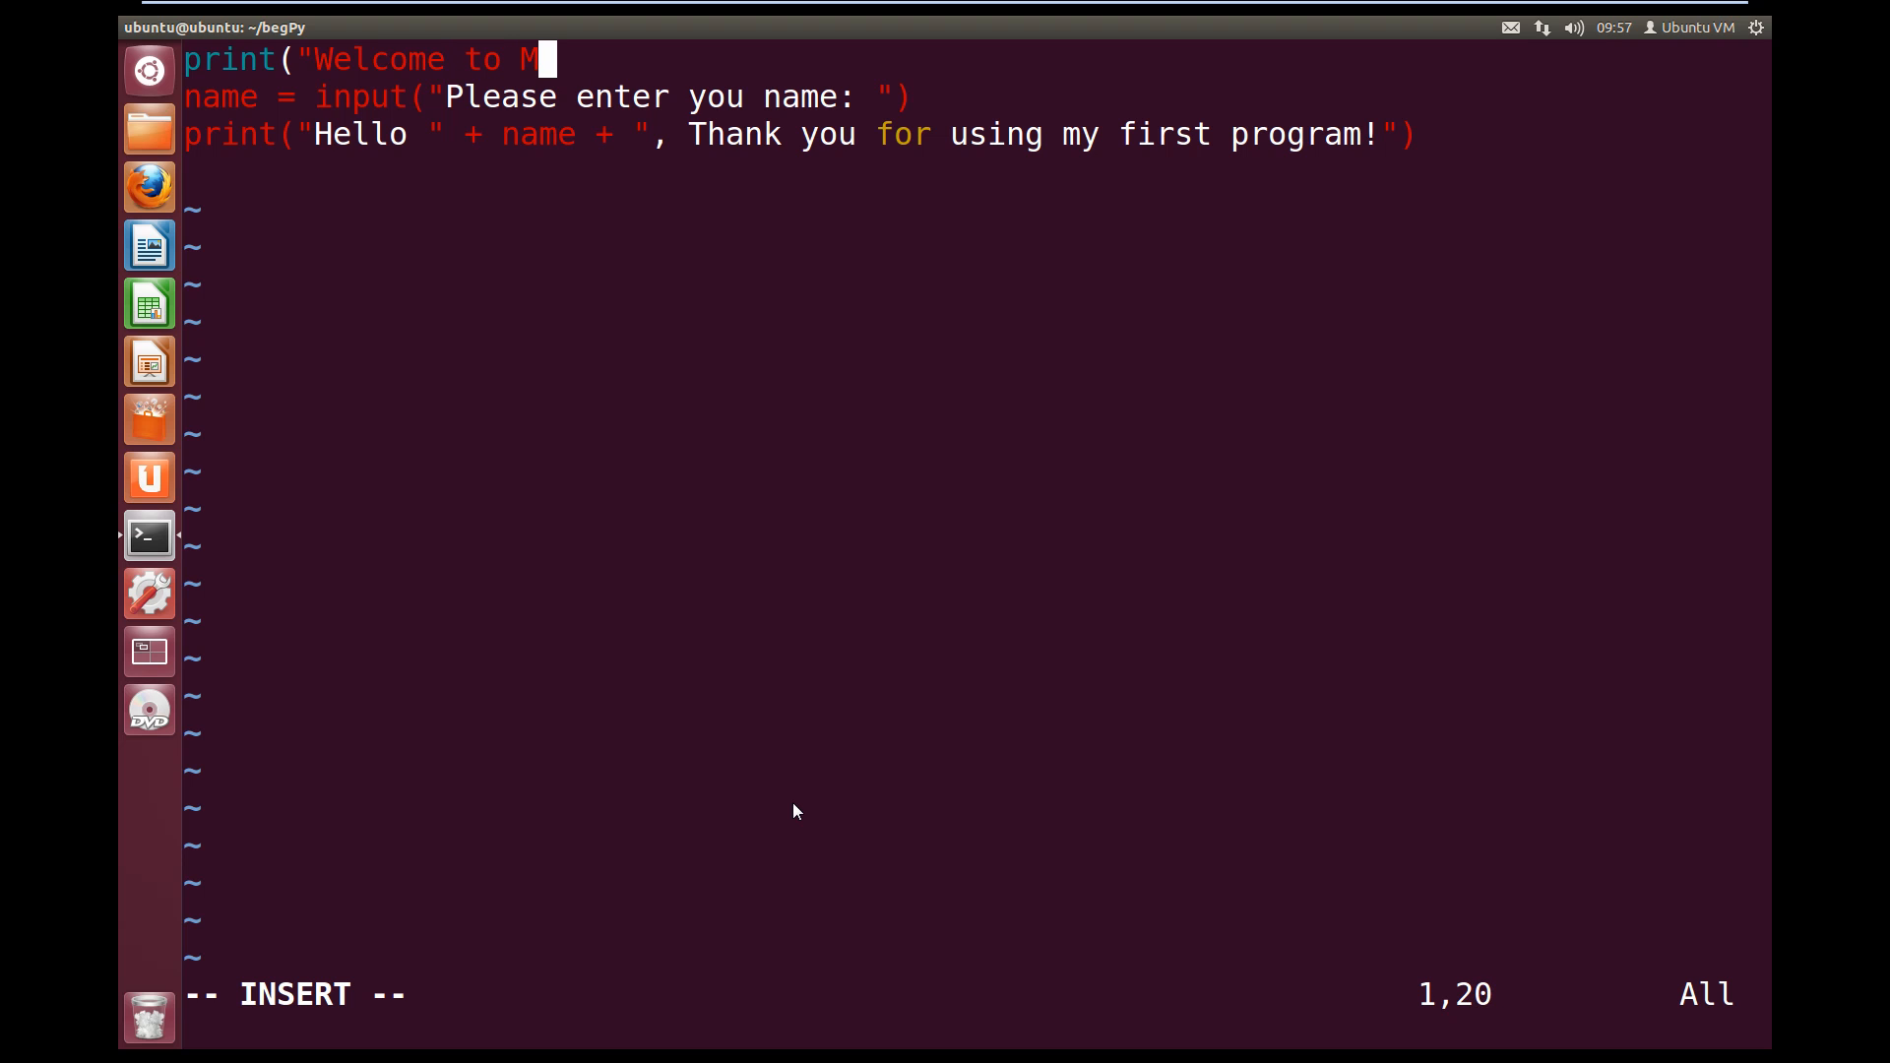
text(ltipl)
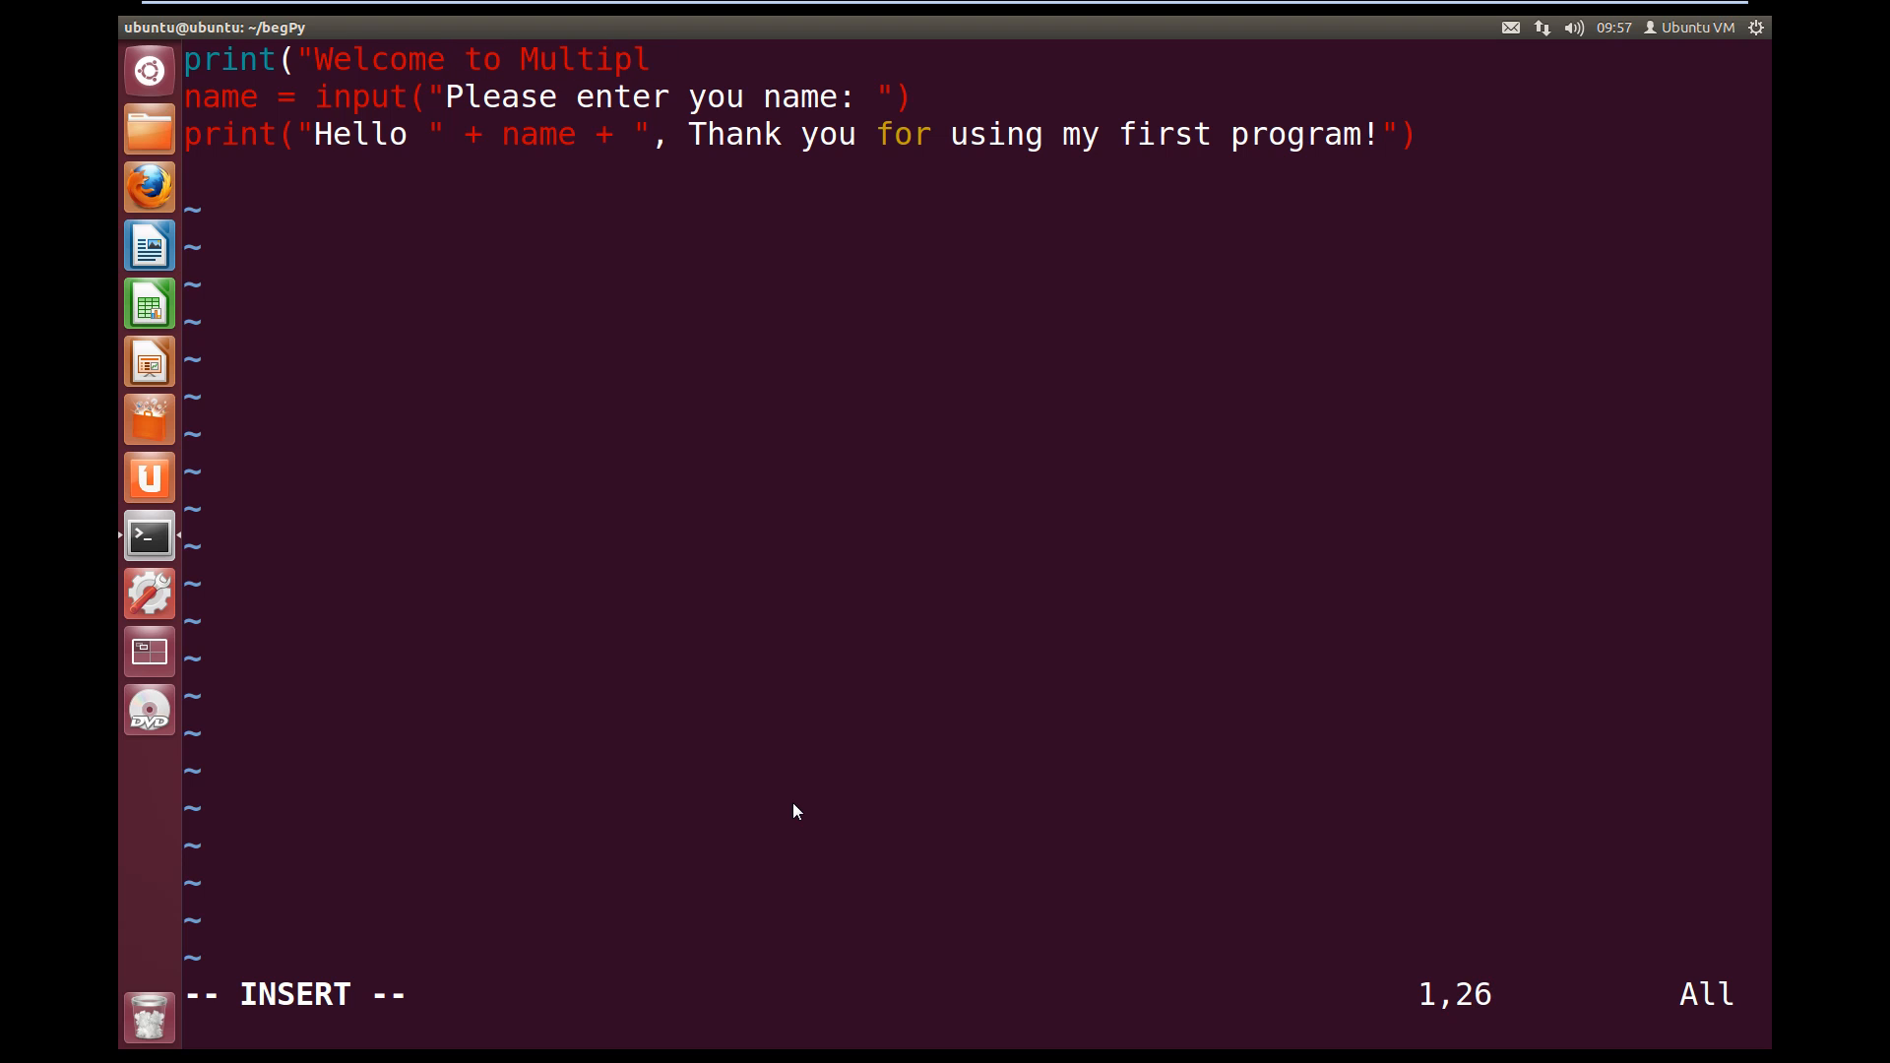
text(y!")
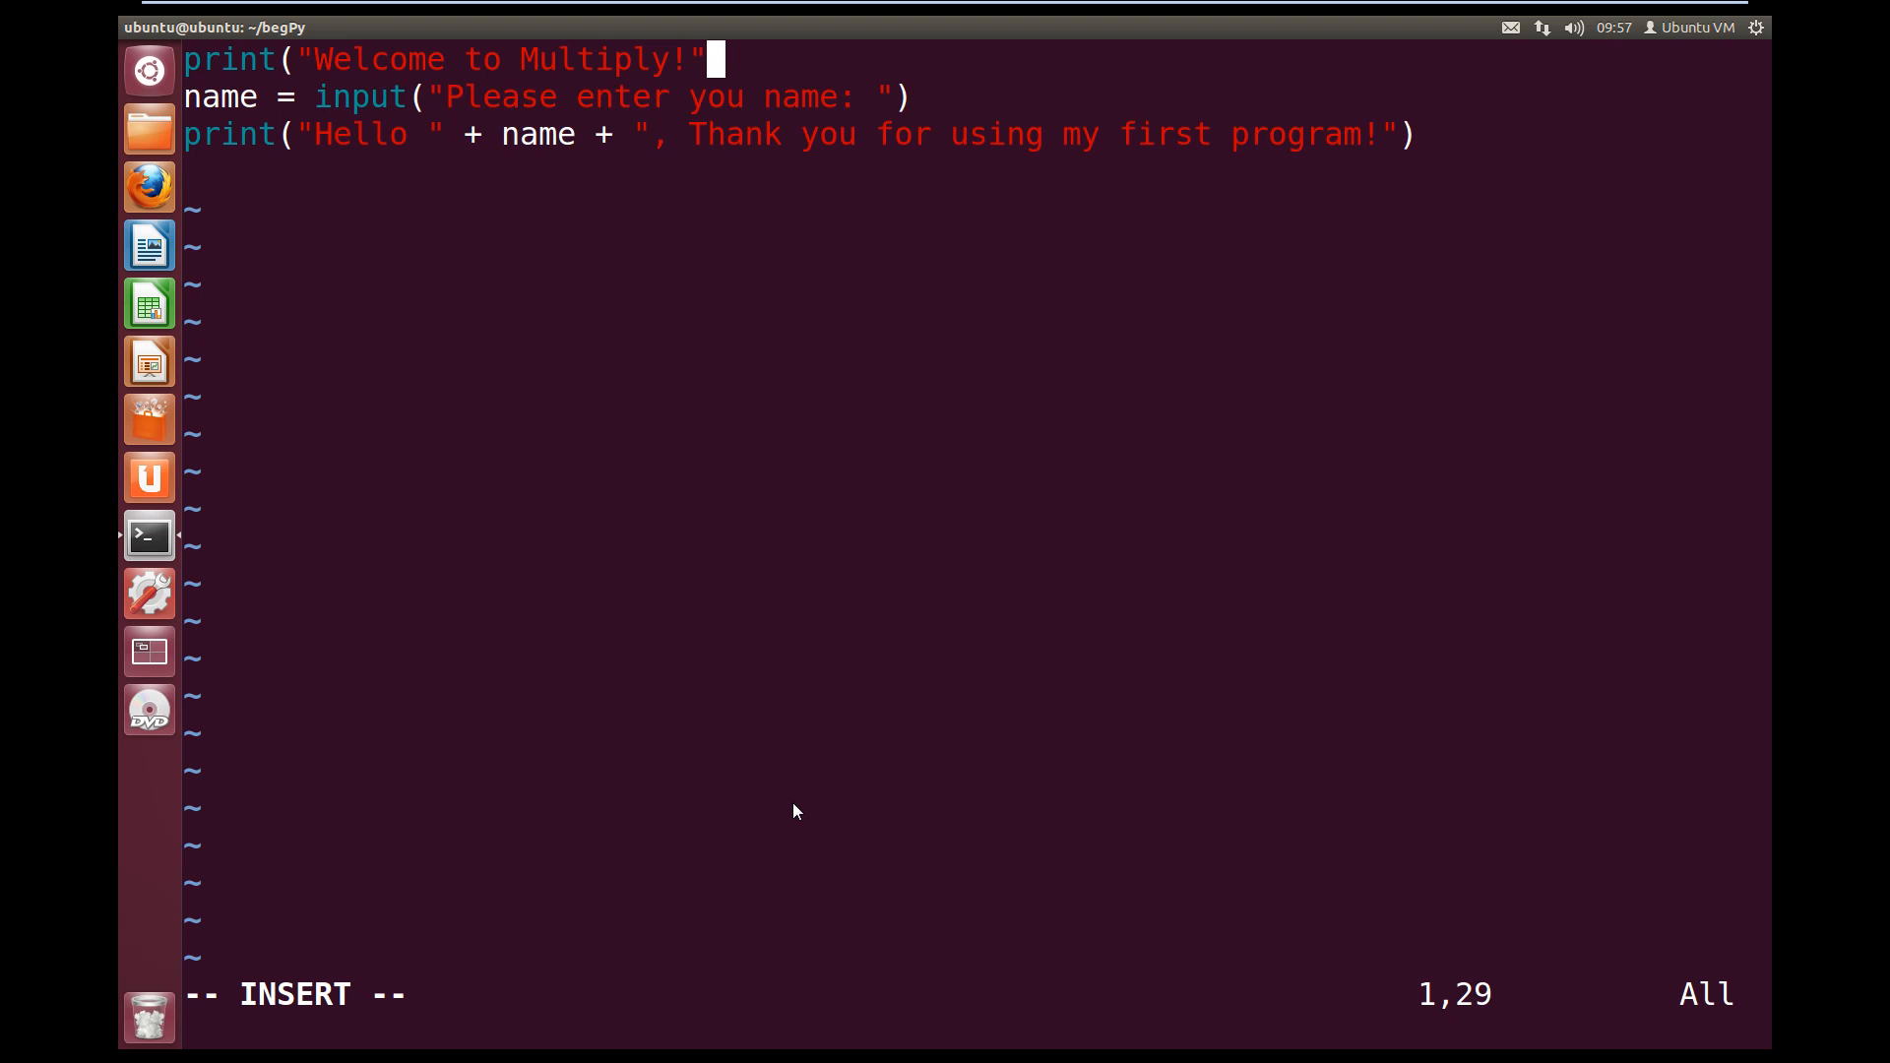
text())
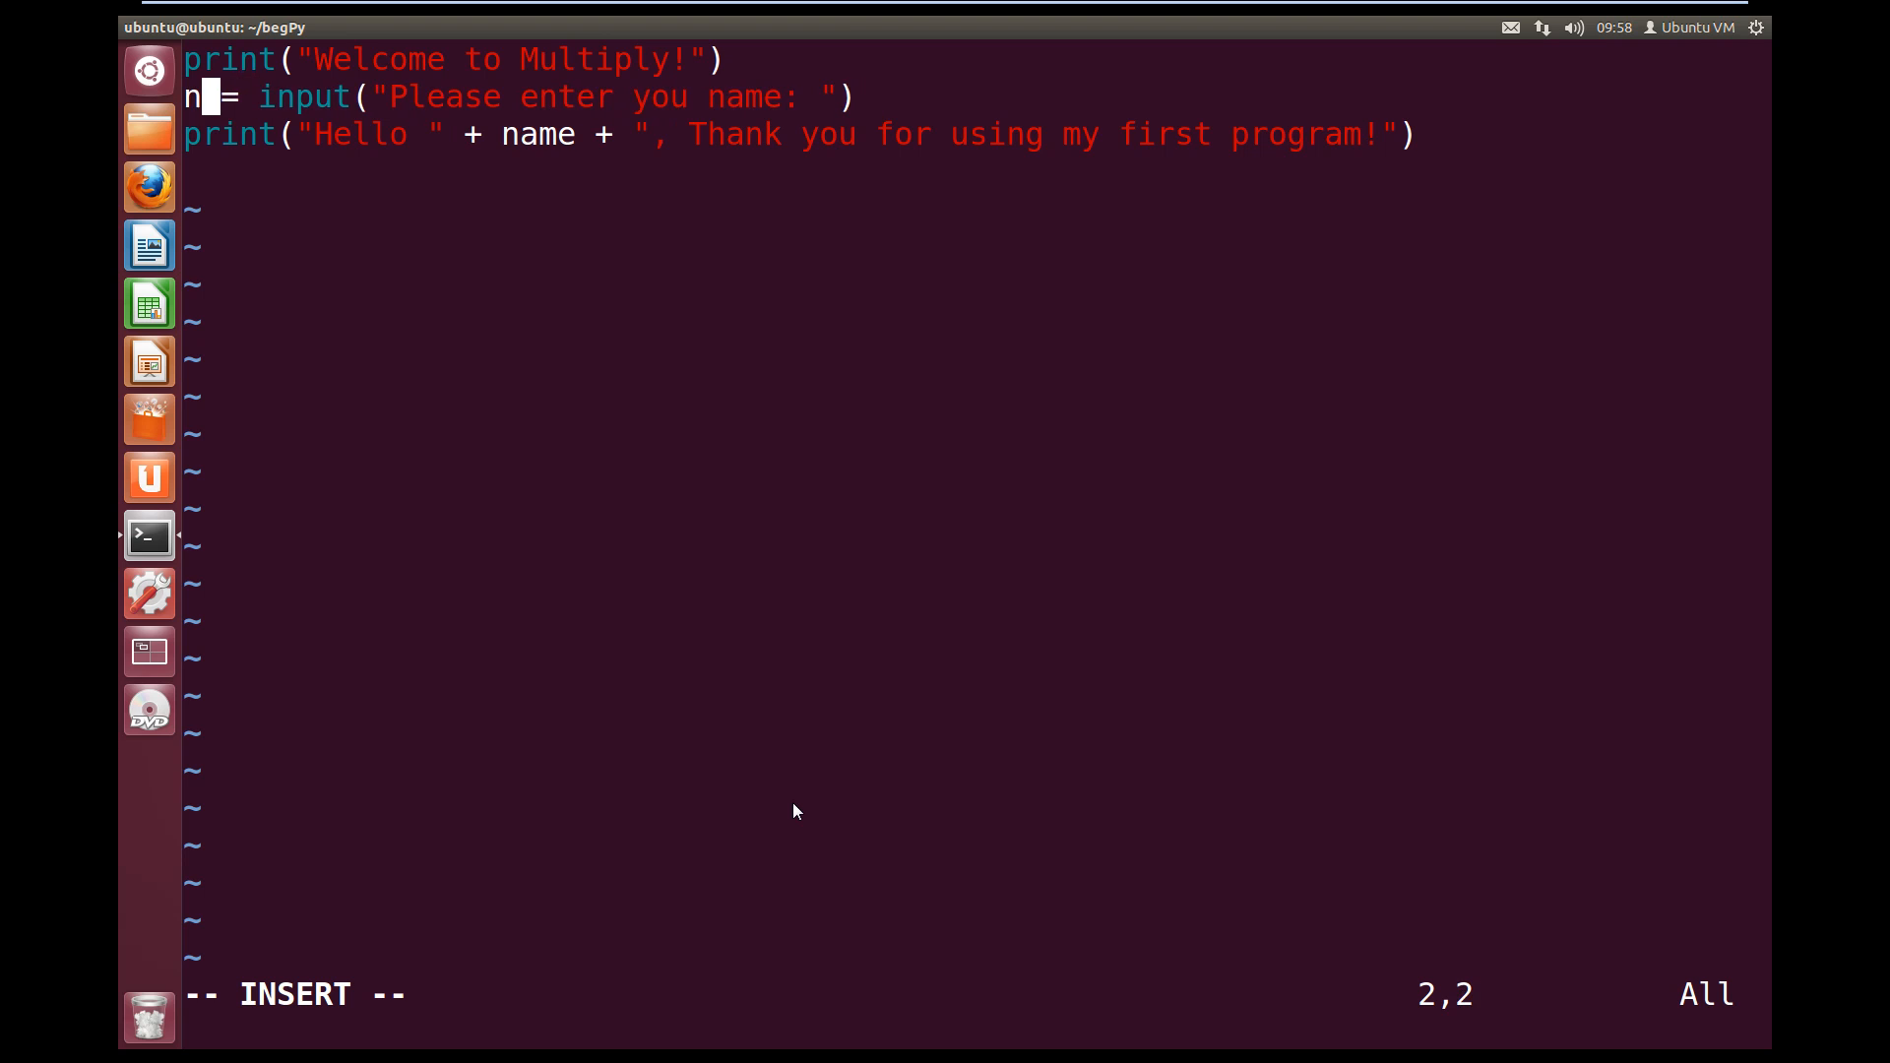
Edit line 2 into num1 = int(input("Please enter your first number: ")), removing stray characters
text(um1)
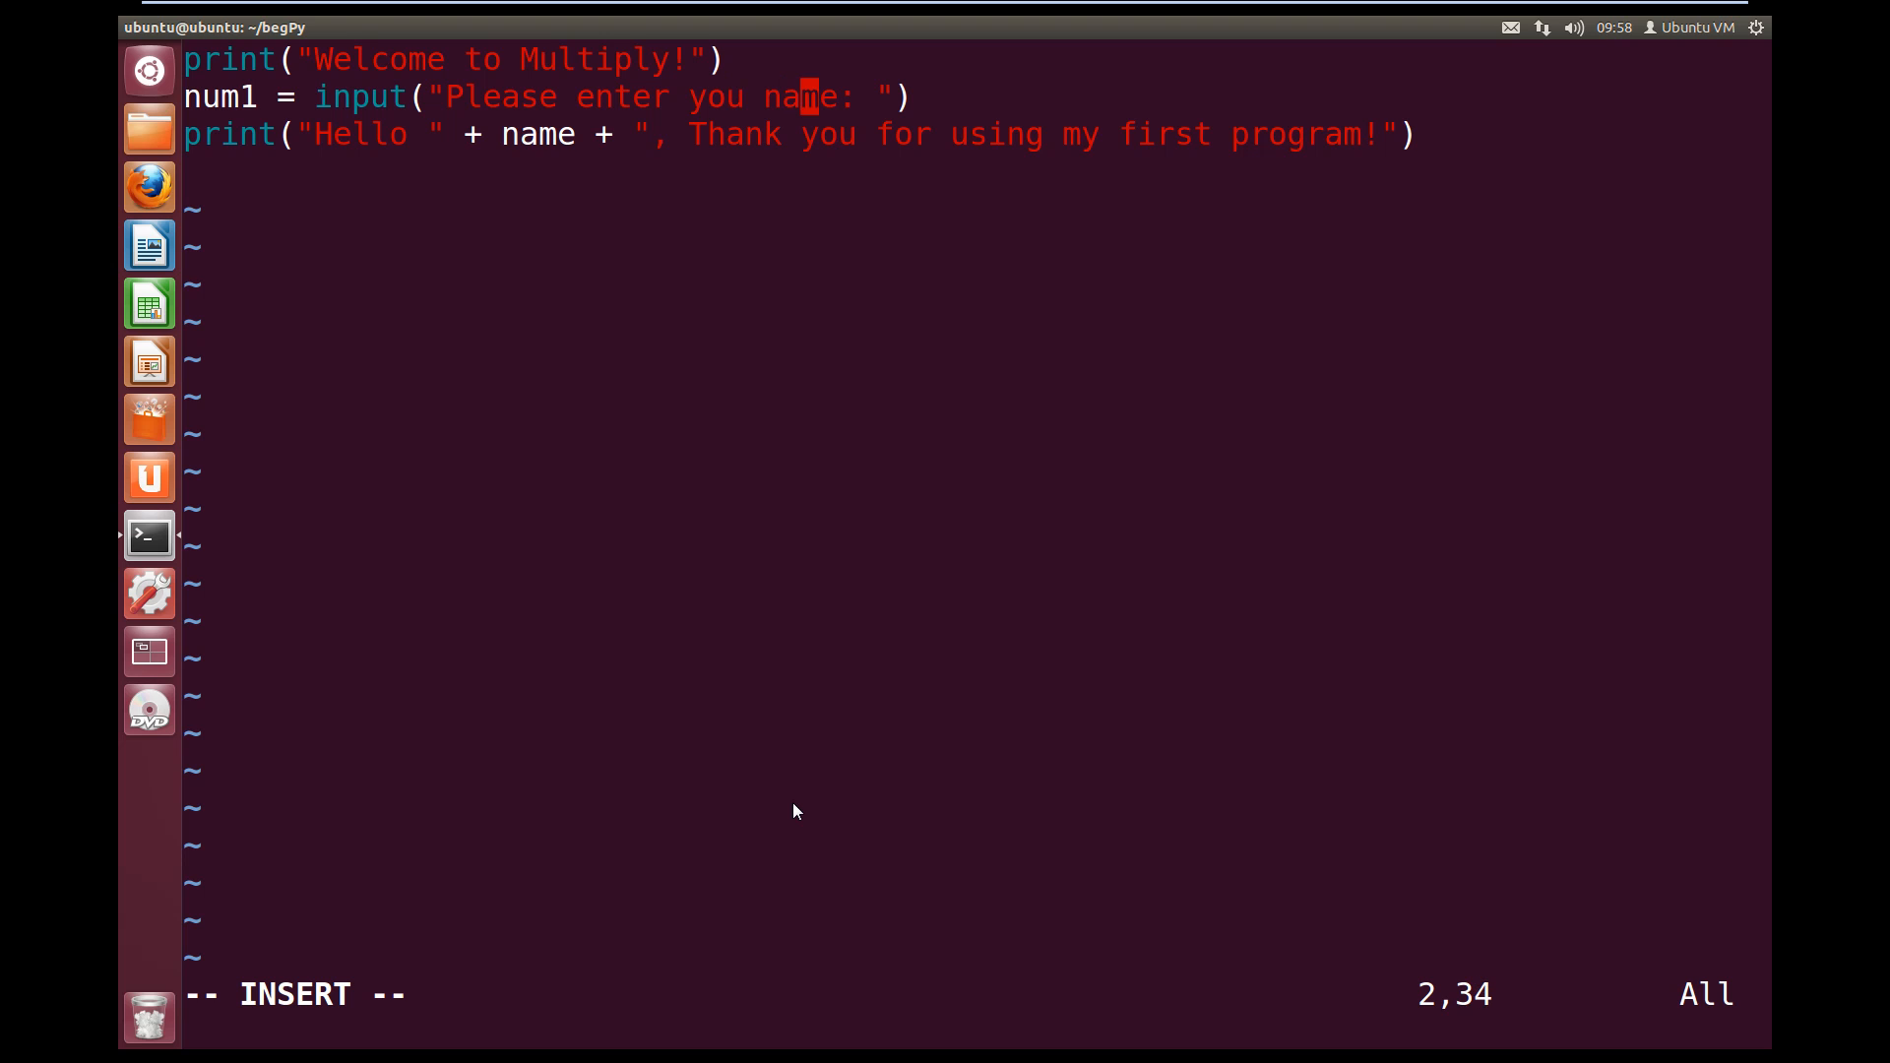
key(right)
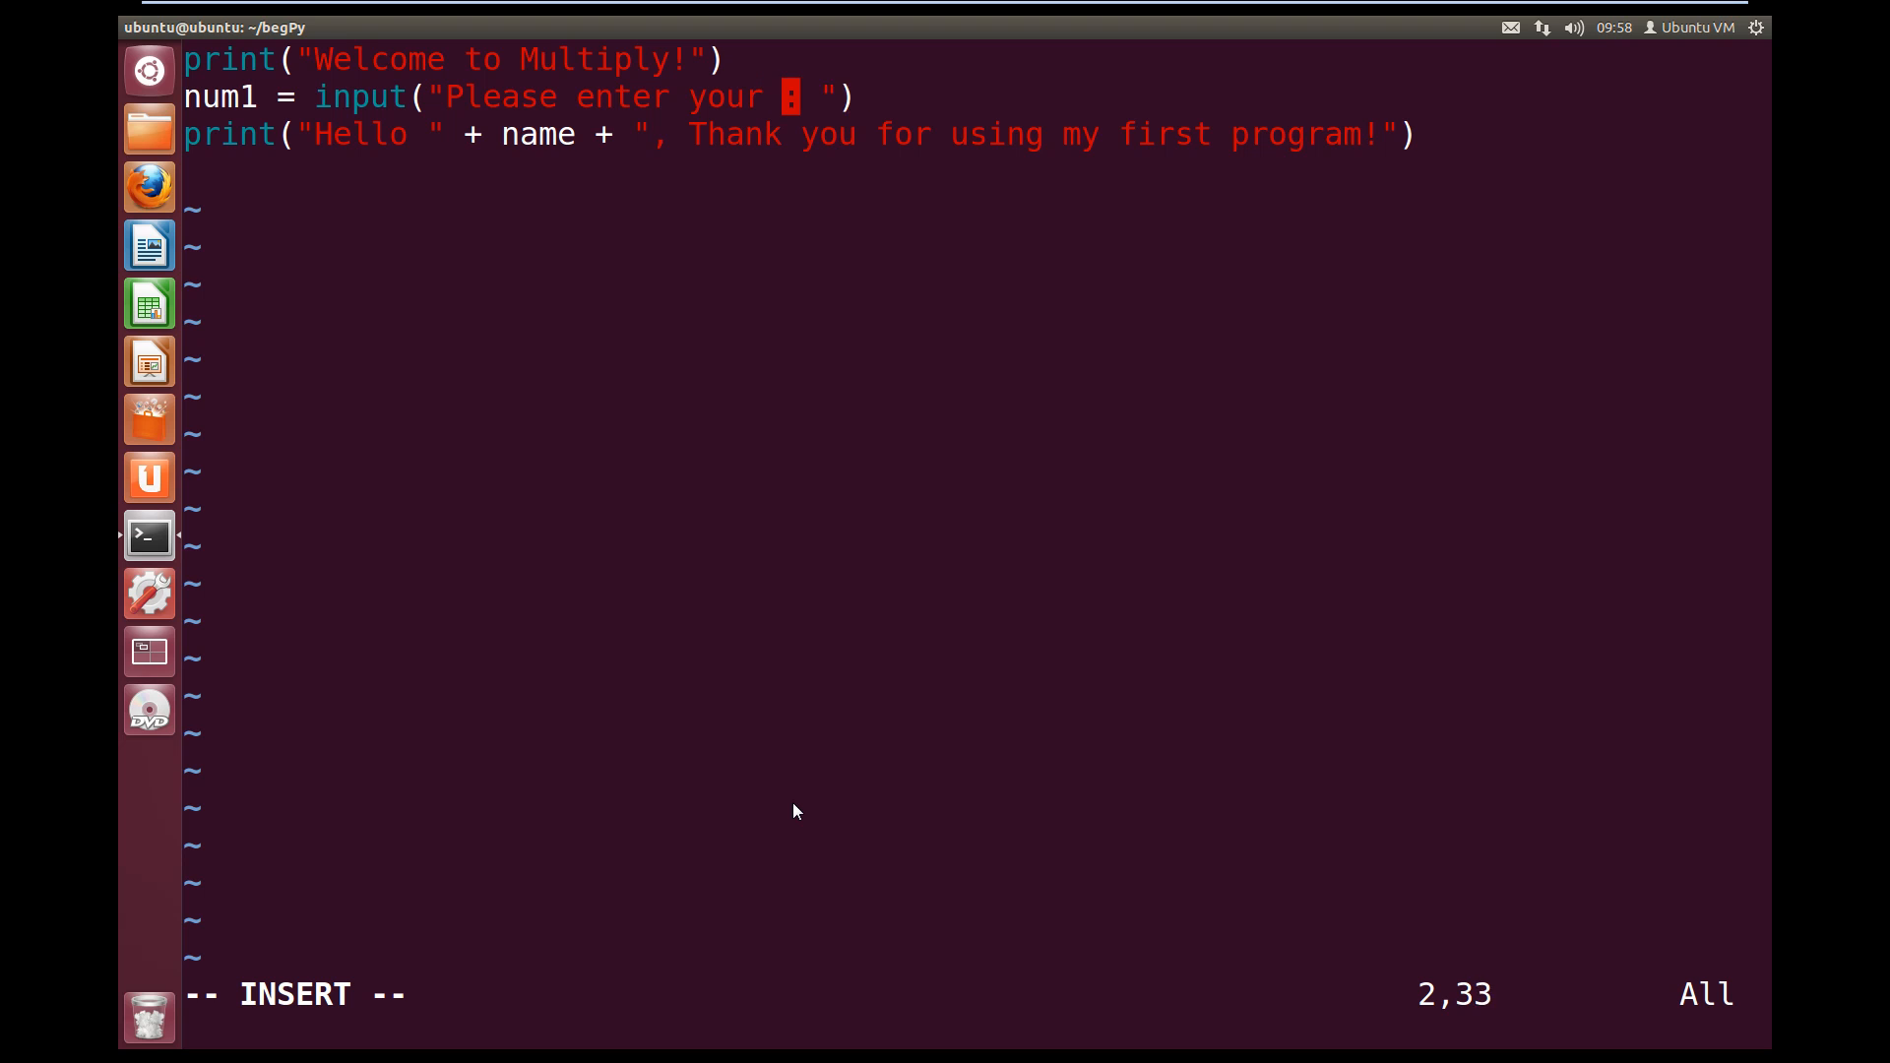
text(first number)
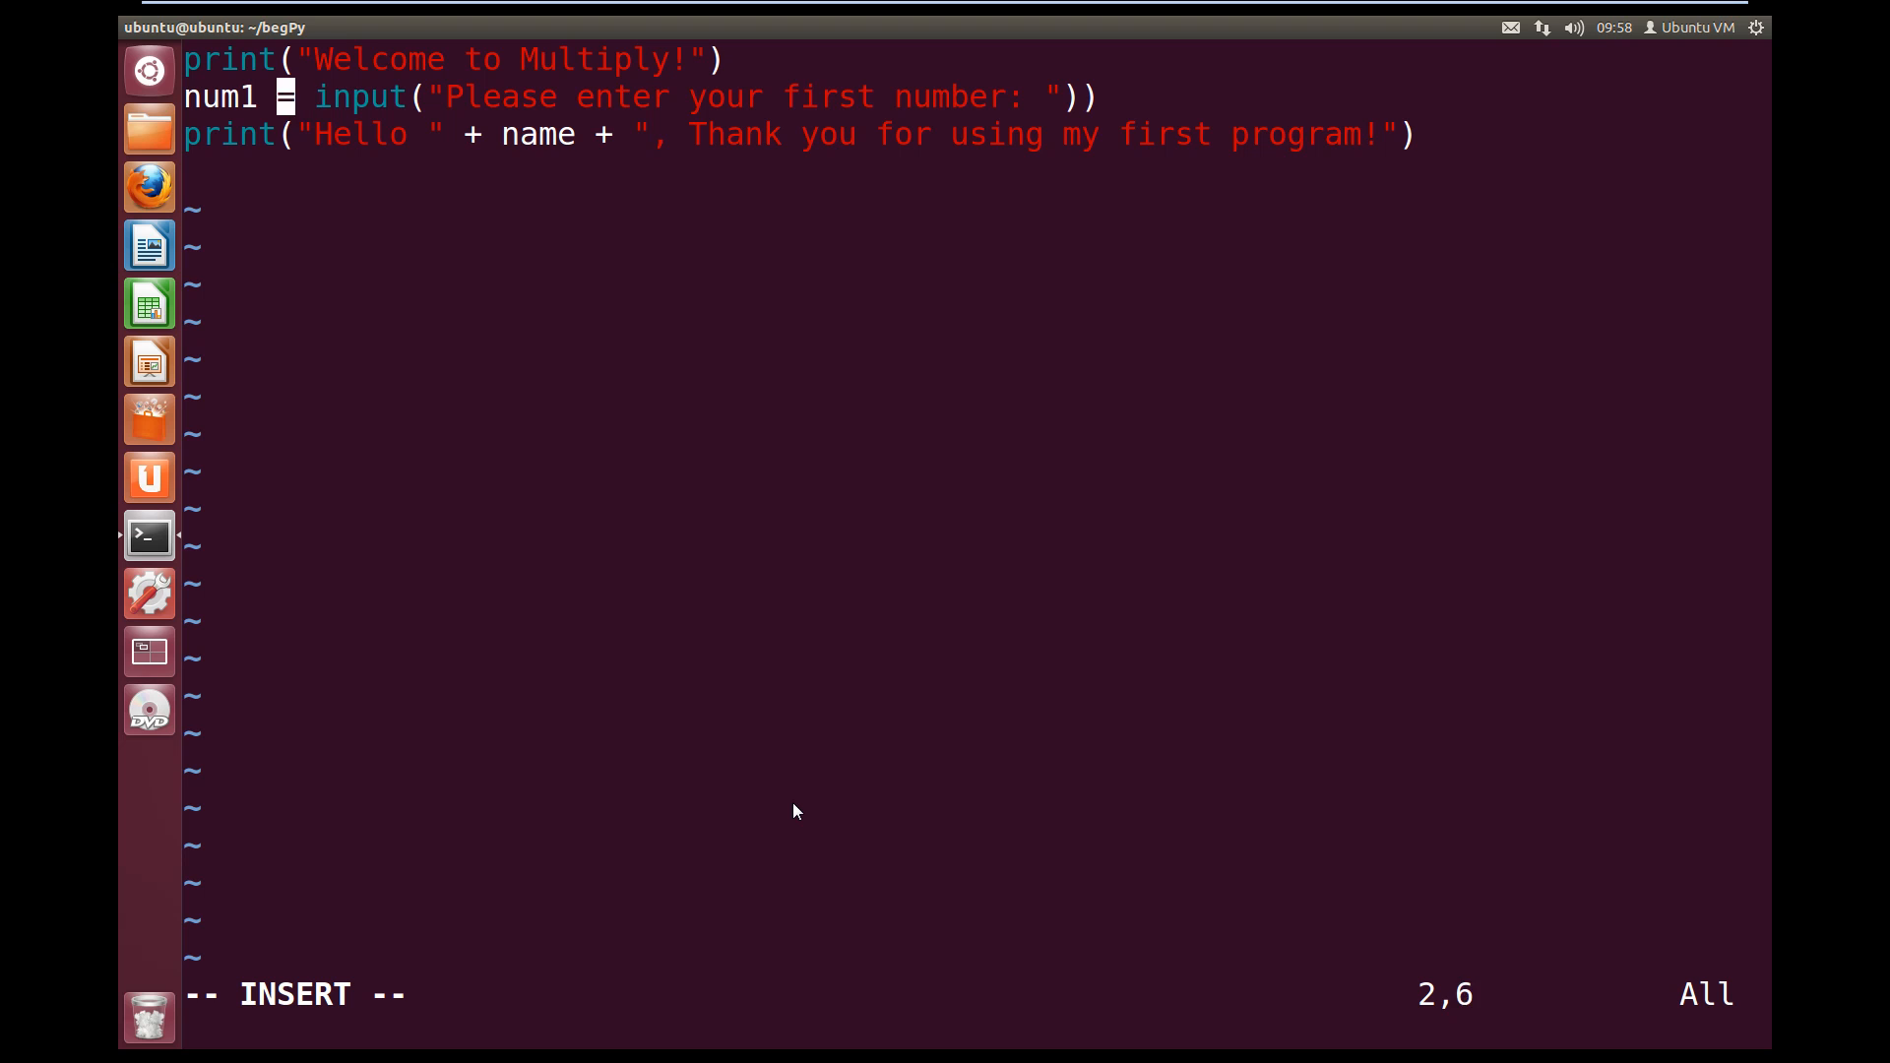
text(()
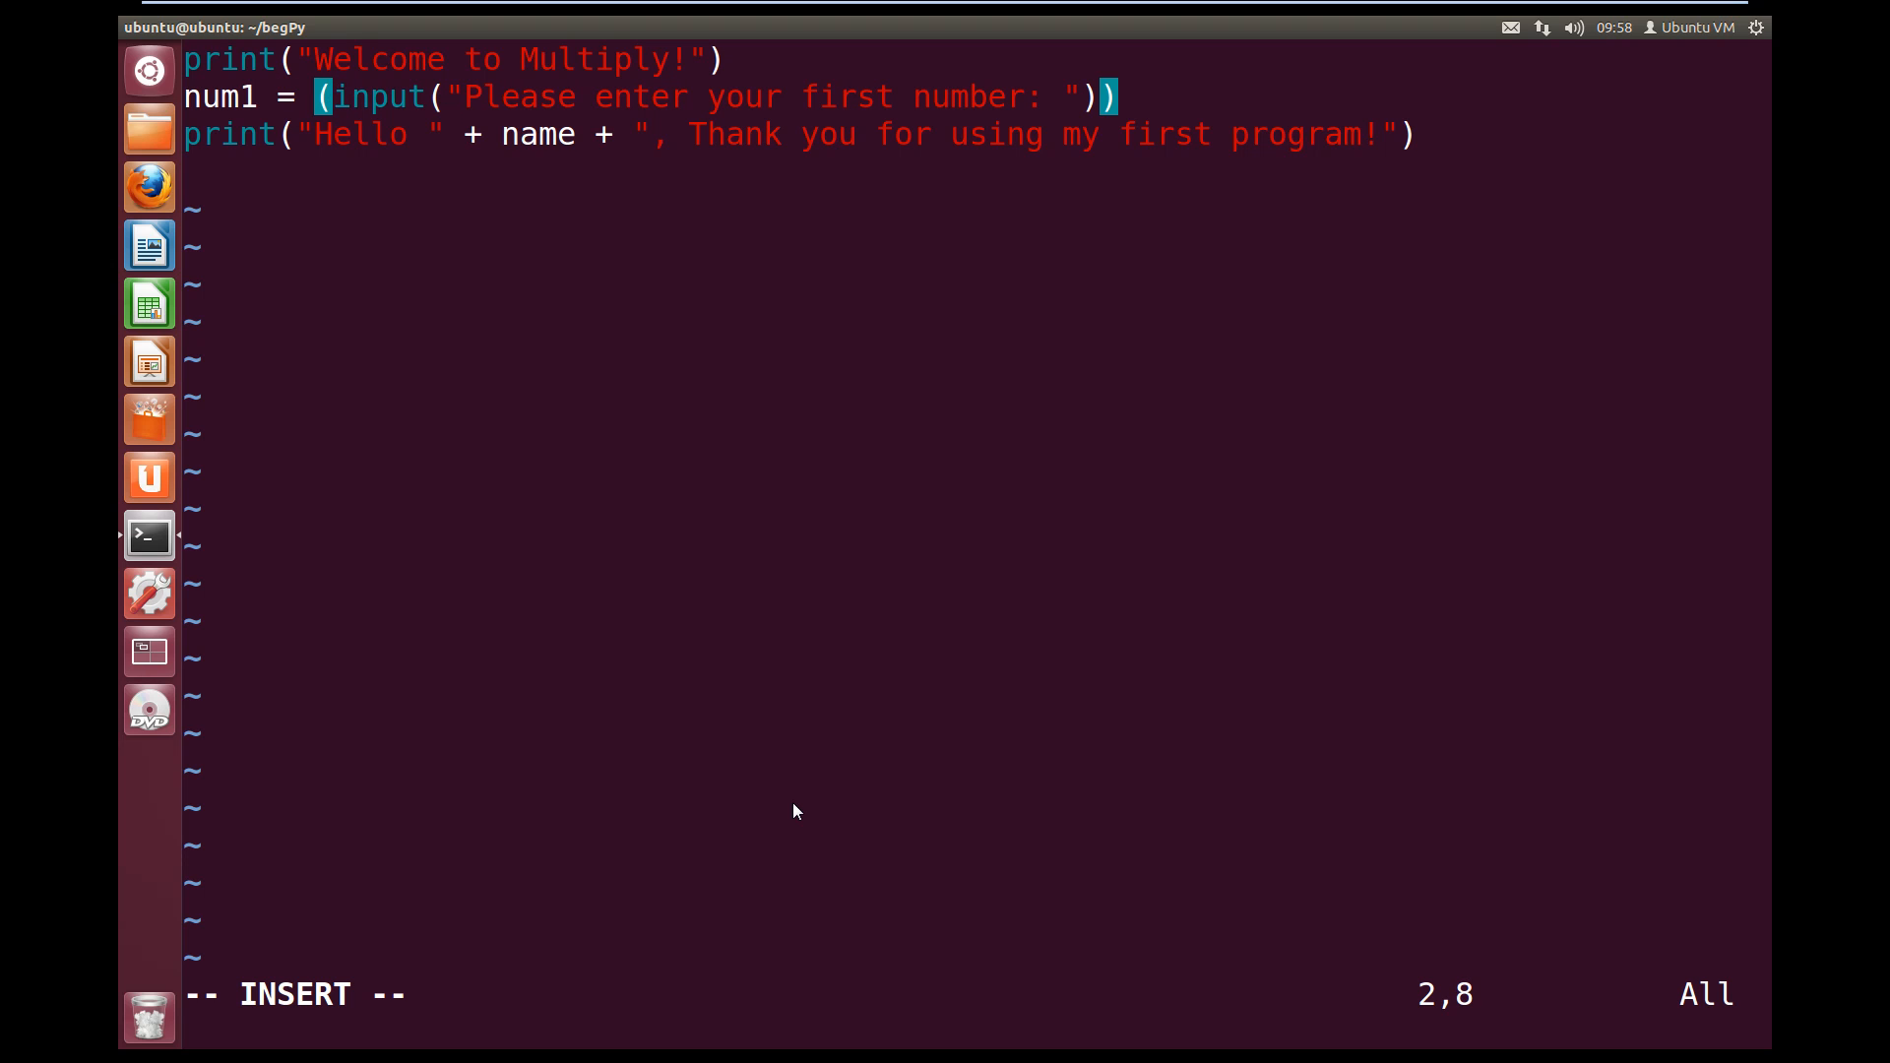
text(int)
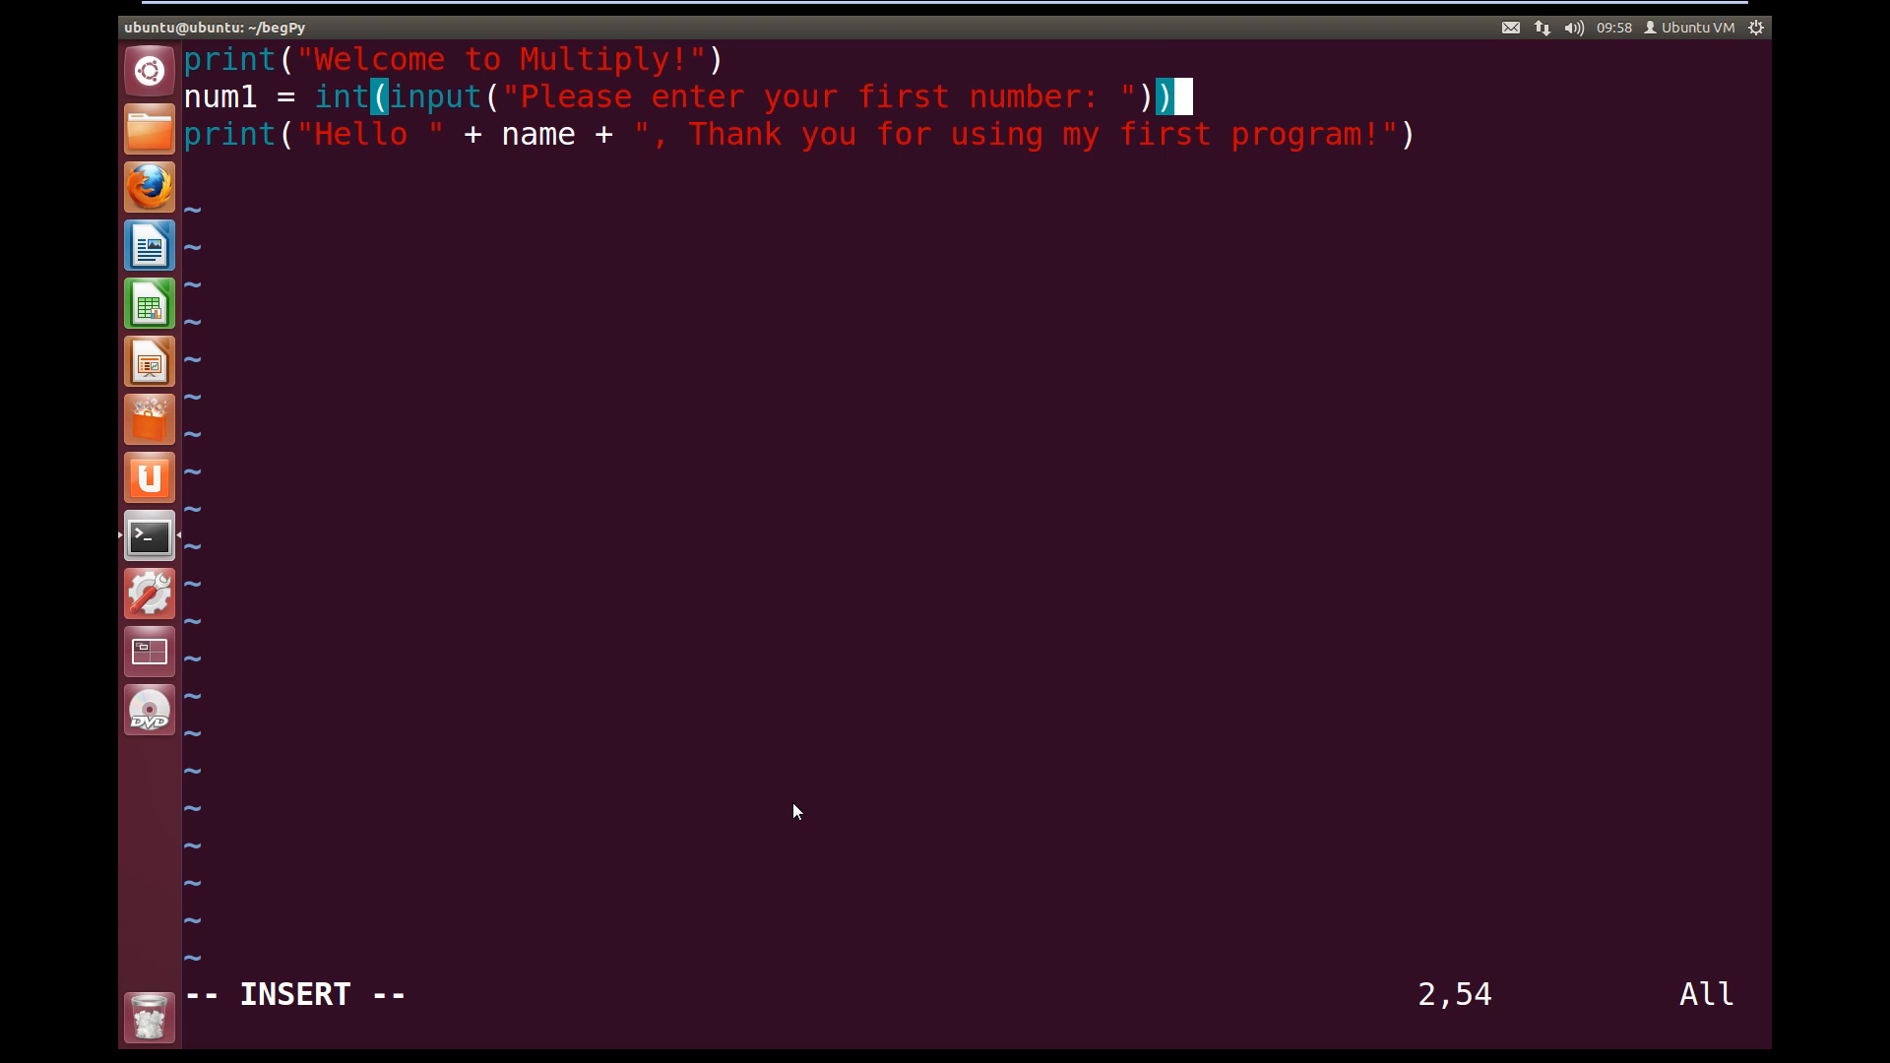
text(a)
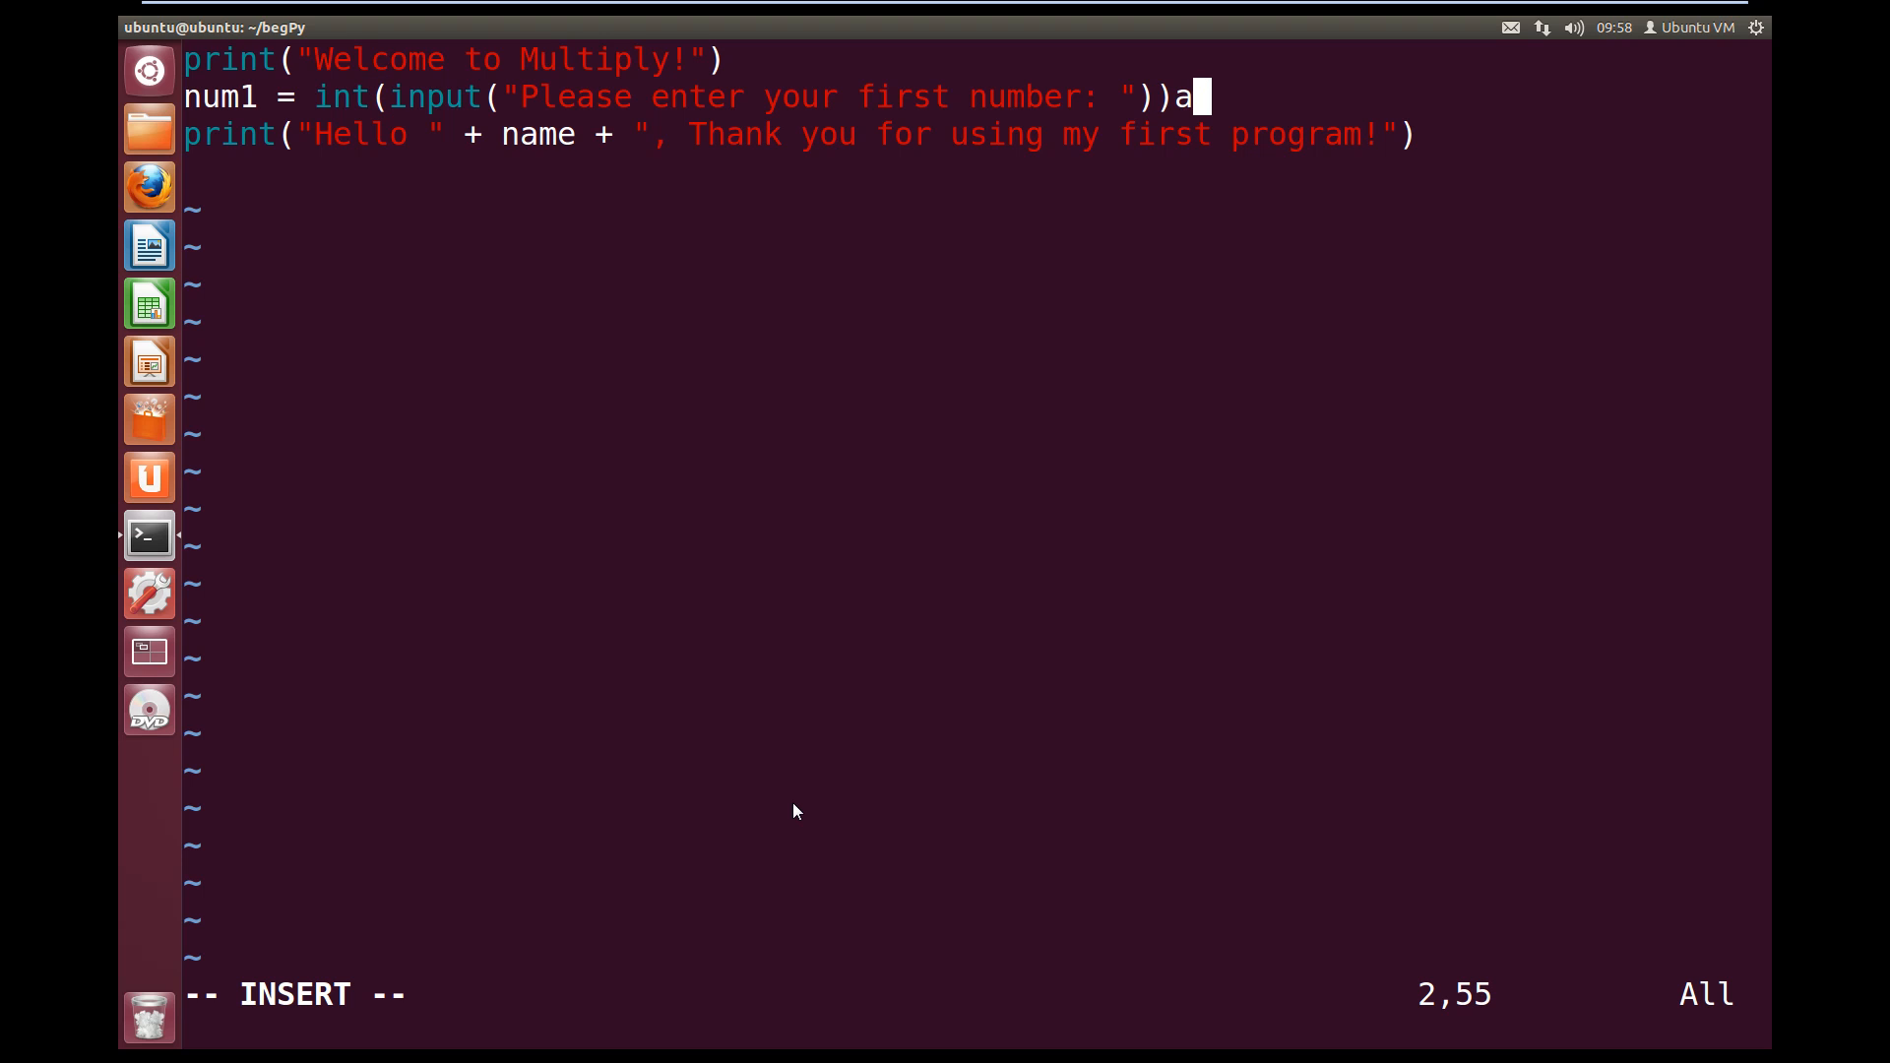
key(BackSpace)
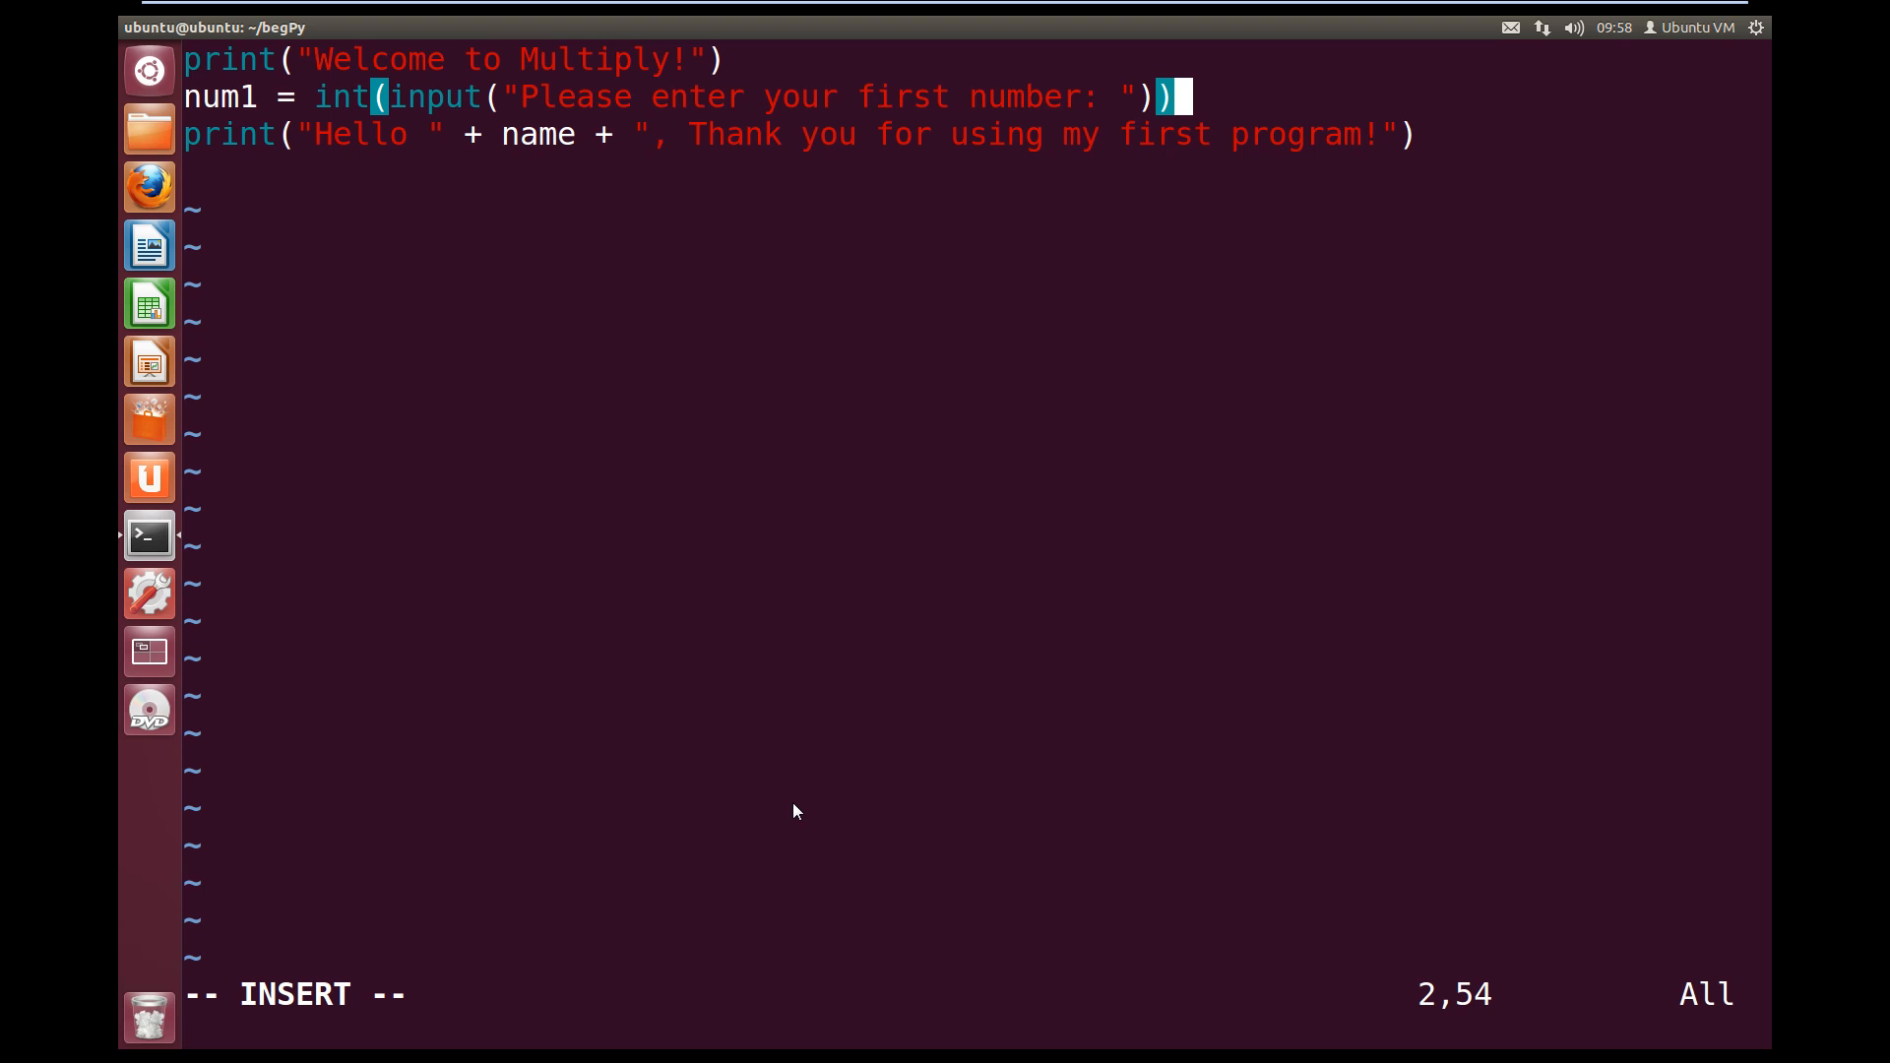
Add num2 = int(input("Please enter your second number: ")) on a new third line
key(Enter)
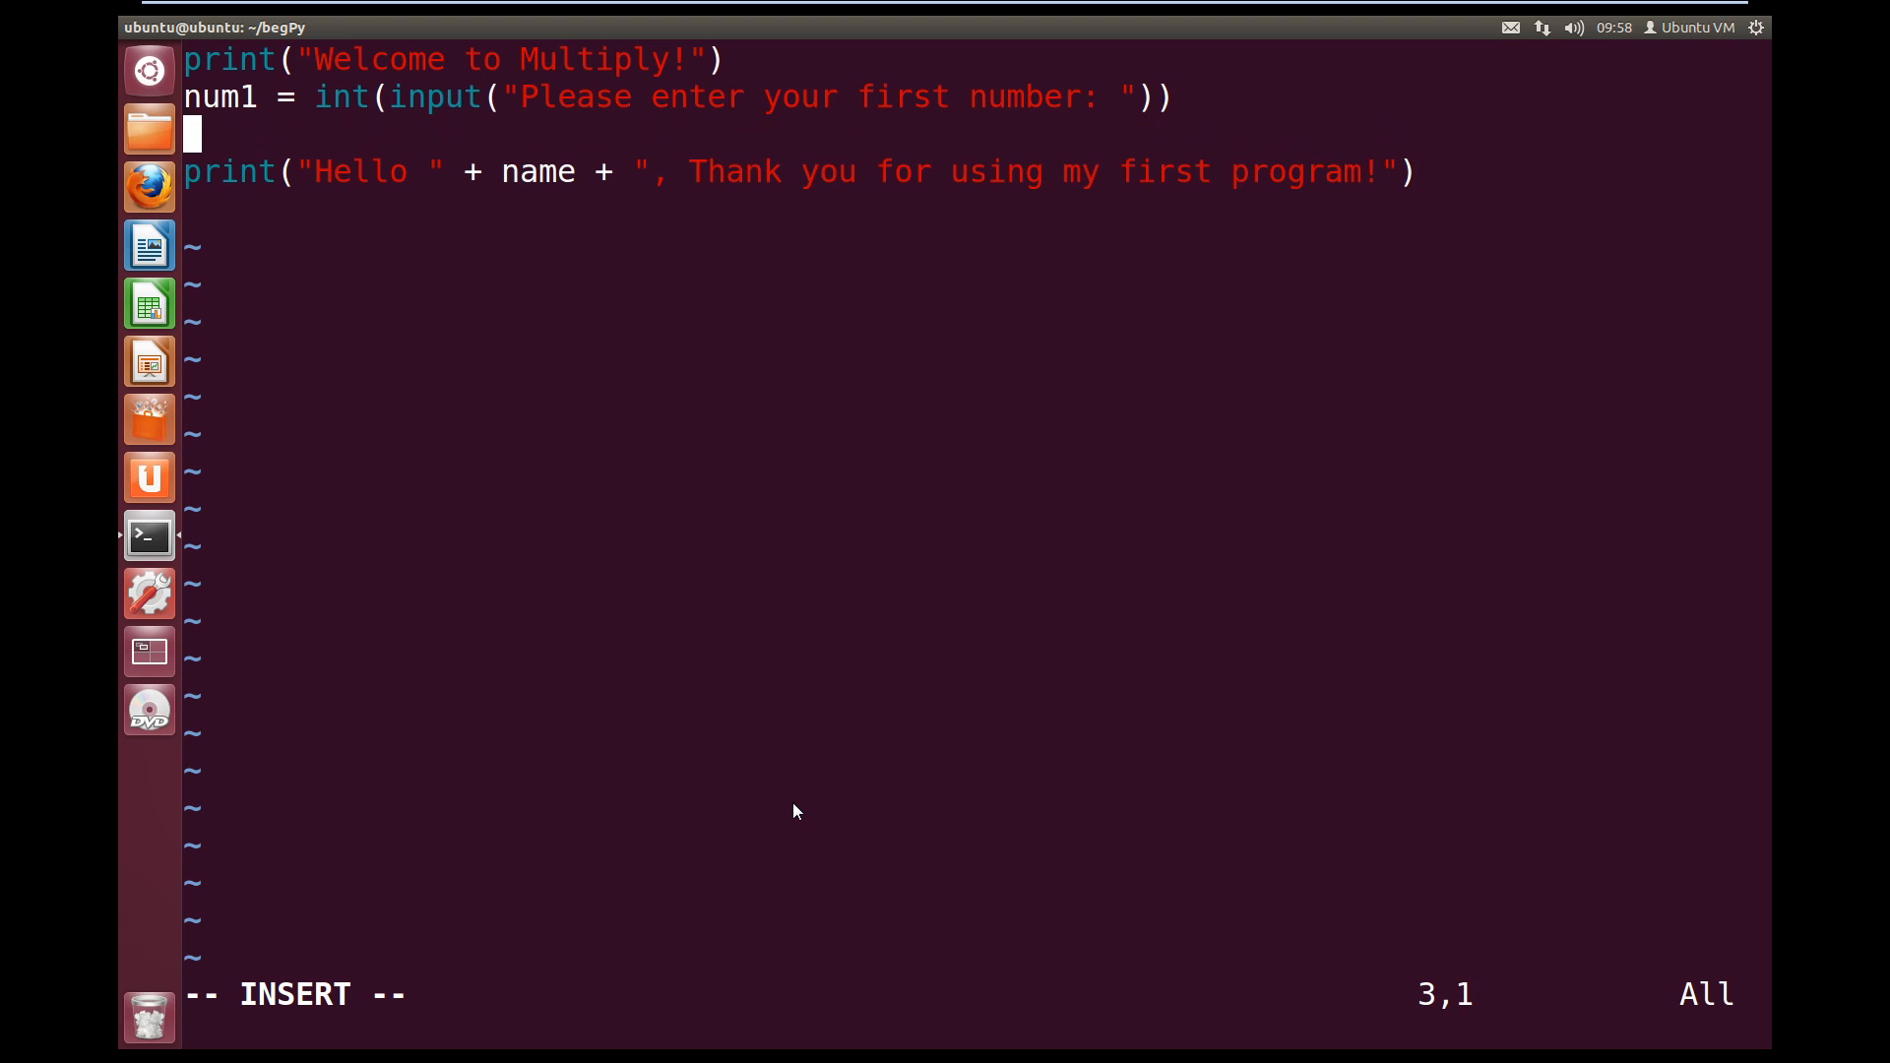
text(num2)
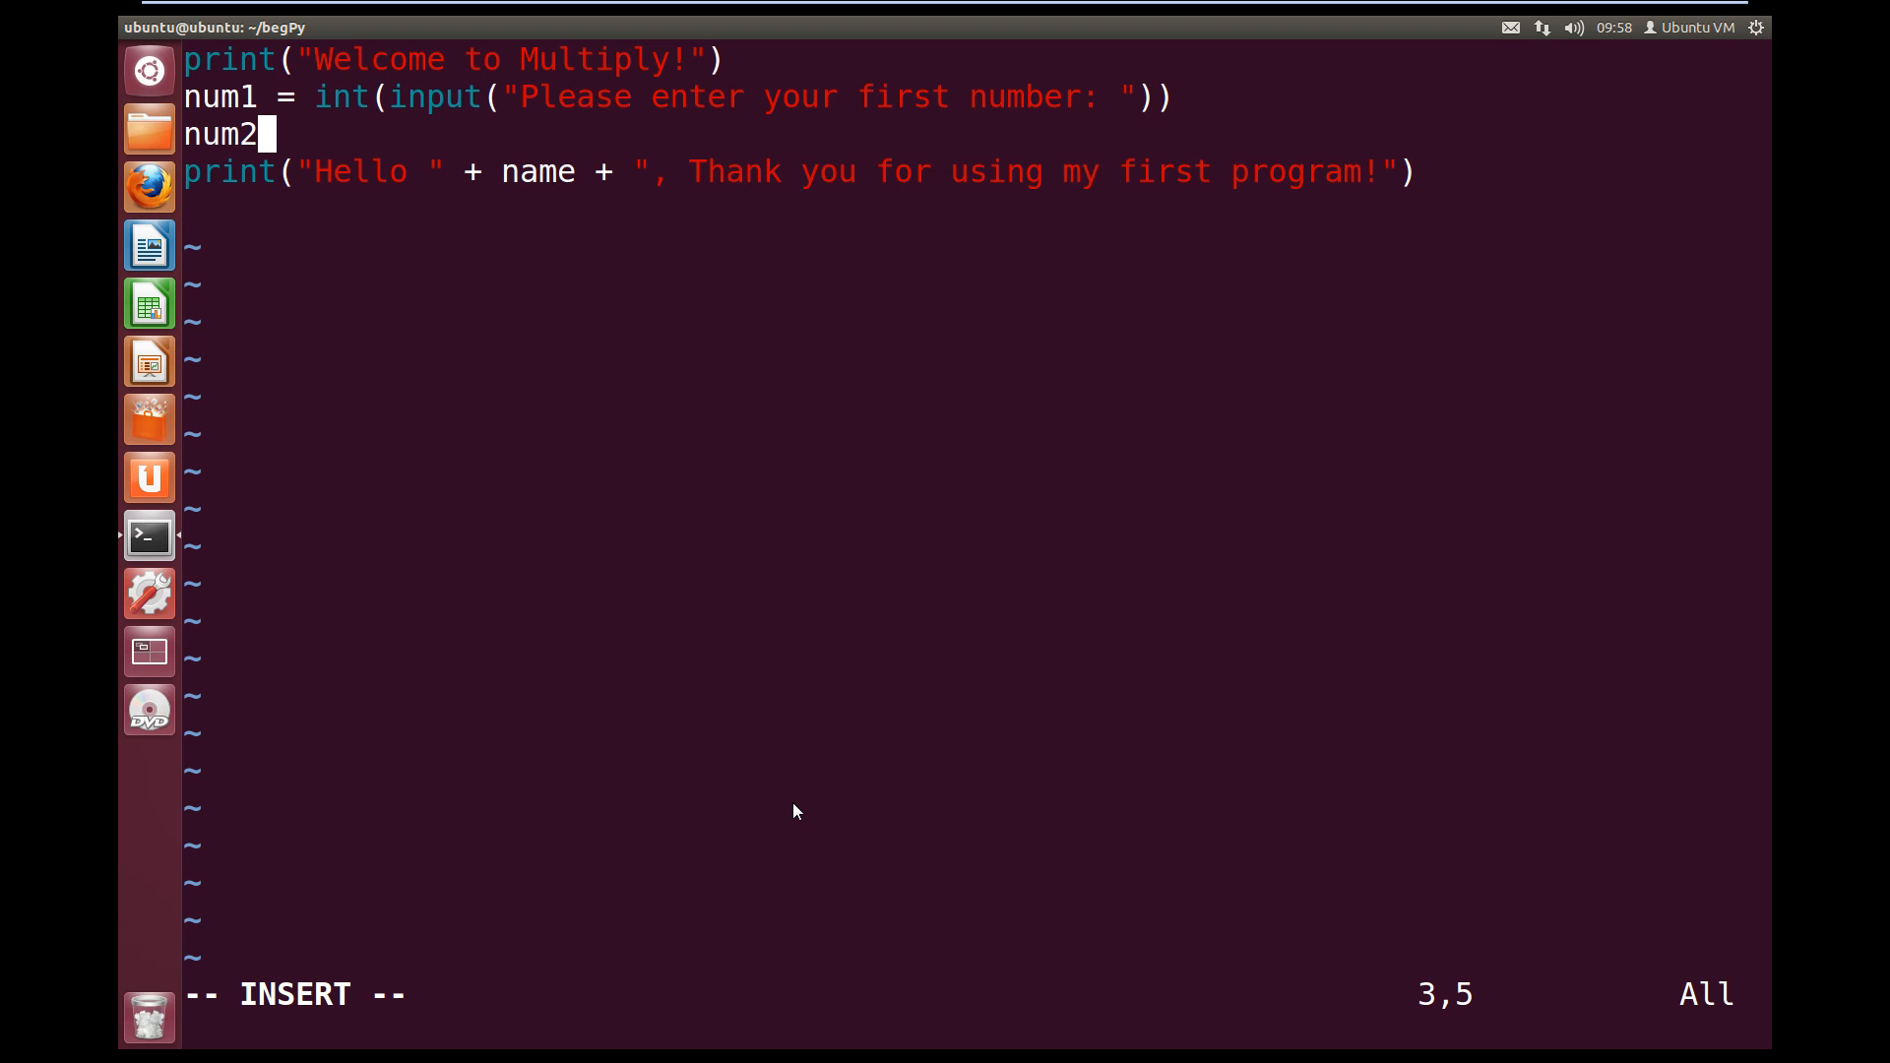
text(= i)
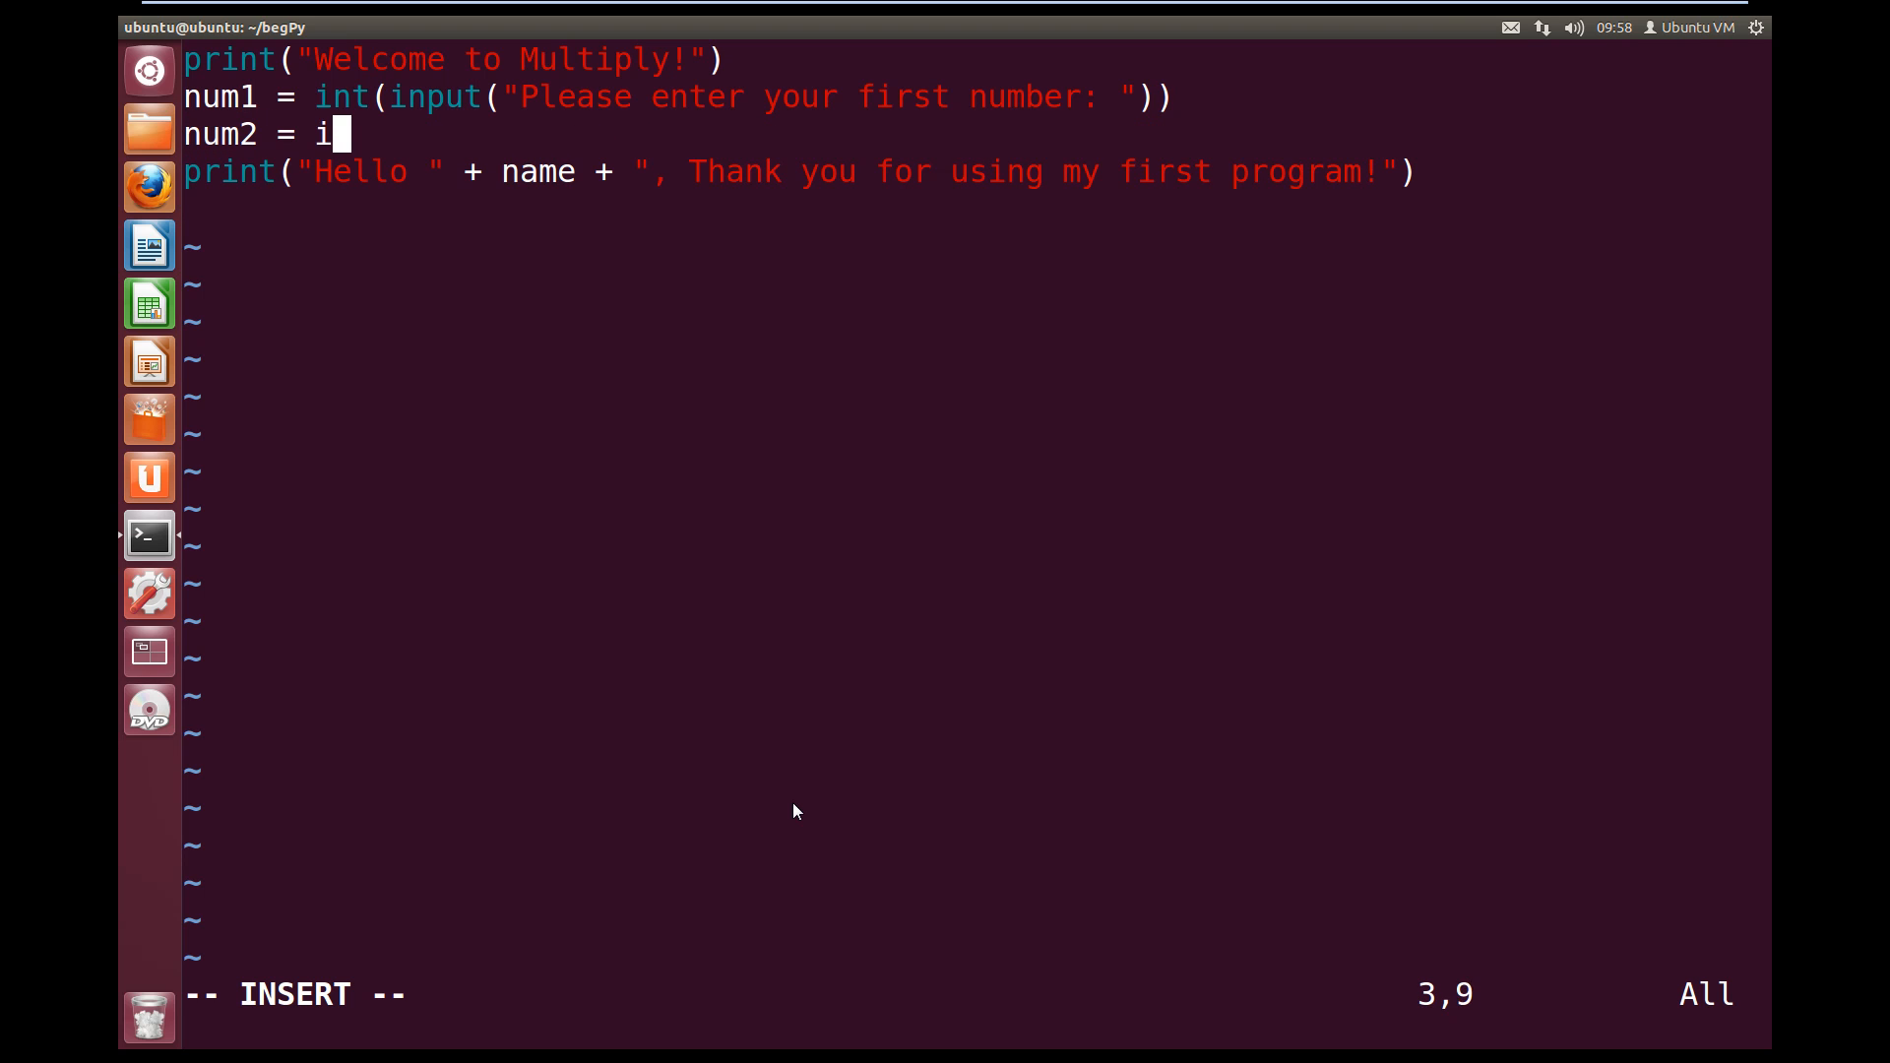
text(nt()
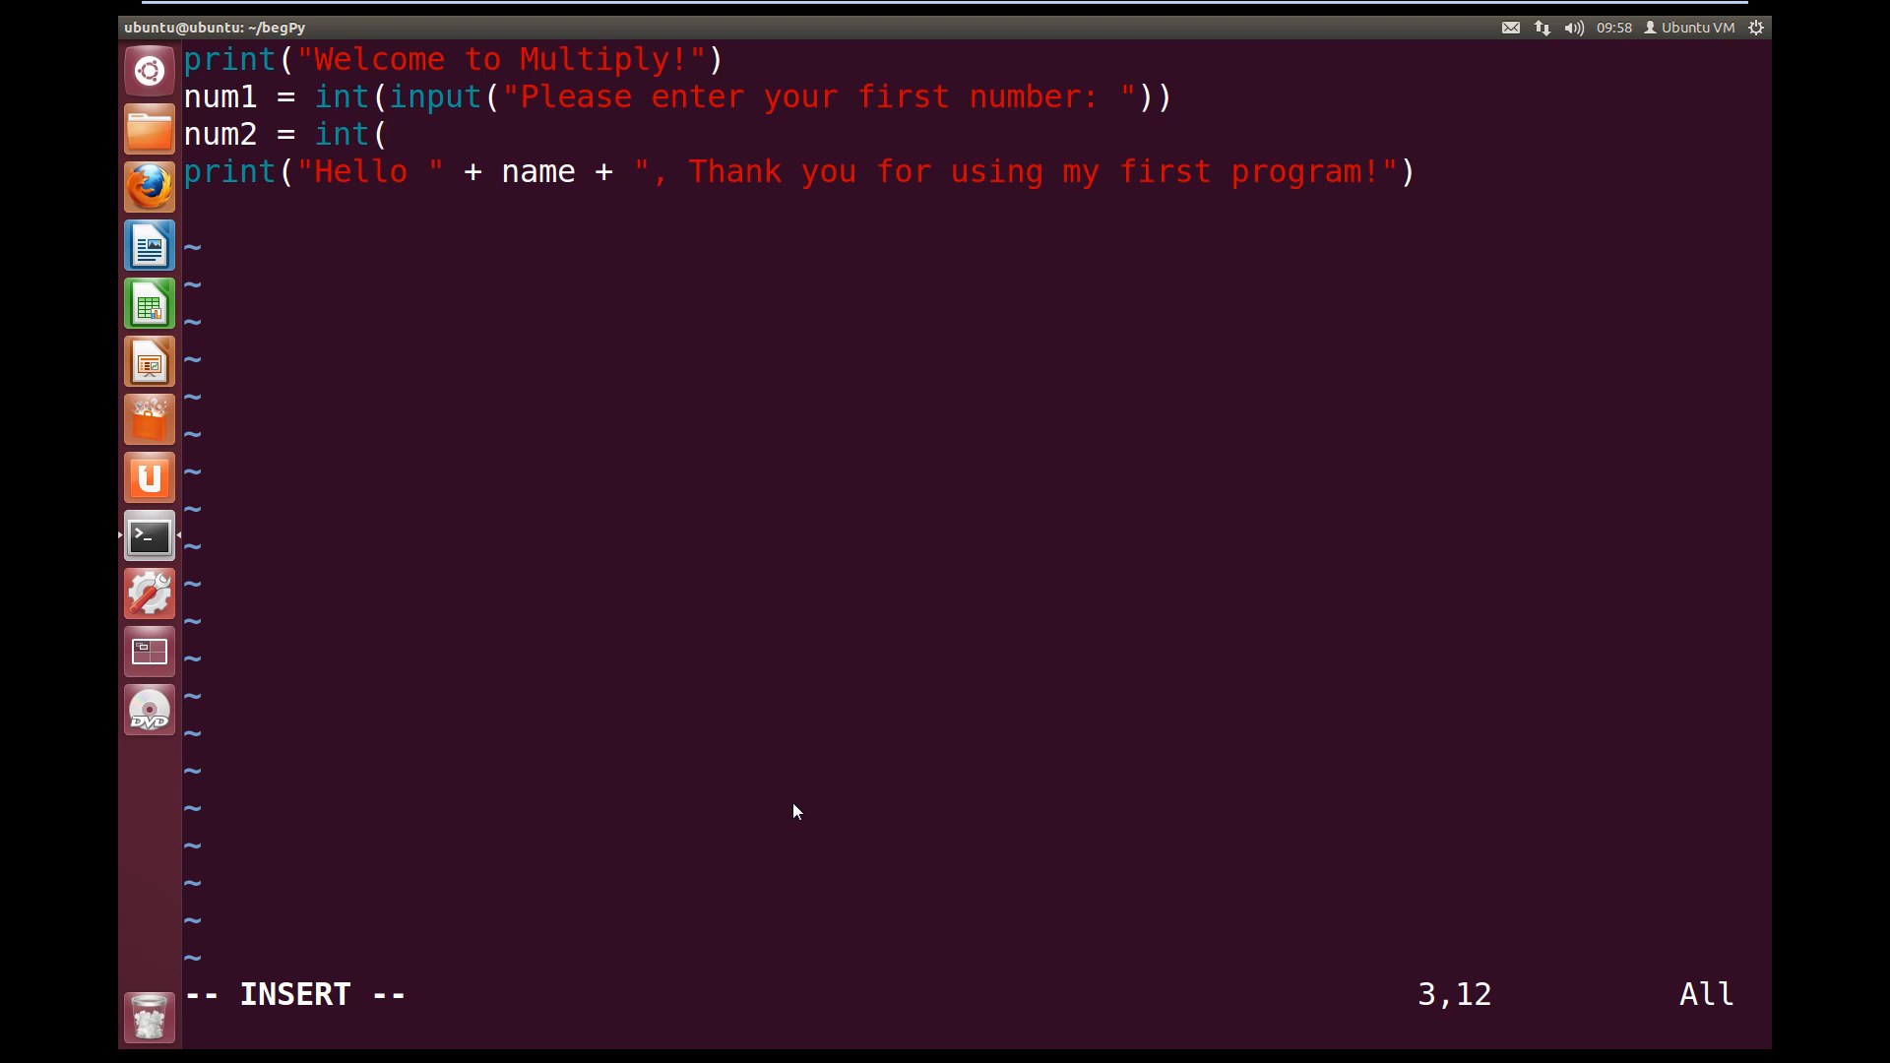
text(input()
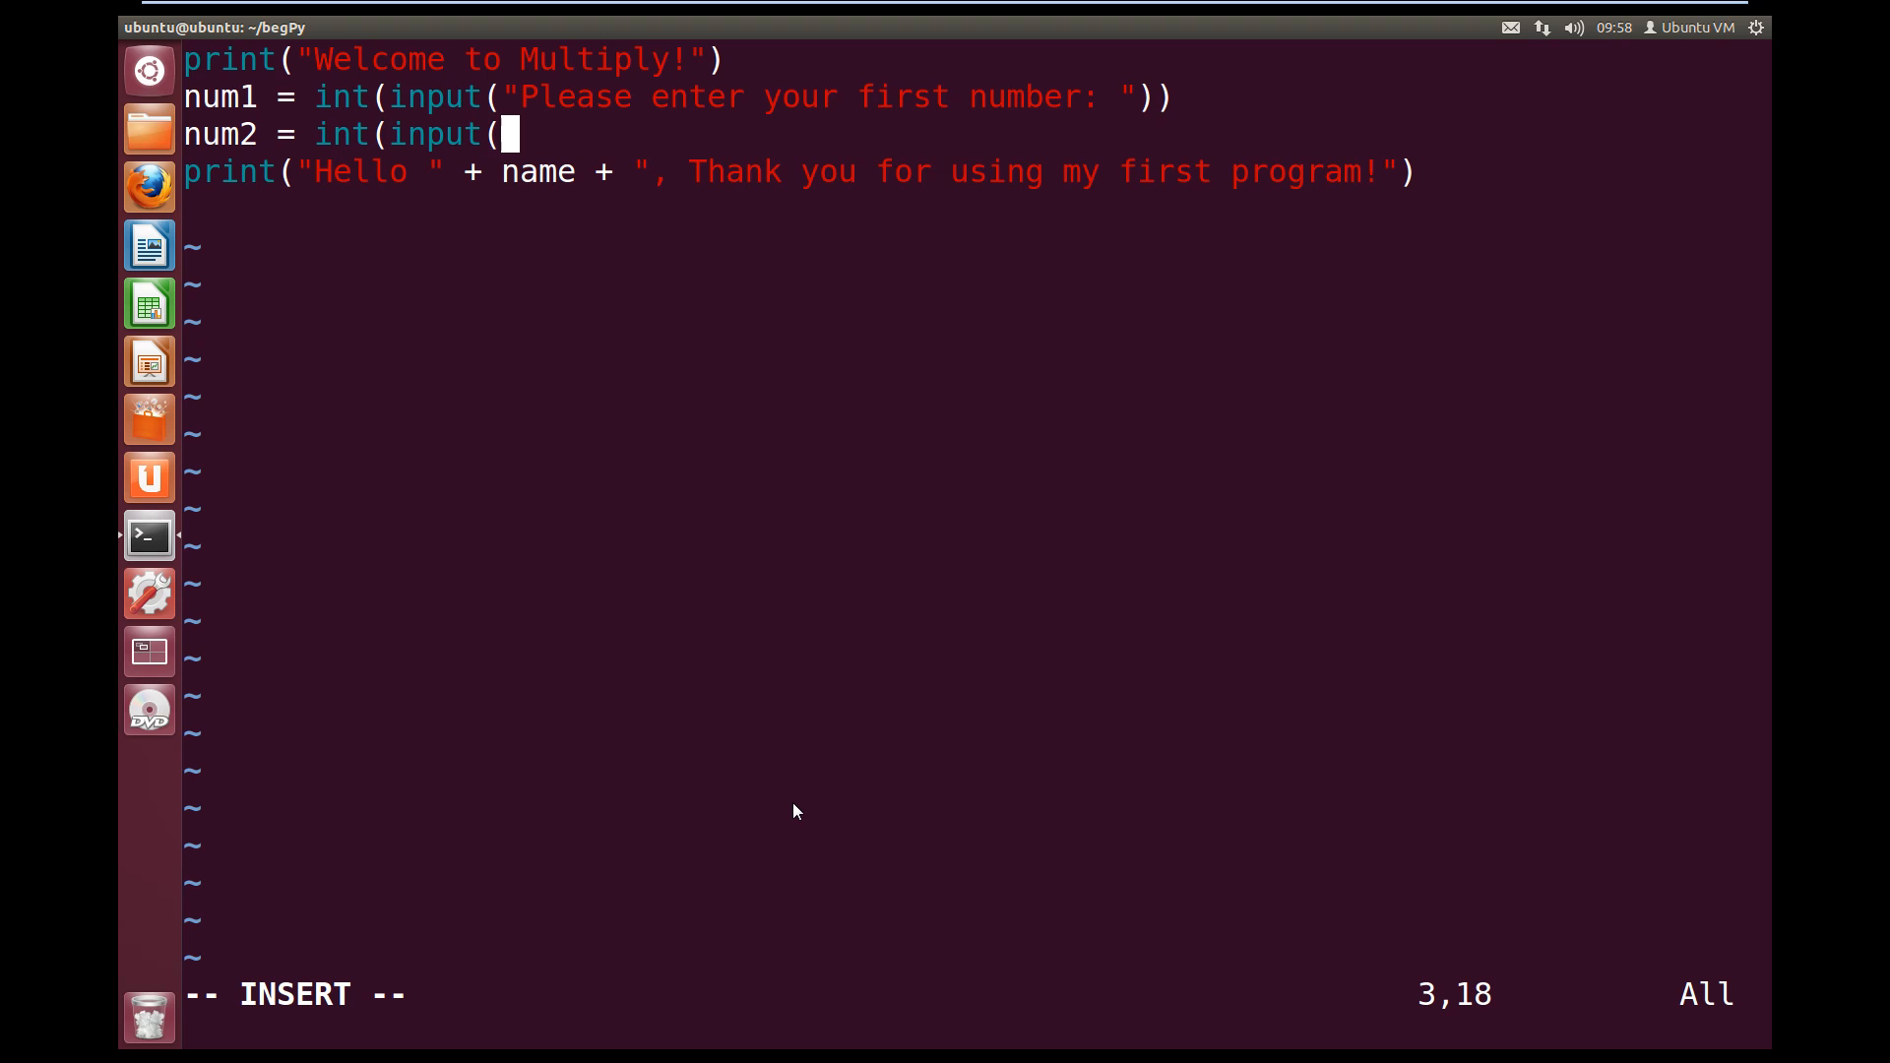
text(")
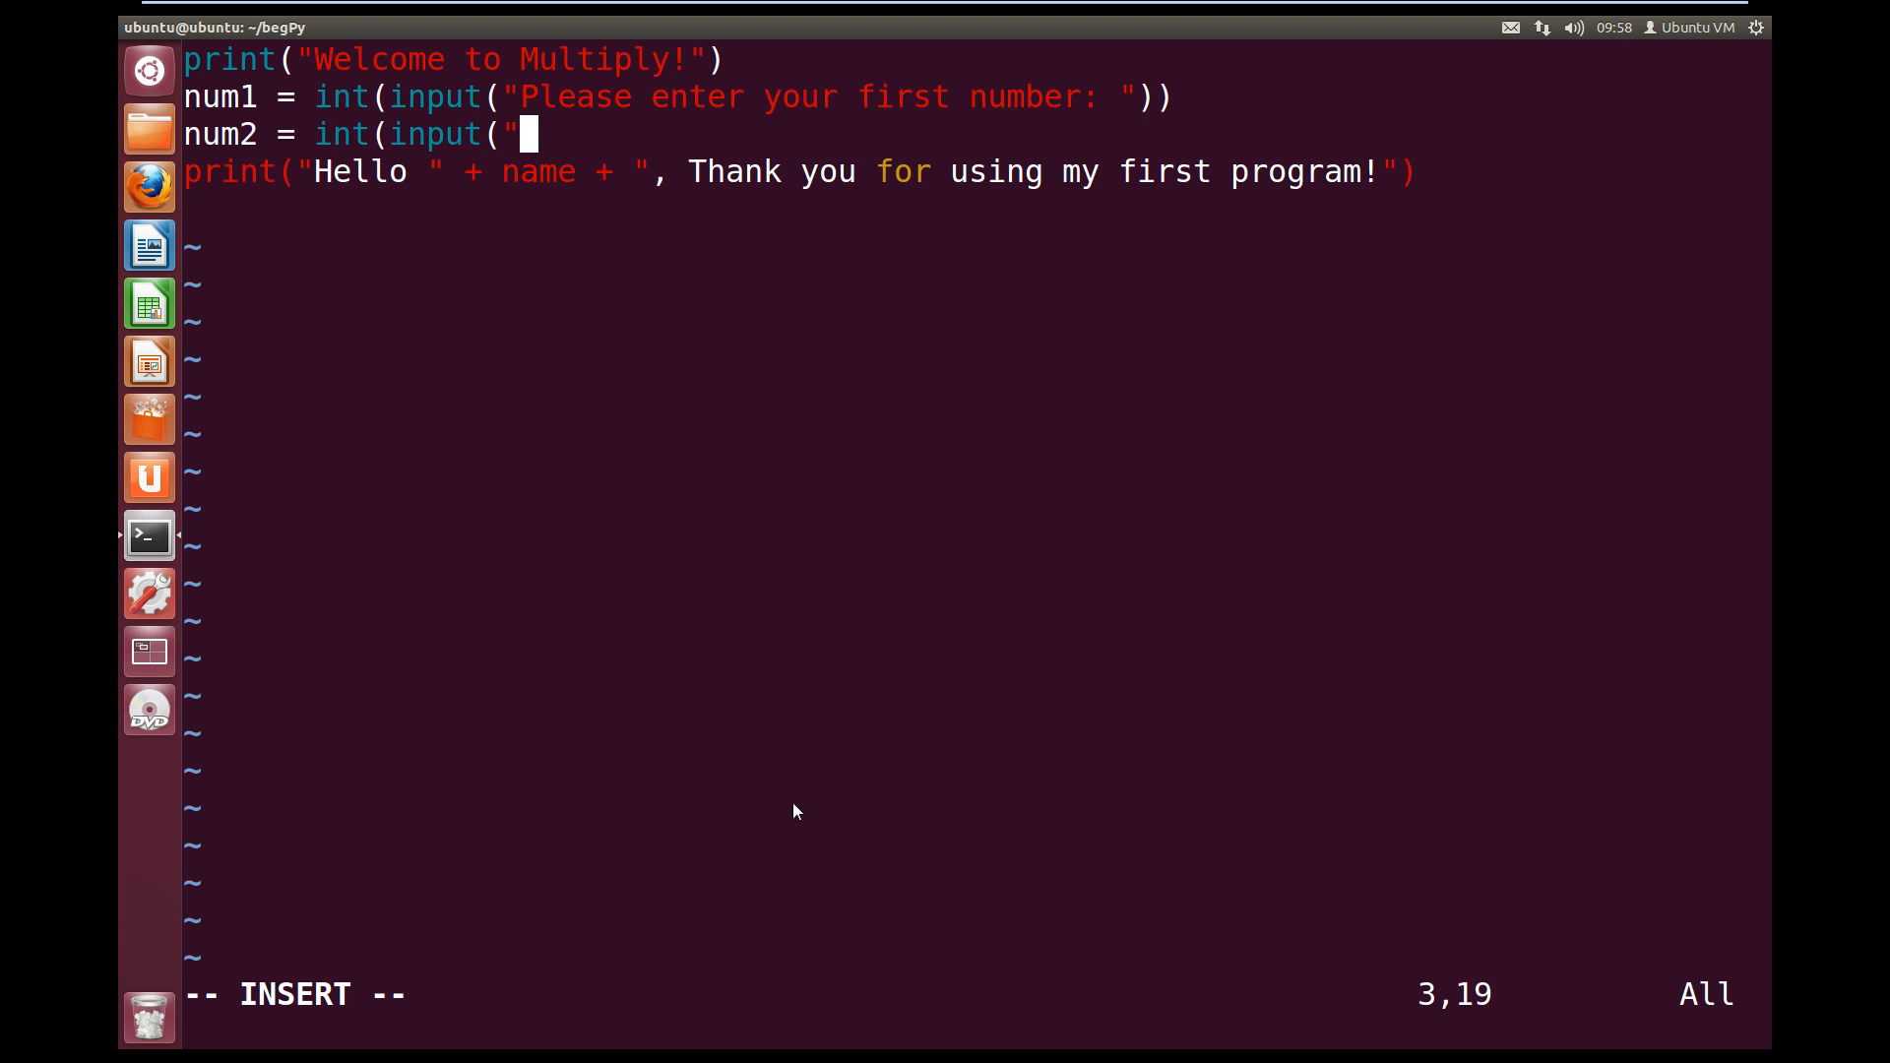
text(Please)
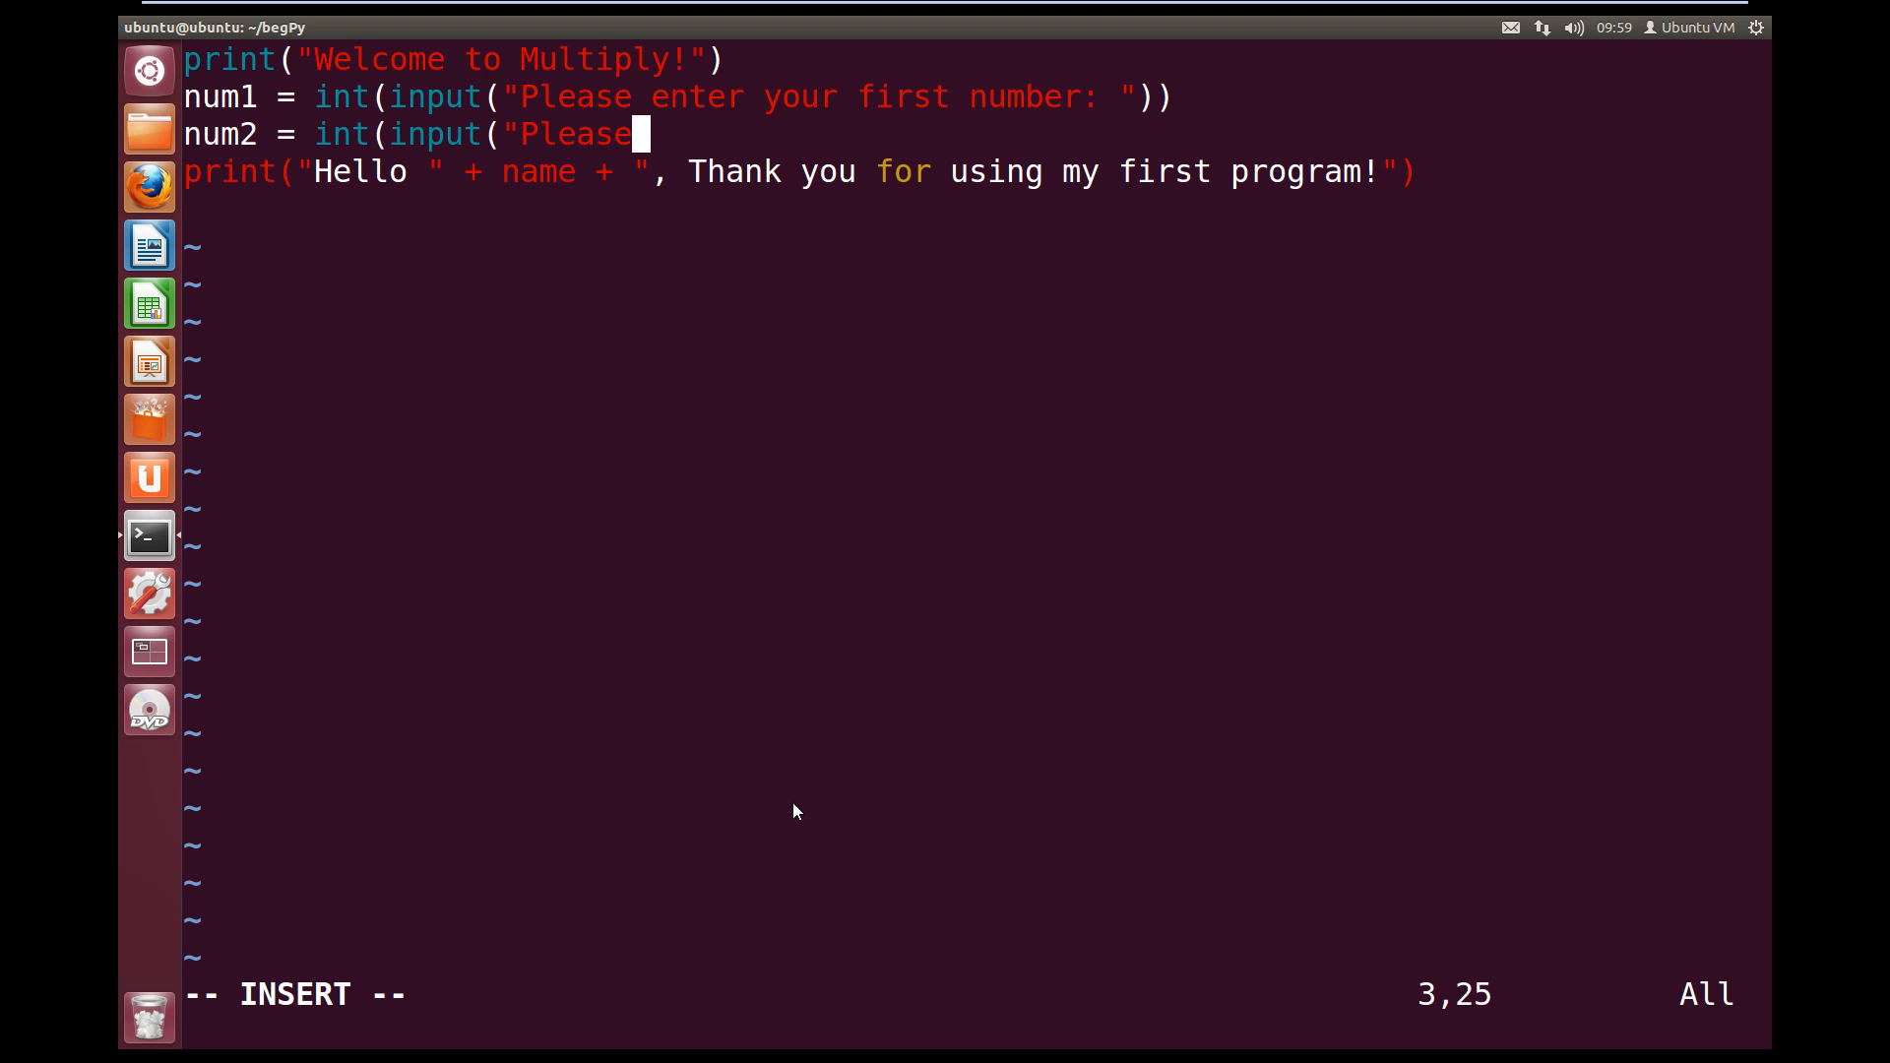
text(enter you second)
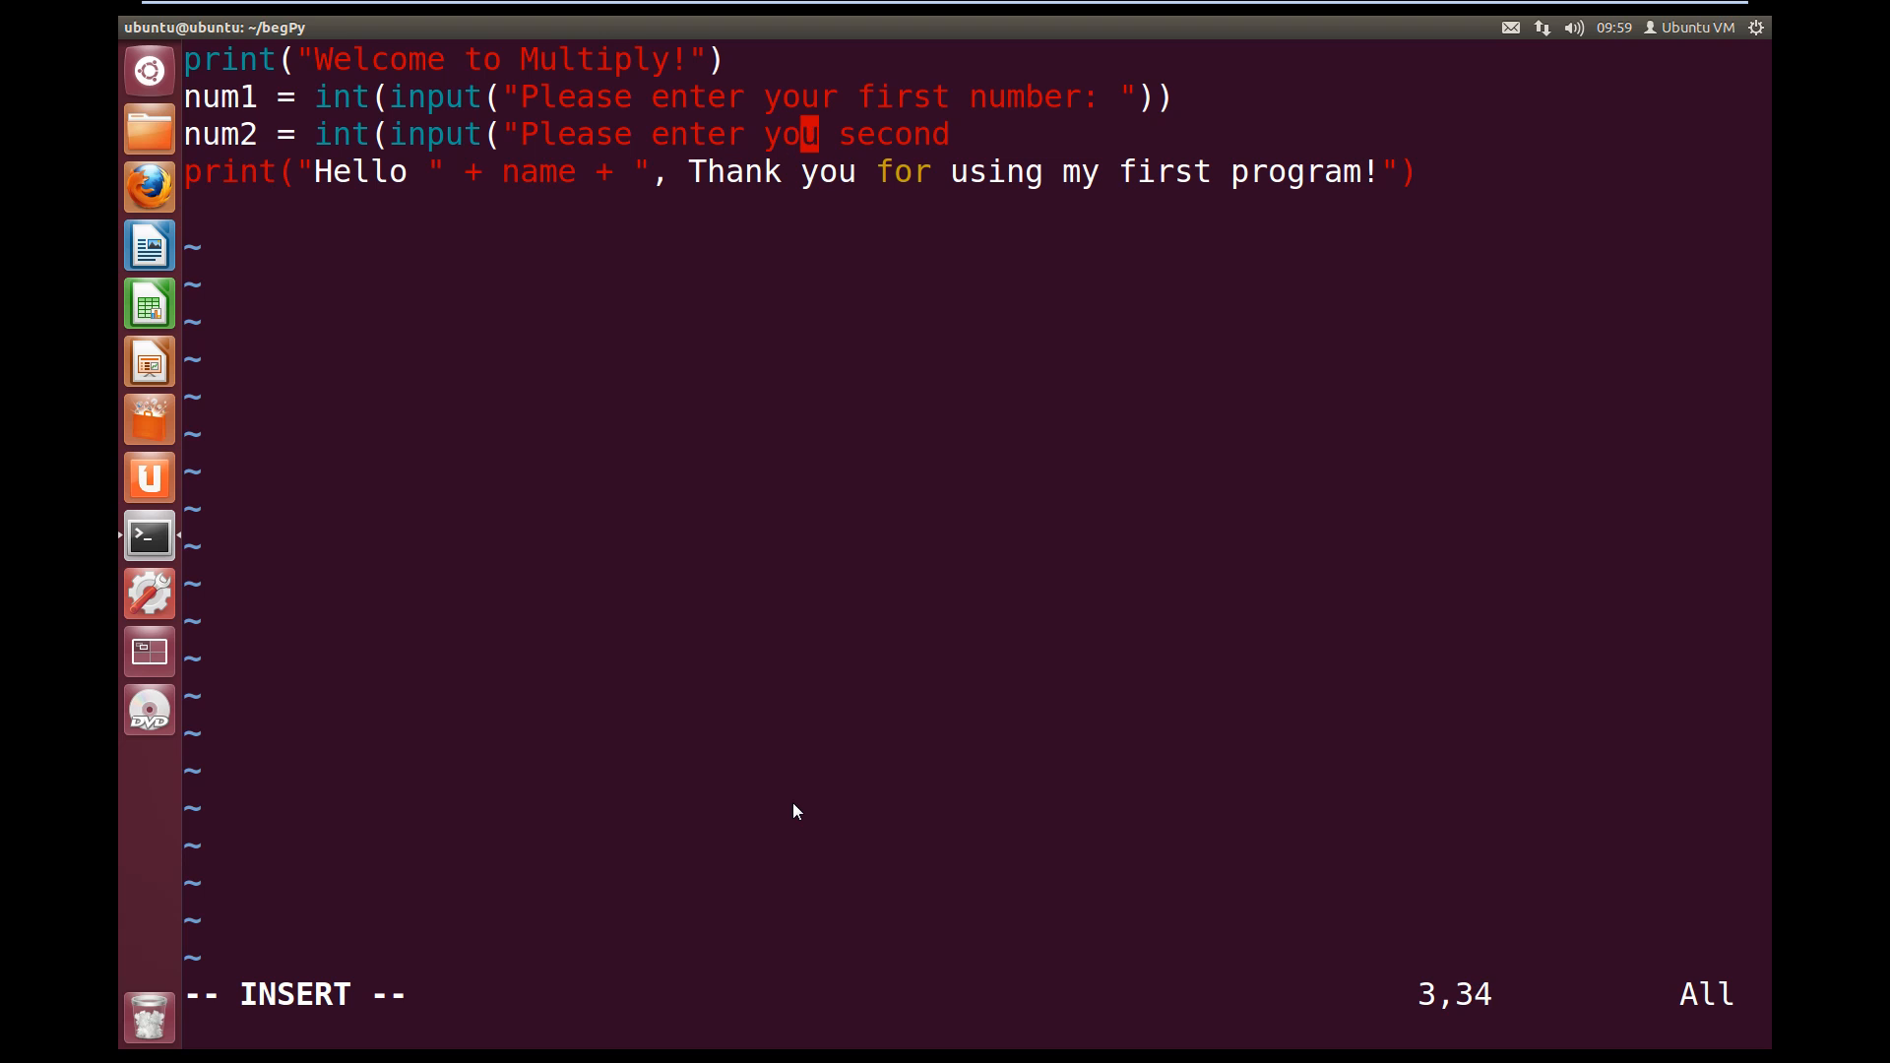
text(r second nu)
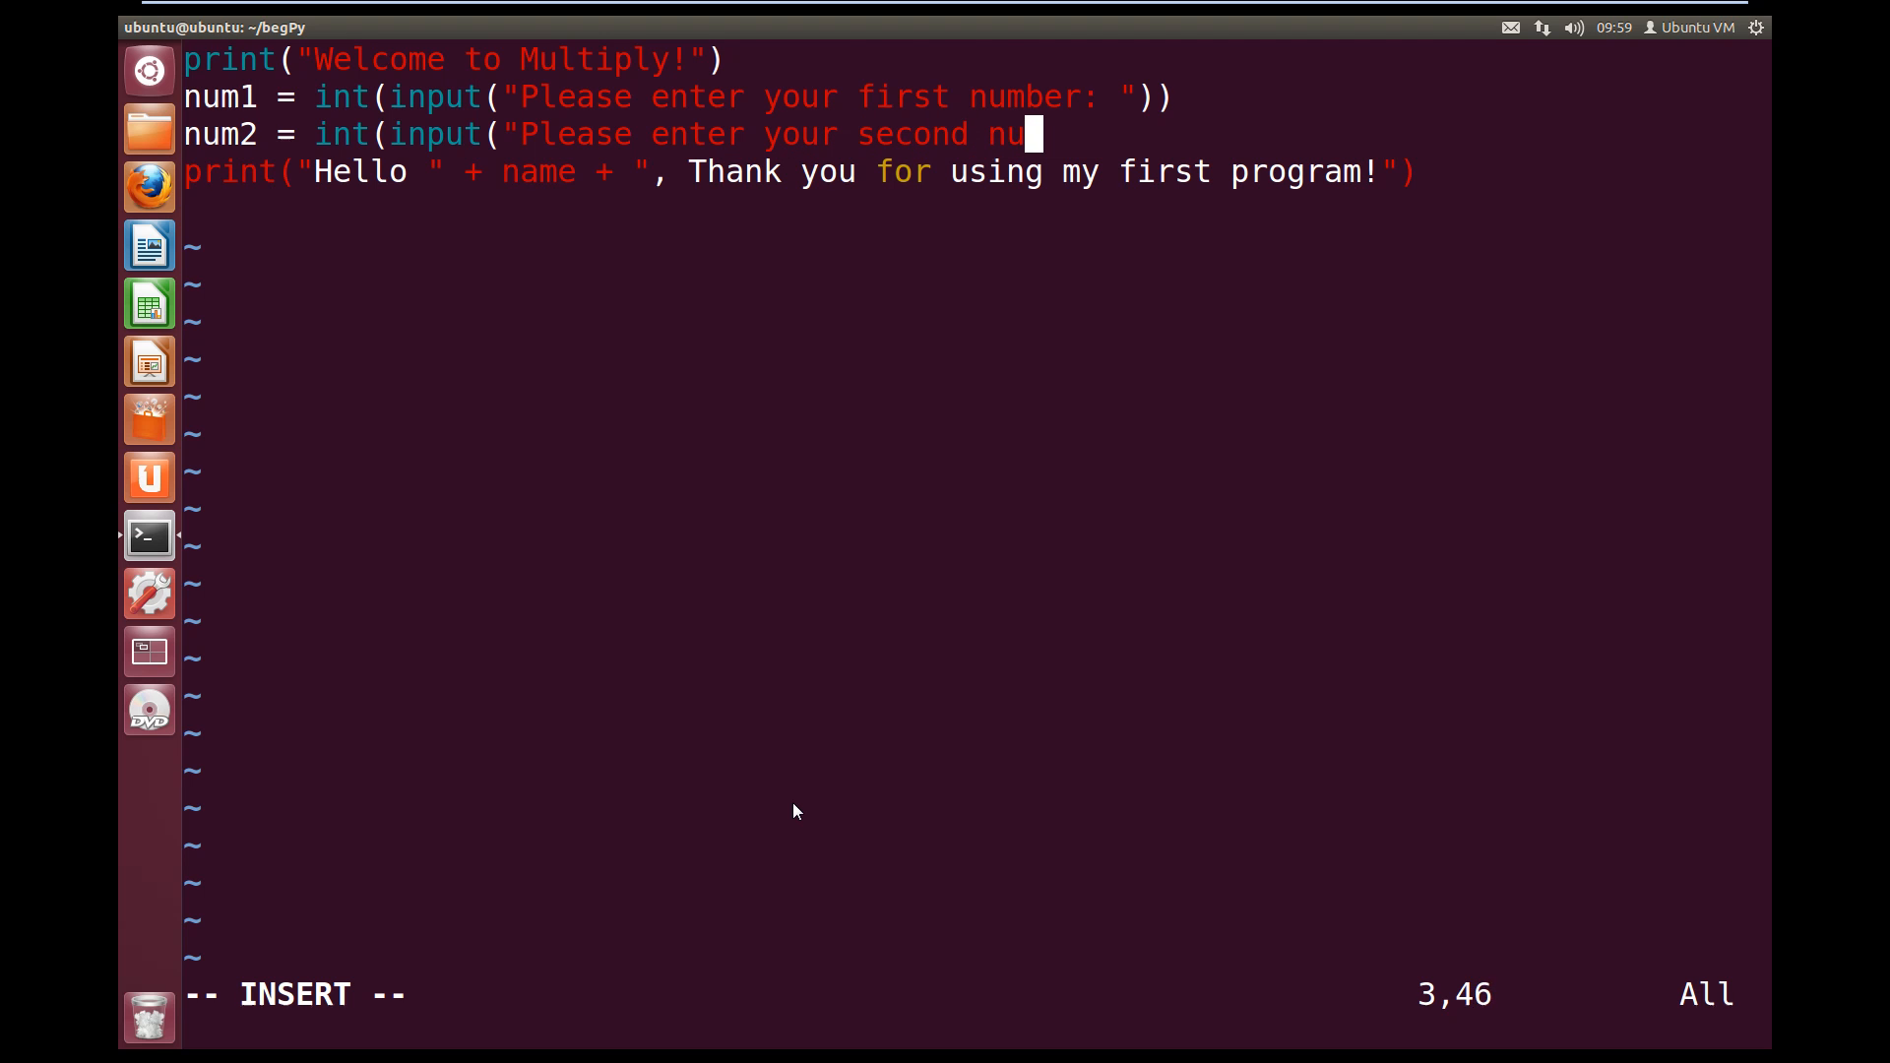
text(ber:)
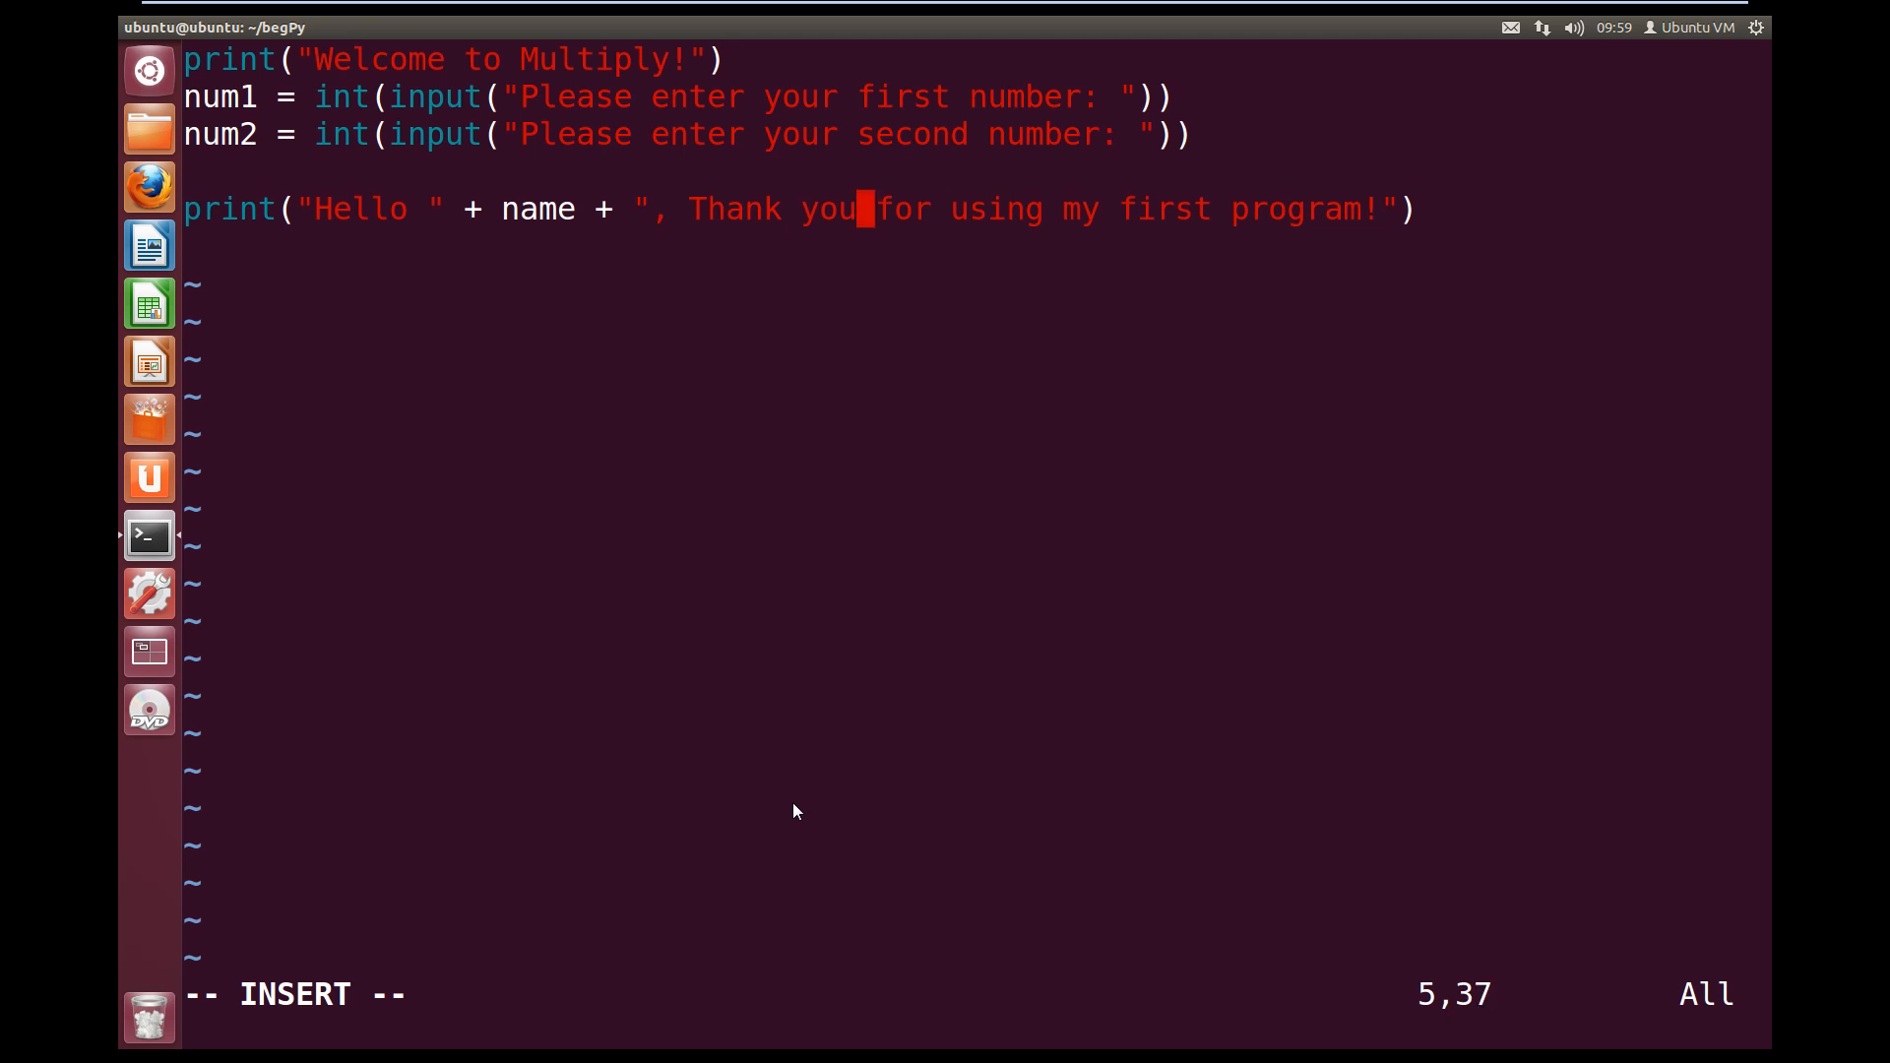
Change the final line to print(num1 * num2), then save and quit vim with :wq
key(Right)
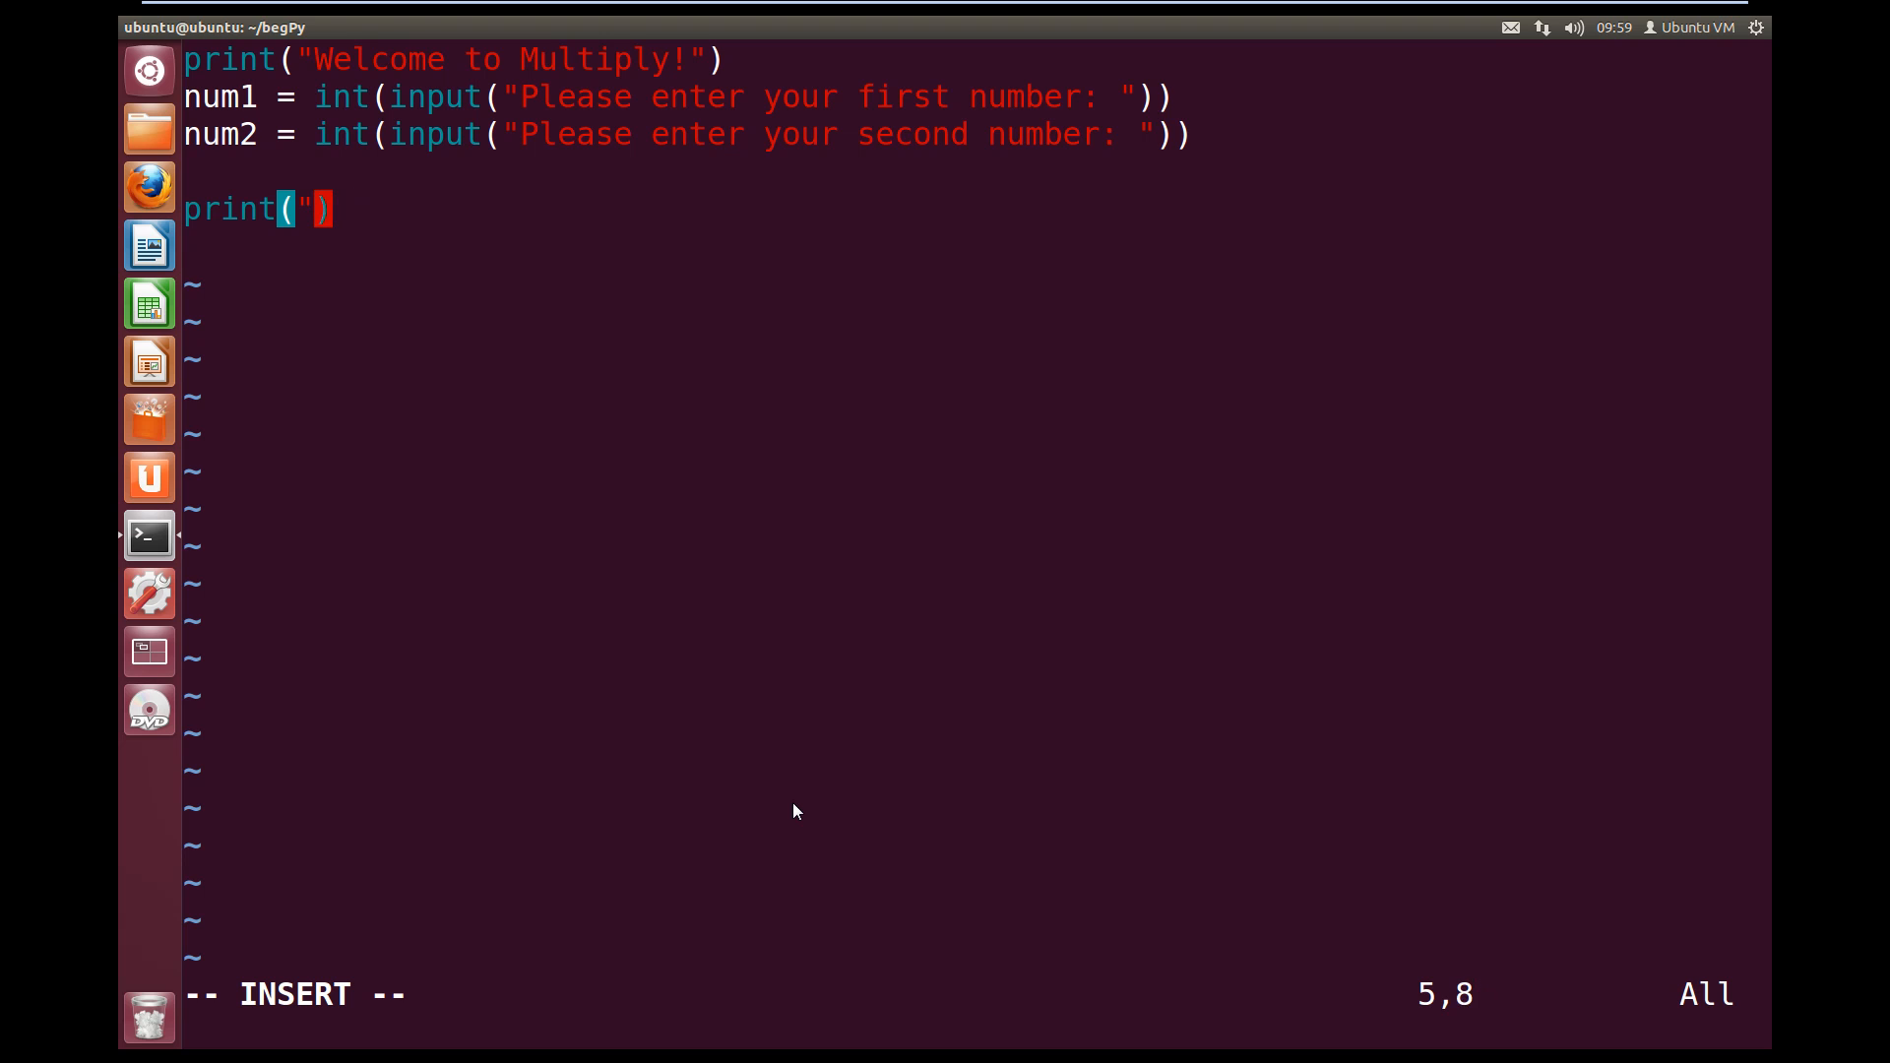
text(nu)
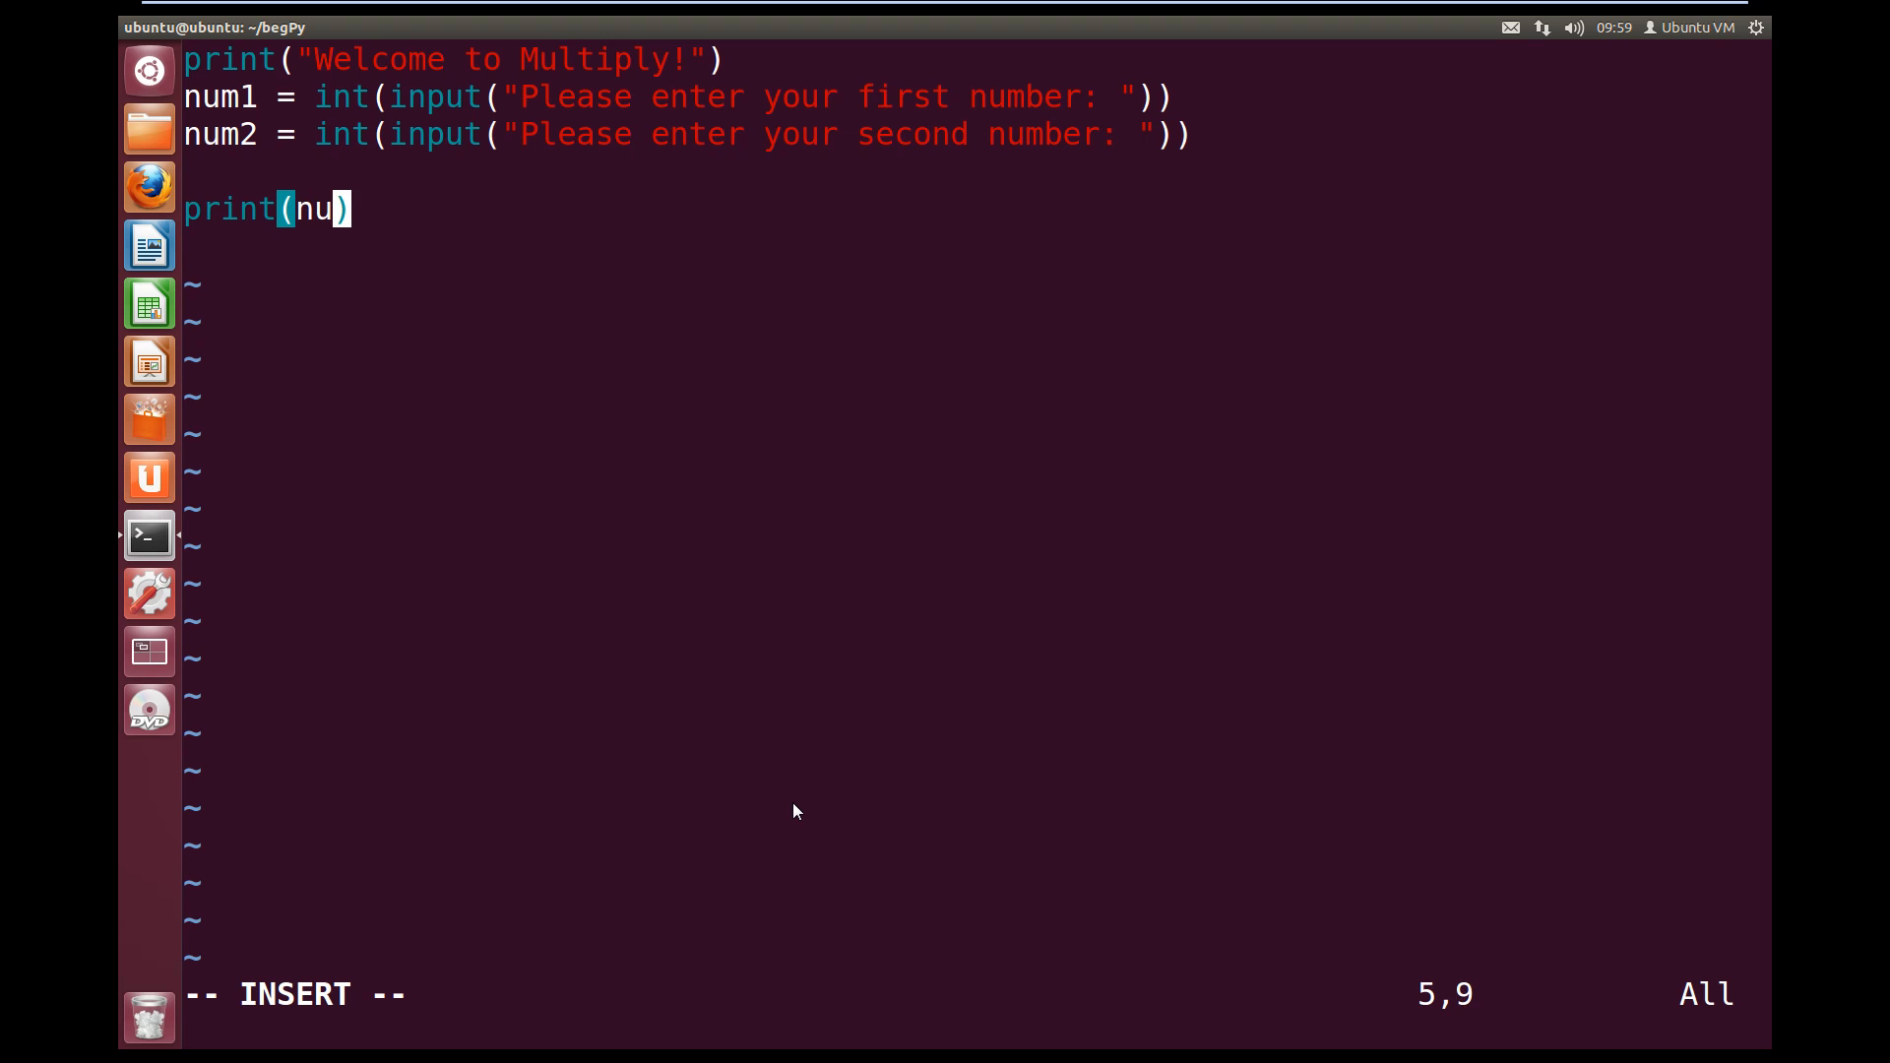
text(m1 *)
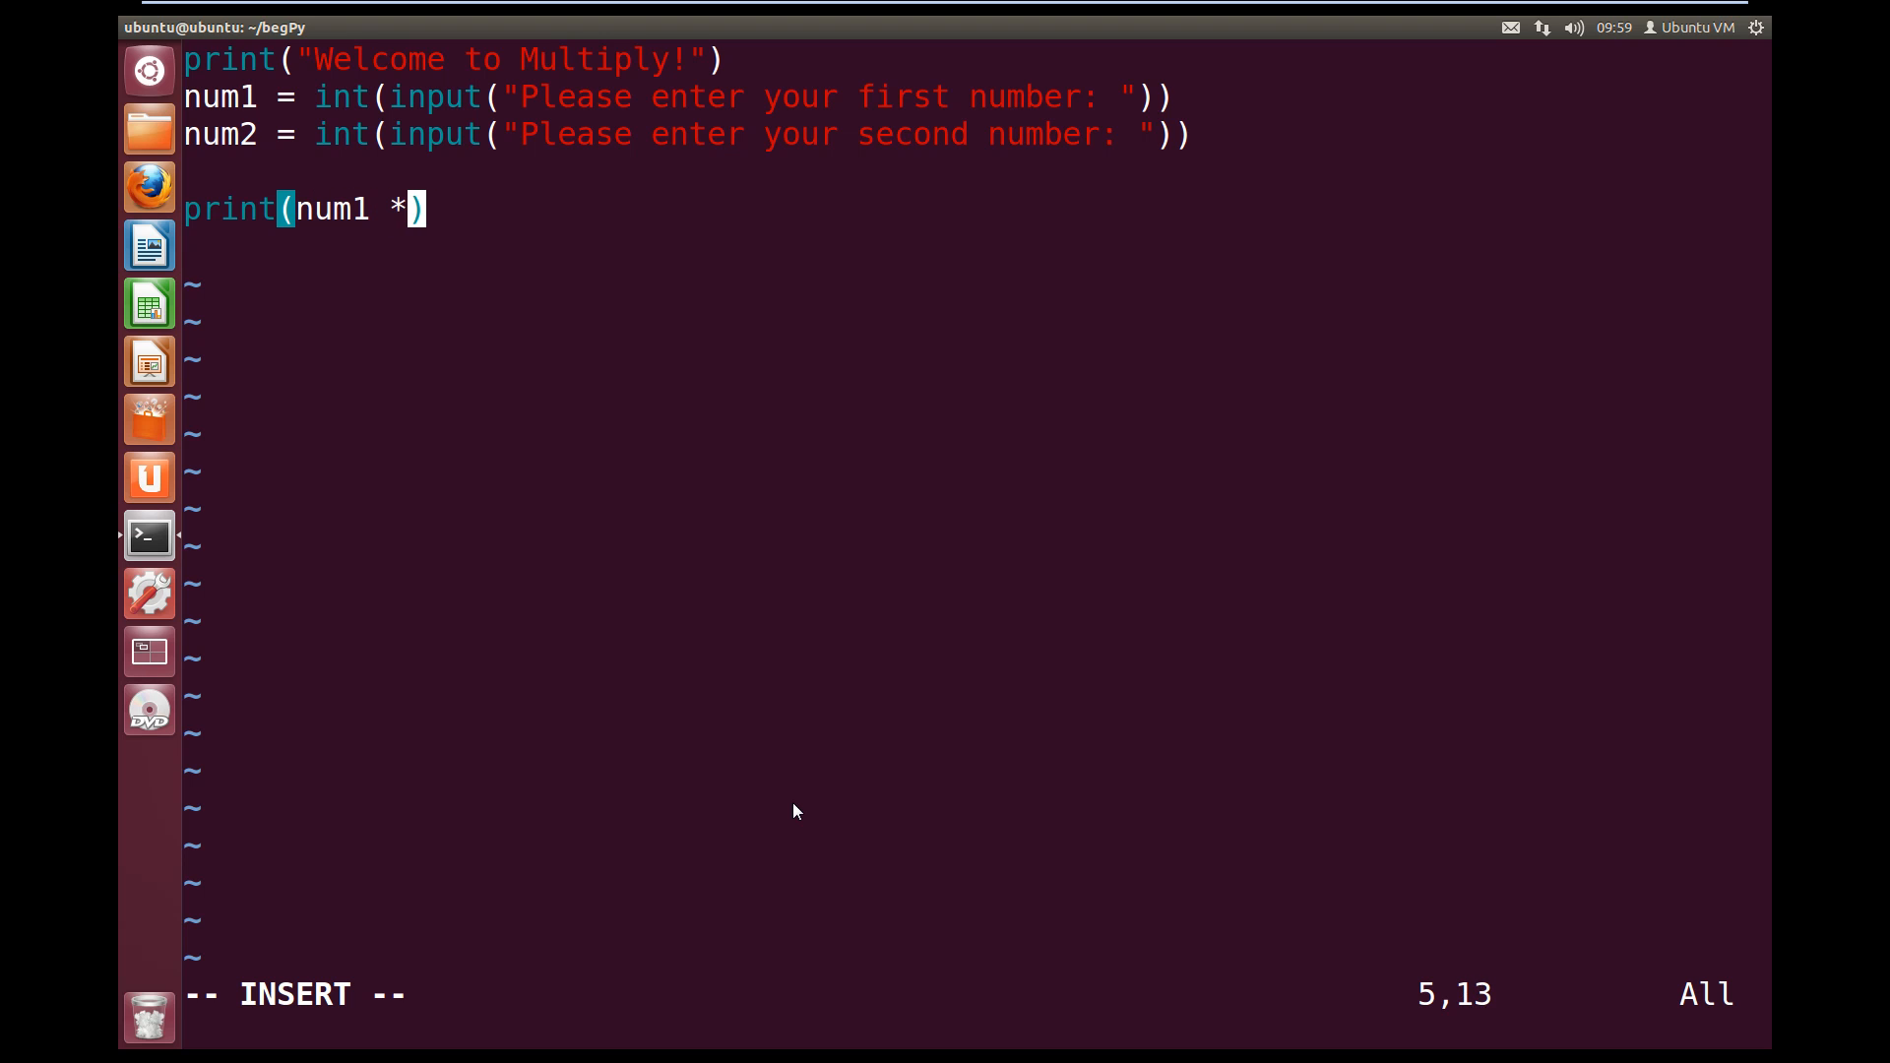
text(num2)
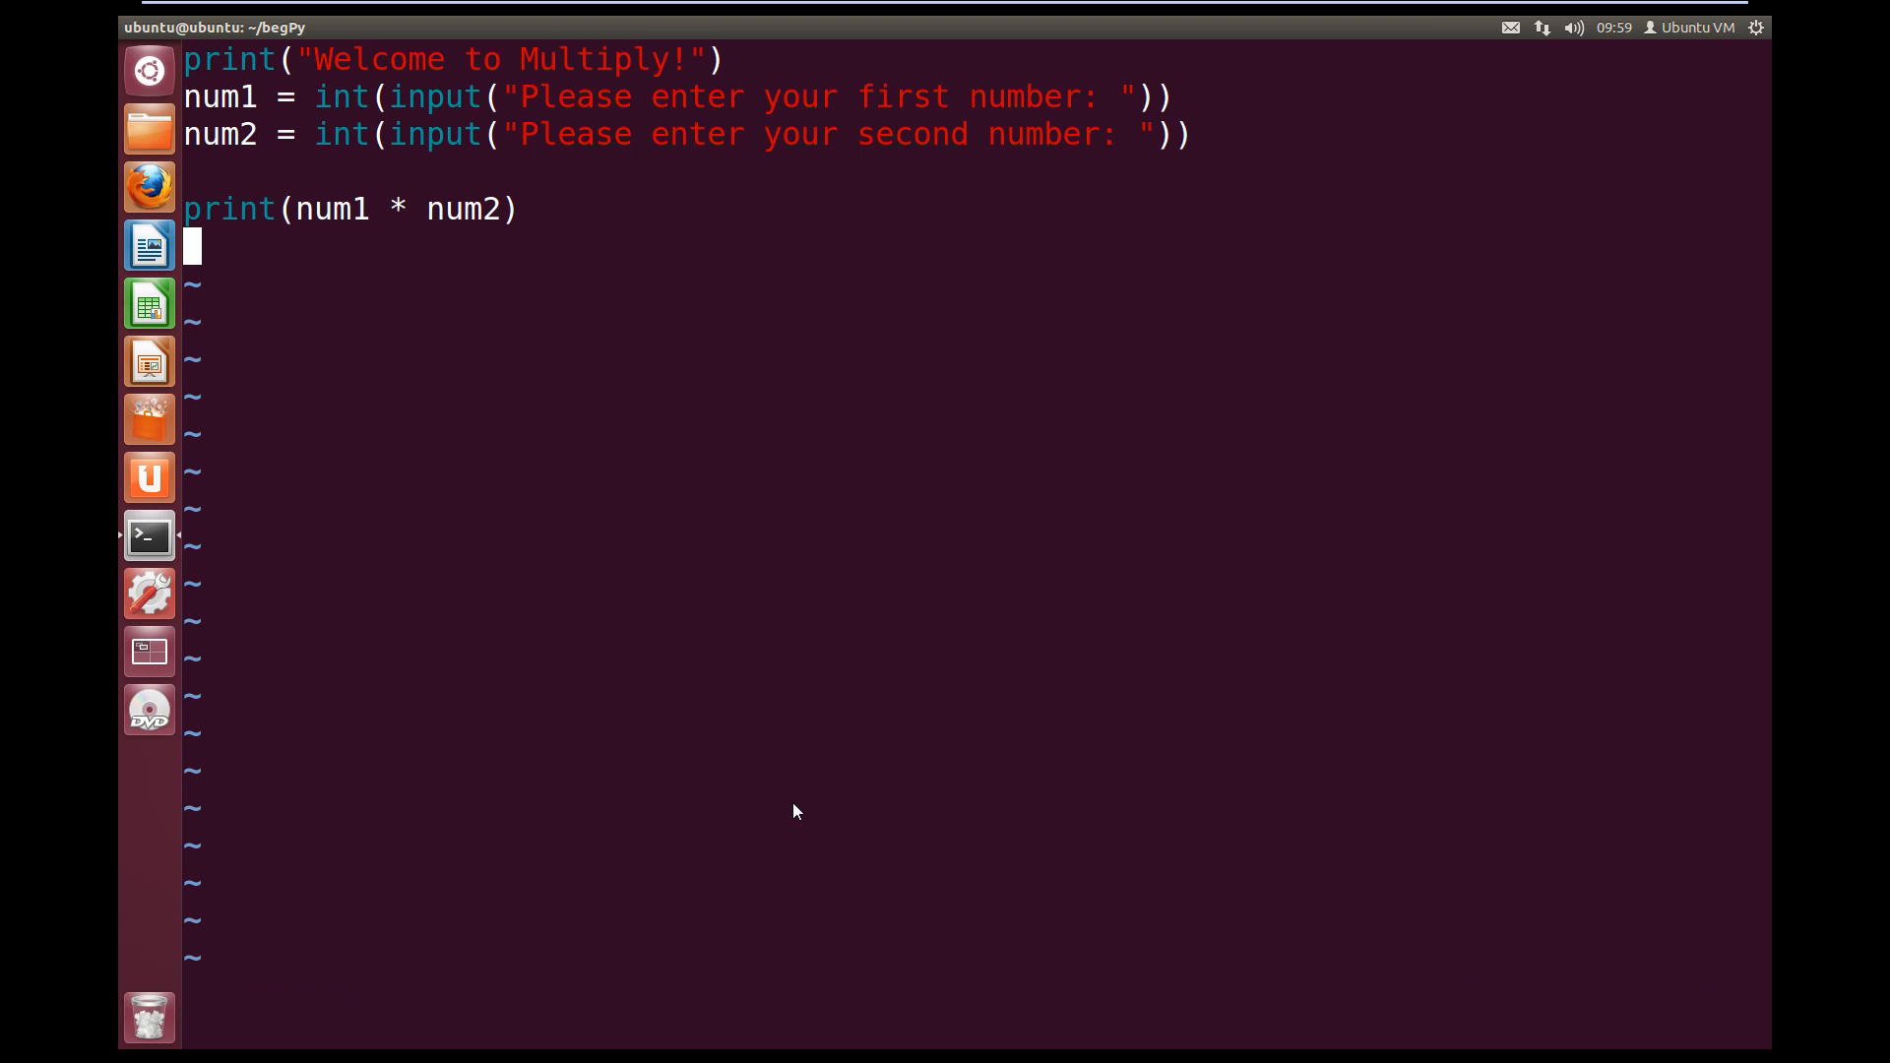
text(:wq)
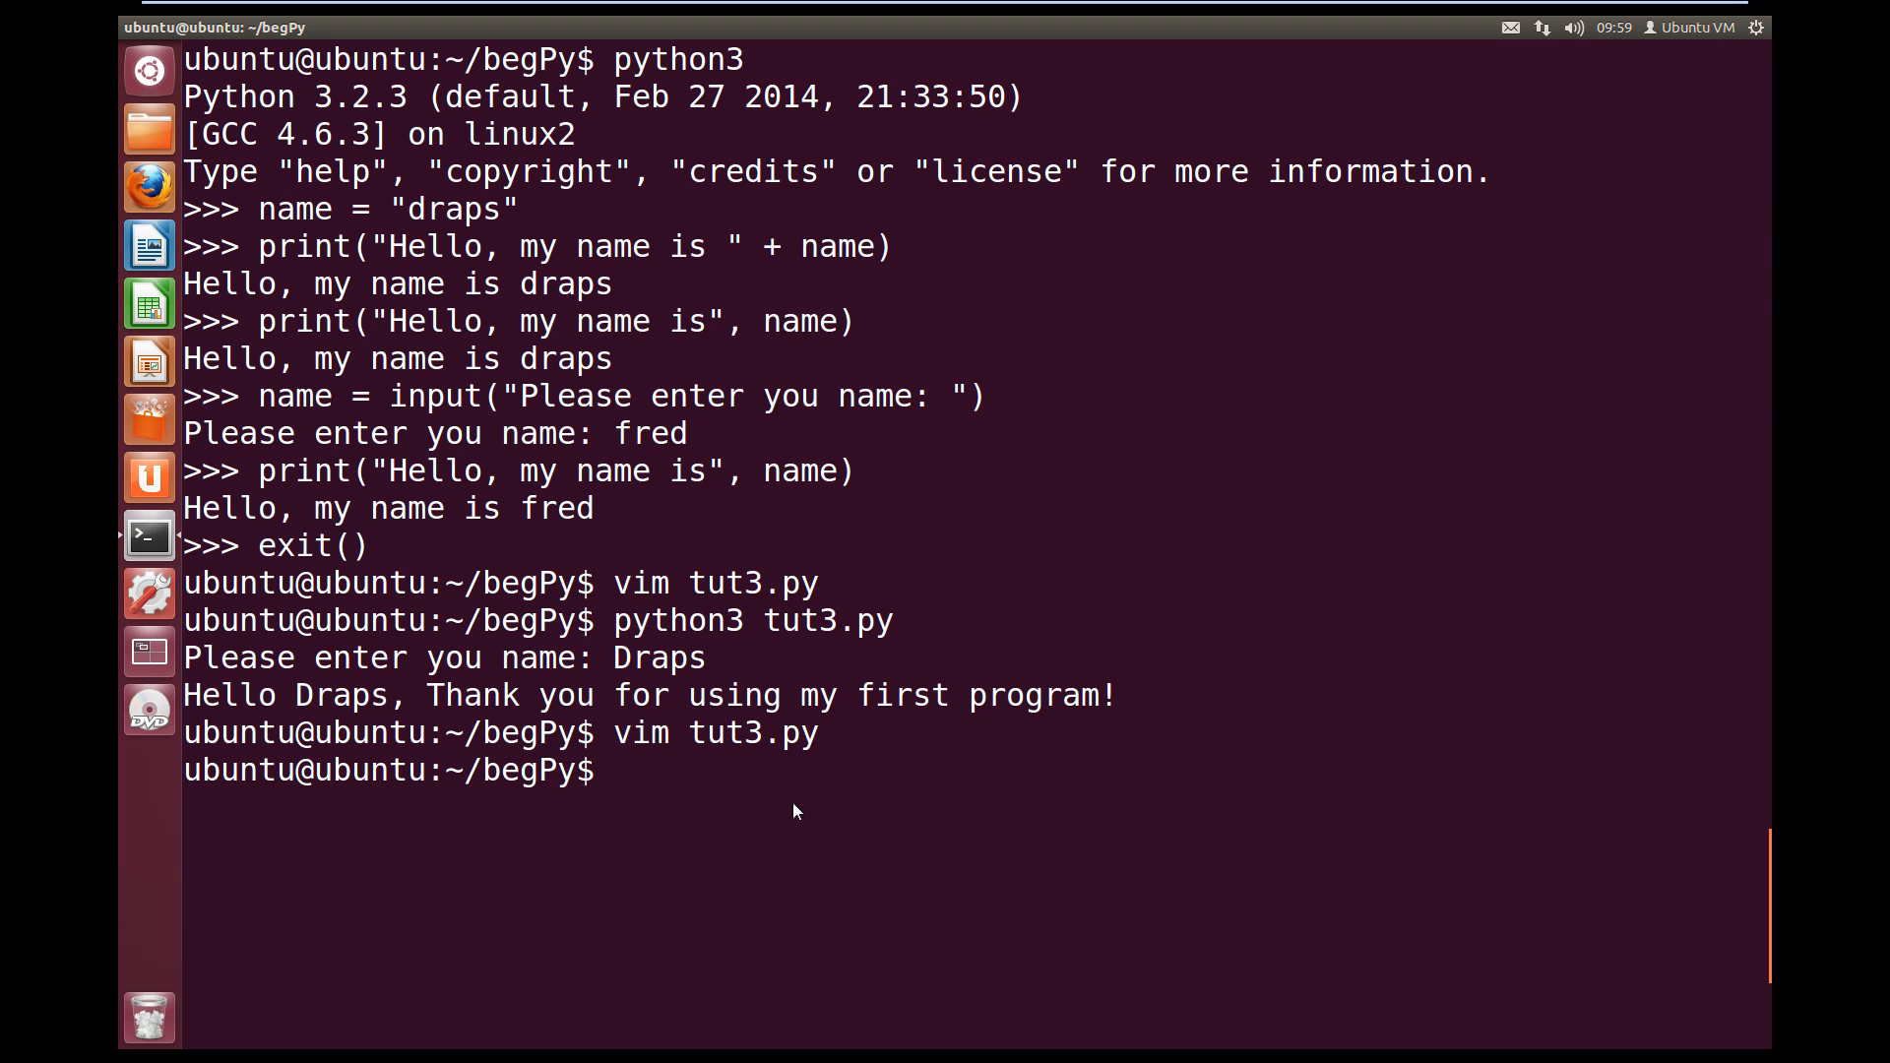
Run python3 tut3.py entering 5 and 5, which prints the product 25
text(python3 tut3.py)
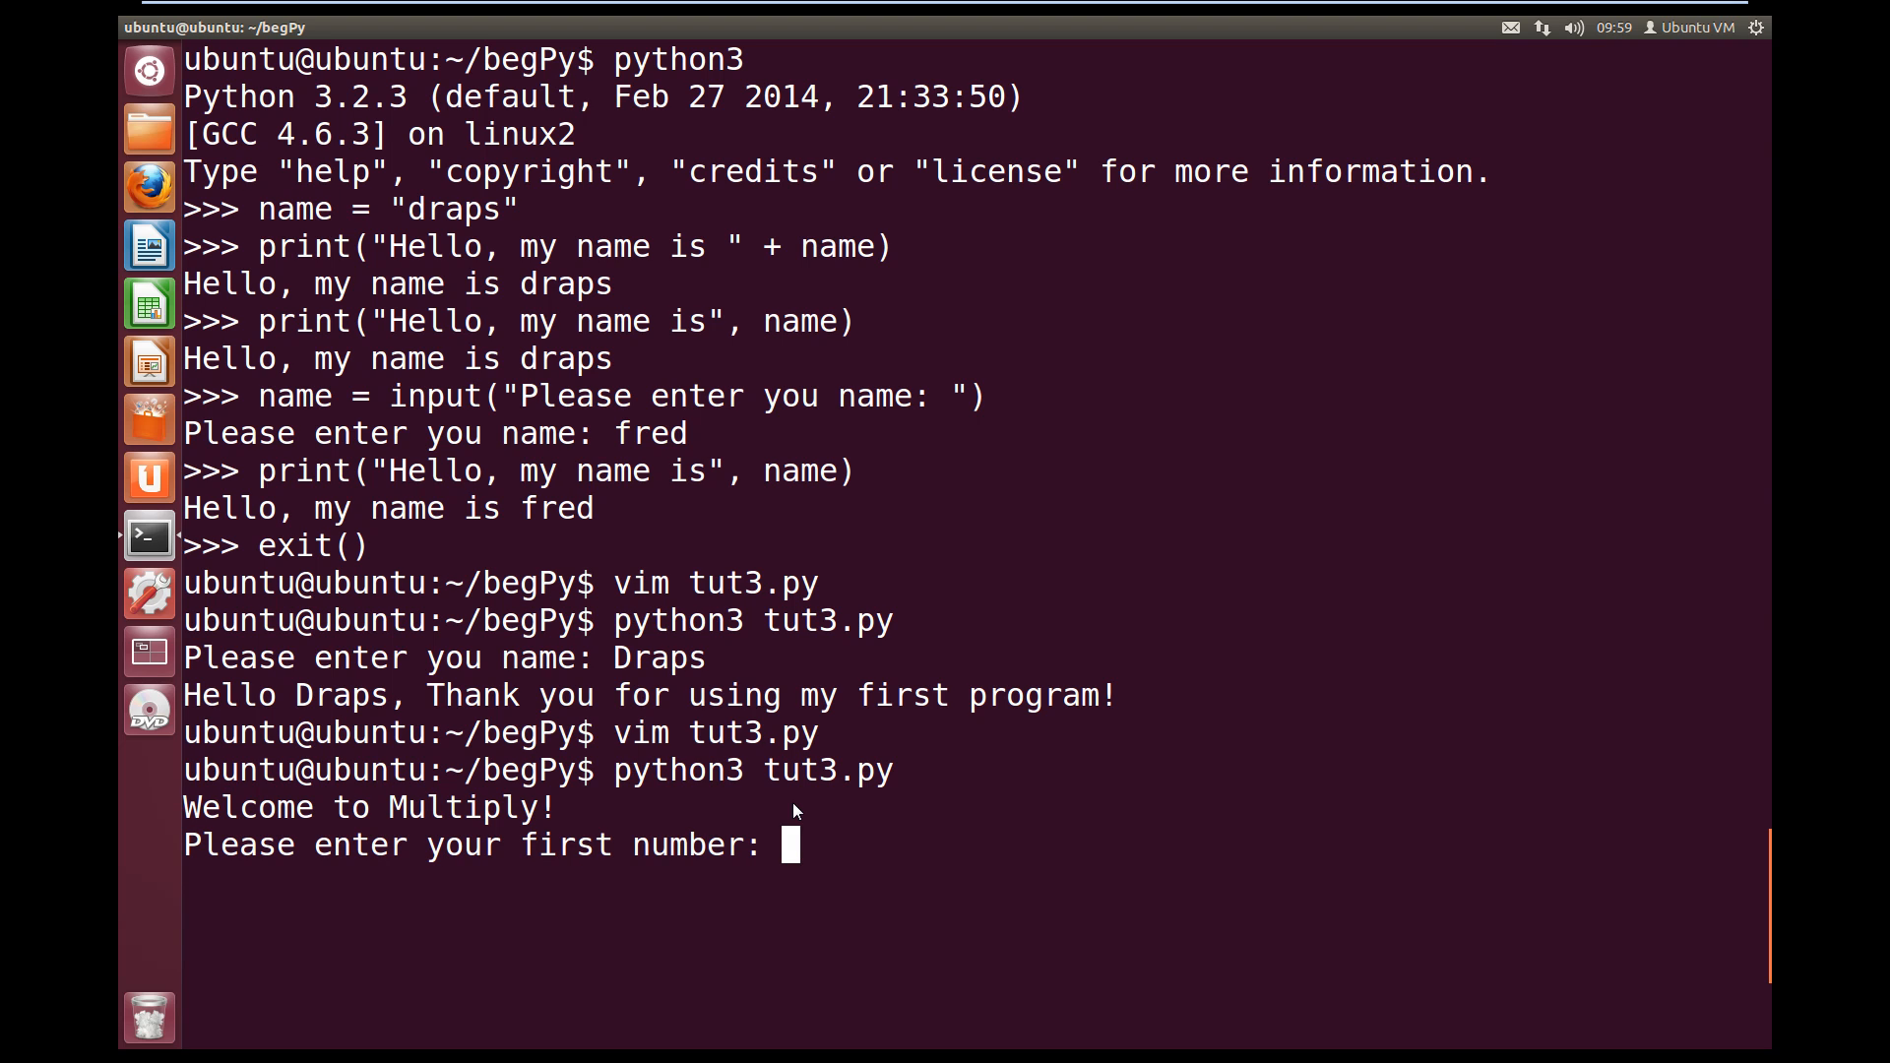
text(5)
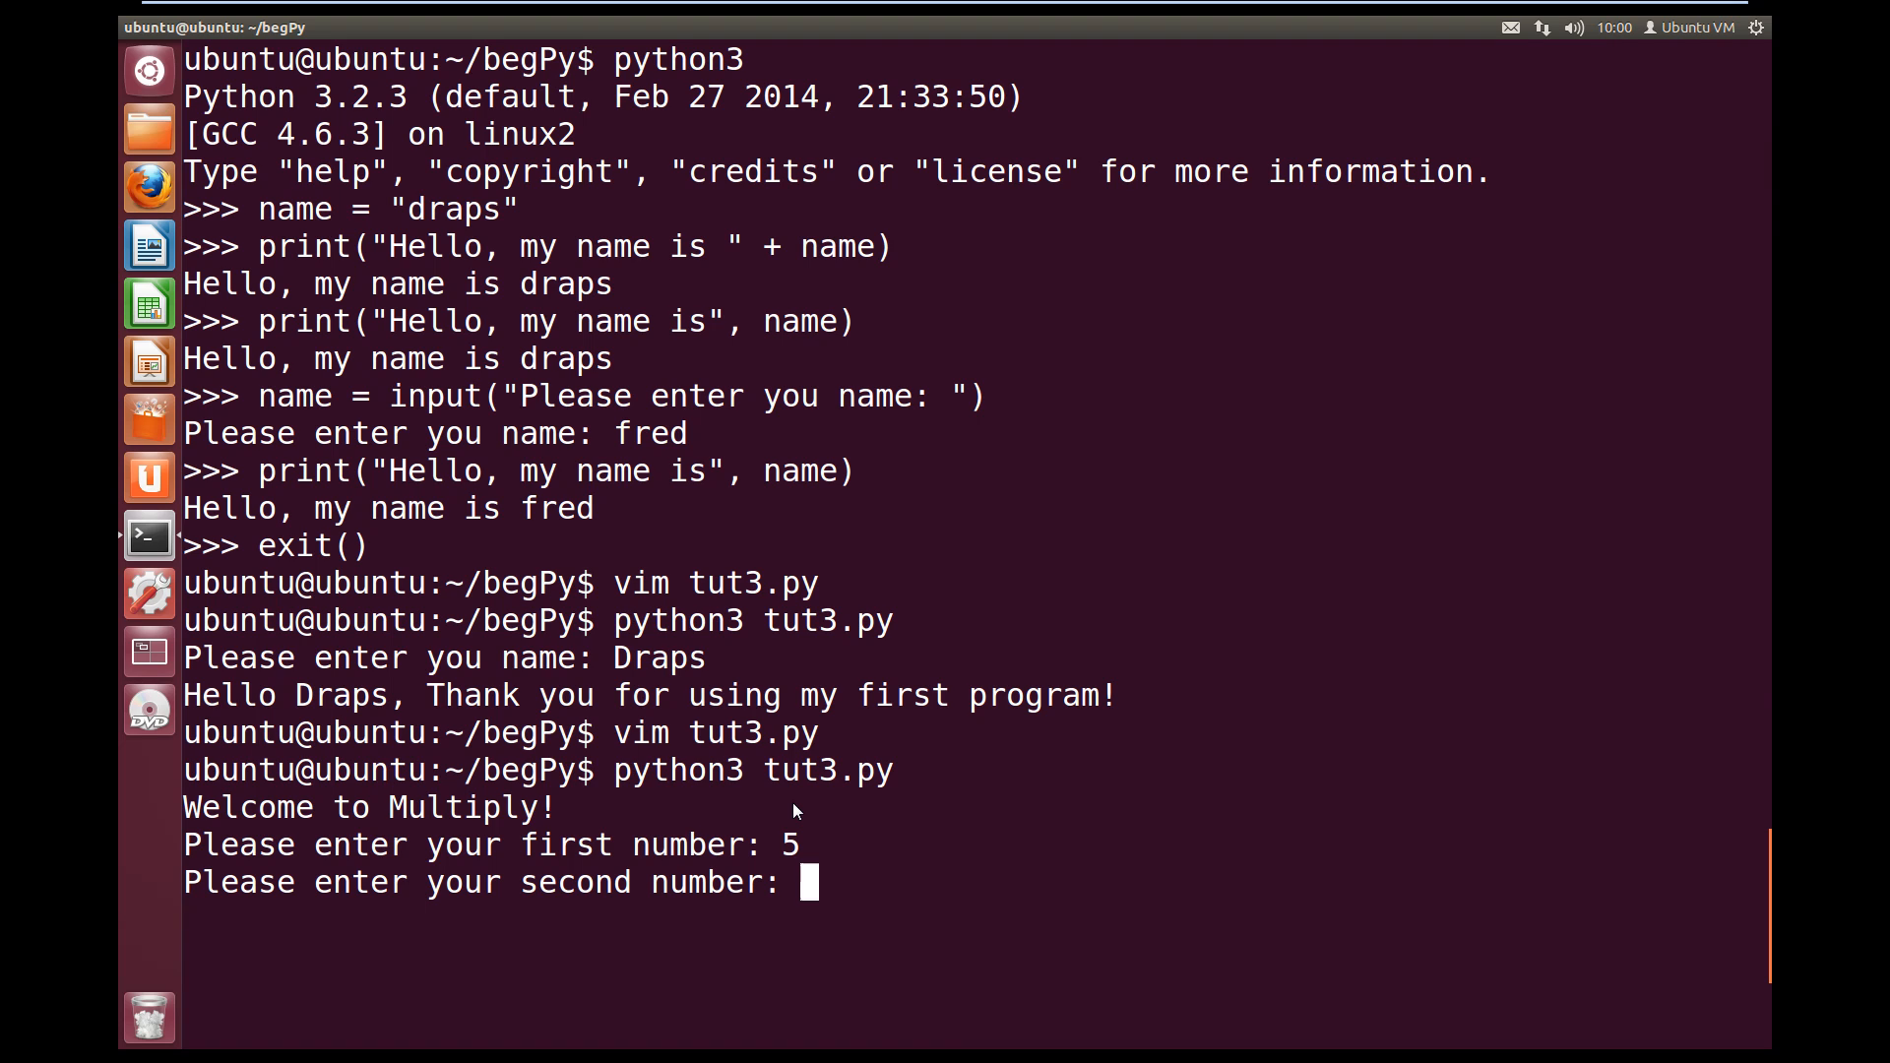
text(5)
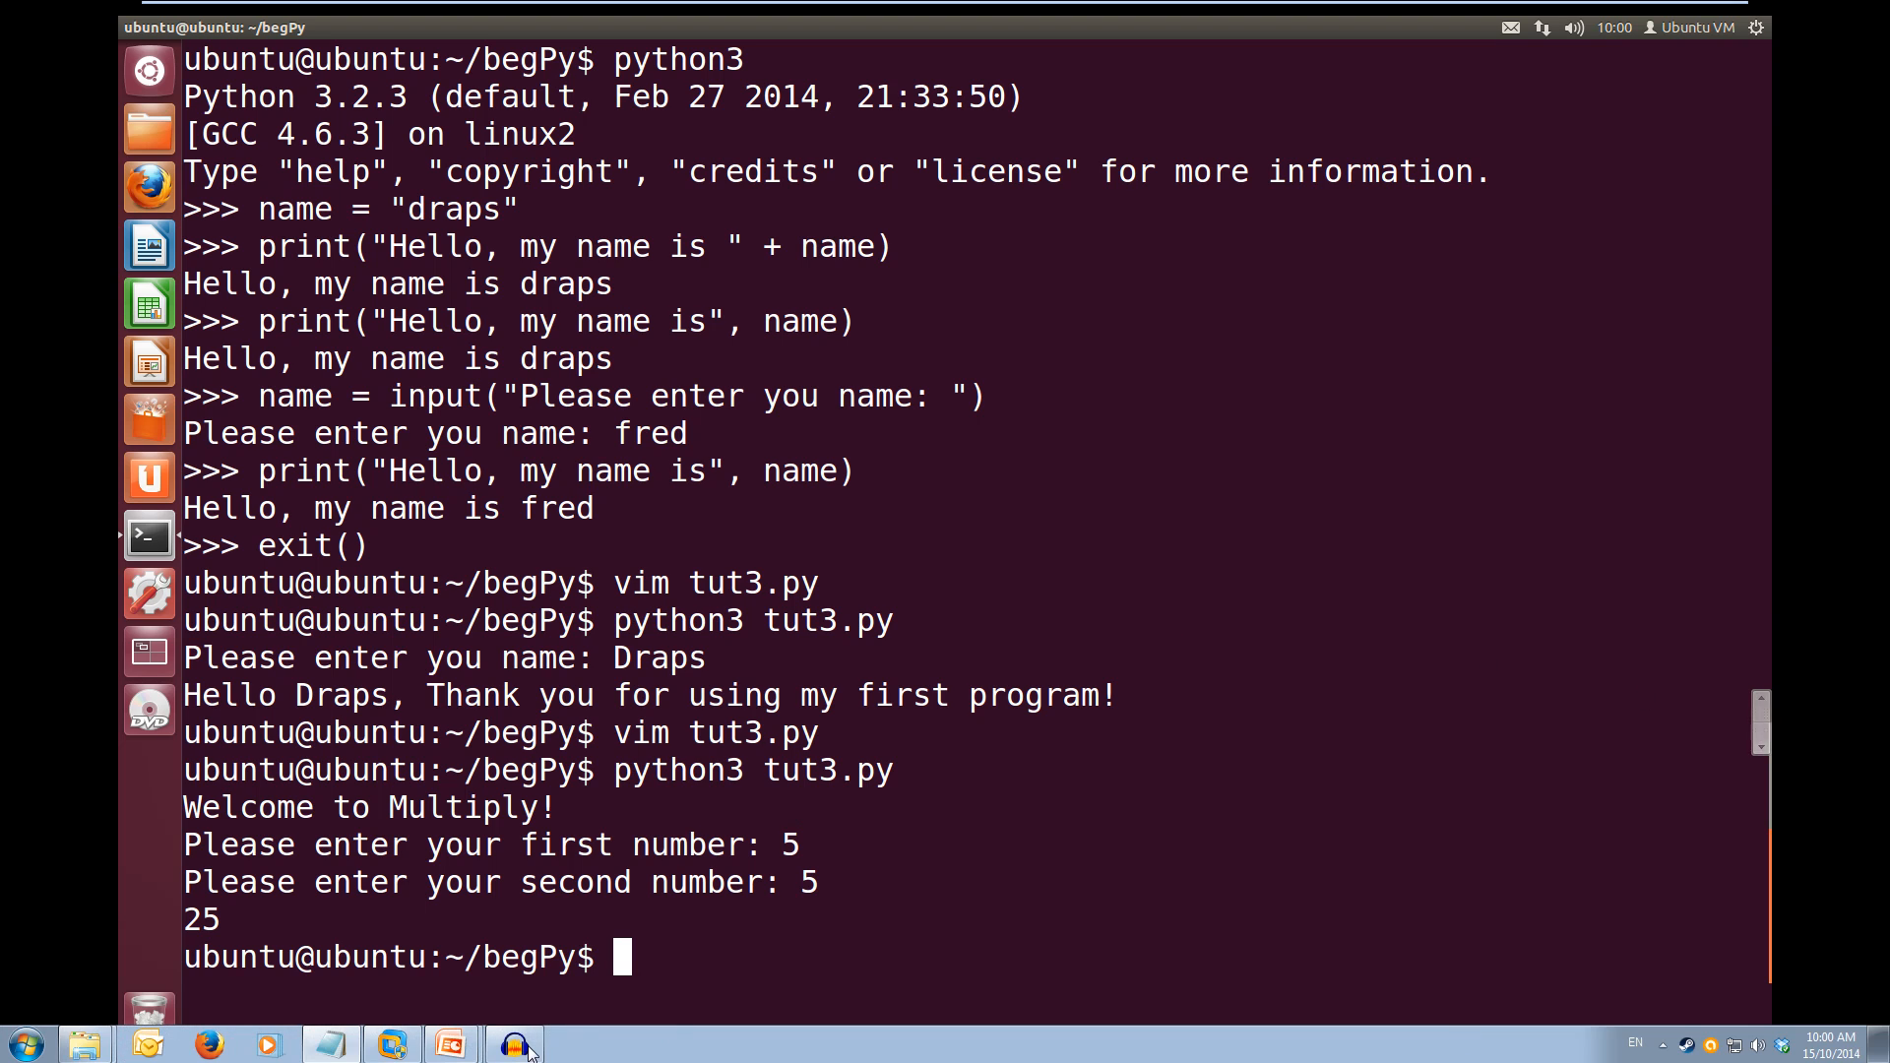
mouse_move(451, 1039)
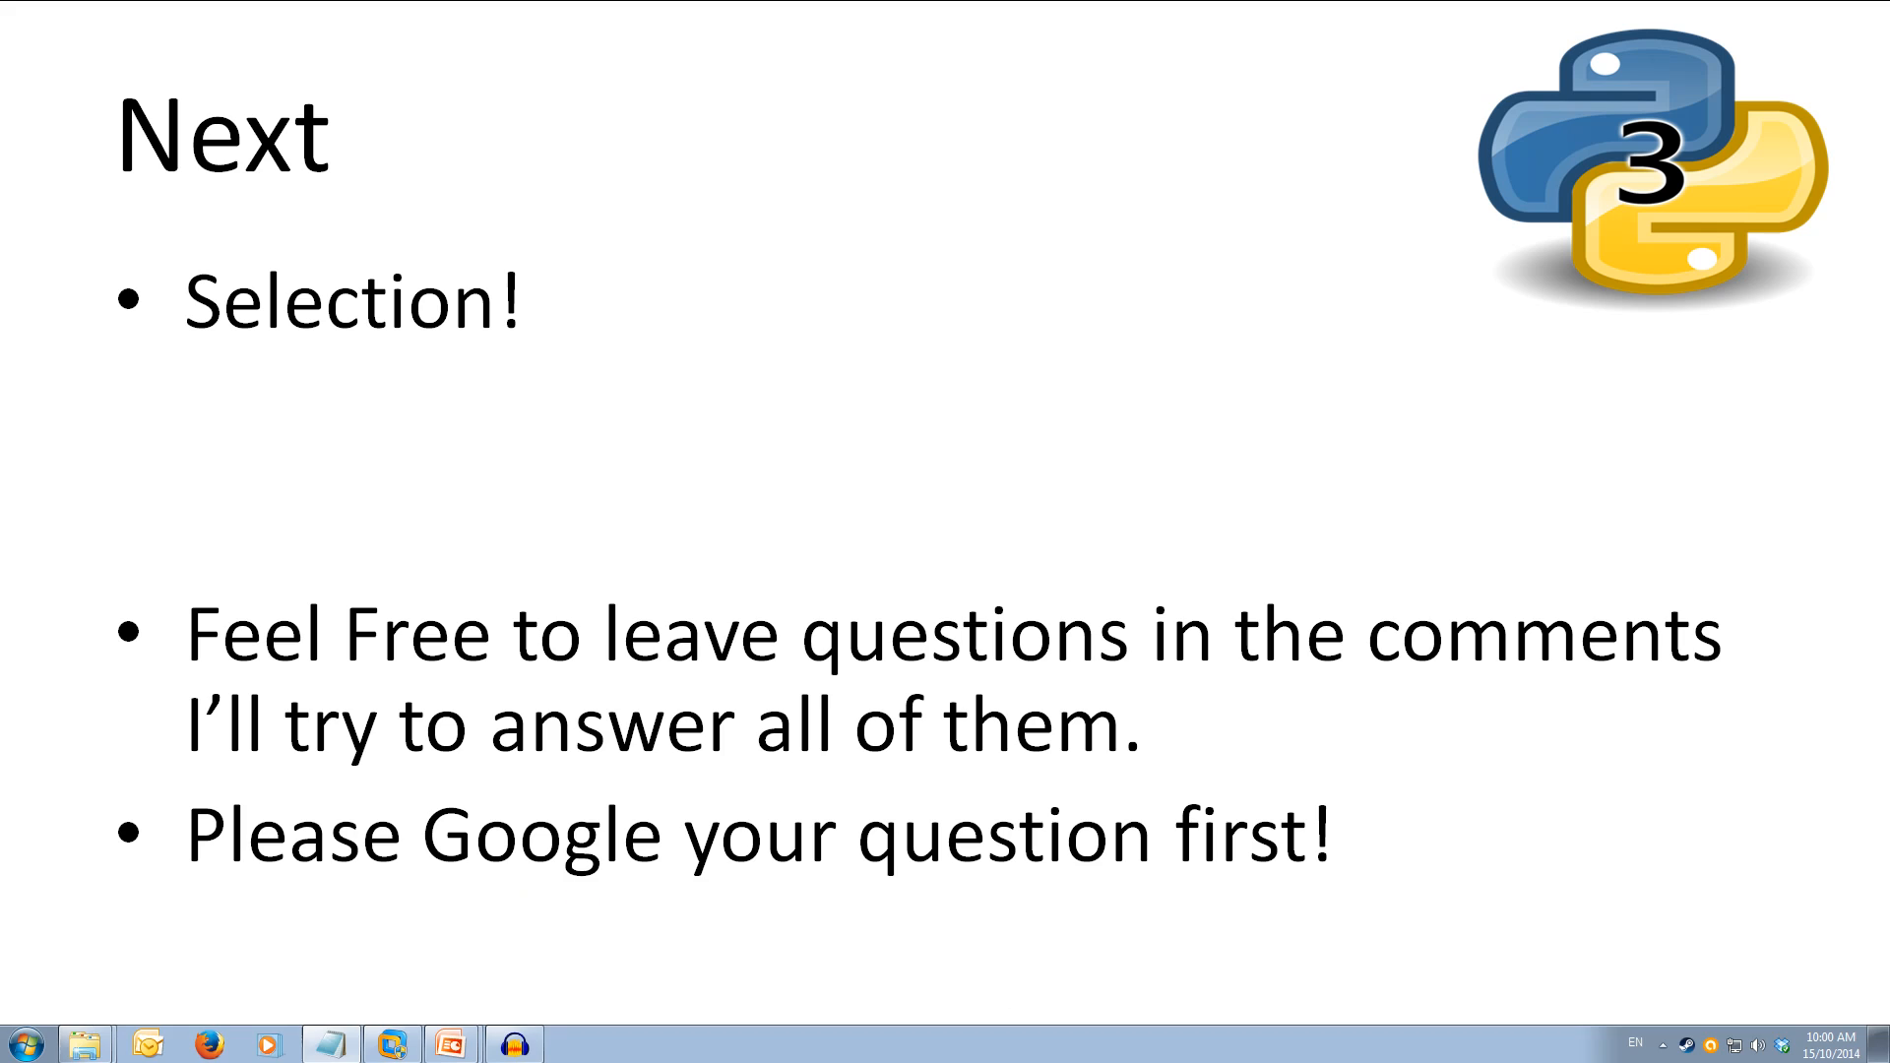
mouse_move(1051, 990)
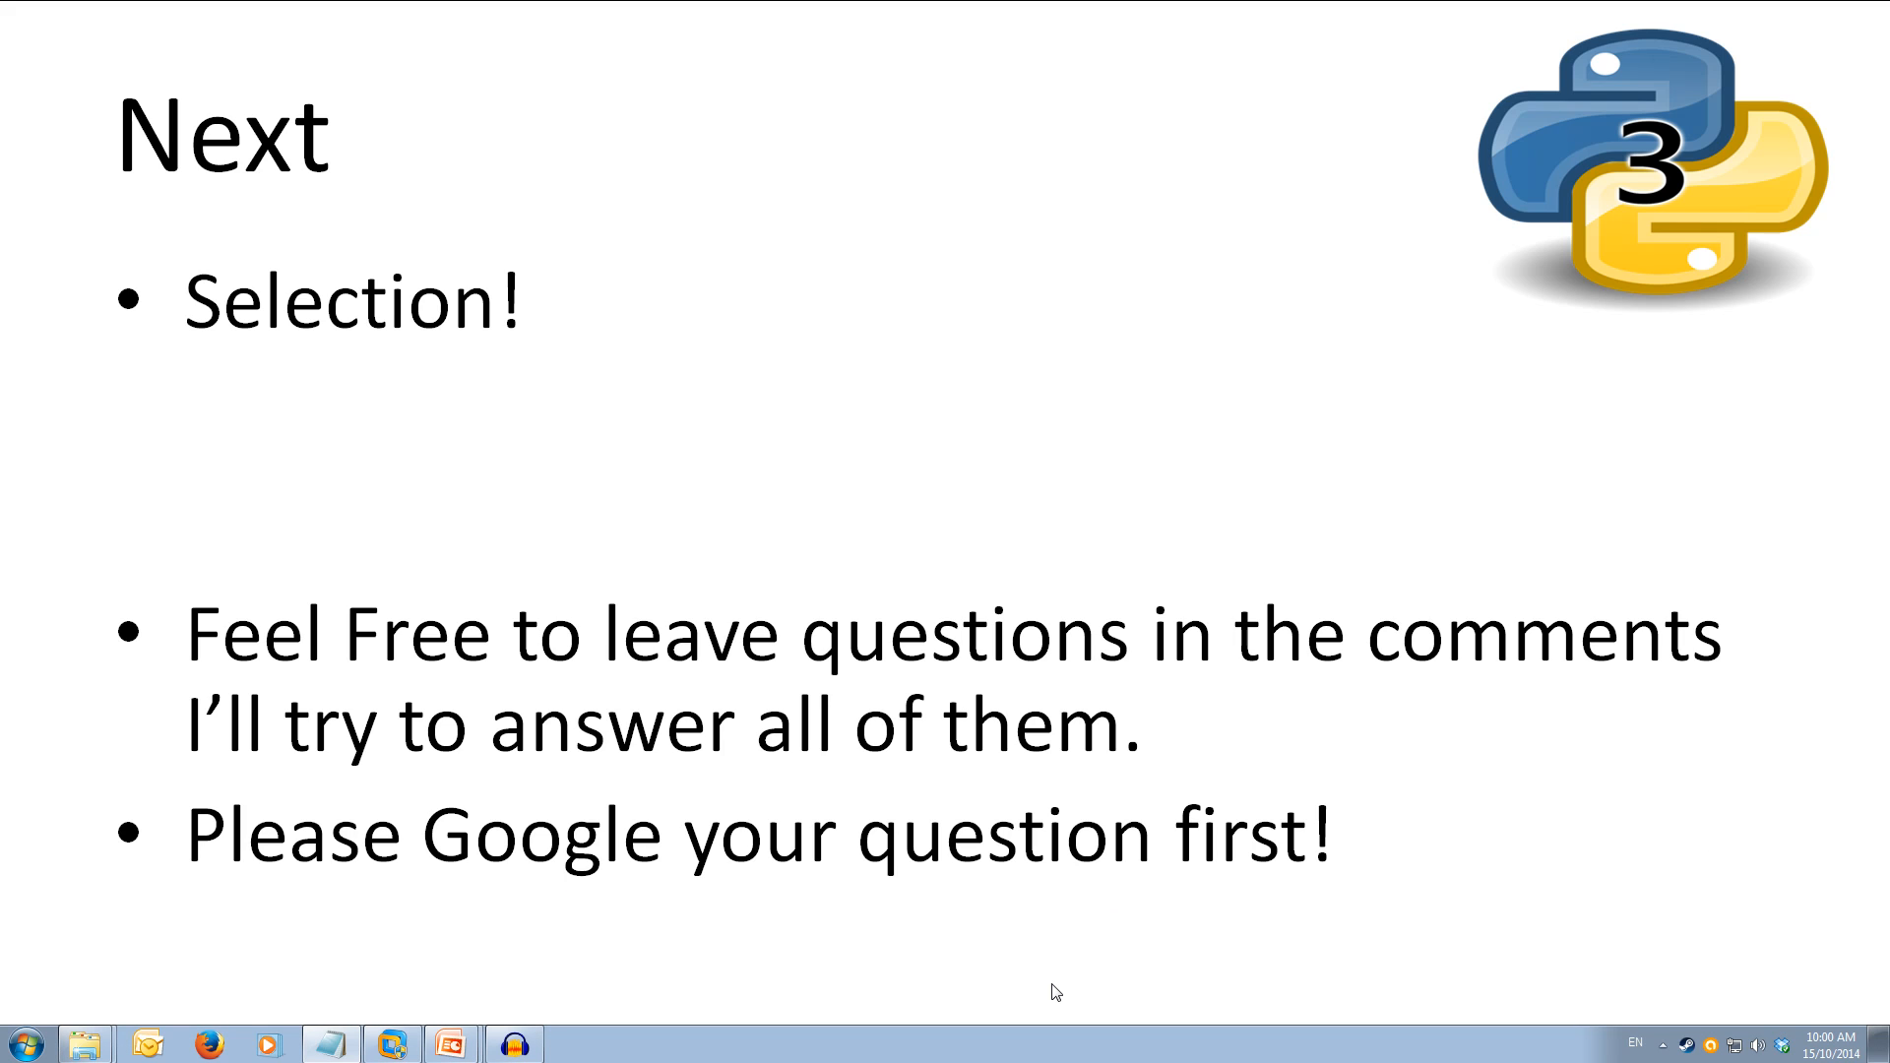